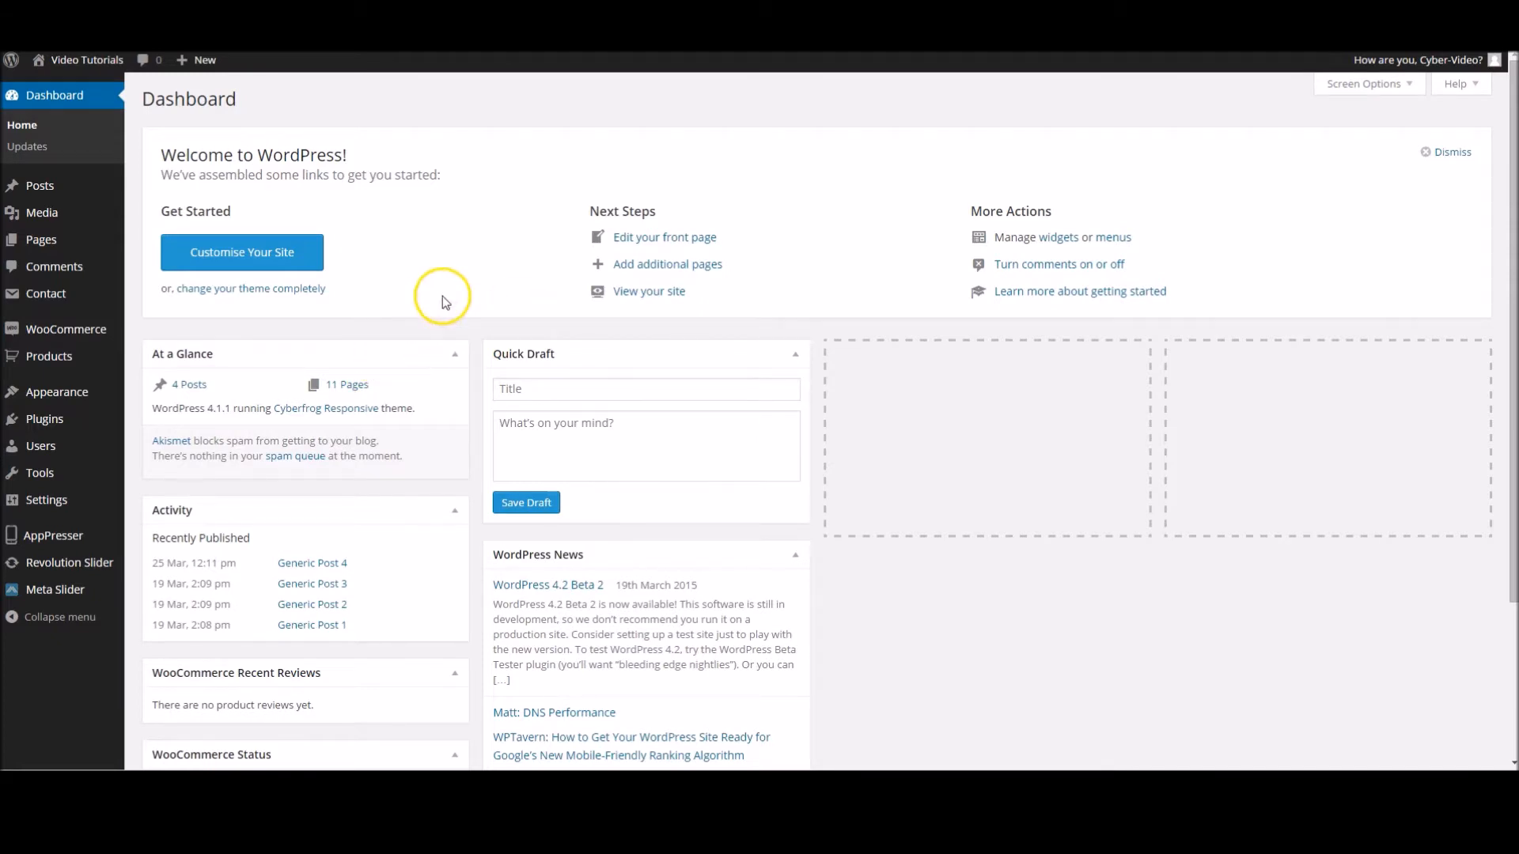
mouse_move(552, 354)
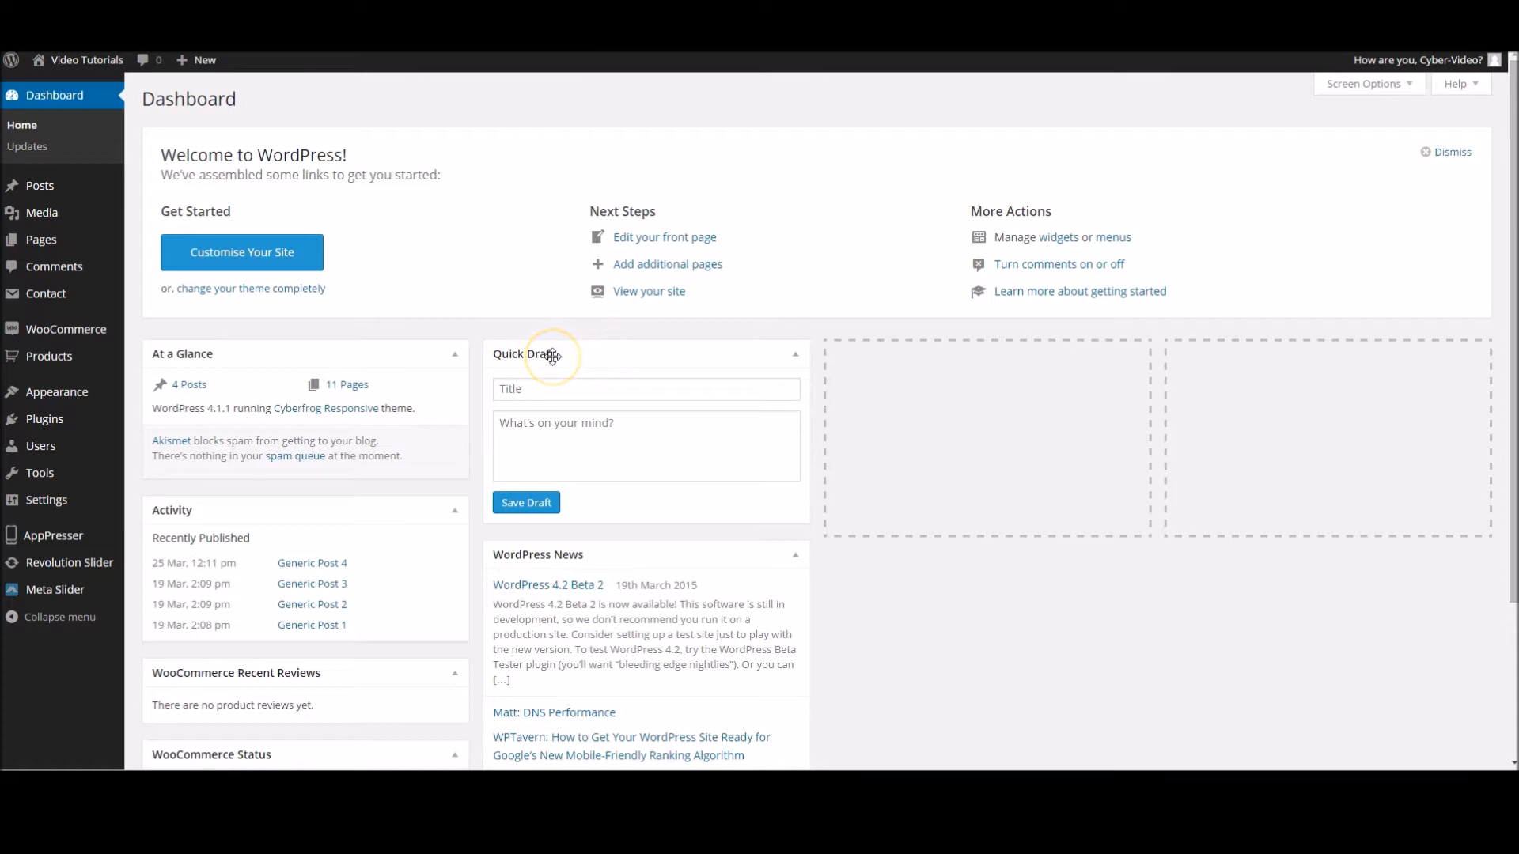
mouse_move(299, 517)
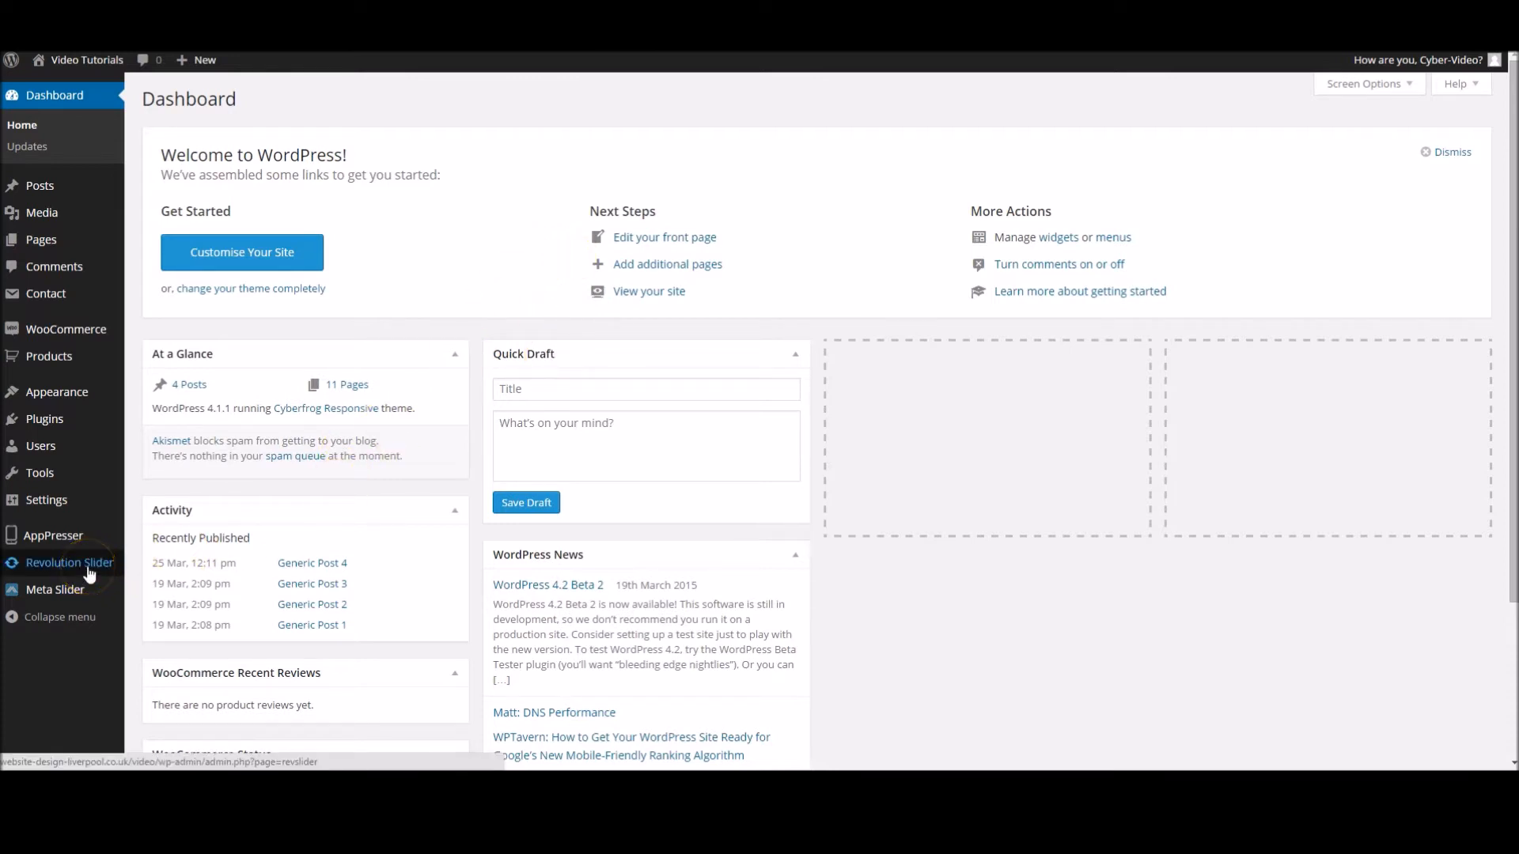
- Go to the Revolution Slider plugin page from the WordPress dashboard menu
left_click(69, 564)
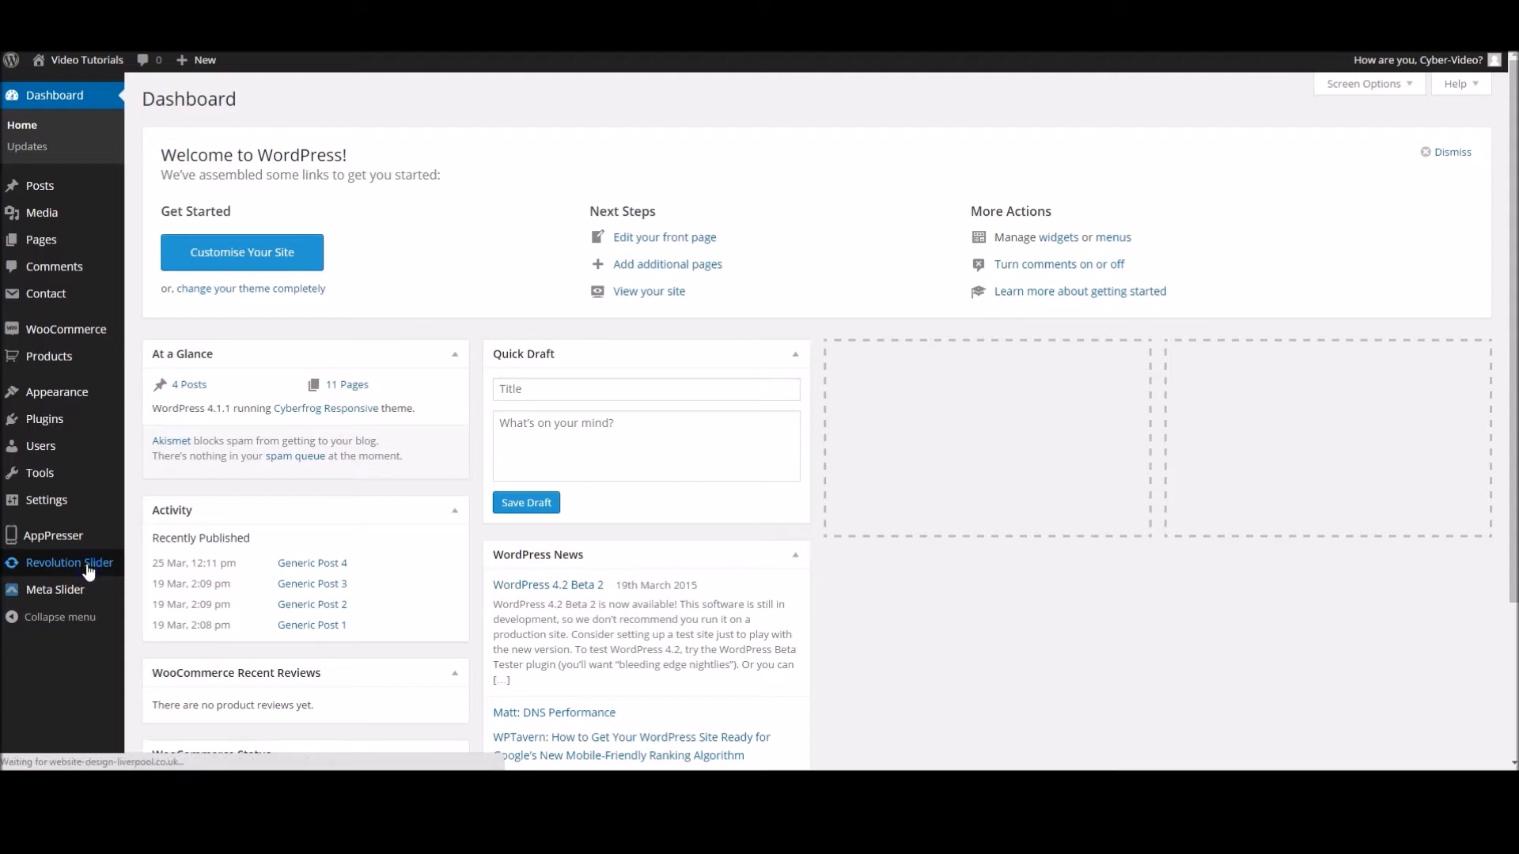
- Load the Revolution Sliders list showing the existing sliders Slider and New Home
left_click(68, 563)
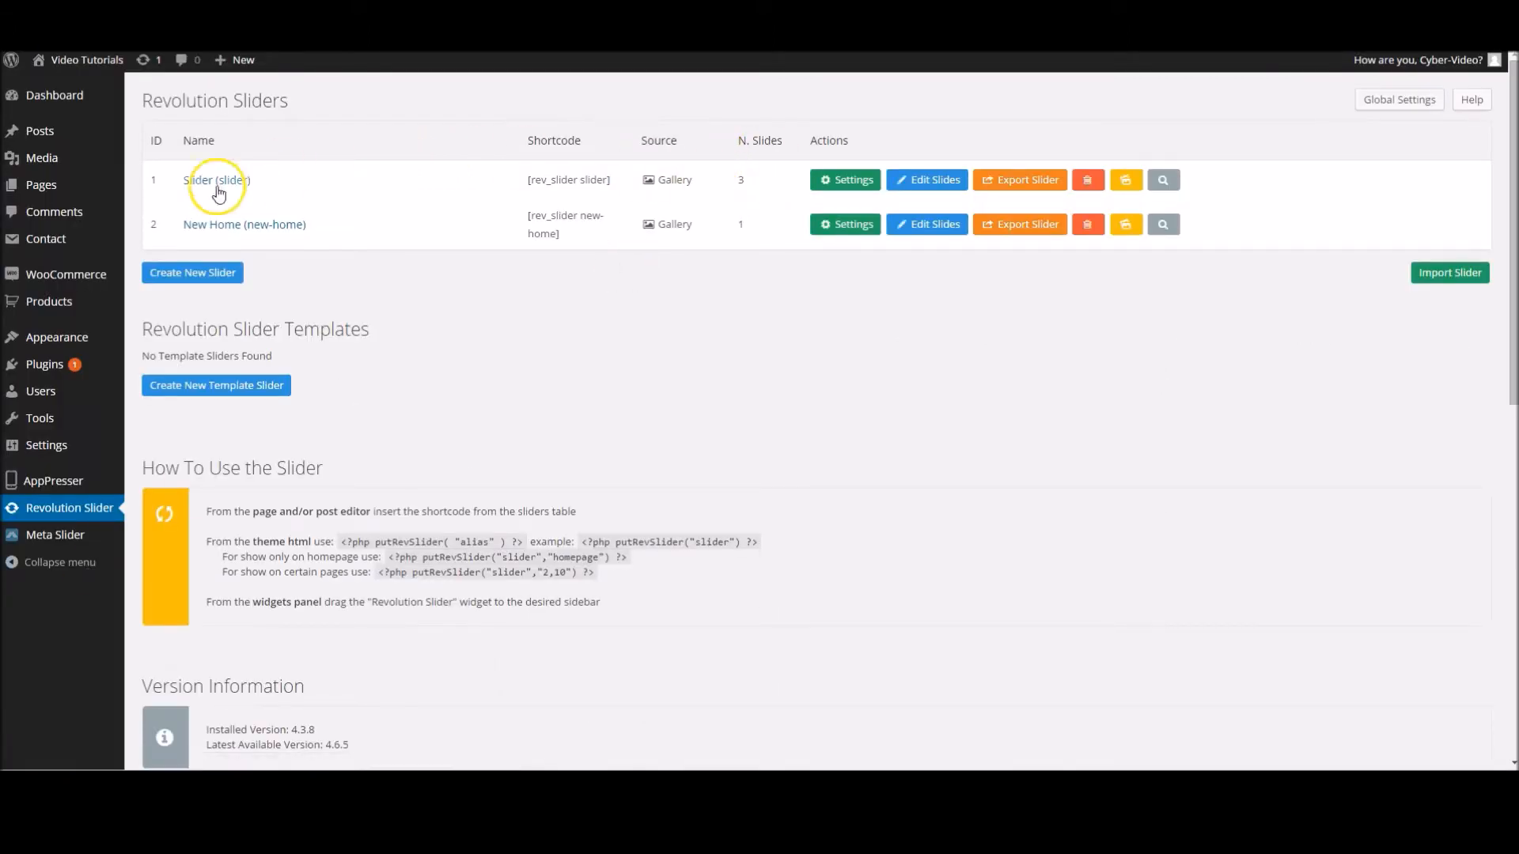
mouse_move(244, 223)
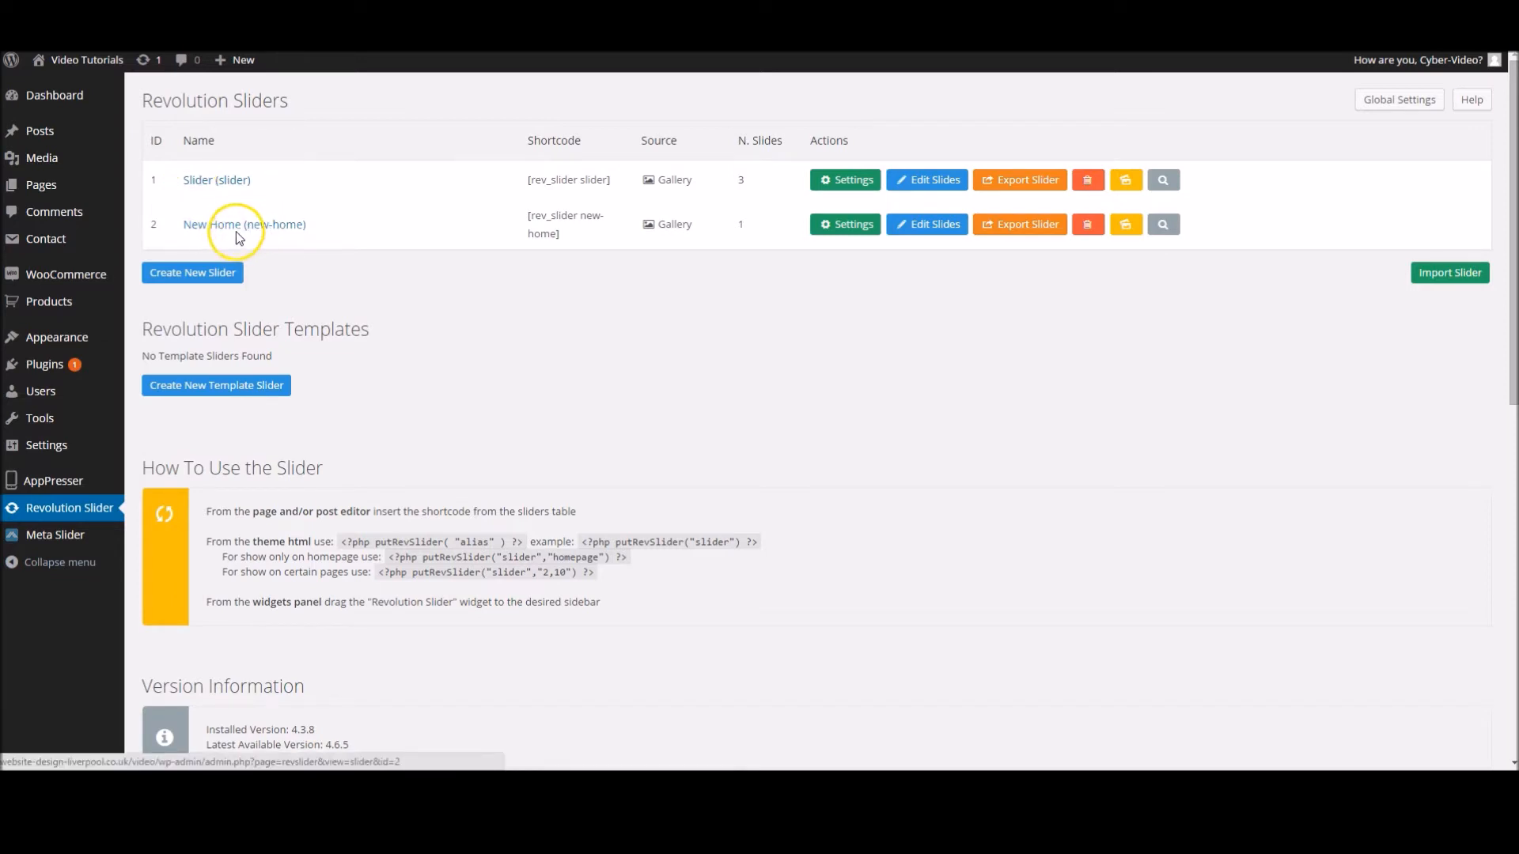
mouse_move(111, 134)
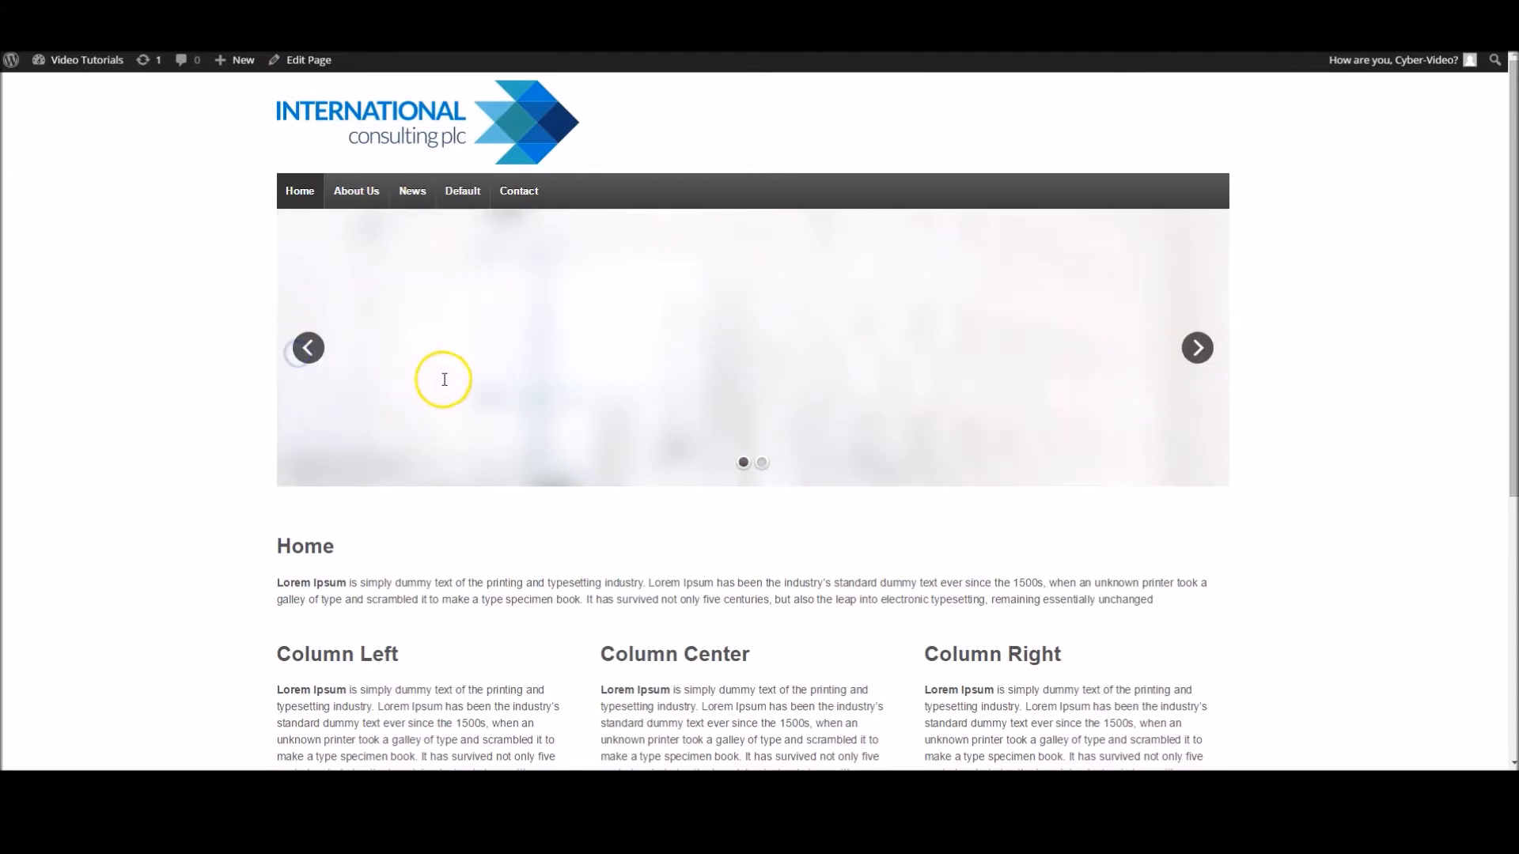
- Advance the live home page slider twice to reach the 'This is our company' slide
left_click(1196, 348)
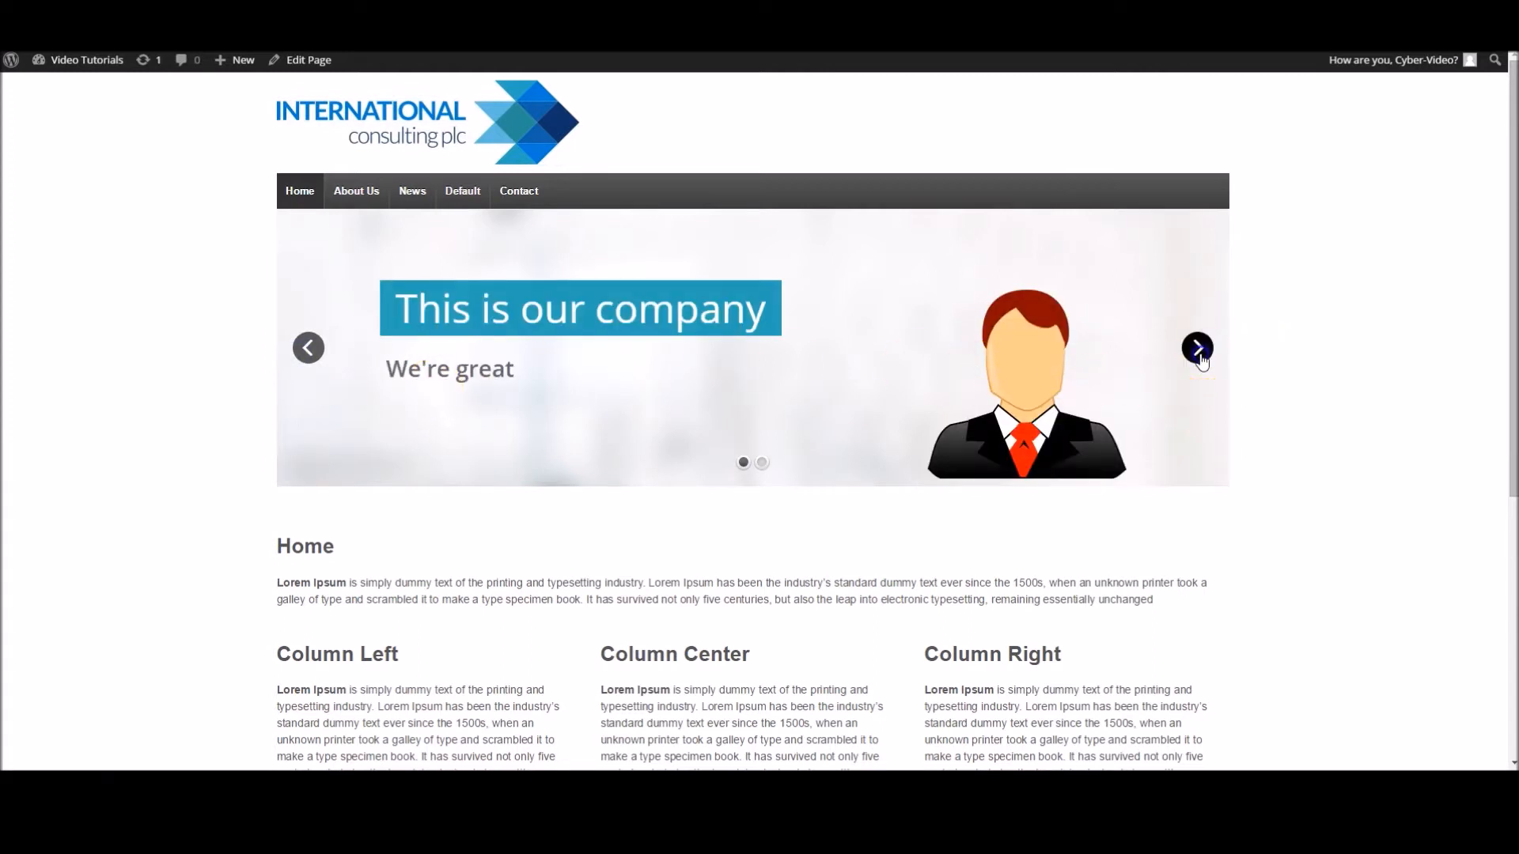
left_click(1198, 348)
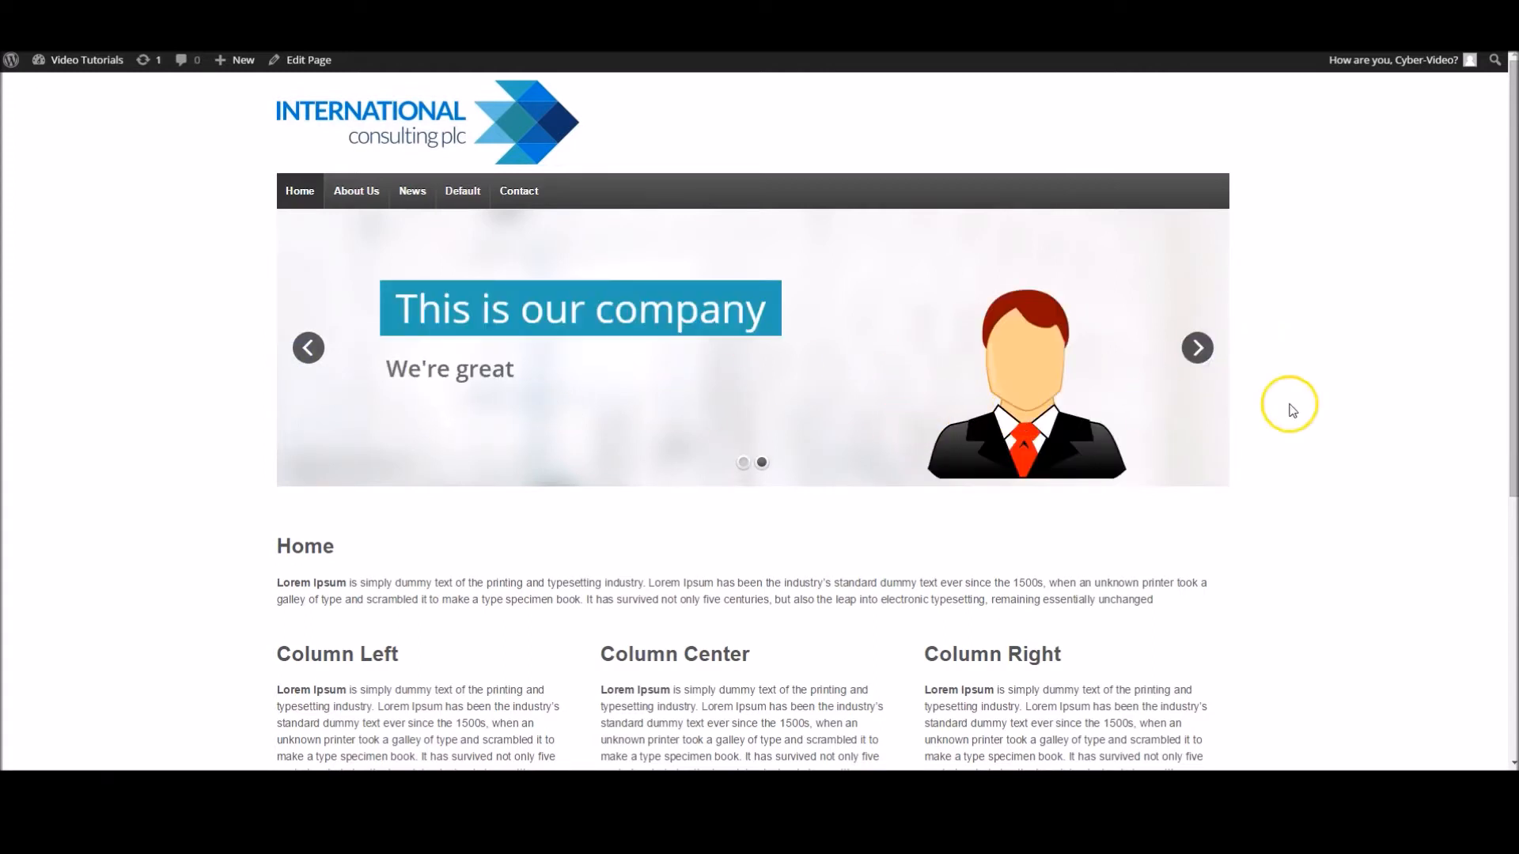
mouse_move(240, 352)
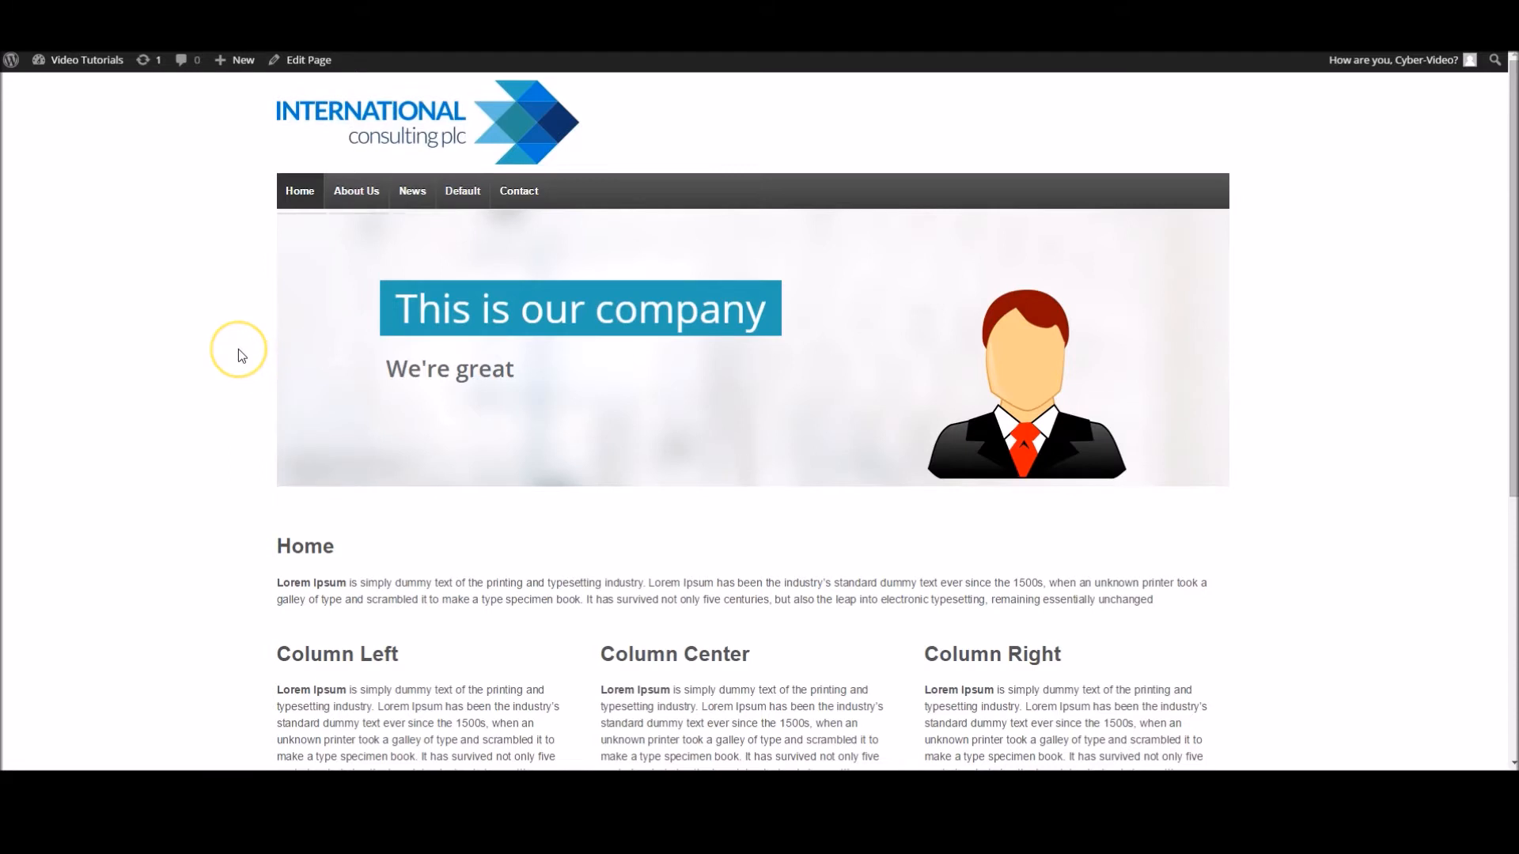
mouse_move(626, 342)
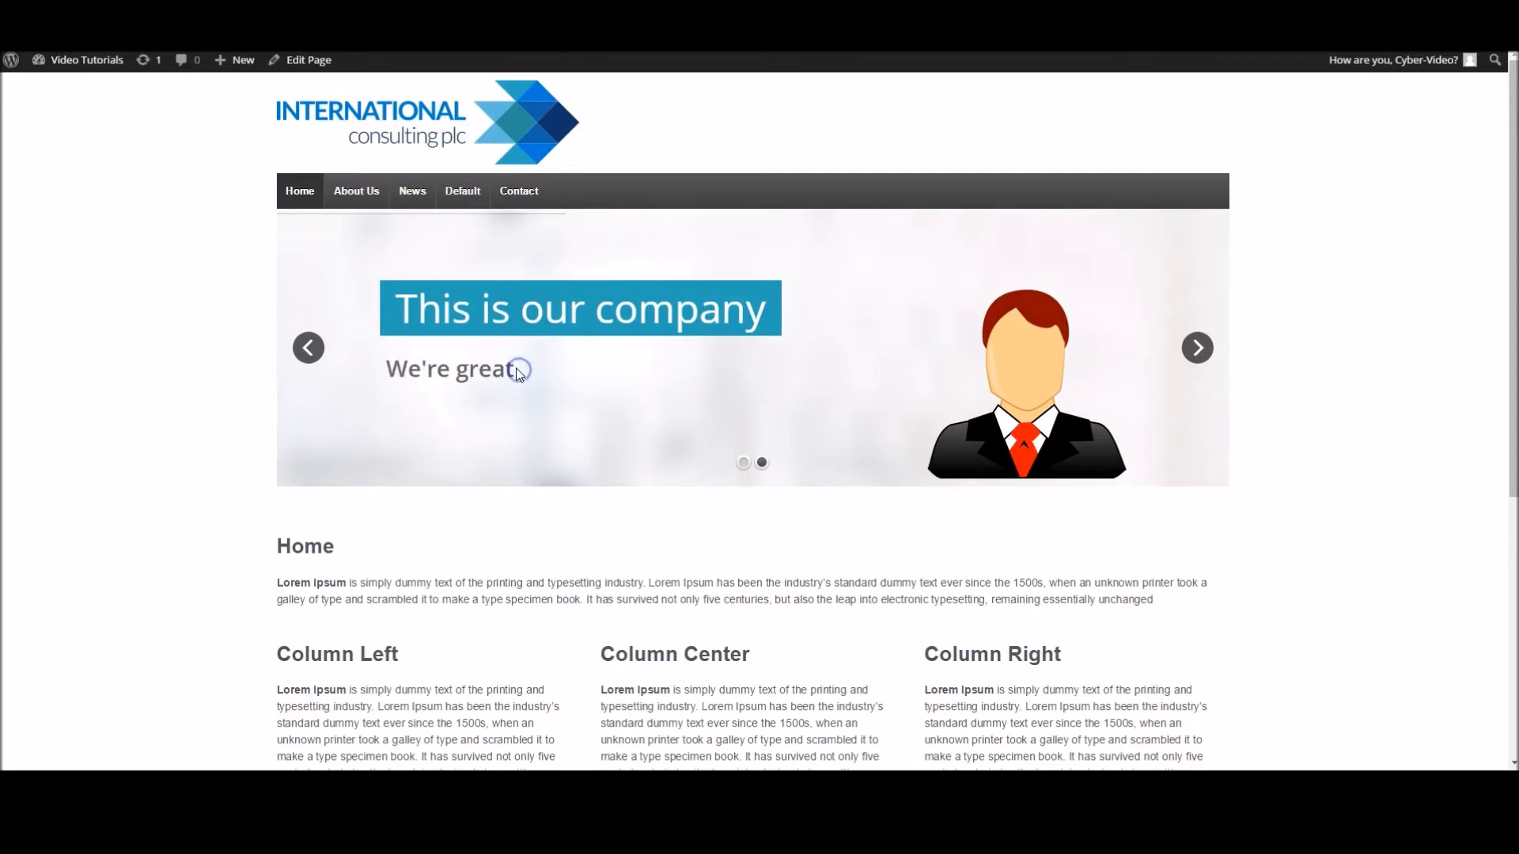
- Return from the front end to the dashboard and the Revolution Slider list
left_click(85, 60)
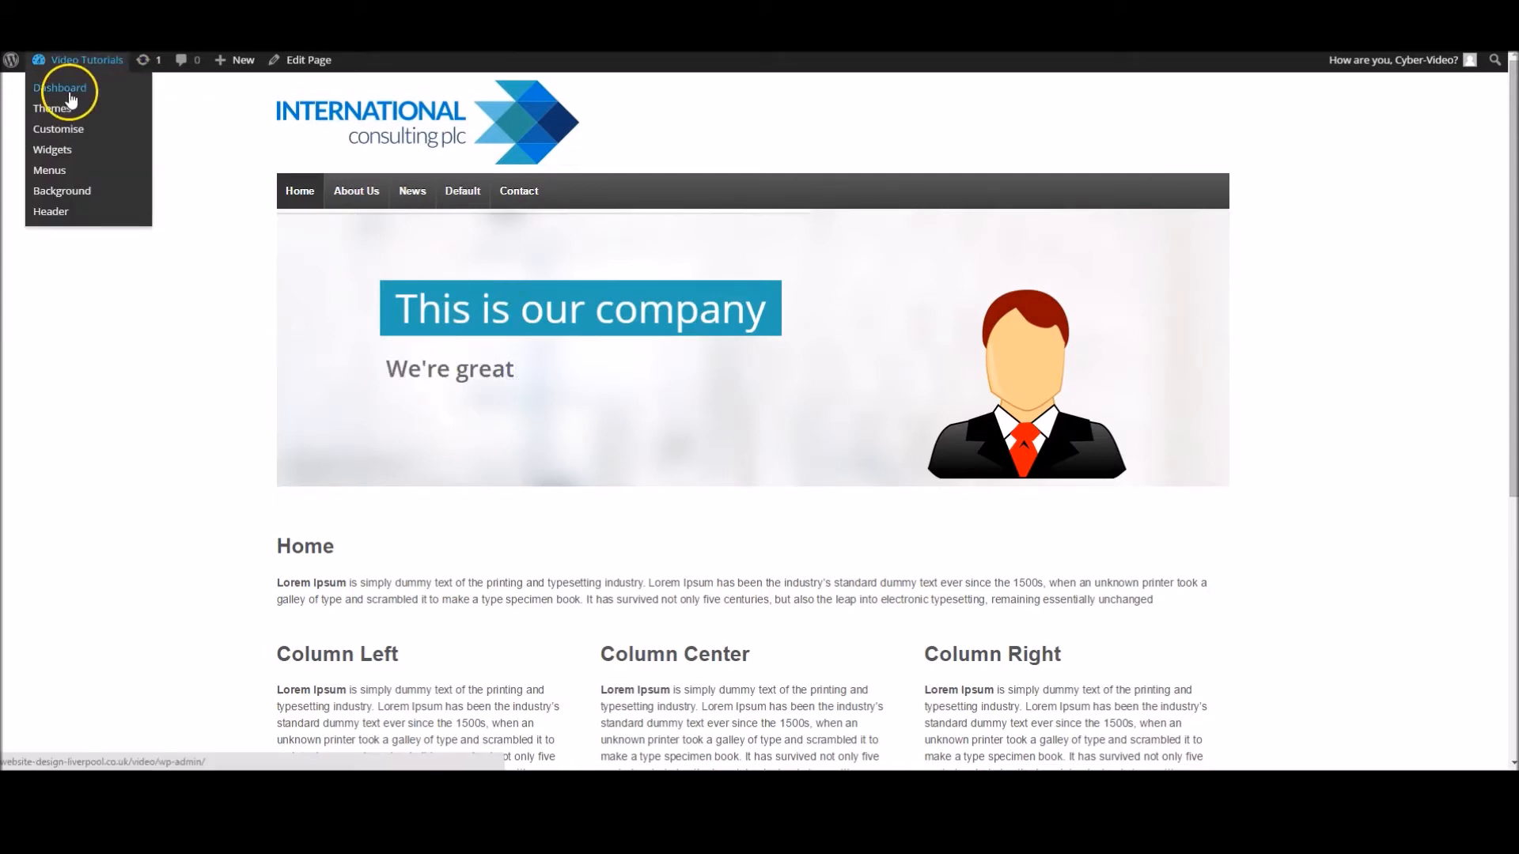
left_click(59, 87)
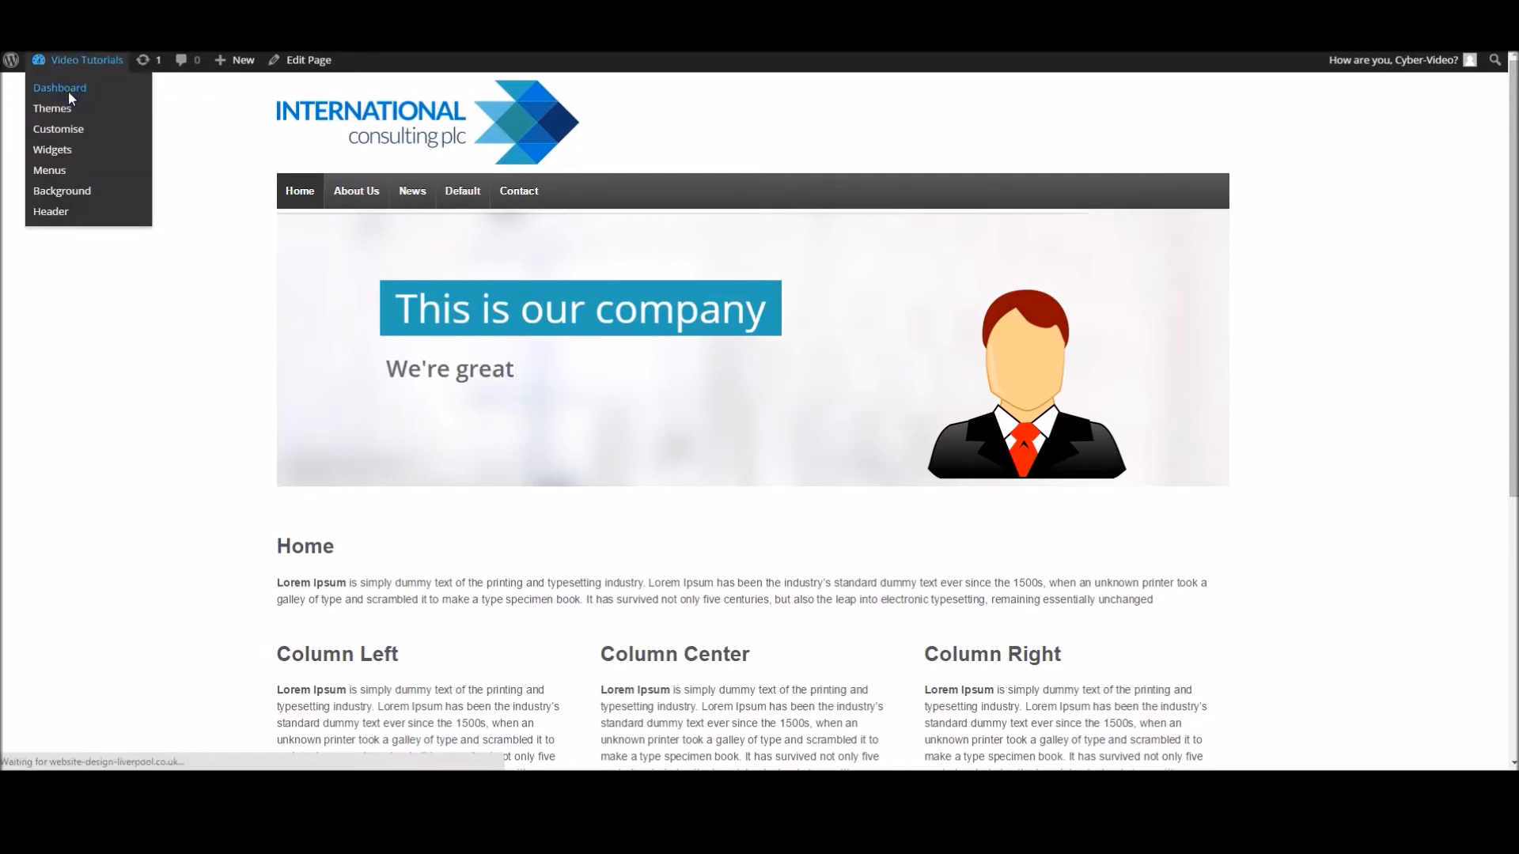
left_click(60, 87)
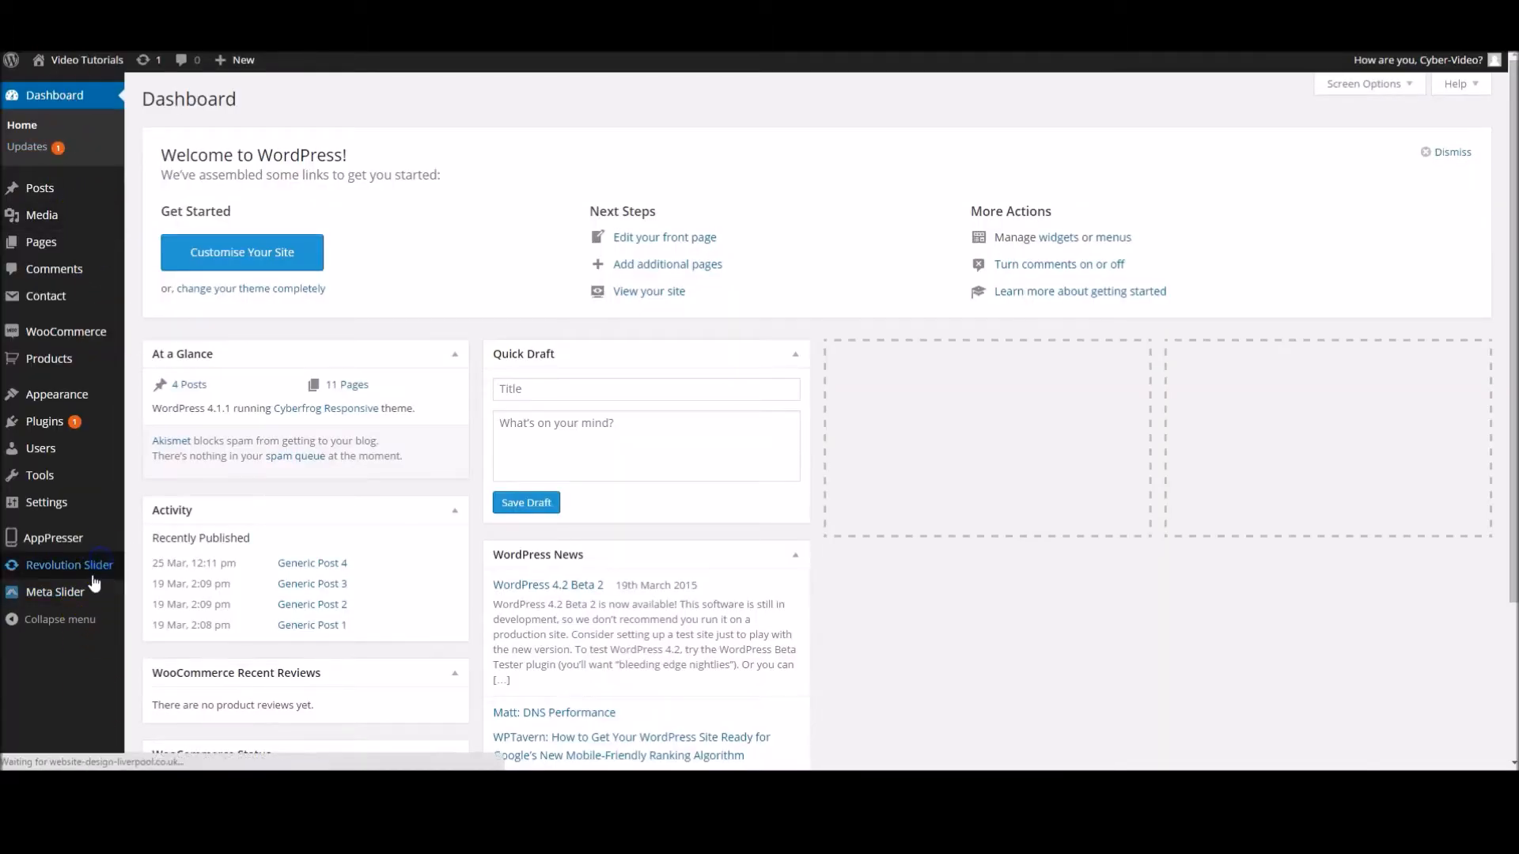
left_click(68, 565)
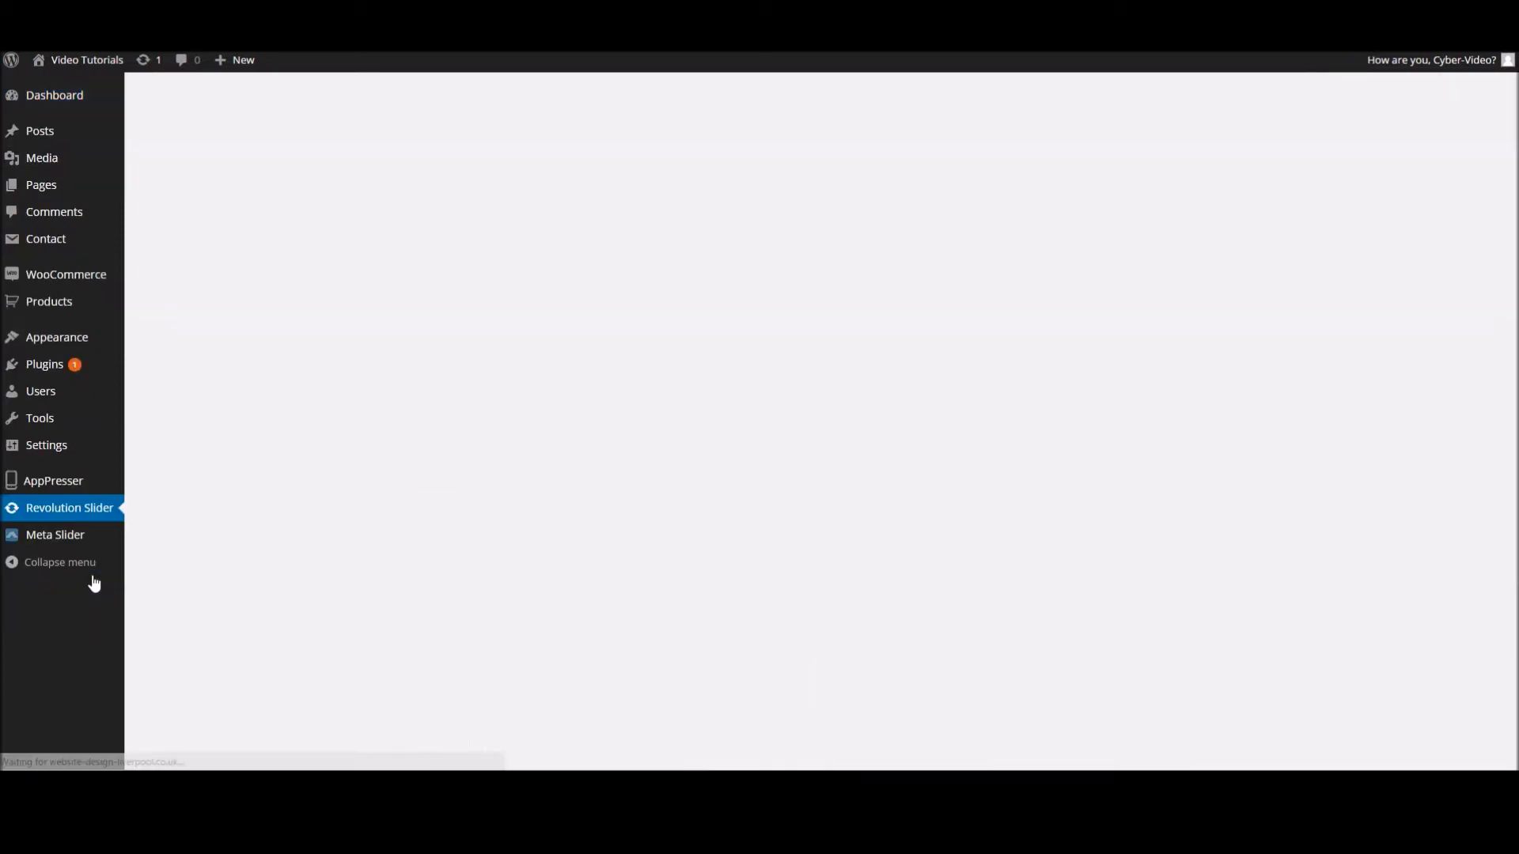
left_click(69, 508)
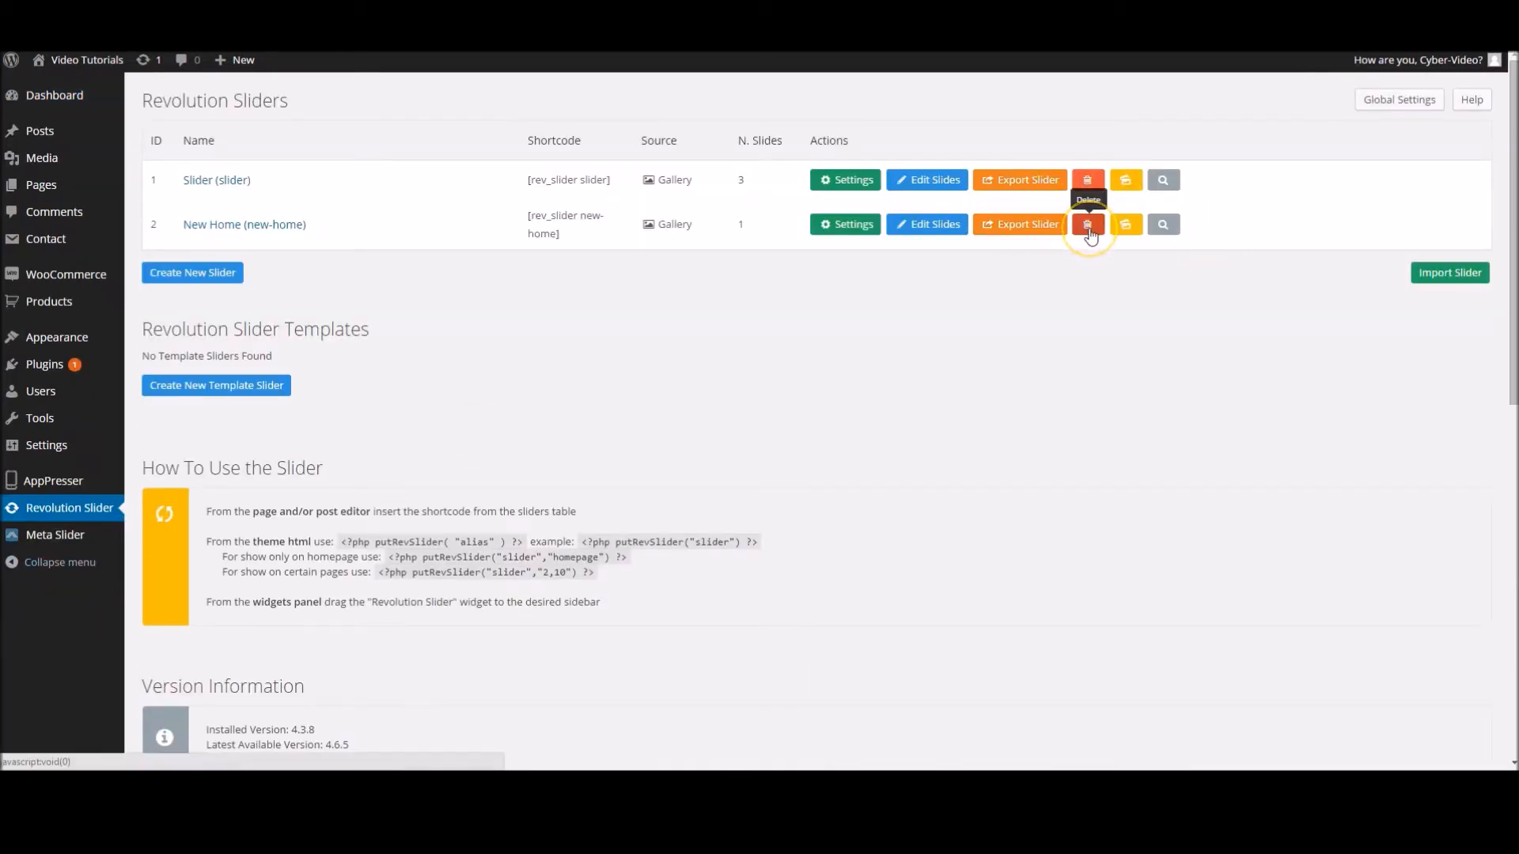
- Delete the New Home slider and confirm the deletion
left_click(1085, 224)
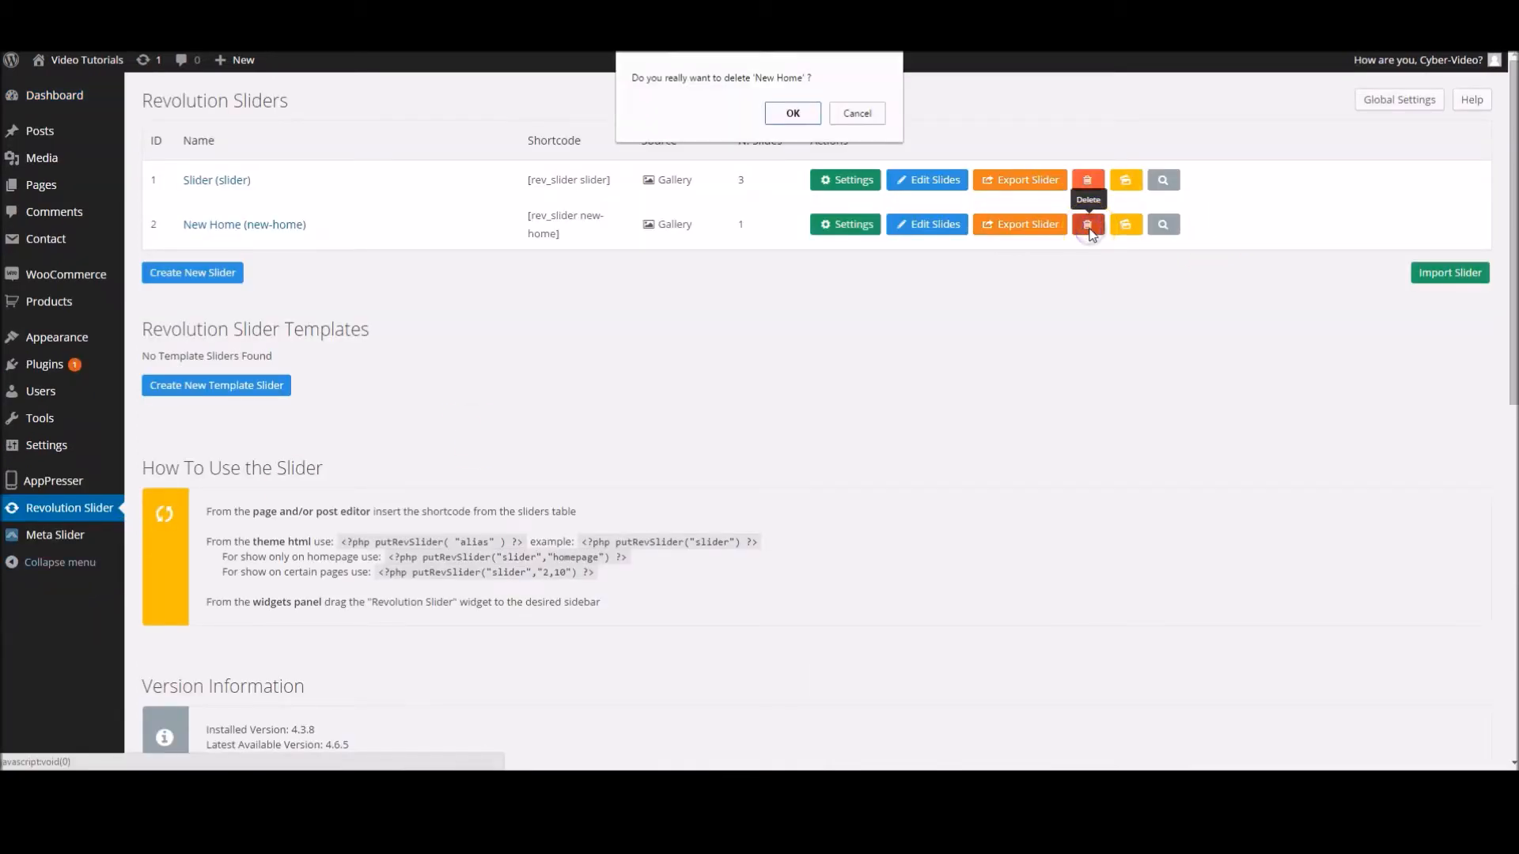
left_click(791, 112)
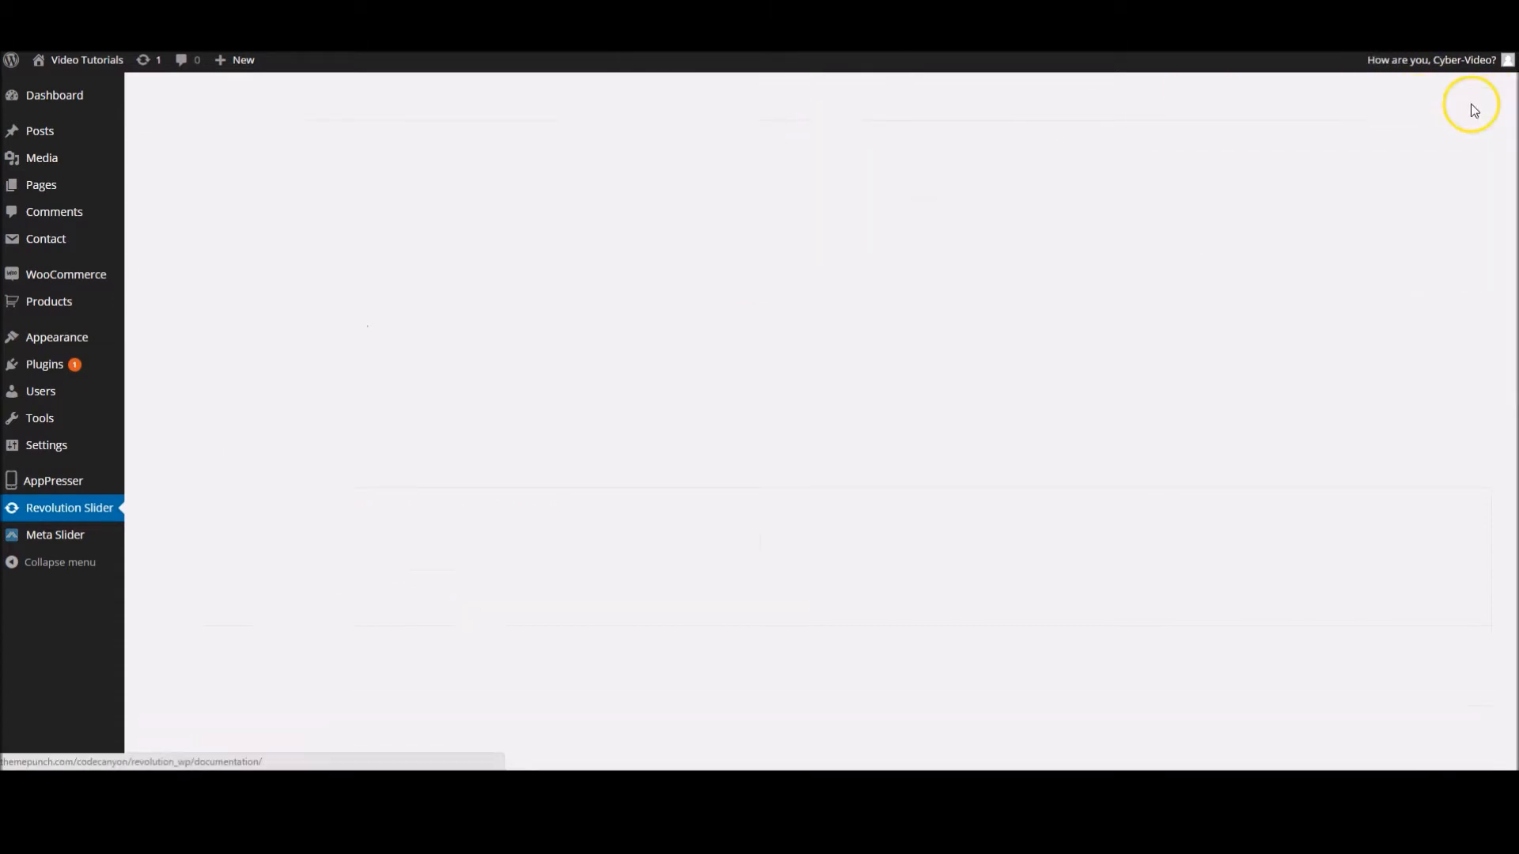
- Start creating a new slider from the Revolution Sliders page
left_click(69, 508)
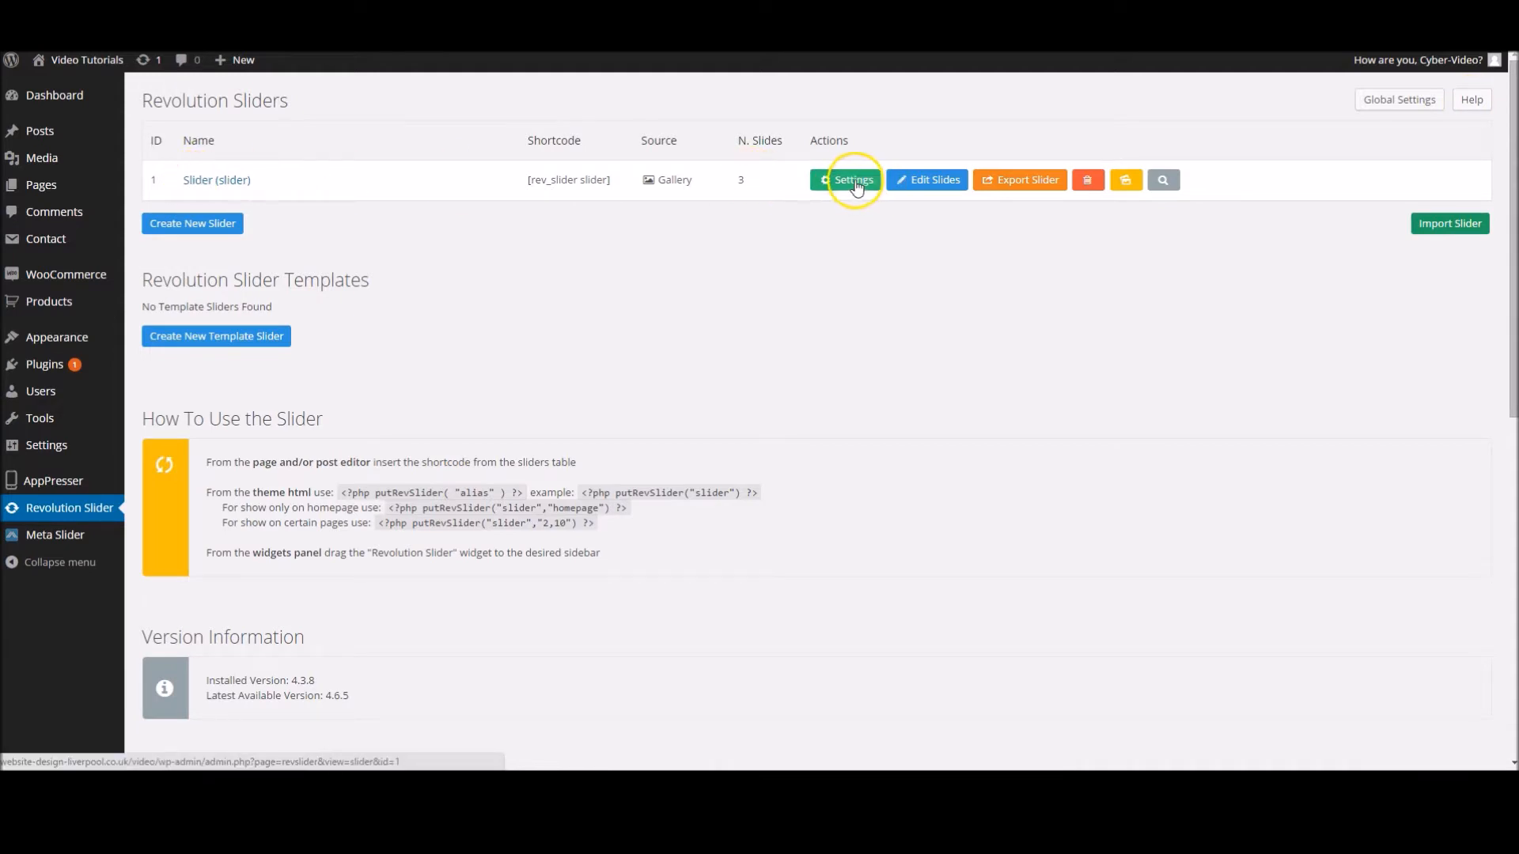
mouse_move(929, 179)
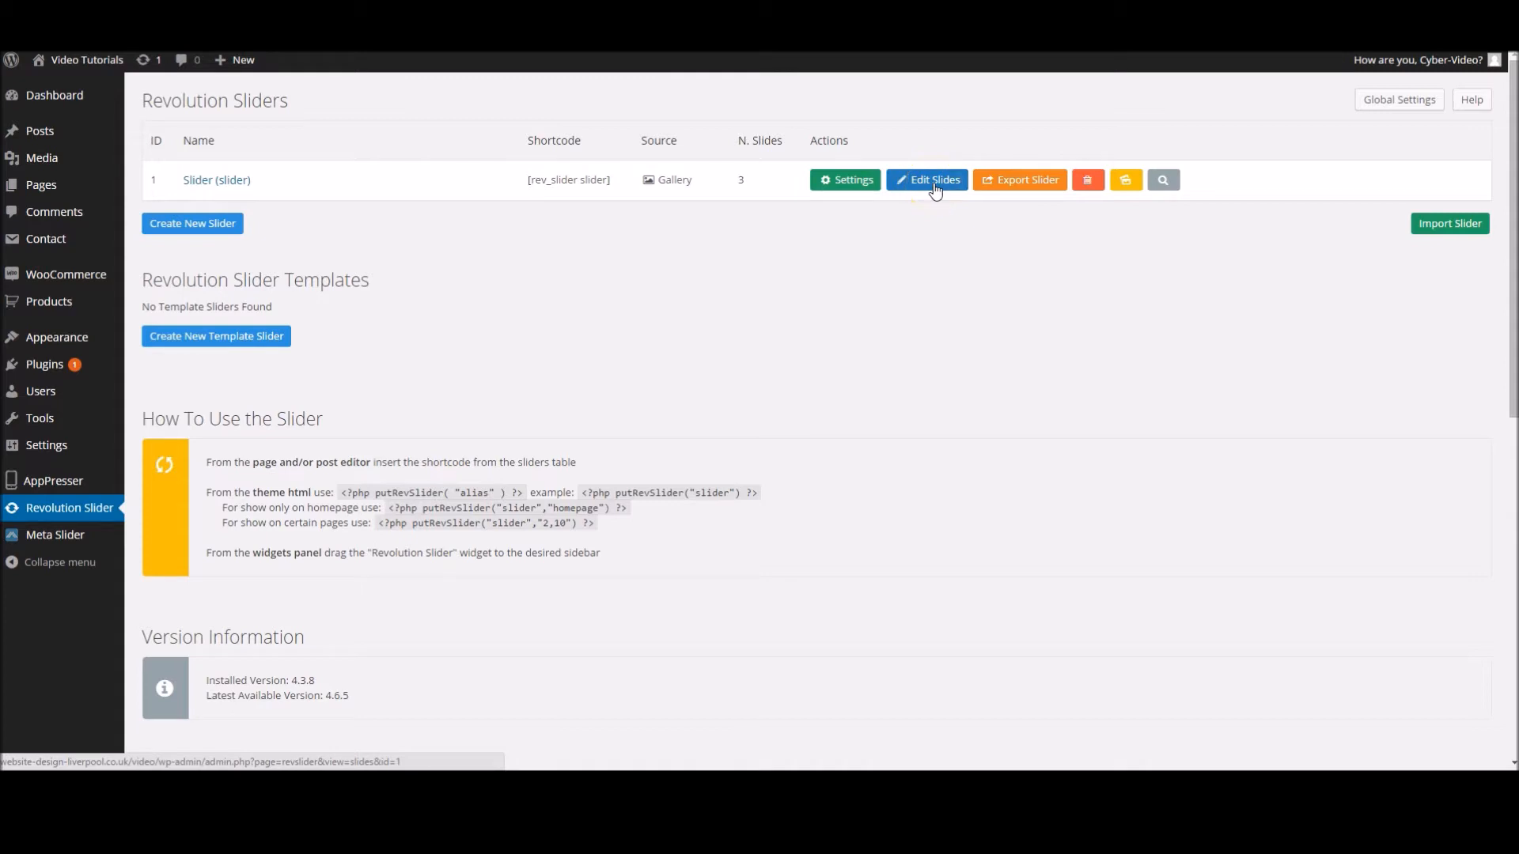
mouse_move(1124, 181)
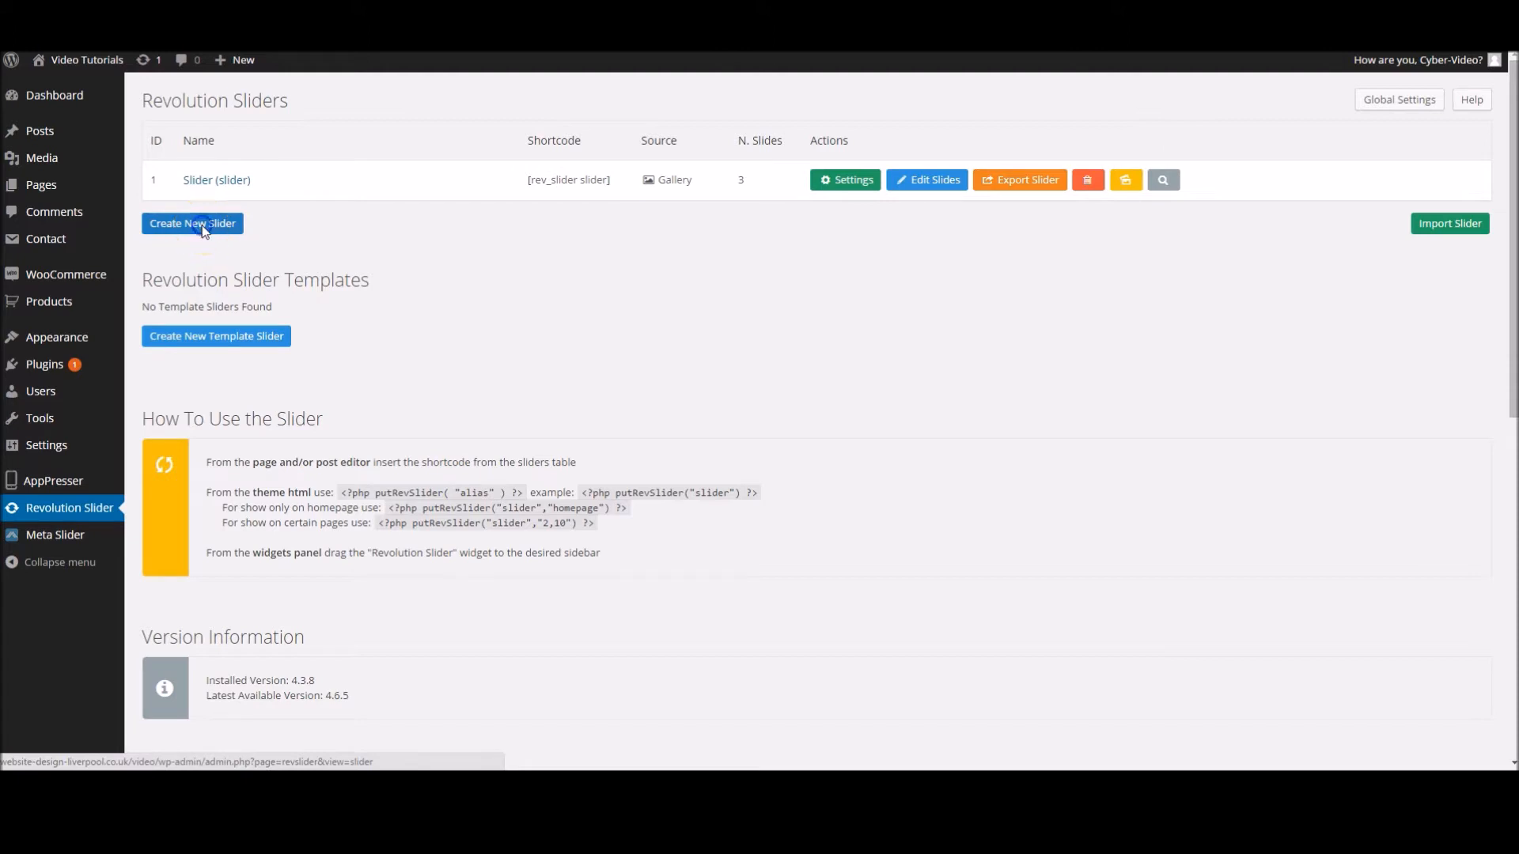
left_click(192, 223)
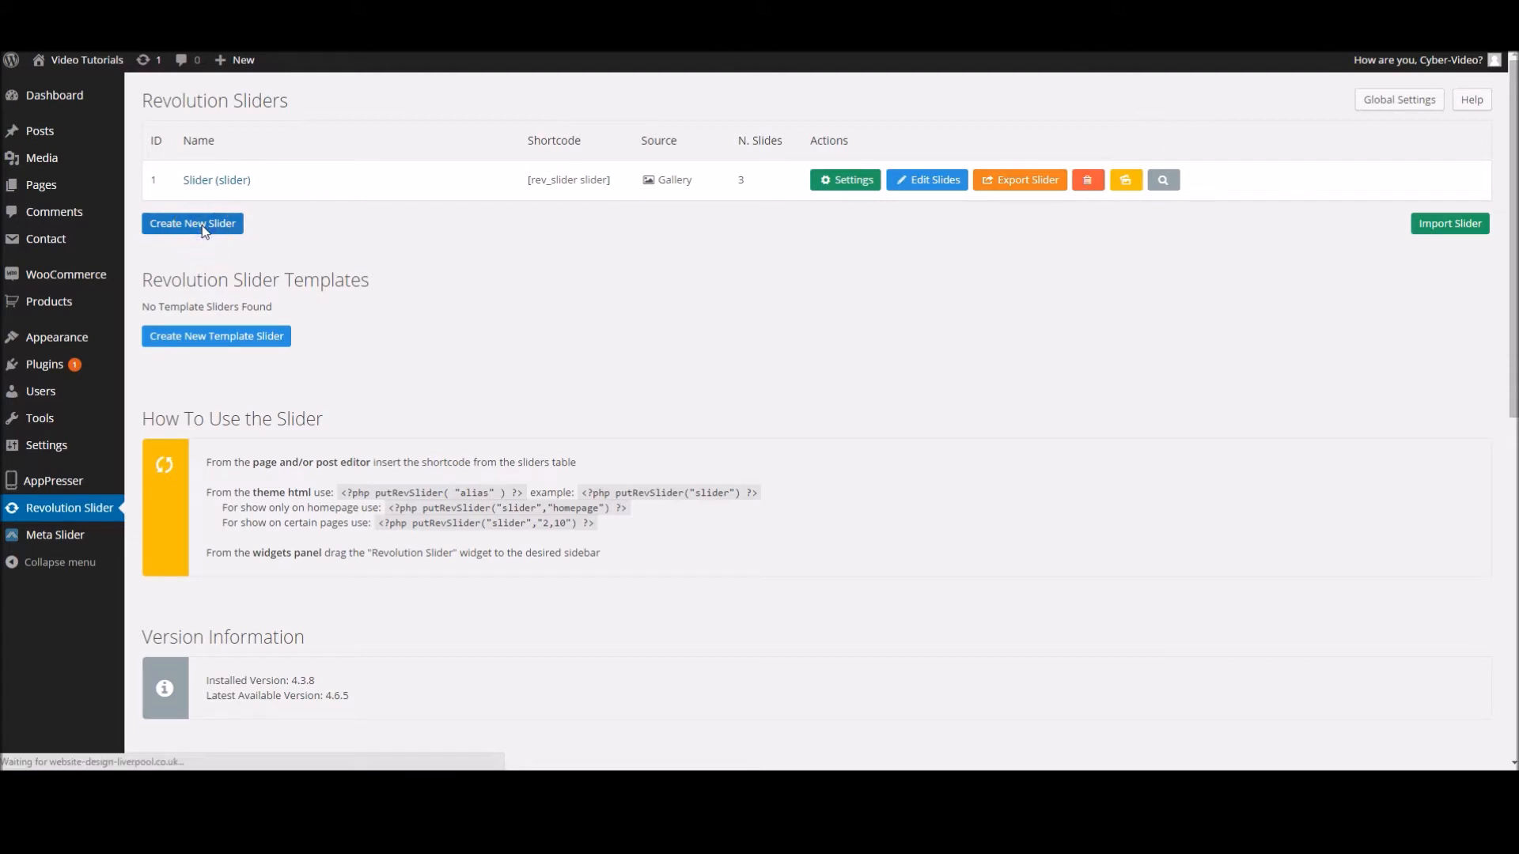
- Try the Fixed, Custom and Full Screen layouts, then leave Slider Layout on Auto Responsive
left_click(191, 223)
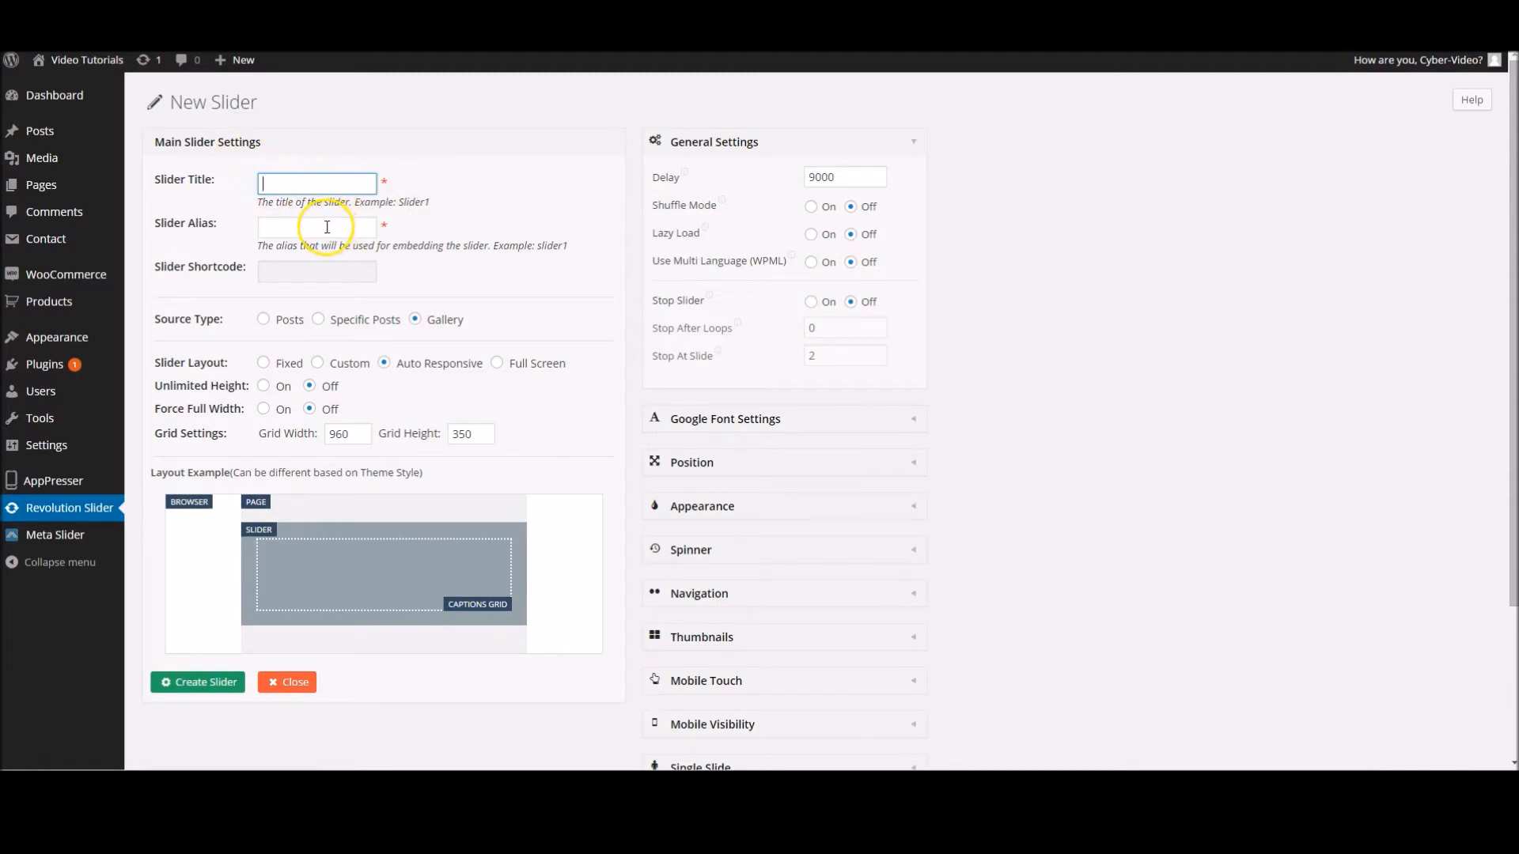
mouse_move(301, 283)
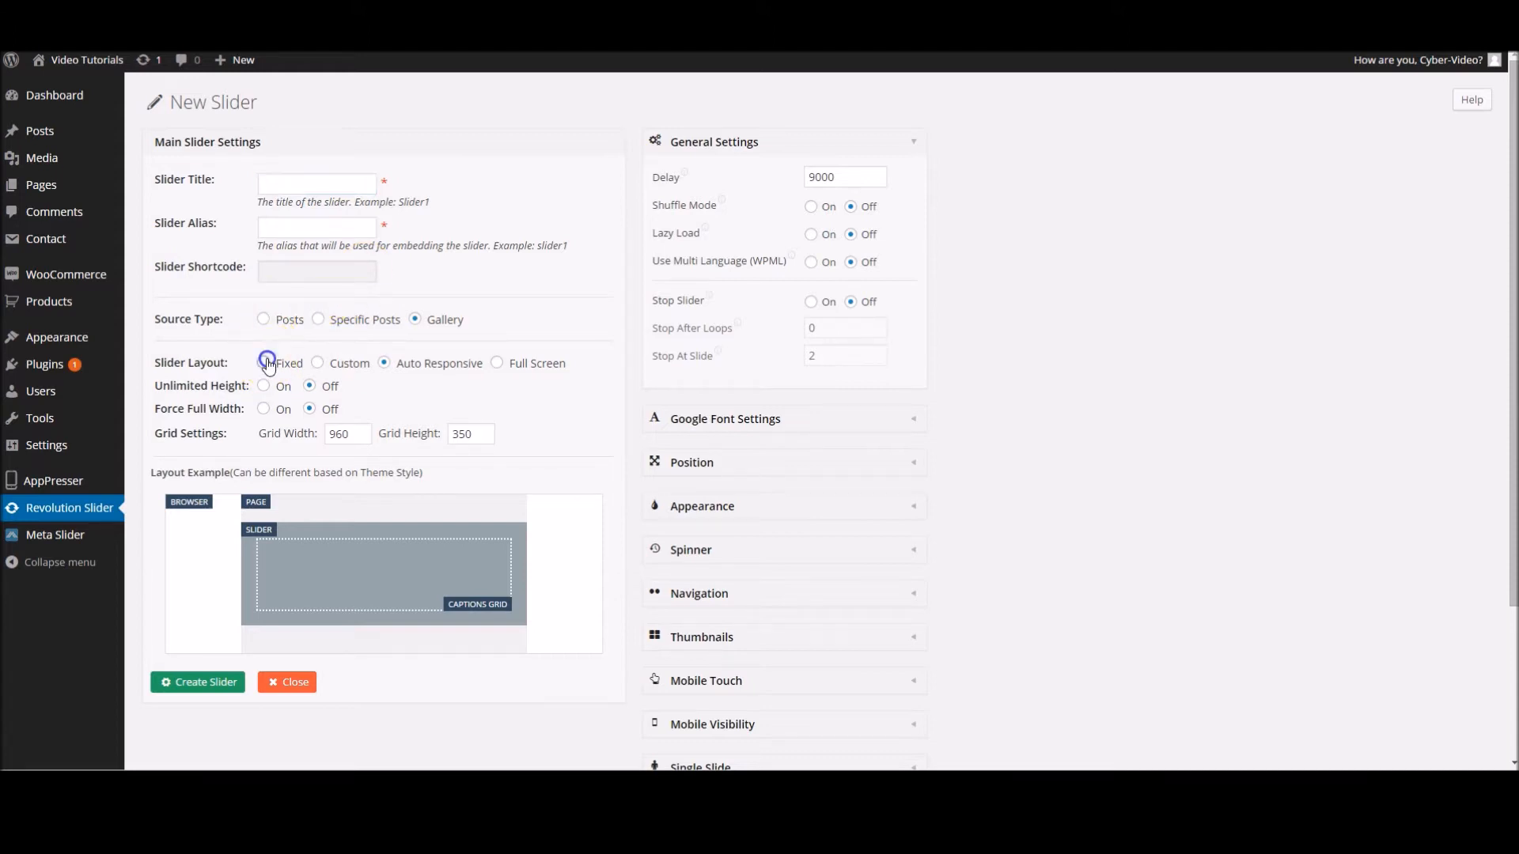
left_click(259, 363)
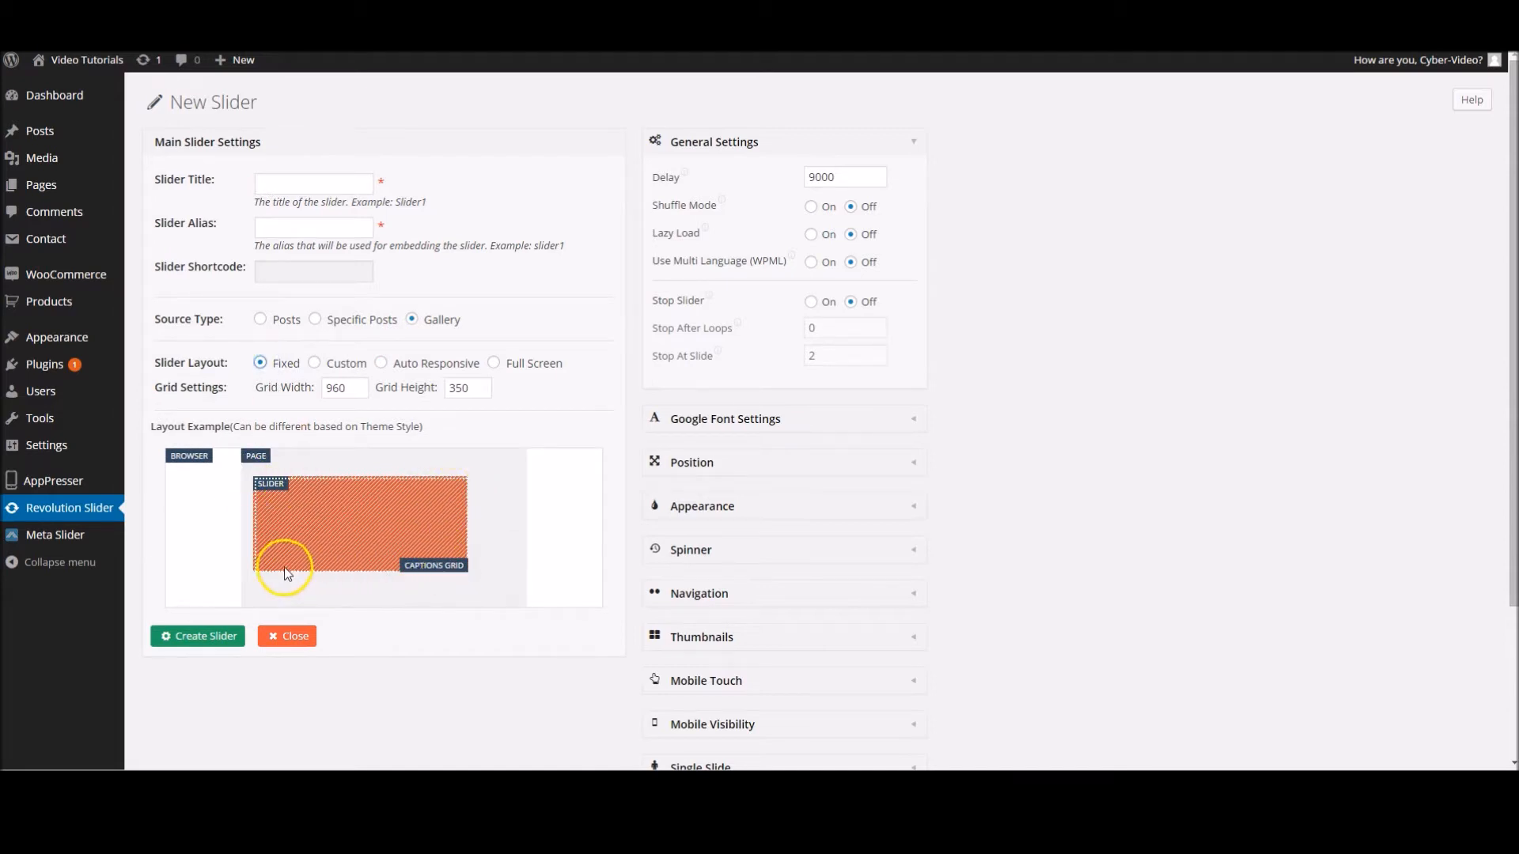
left_click(314, 362)
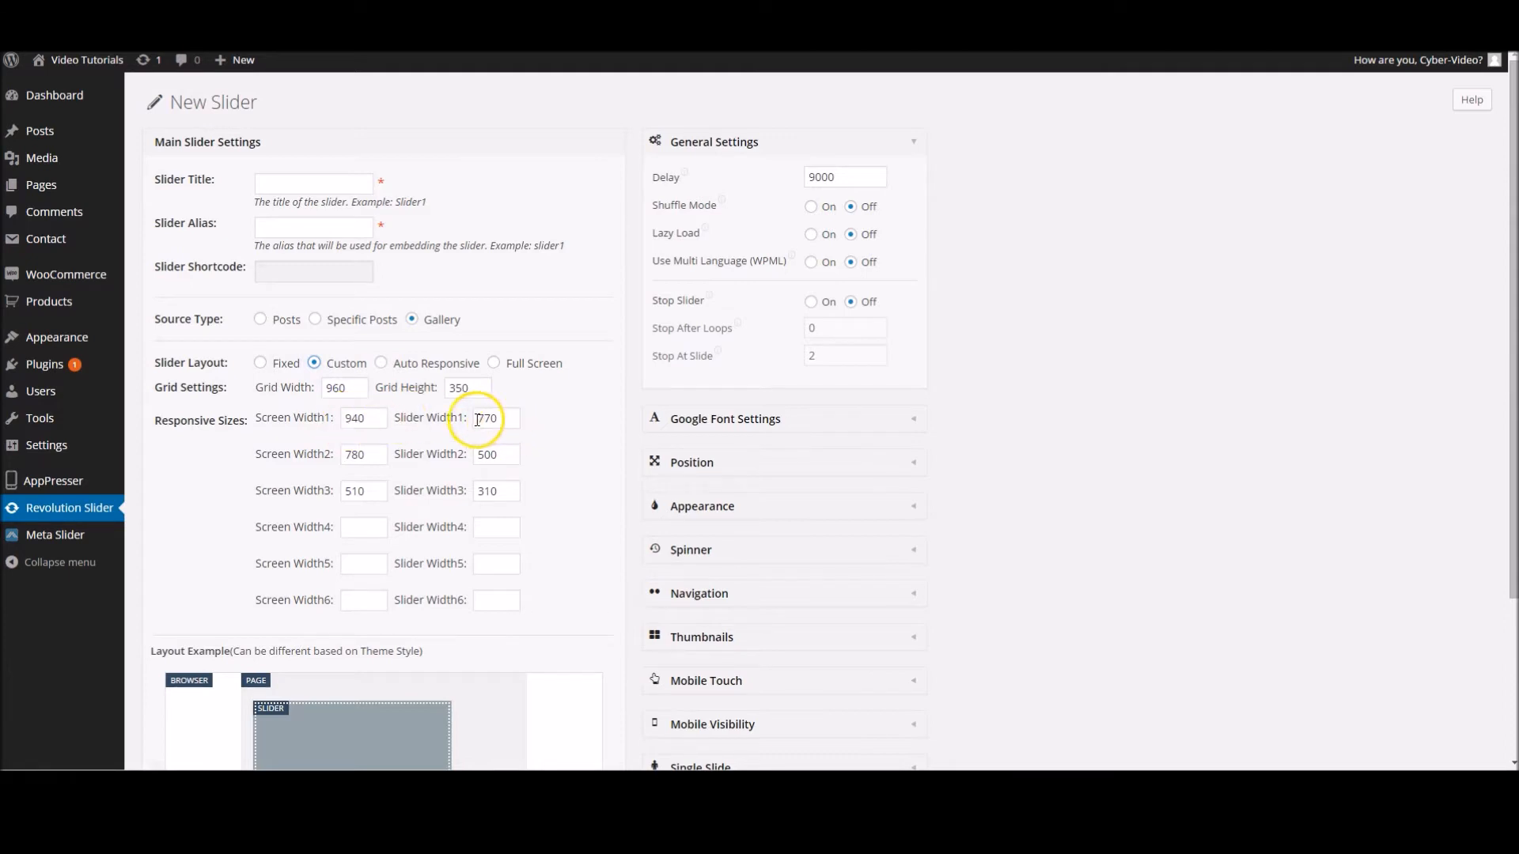
left_click(383, 362)
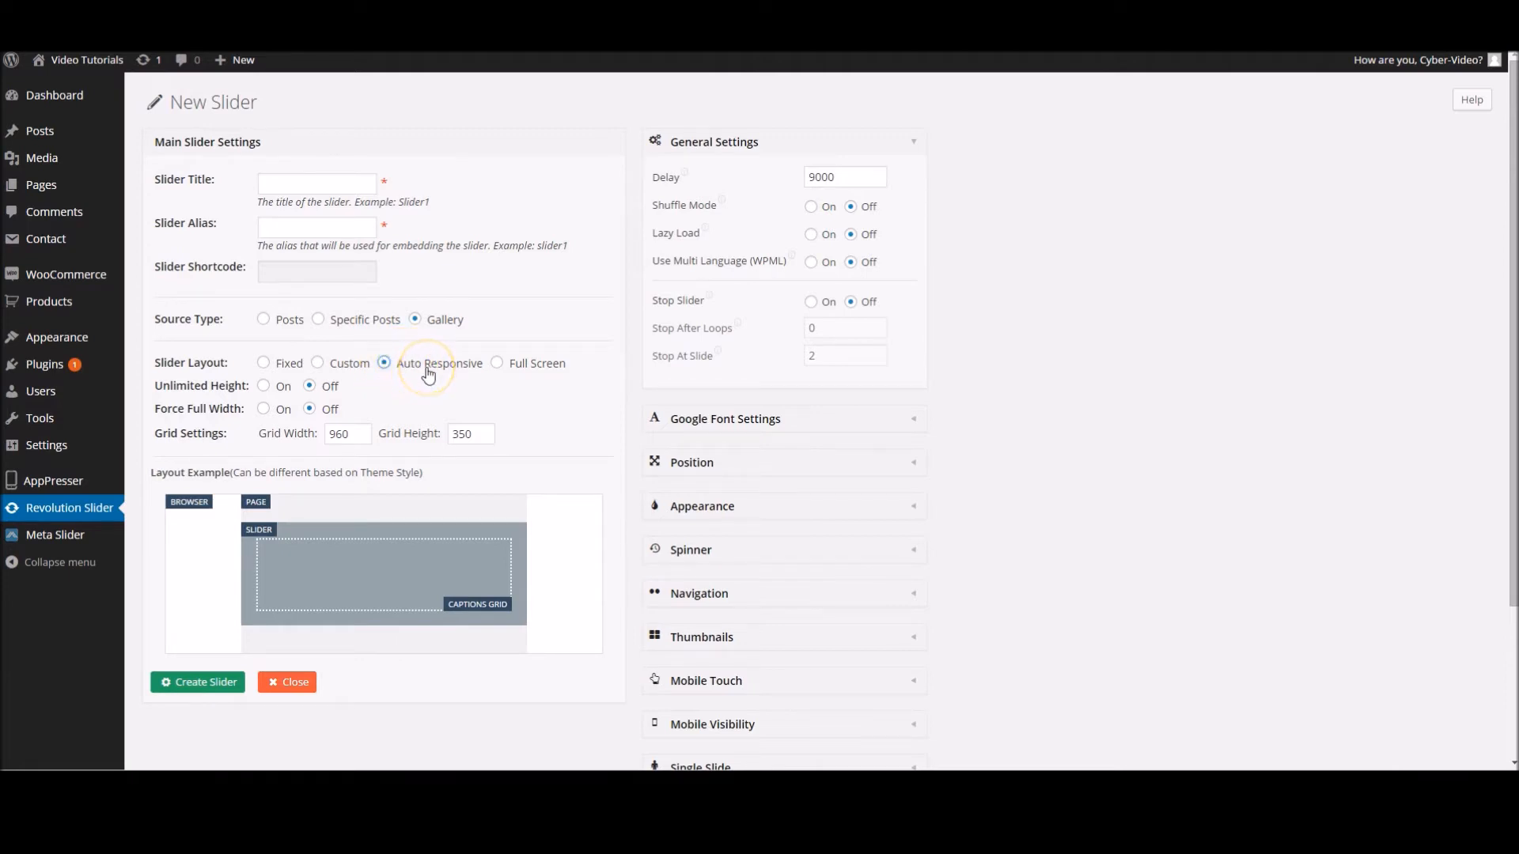
left_click(497, 364)
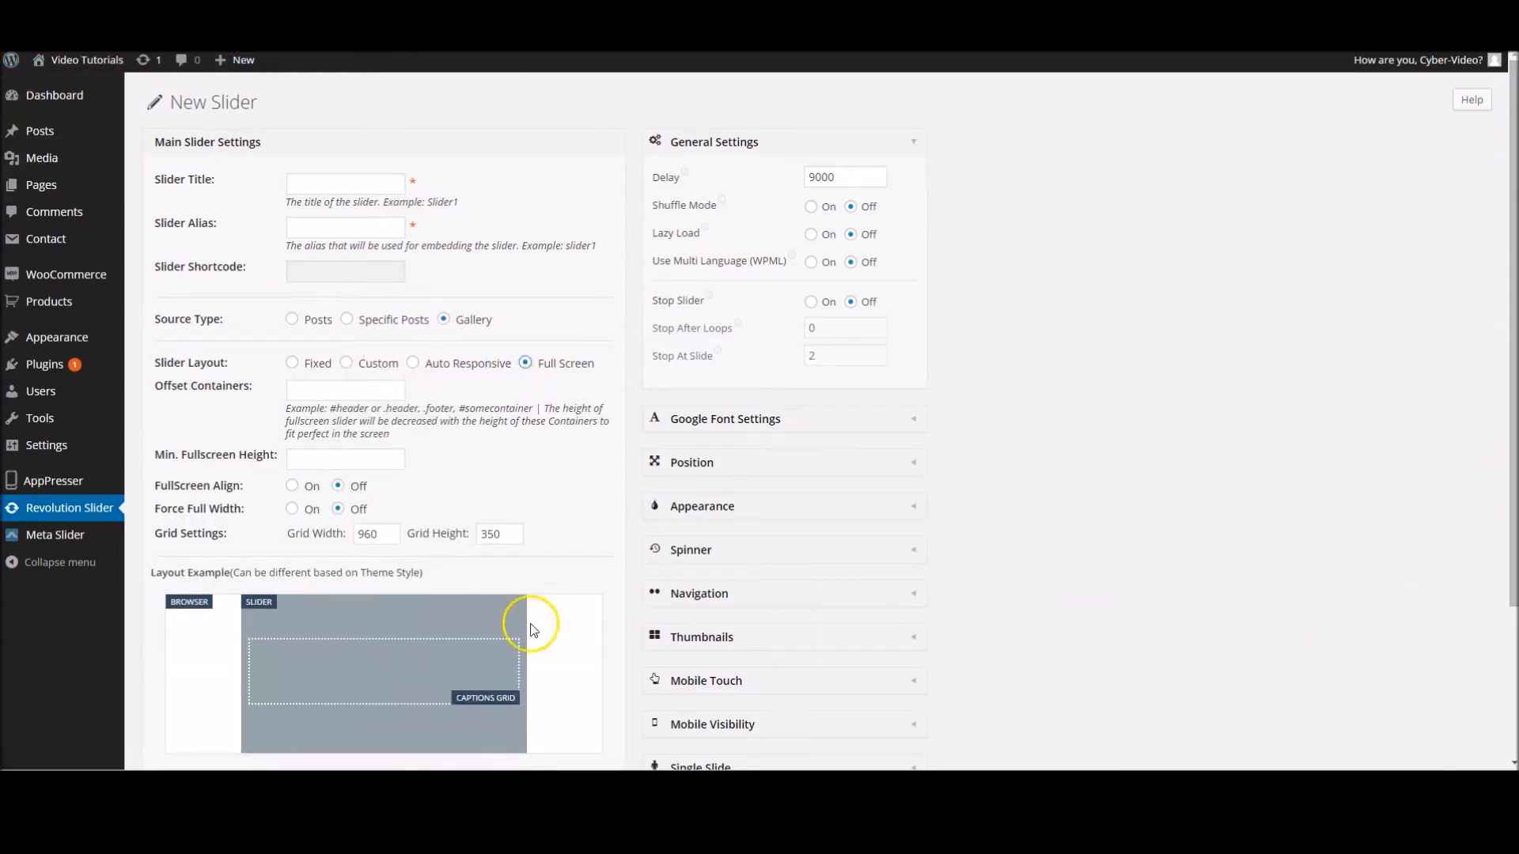
left_click(344, 389)
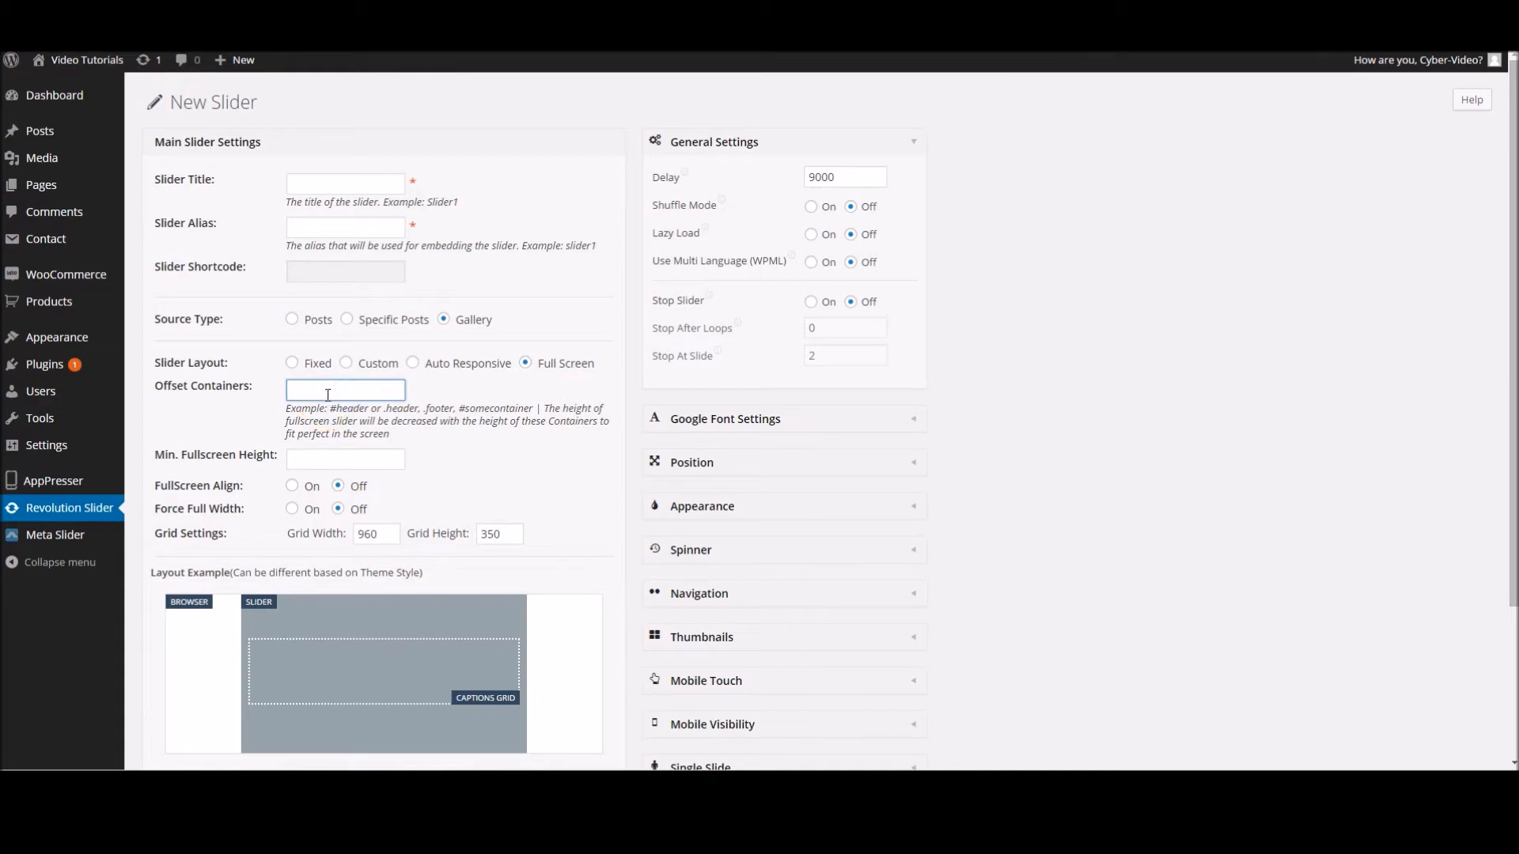
mouse_move(1315, 105)
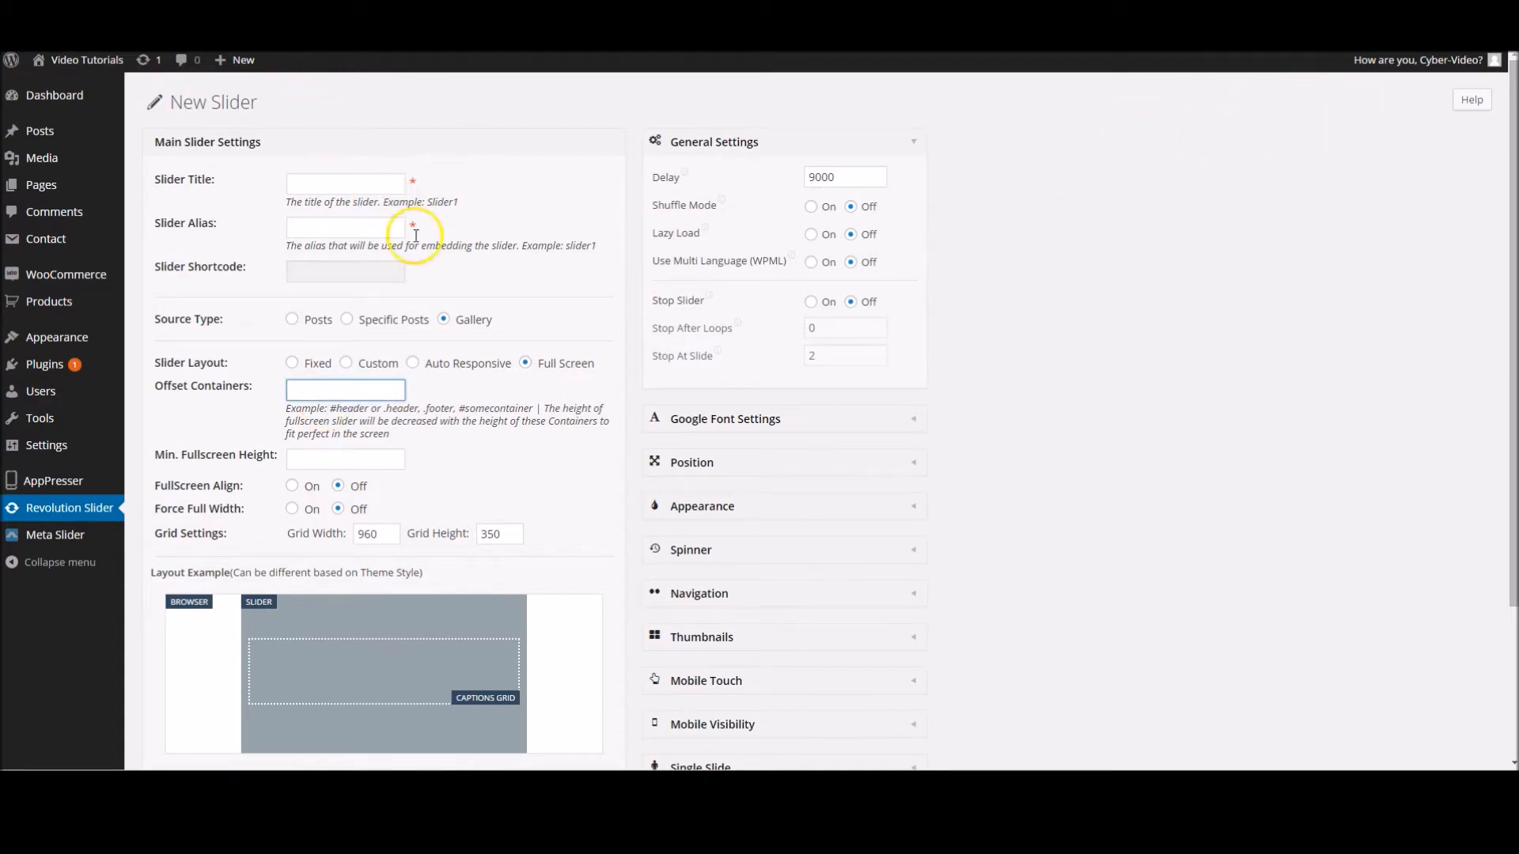
left_click(413, 364)
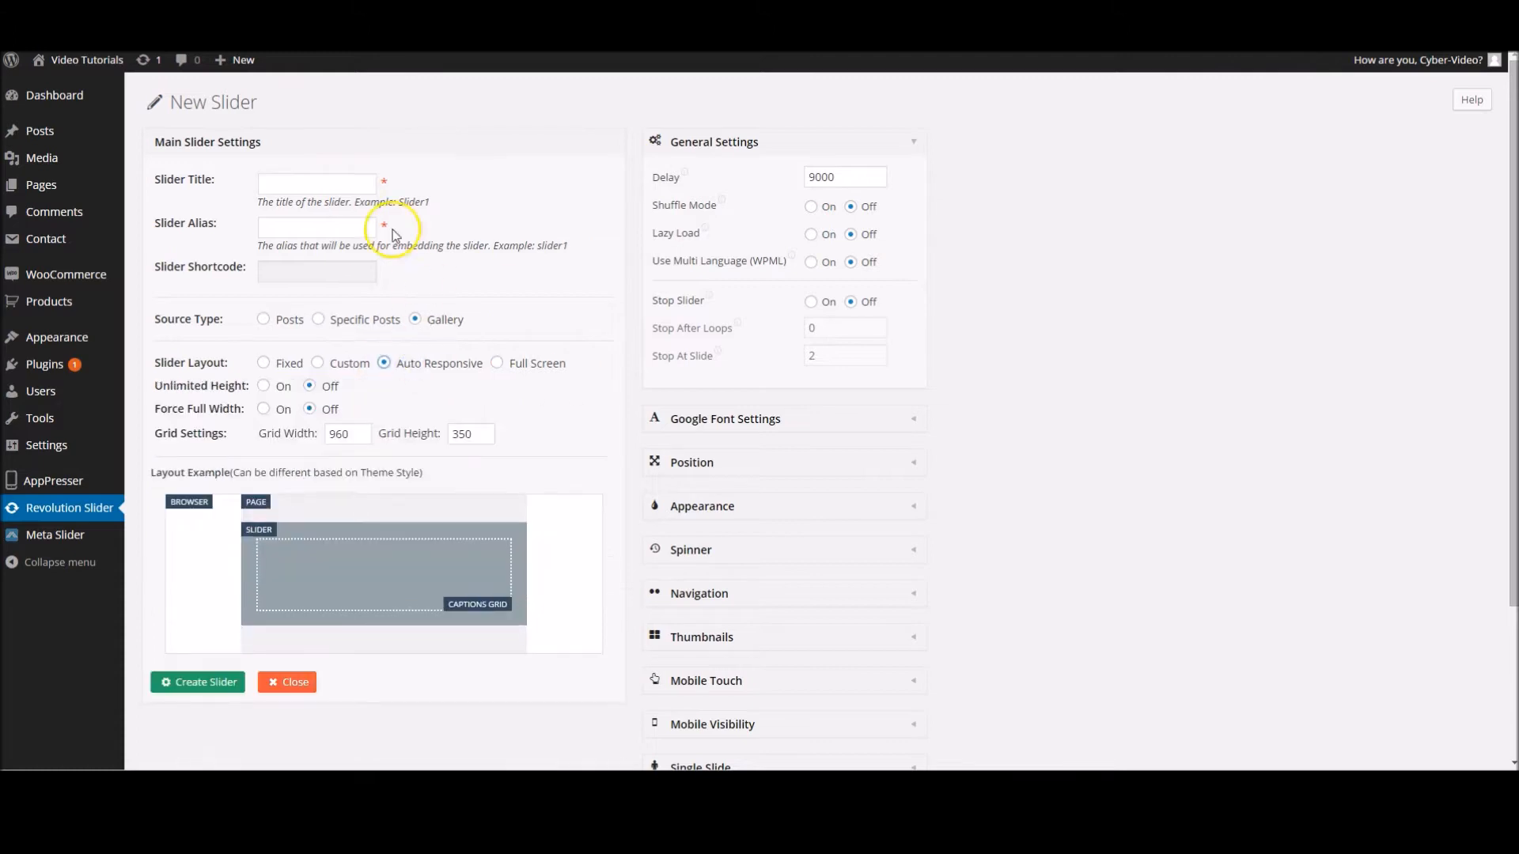
- Set the slider title to 'New Home' and the alias to 'home-2'
type("New Home")
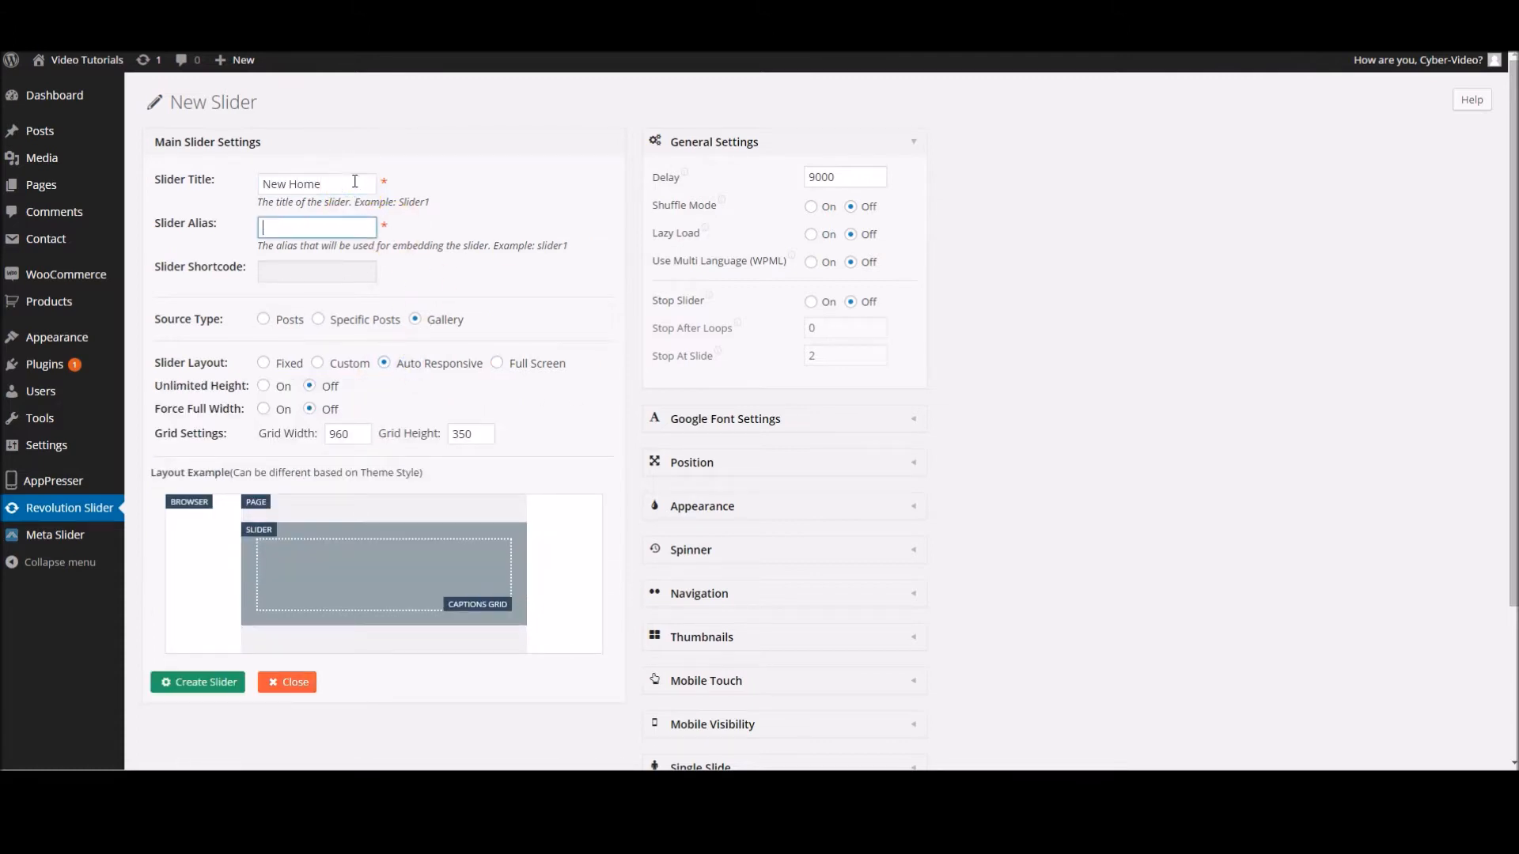
type("home-2")
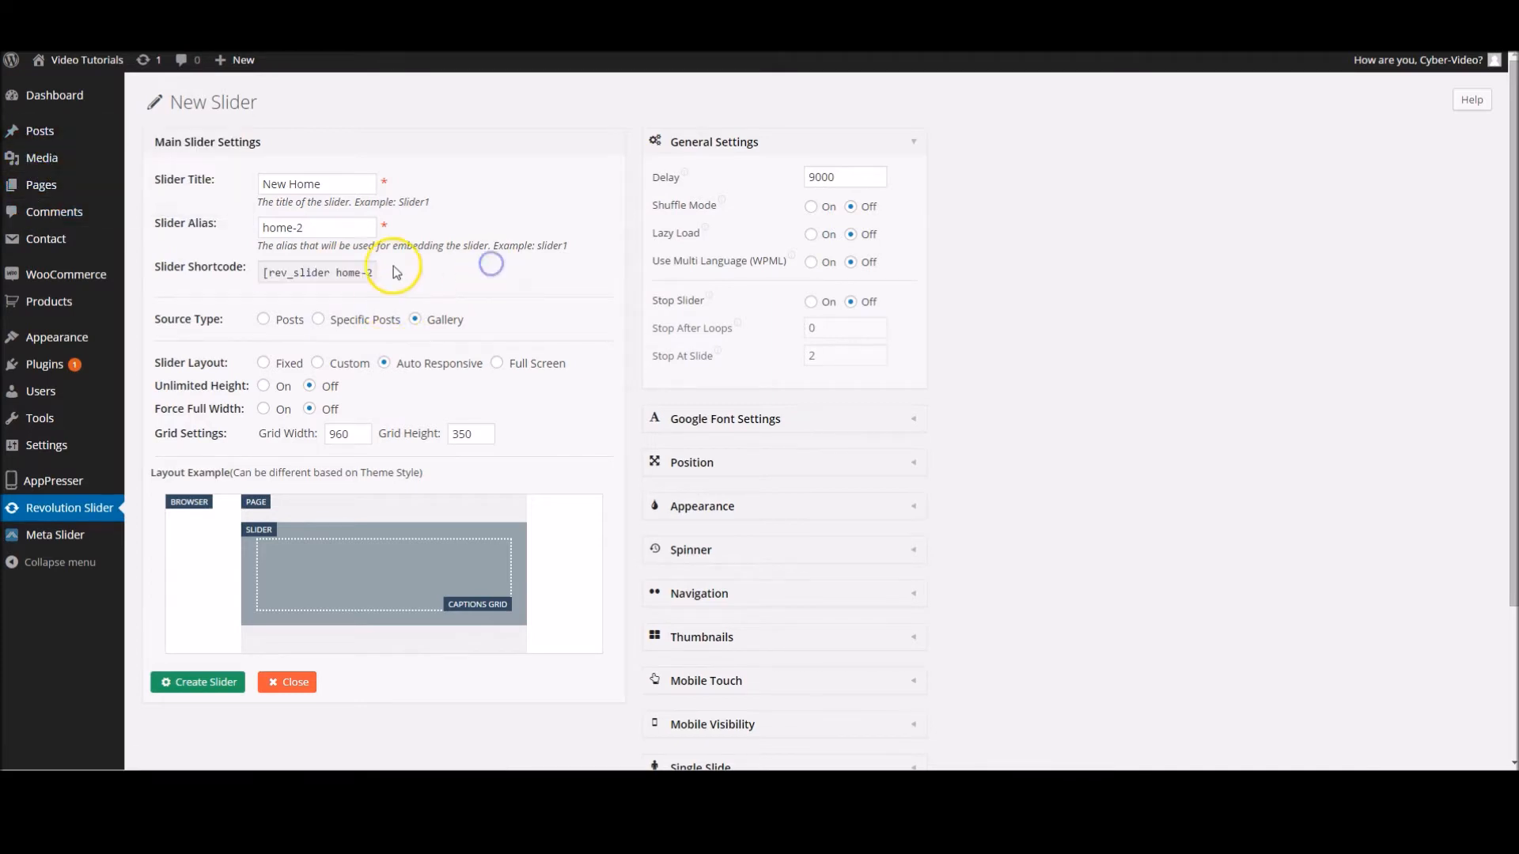
mouse_move(565, 332)
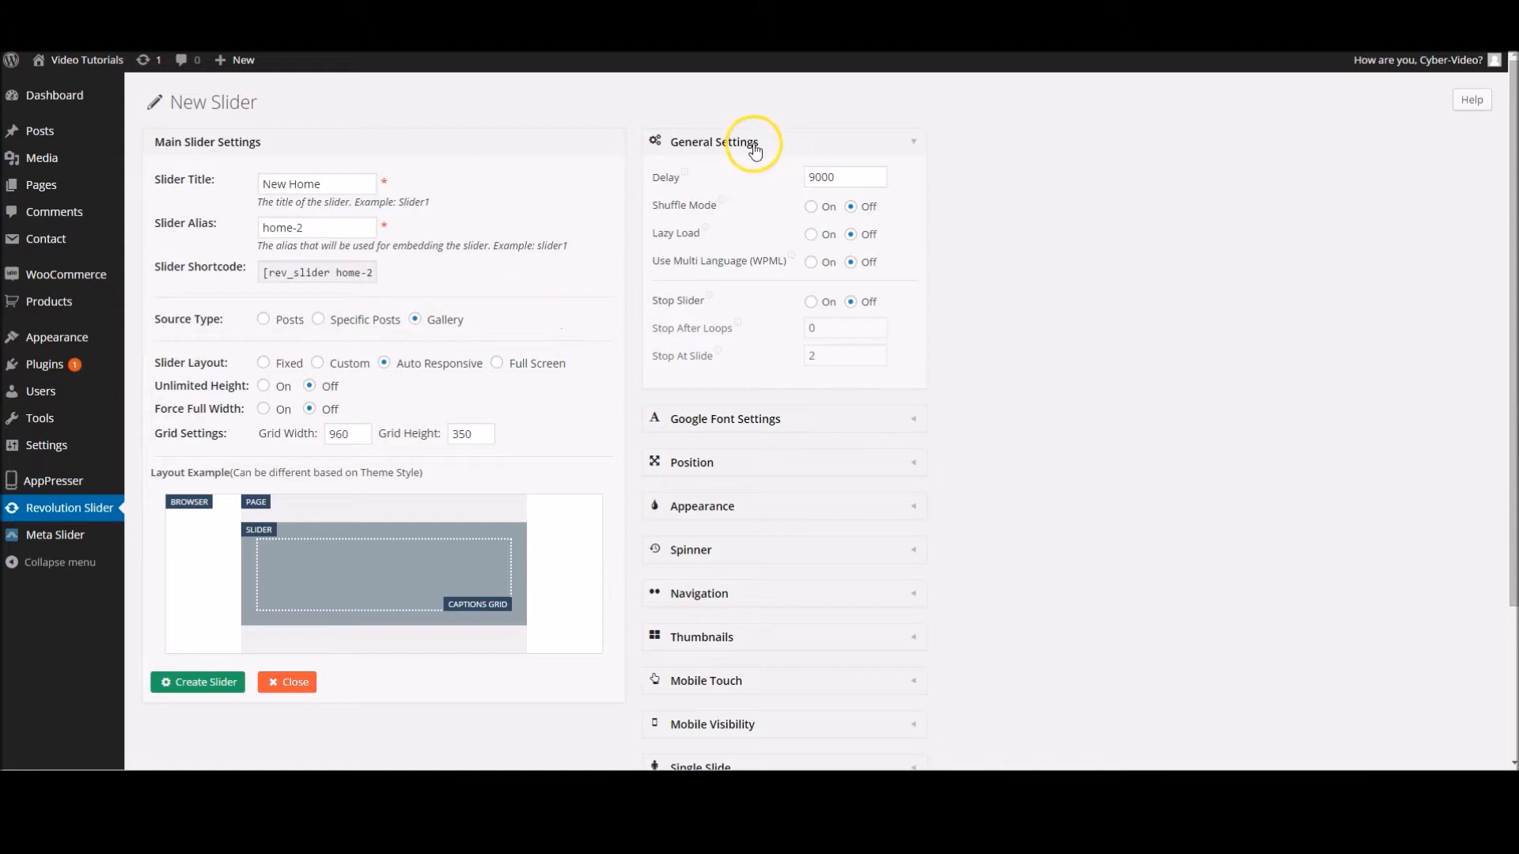
mouse_move(666, 177)
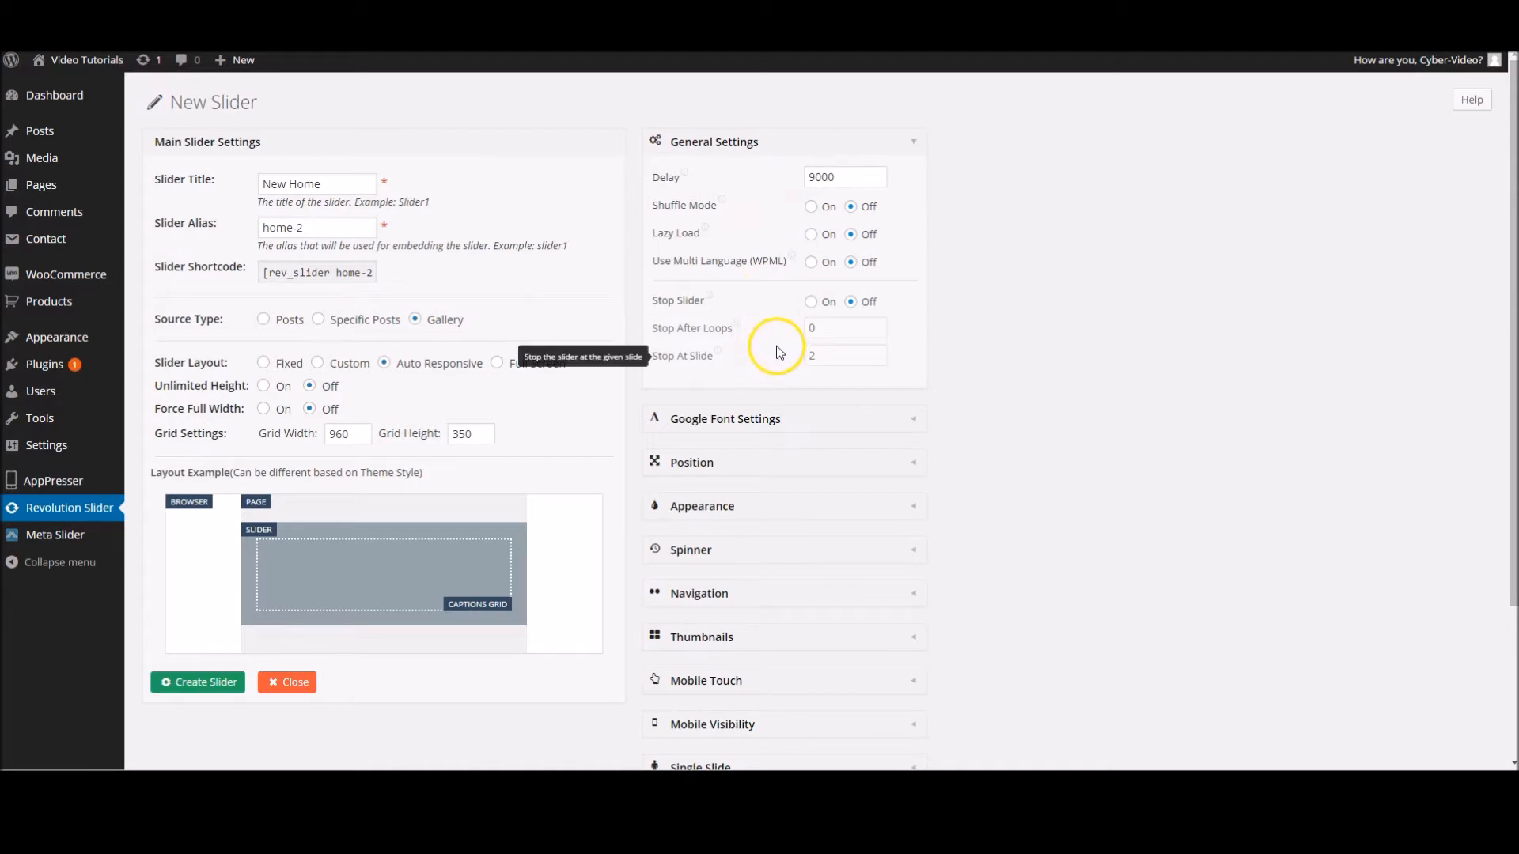
- In the Appearance panel, change Shadow Type from 2 to No Shadow
scroll("down", 3)
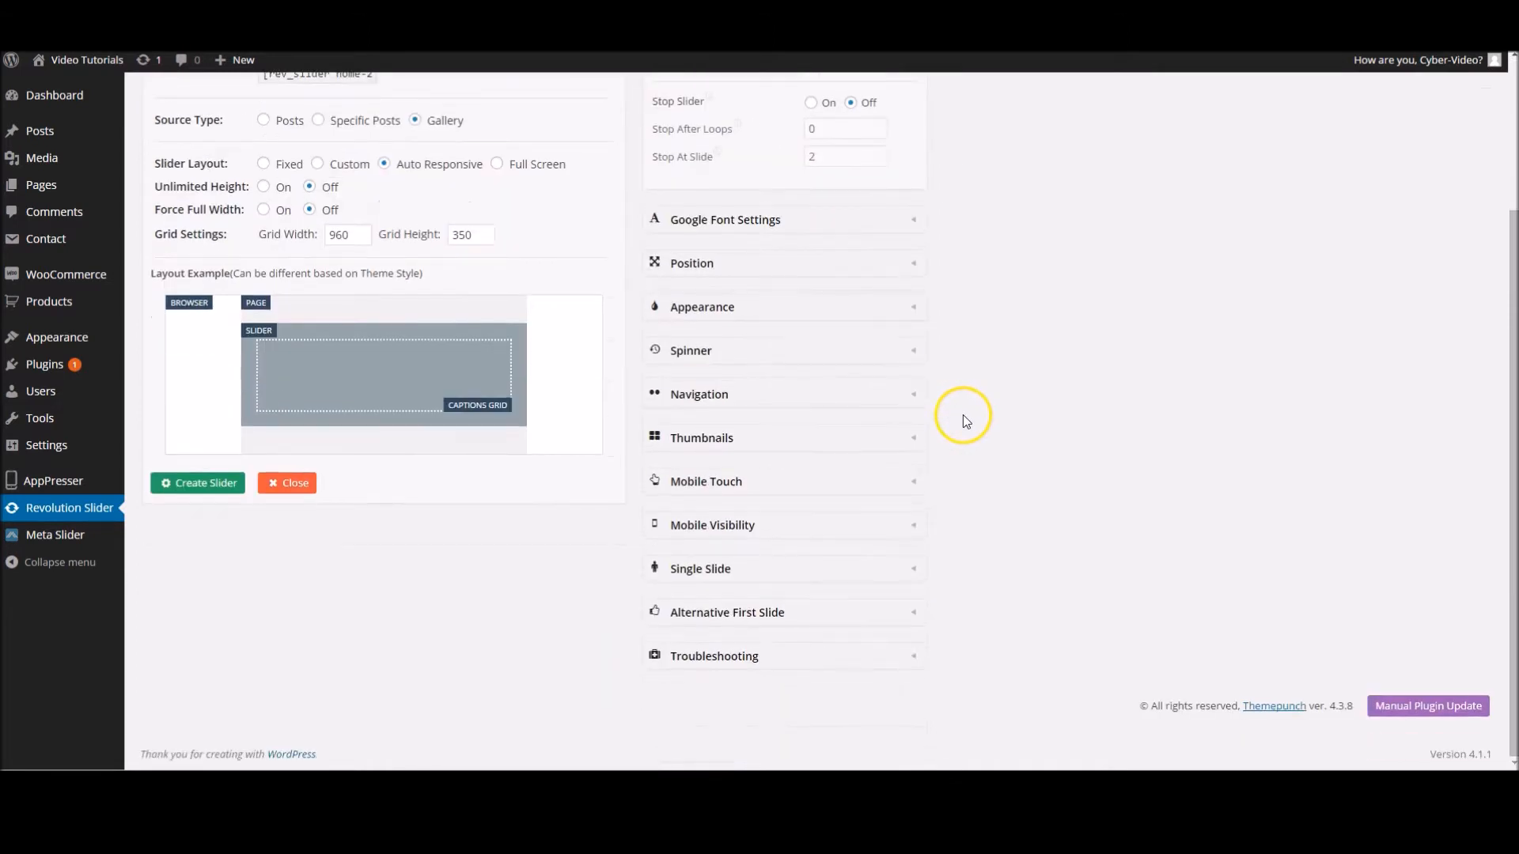
mouse_move(916, 313)
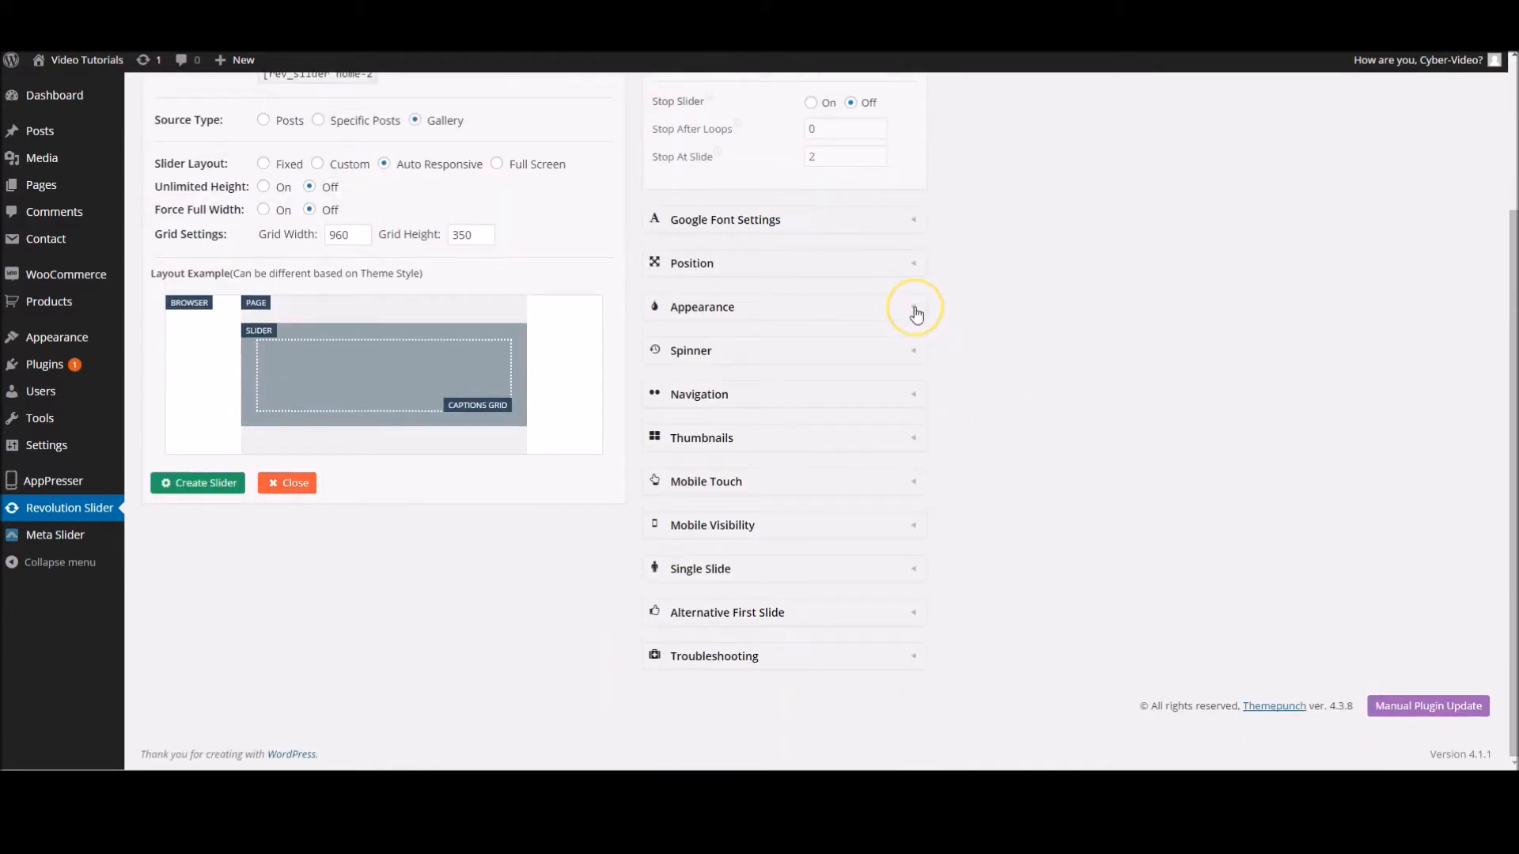
left_click(701, 305)
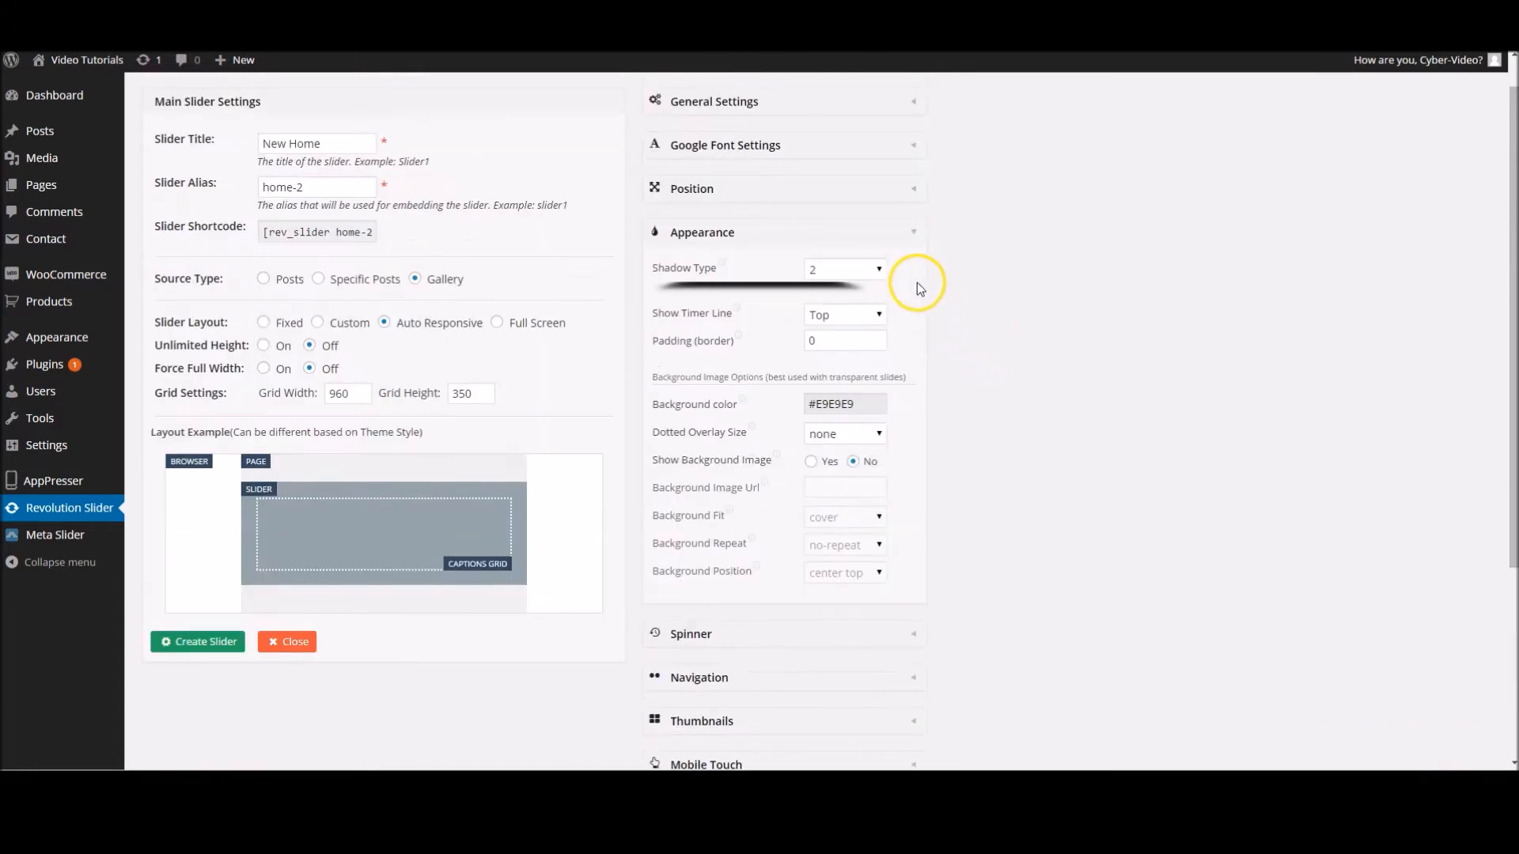
left_click(843, 269)
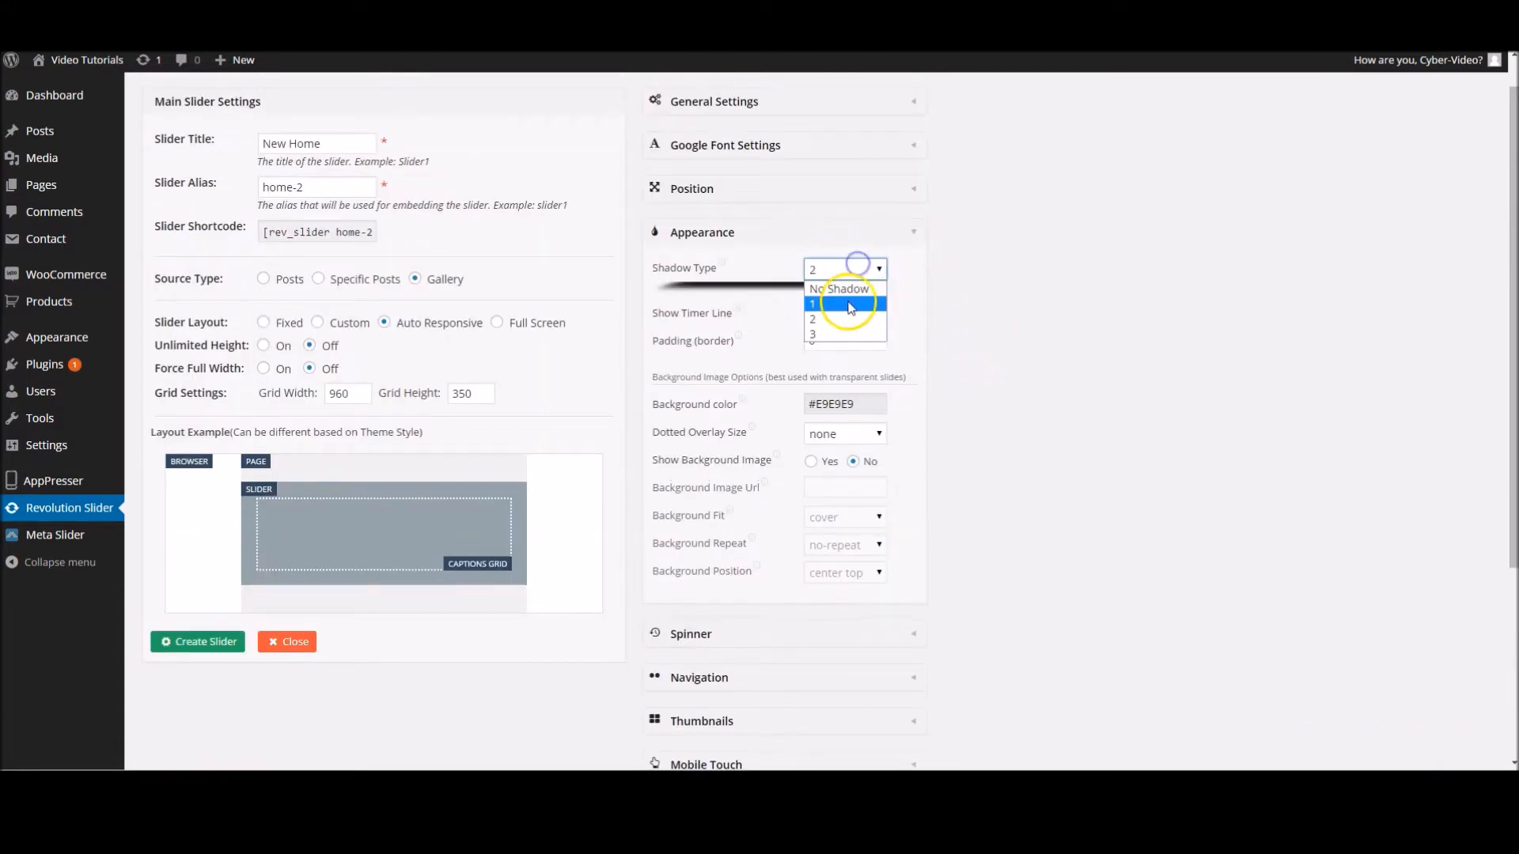
left_click(840, 288)
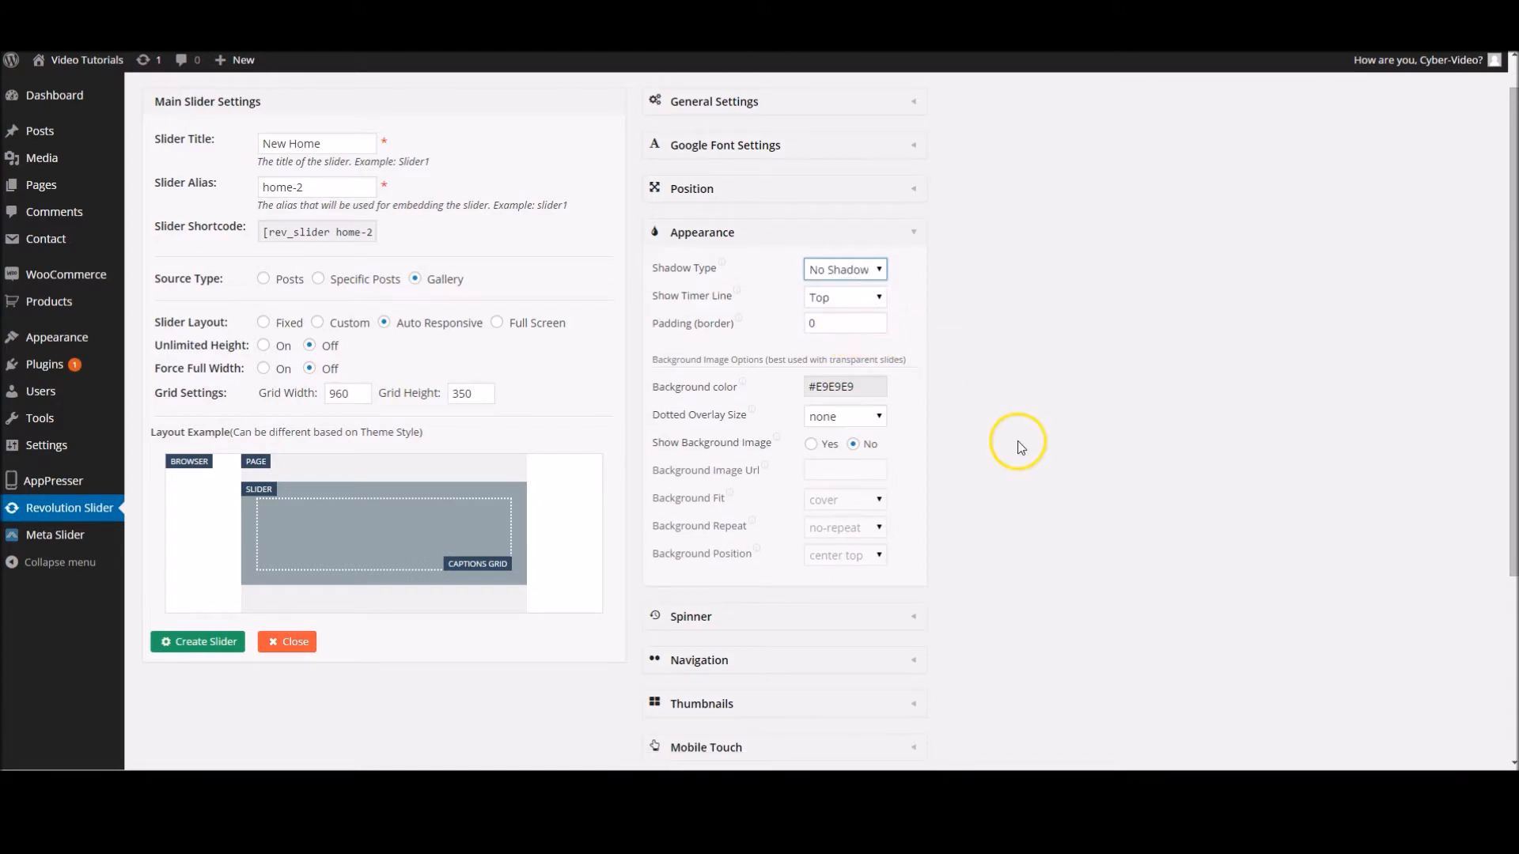
left_click(844, 386)
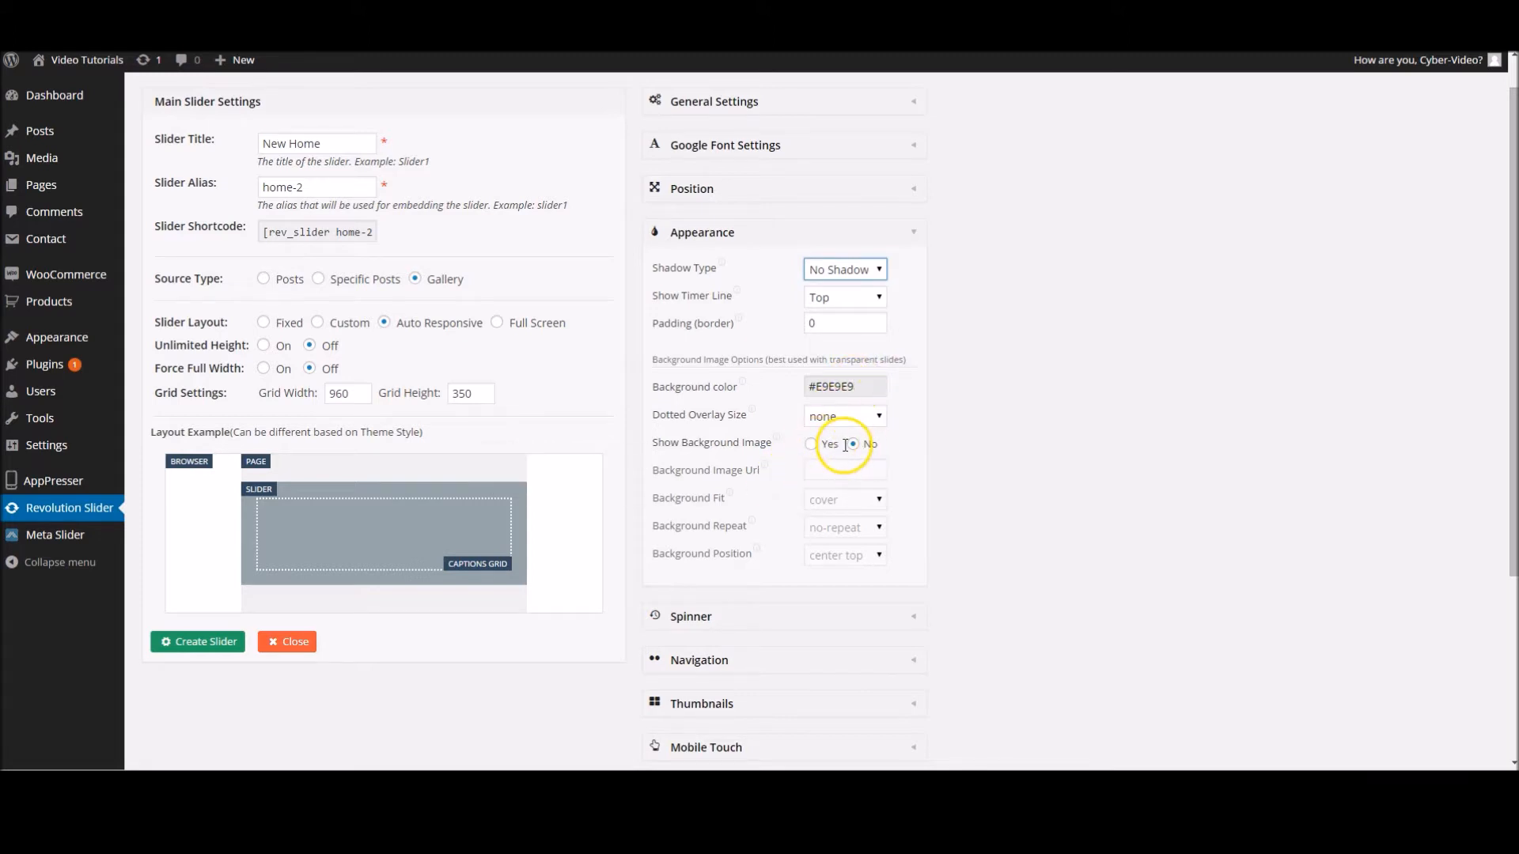
scroll("down", 3)
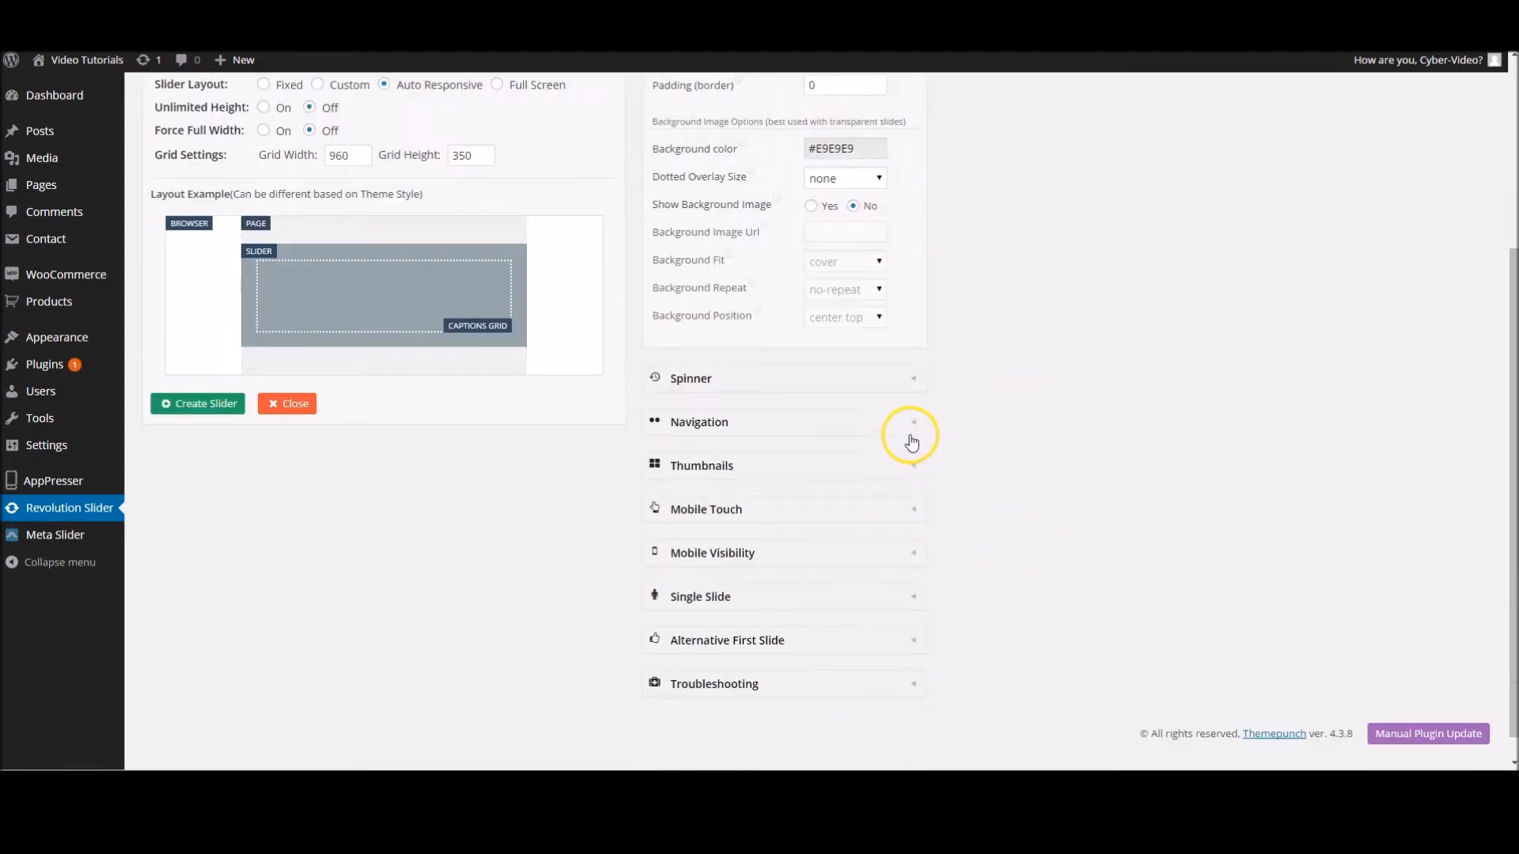
- In the Navigation panel, set Navigation Type to None and review the navigation styles
left_click(700, 421)
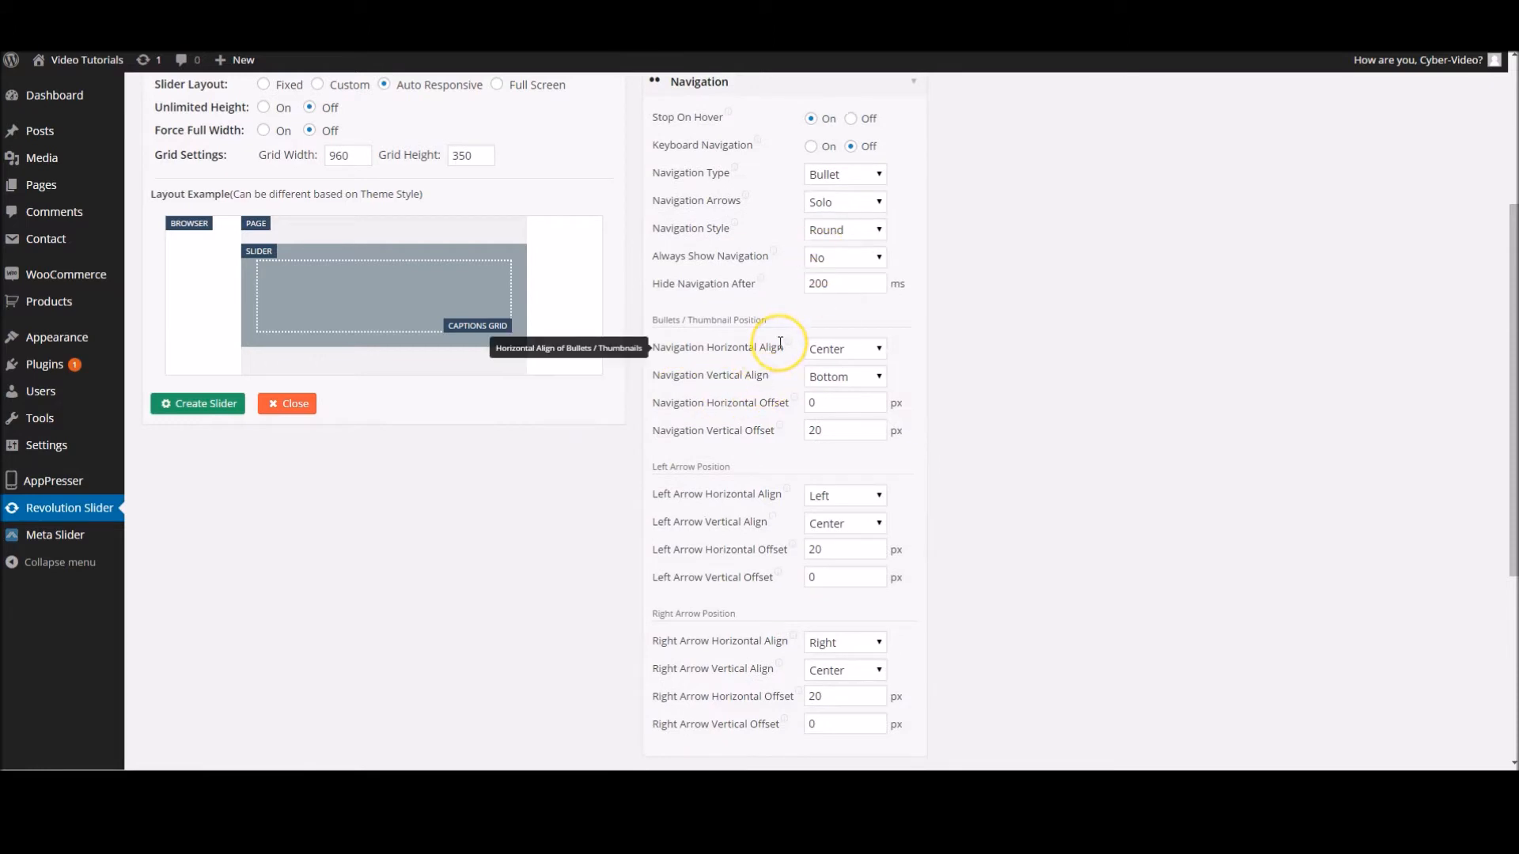
mouse_move(345, 347)
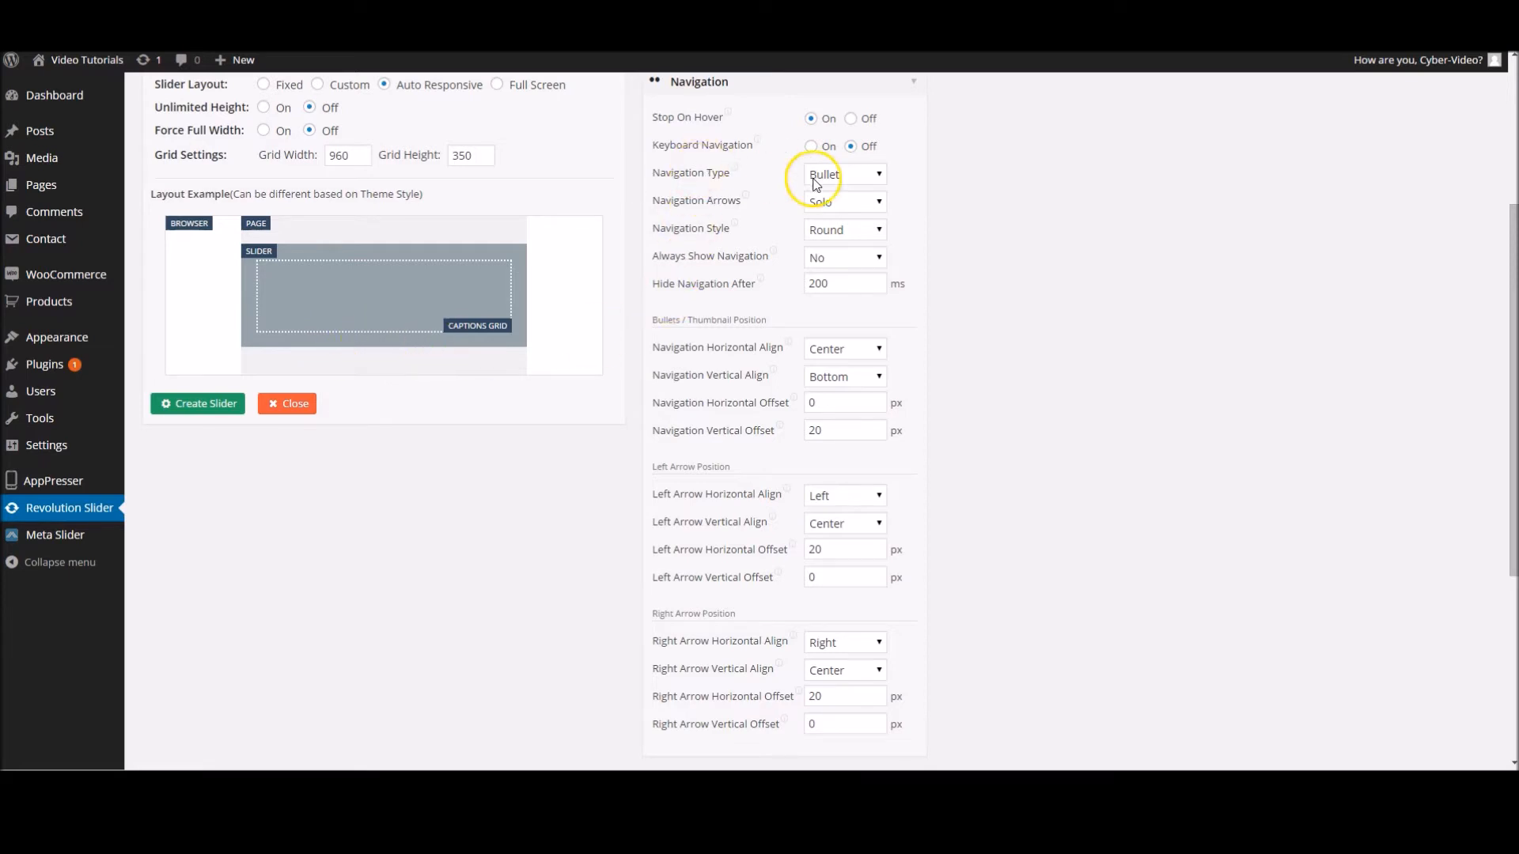
left_click(841, 174)
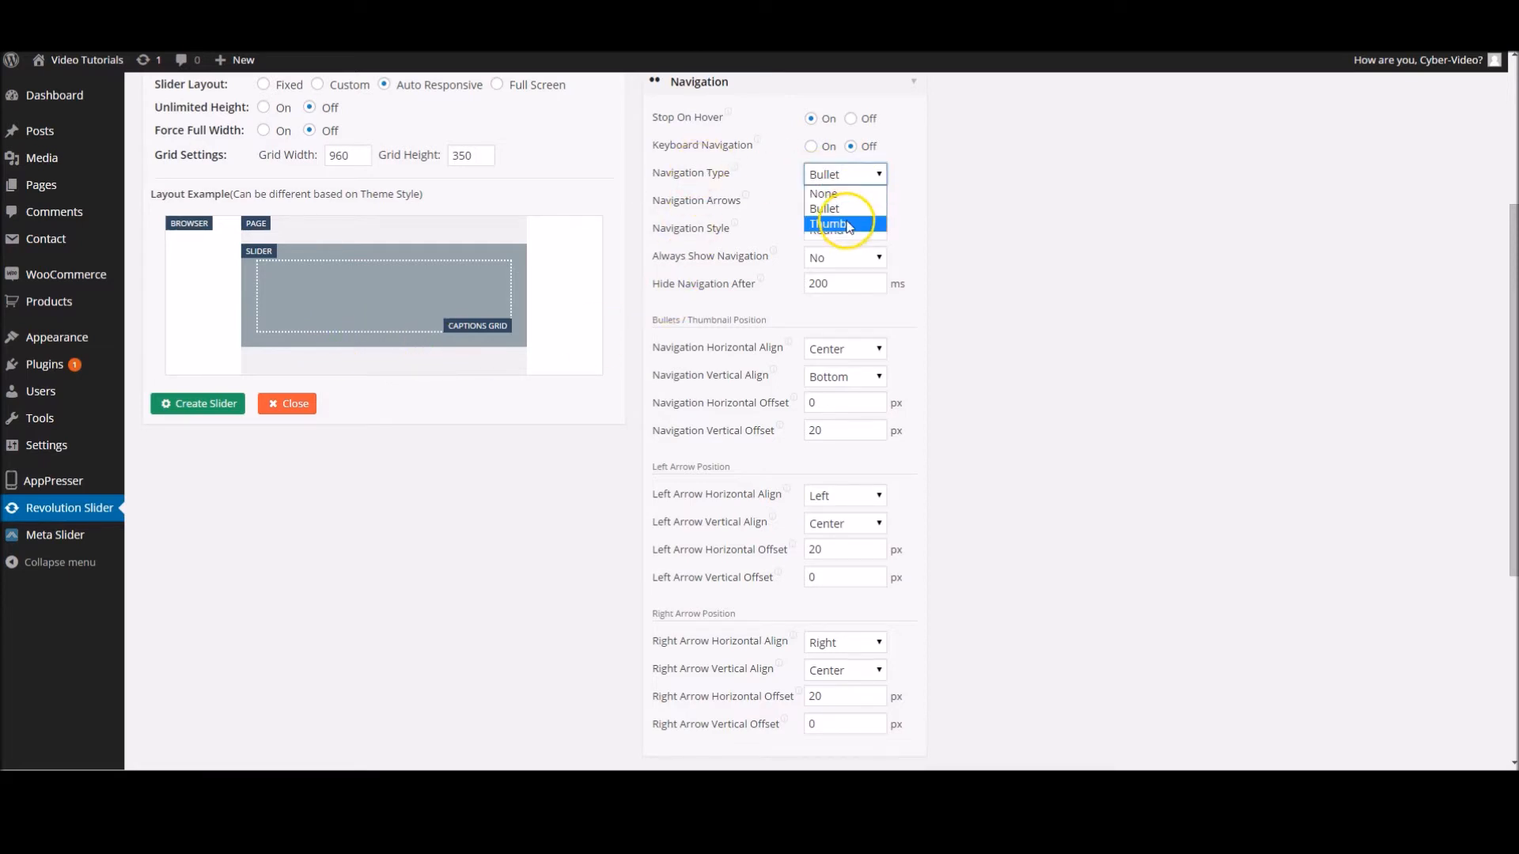
left_click(823, 193)
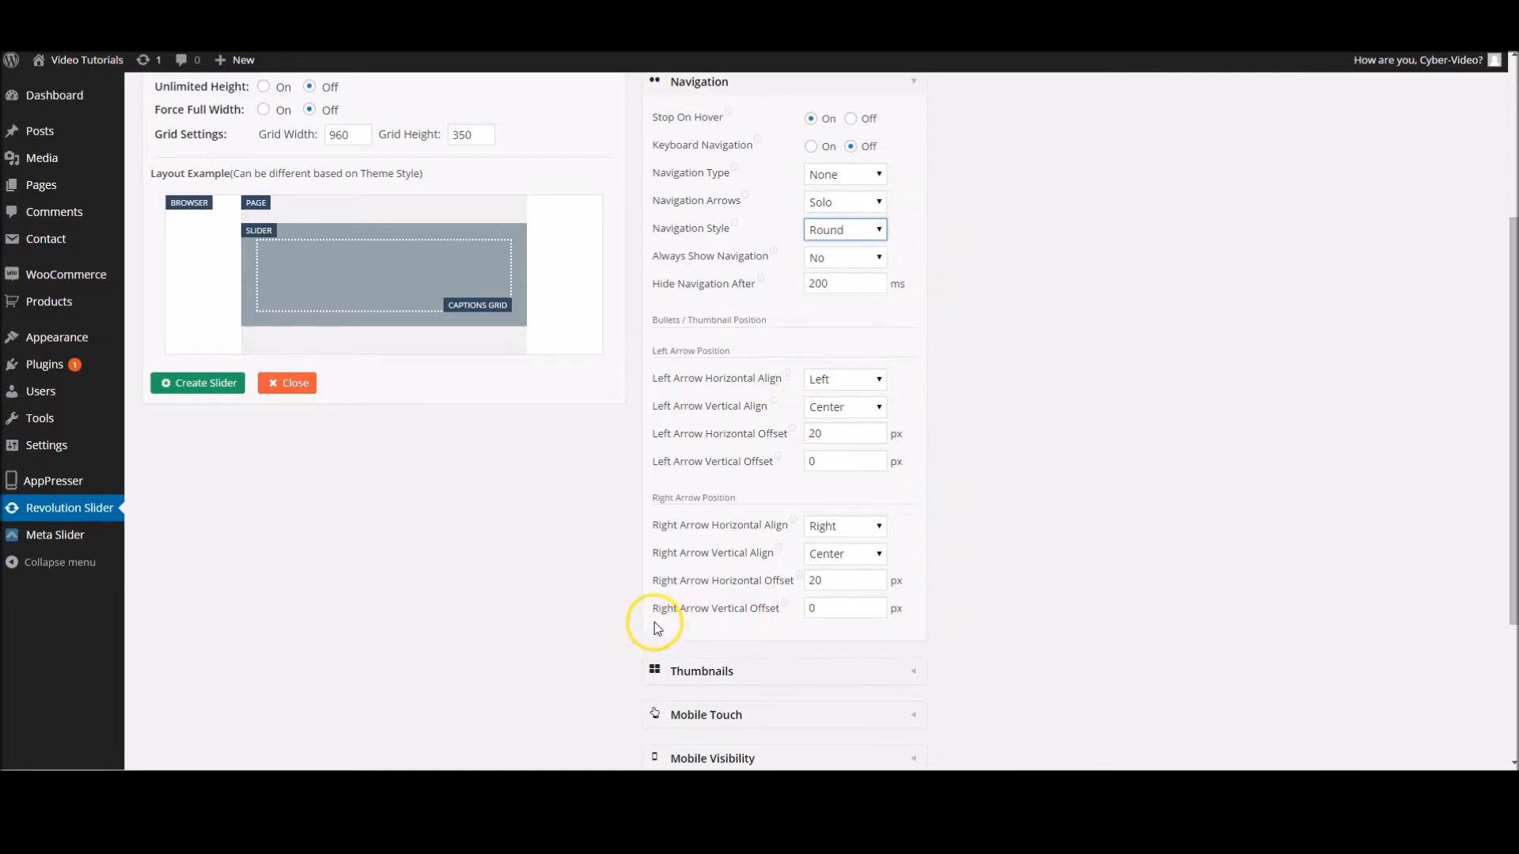
left_click(844, 230)
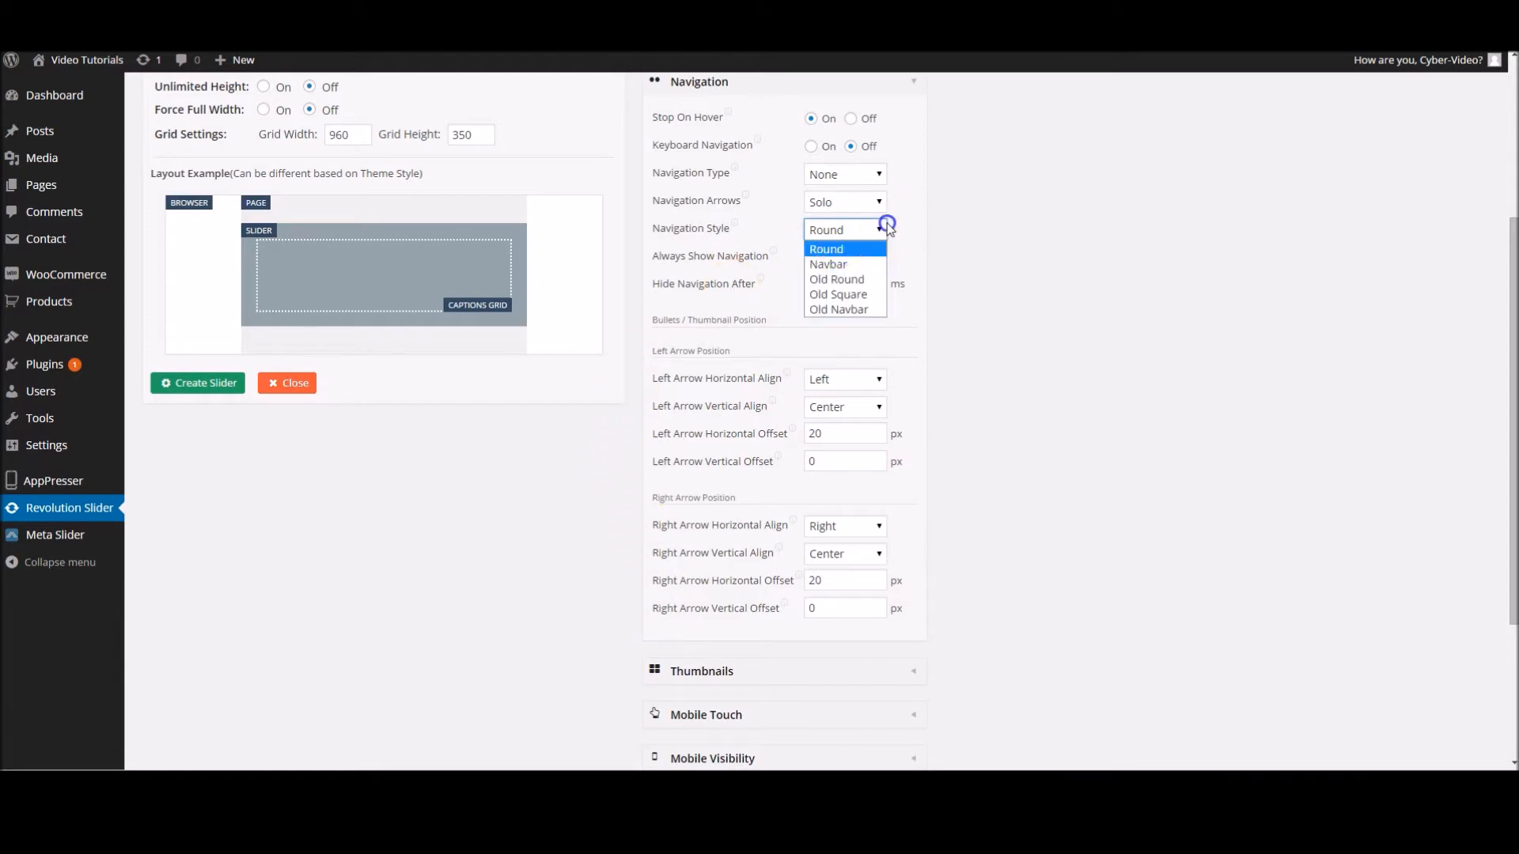
mouse_move(1014, 269)
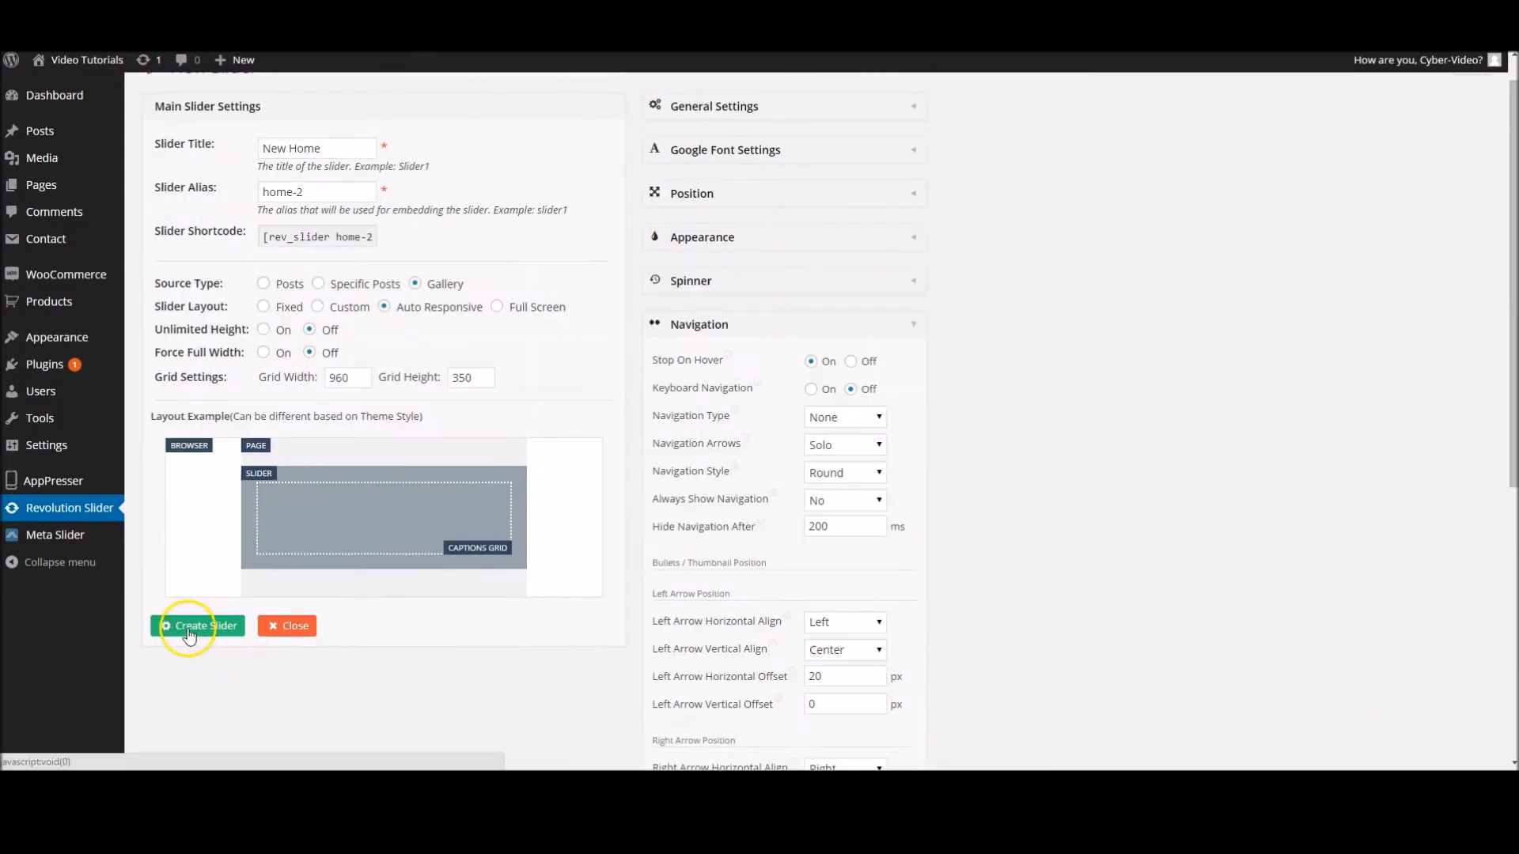
- Create the New Home slider so it appears in the list with 0 slides
left_click(199, 627)
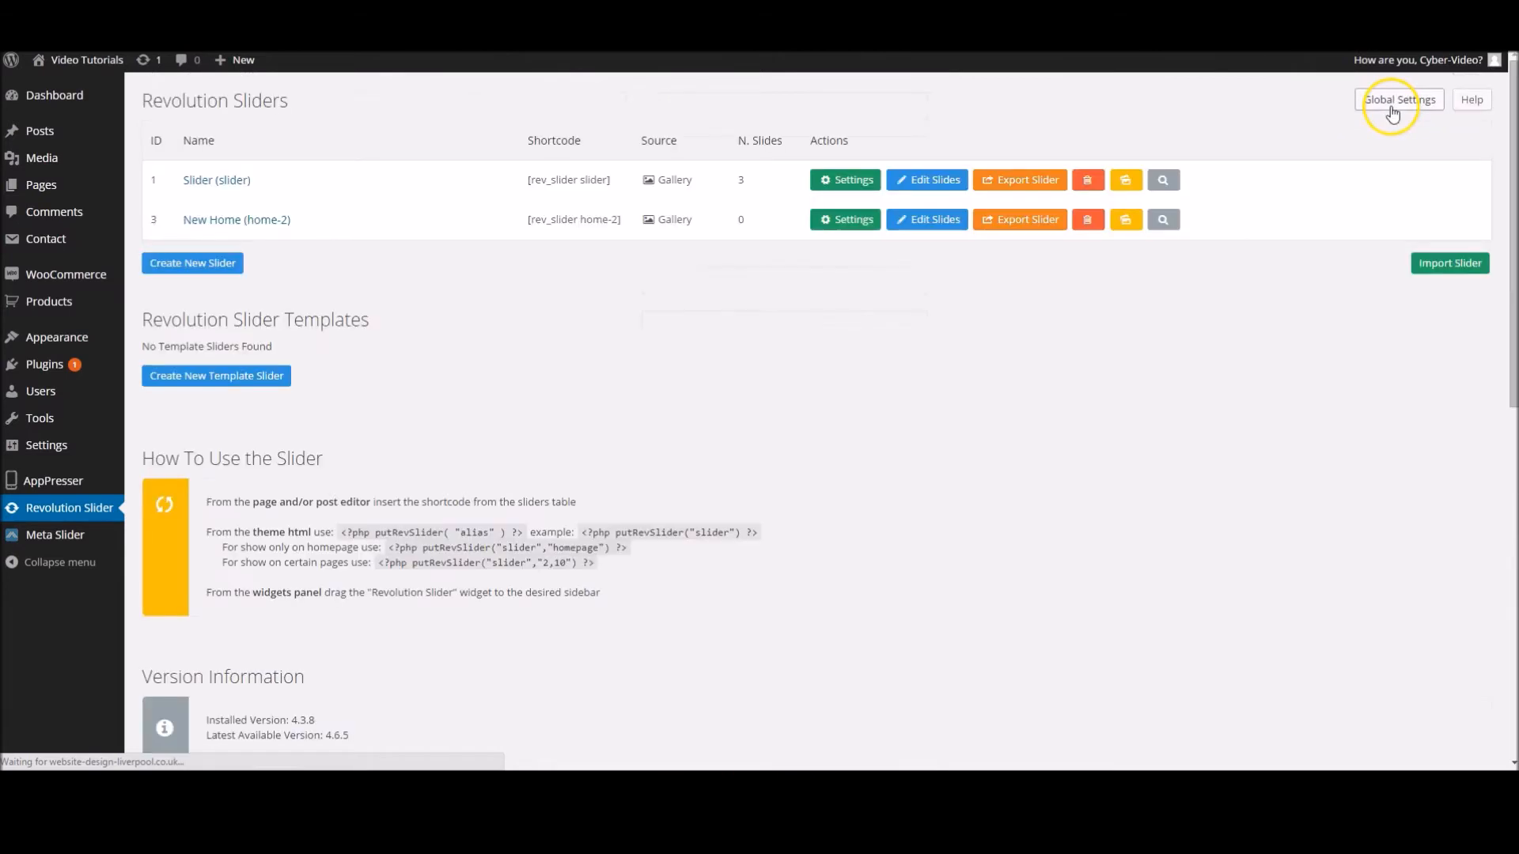
mouse_move(840, 278)
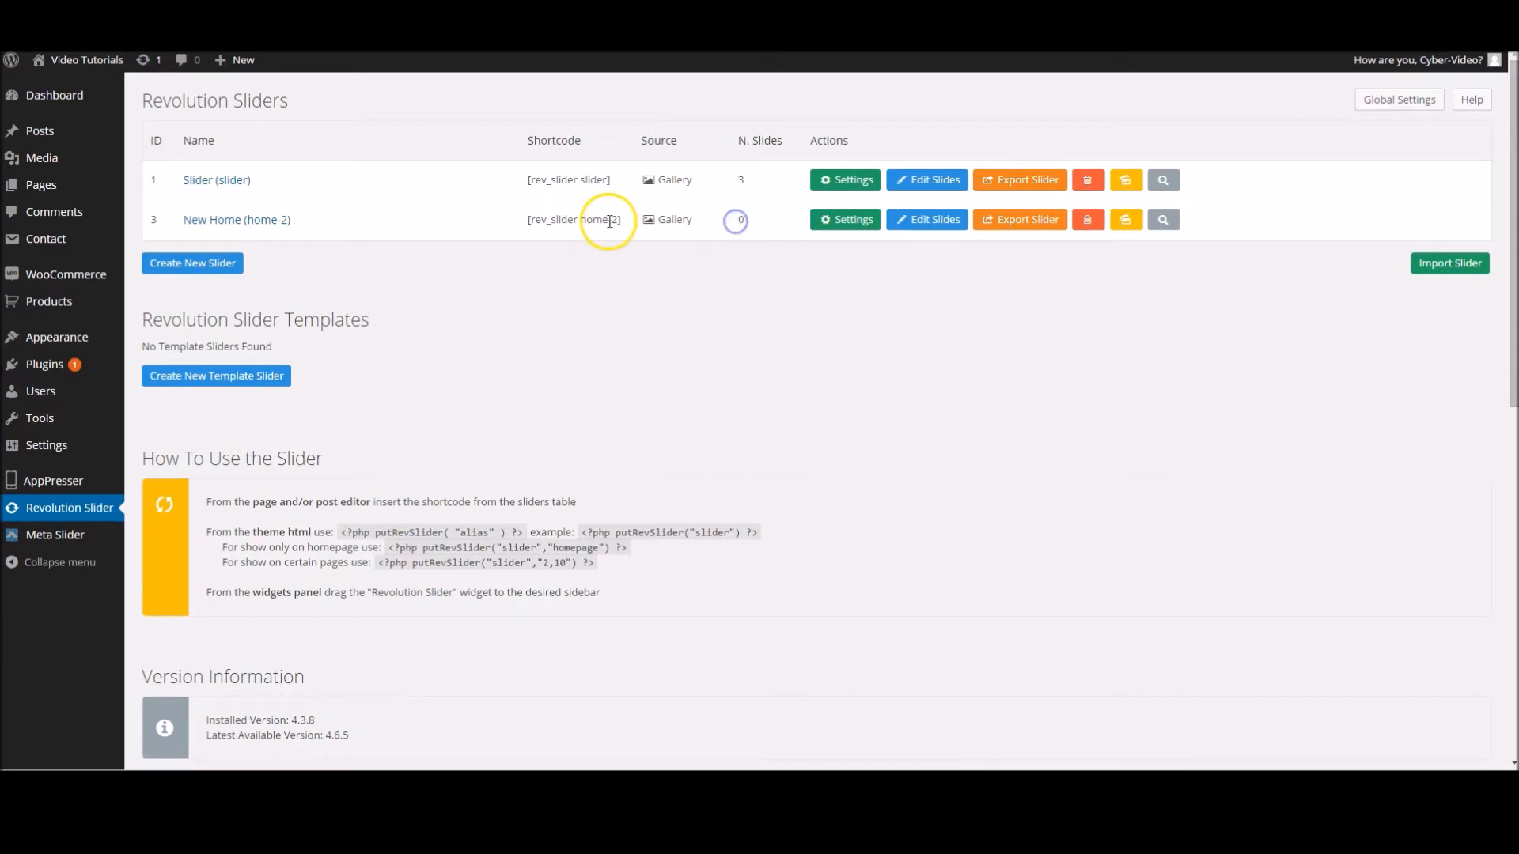
mouse_move(927, 344)
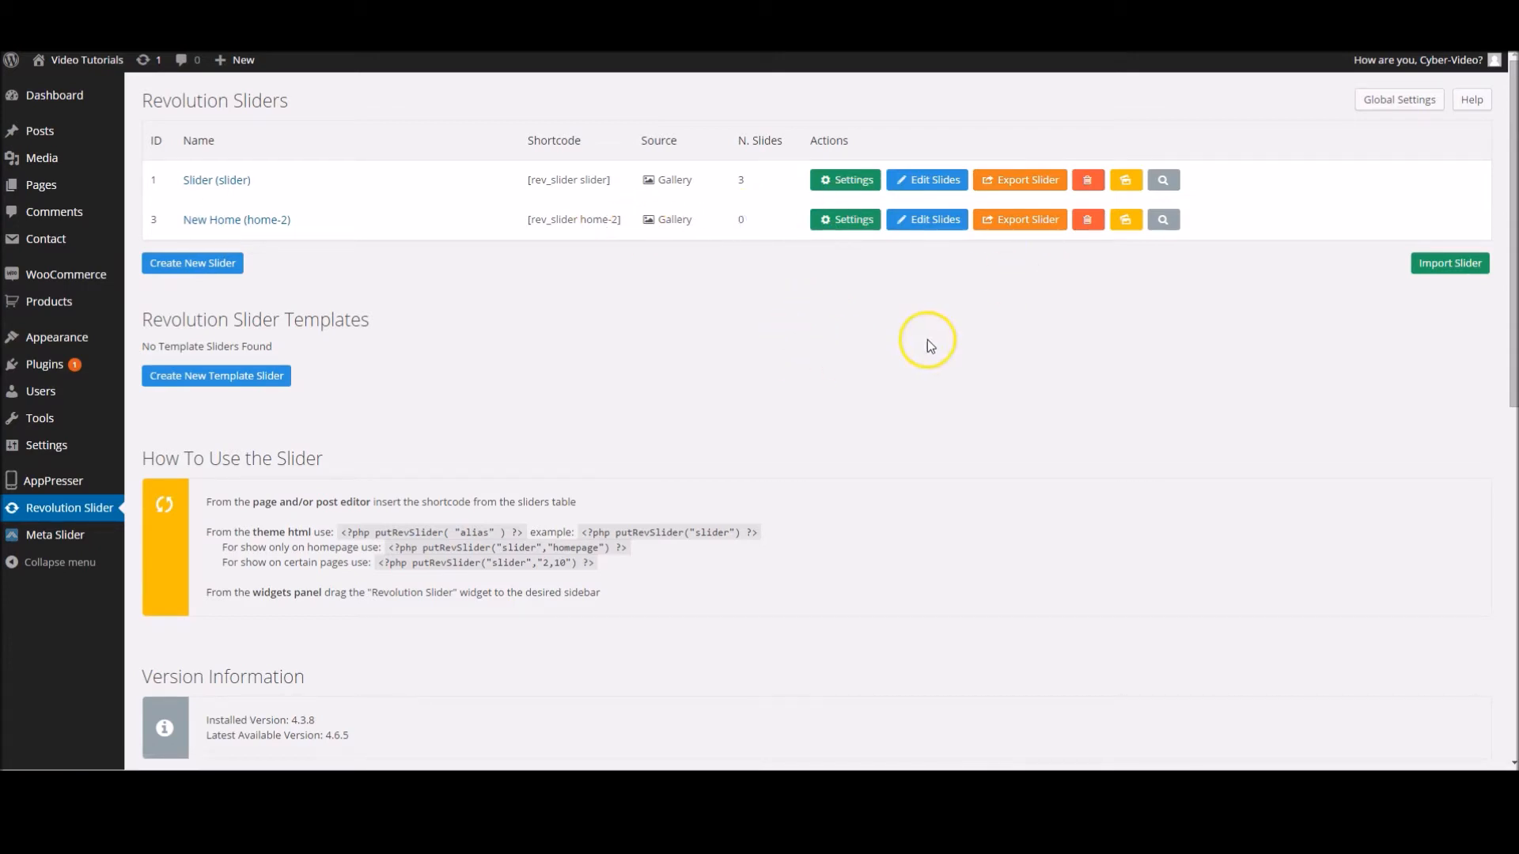
mouse_move(925, 218)
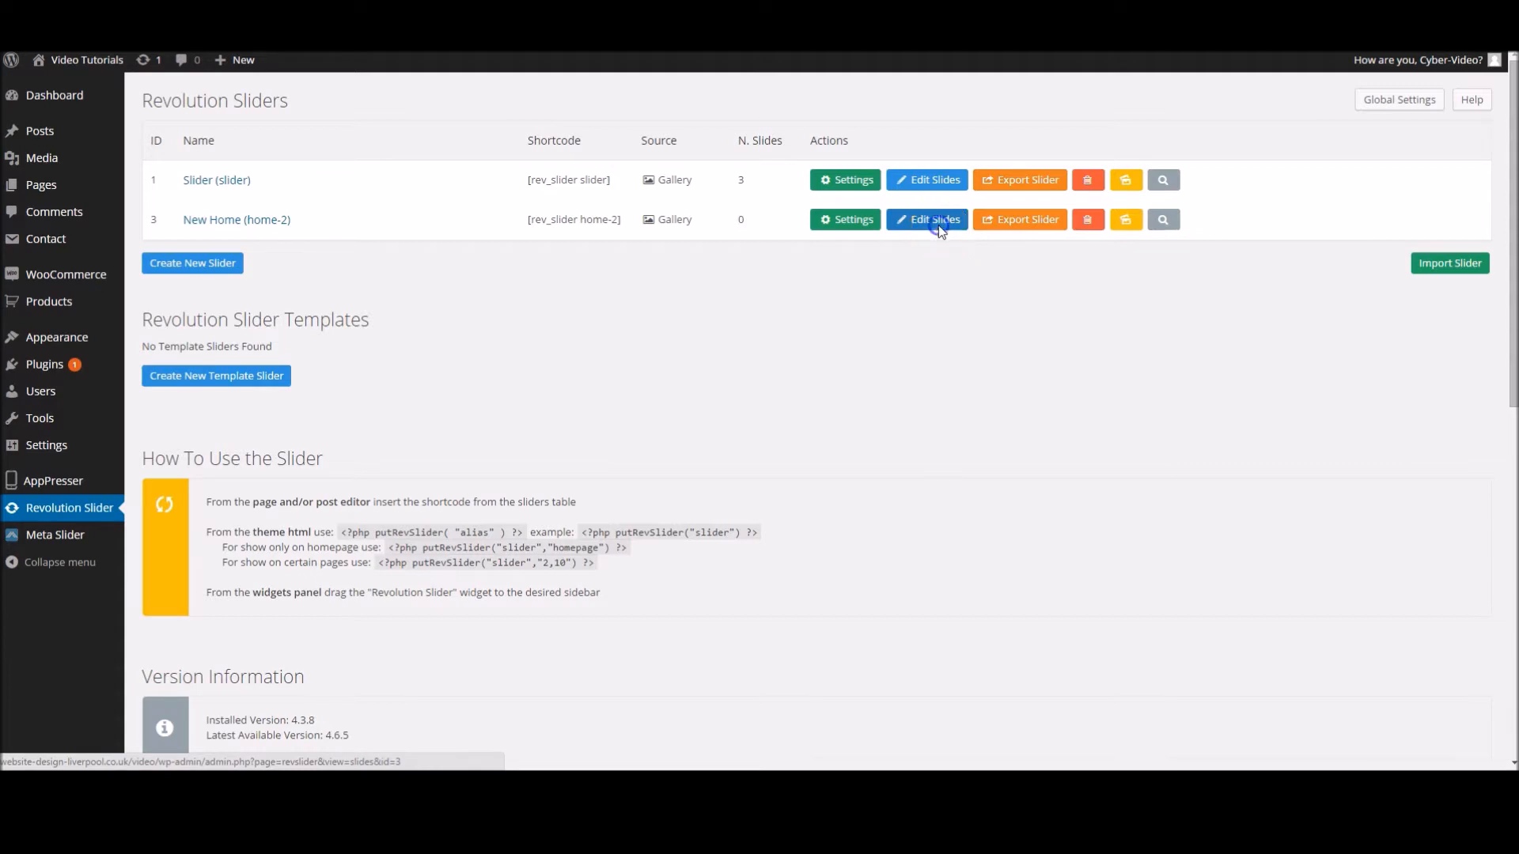
- Start a new slide for New Home, then close the image picker without inserting an image
left_click(927, 218)
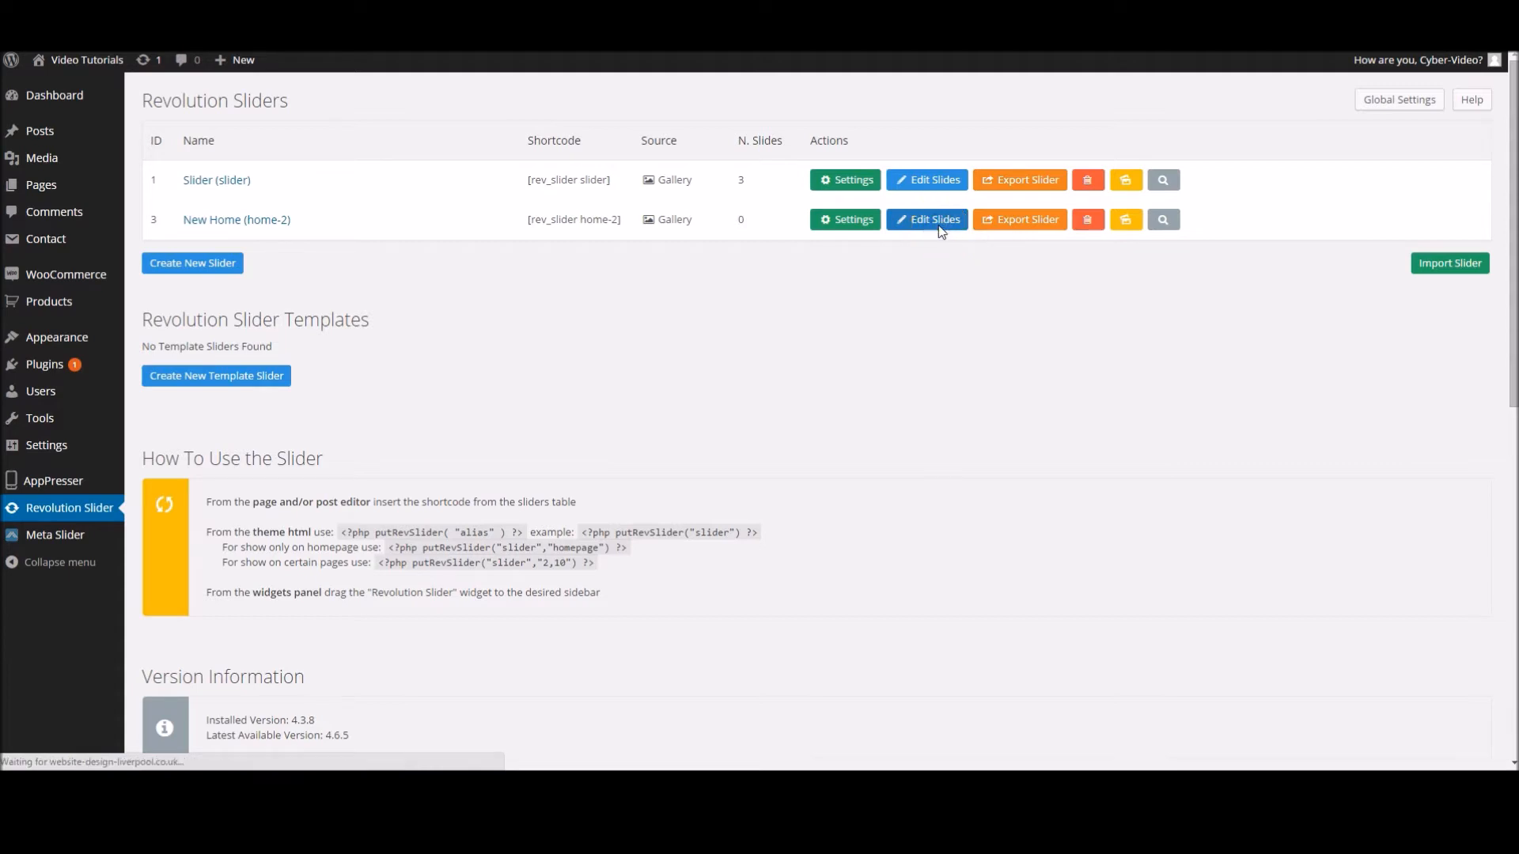
left_click(925, 218)
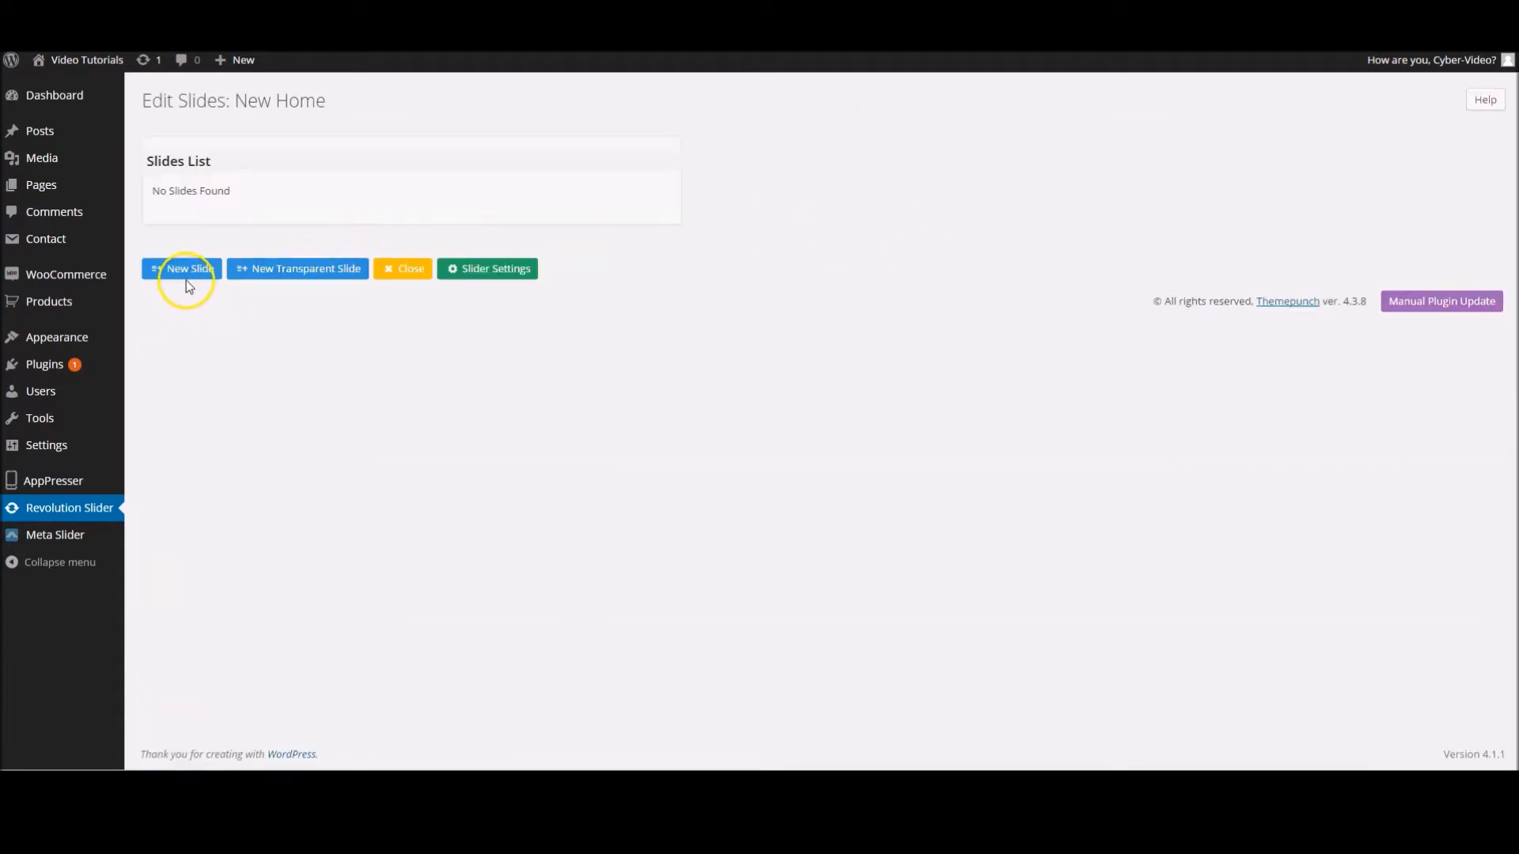
left_click(181, 269)
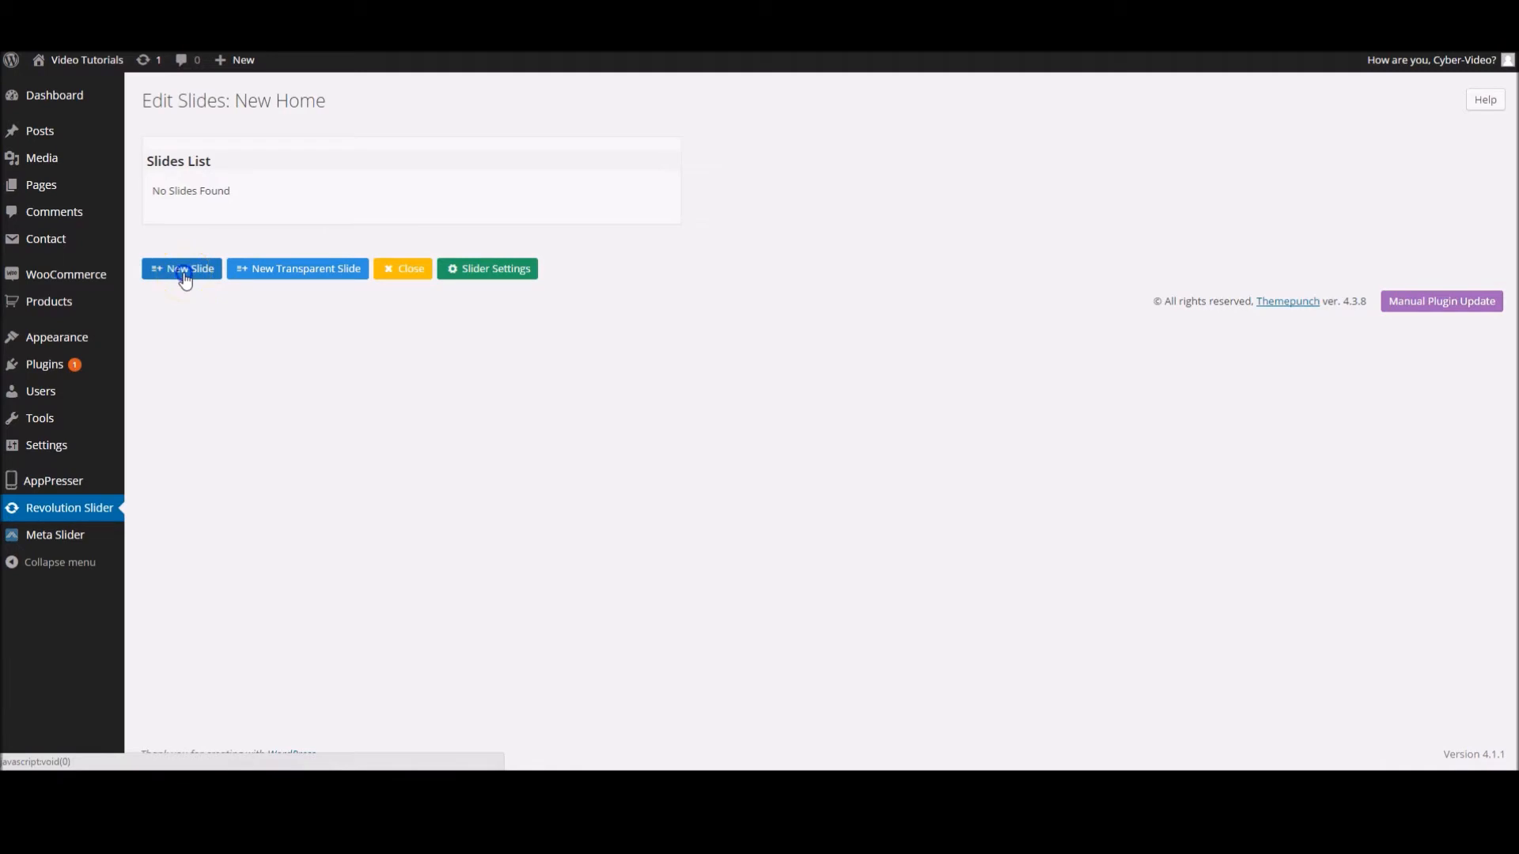
left_click(182, 269)
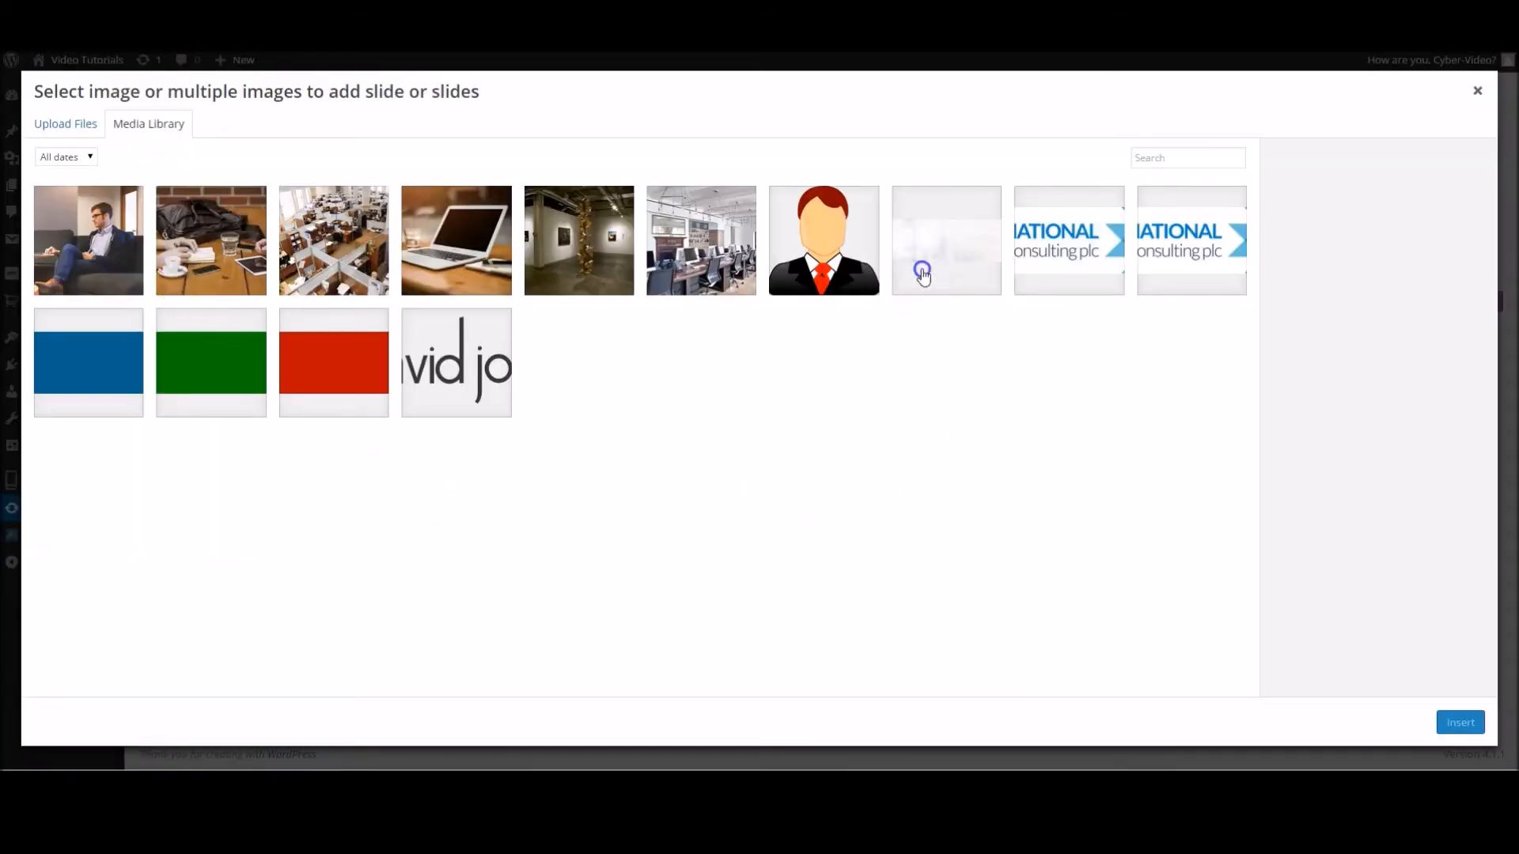
left_click(944, 240)
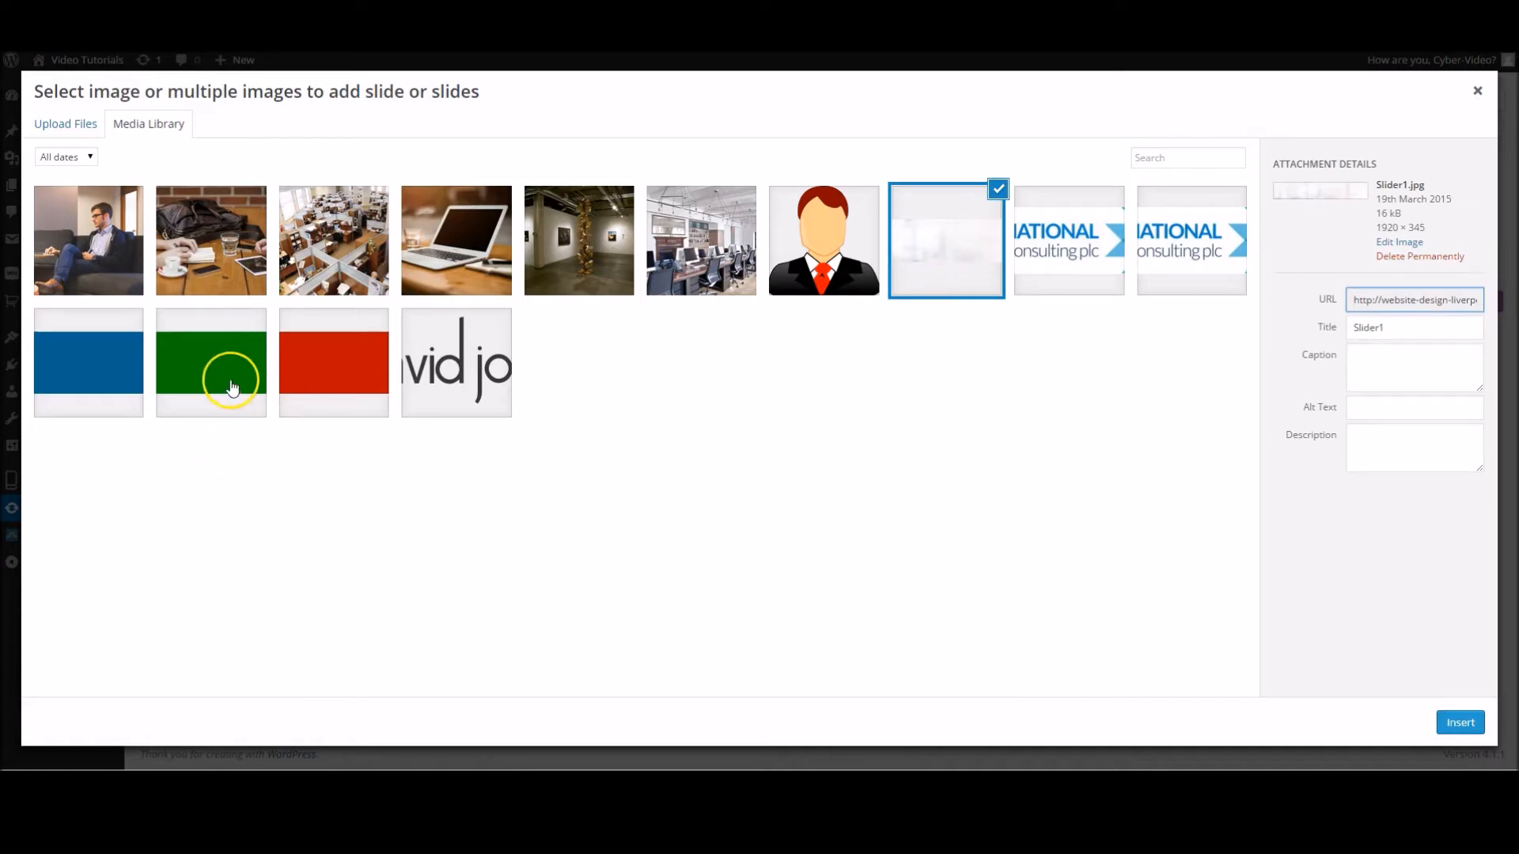
mouse_move(95, 416)
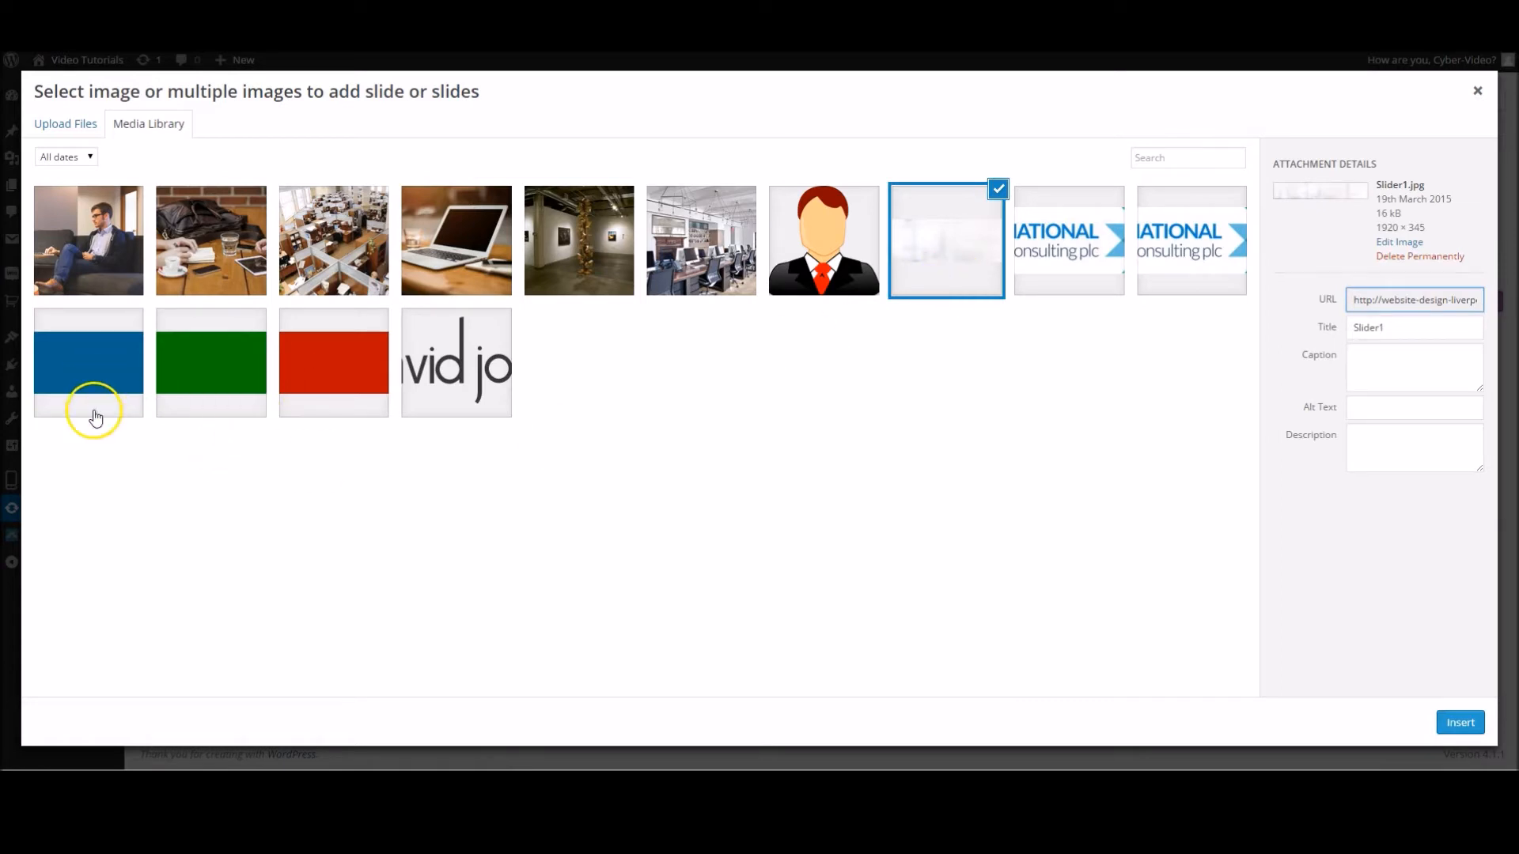
mouse_move(1301, 557)
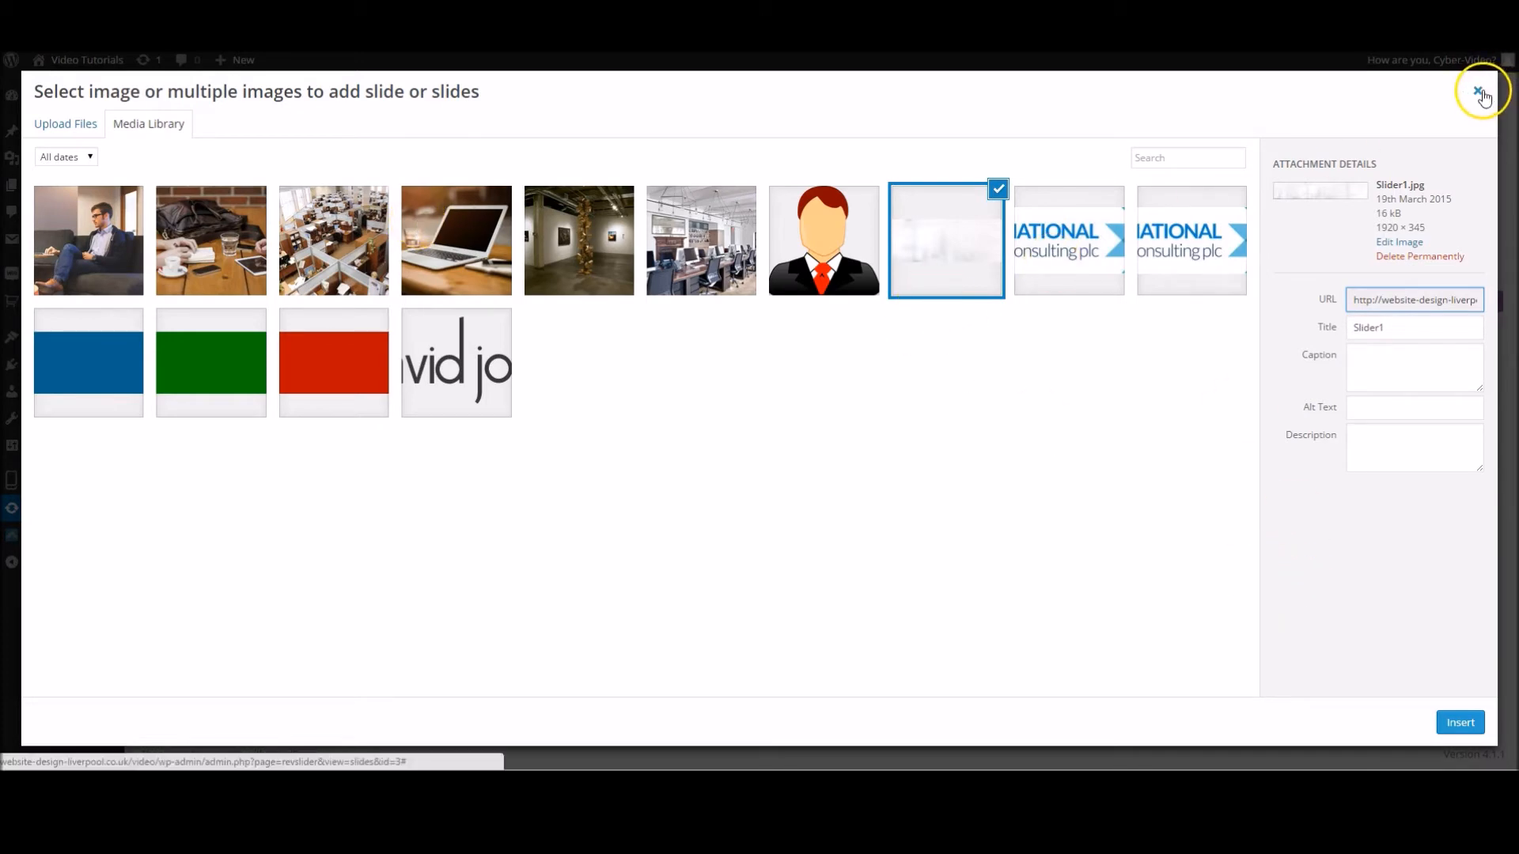
left_click(1480, 92)
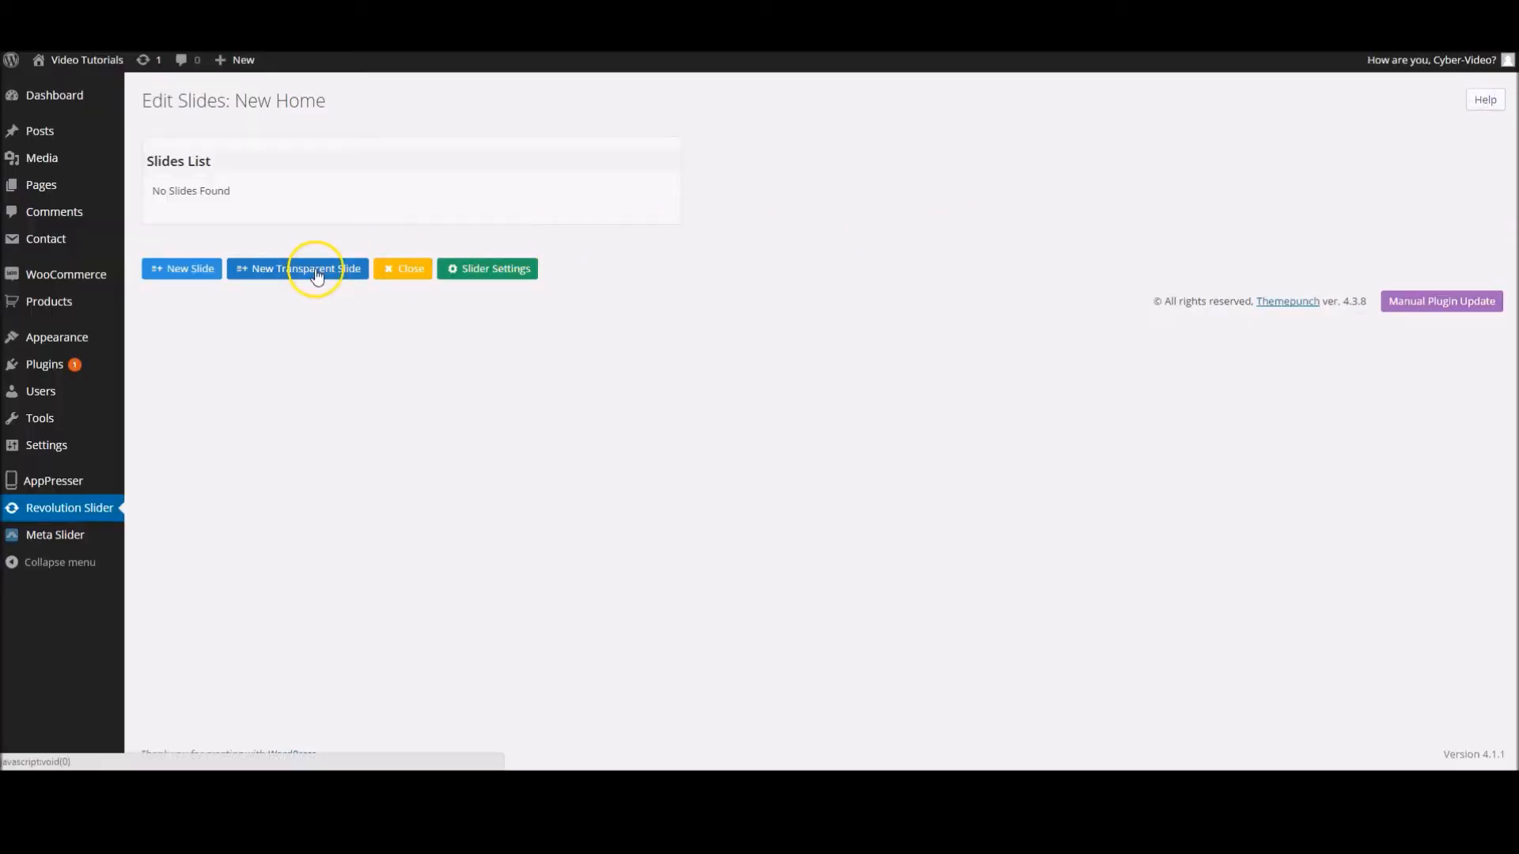
- Add a new transparent slide to New Home and open its slide editor
left_click(297, 269)
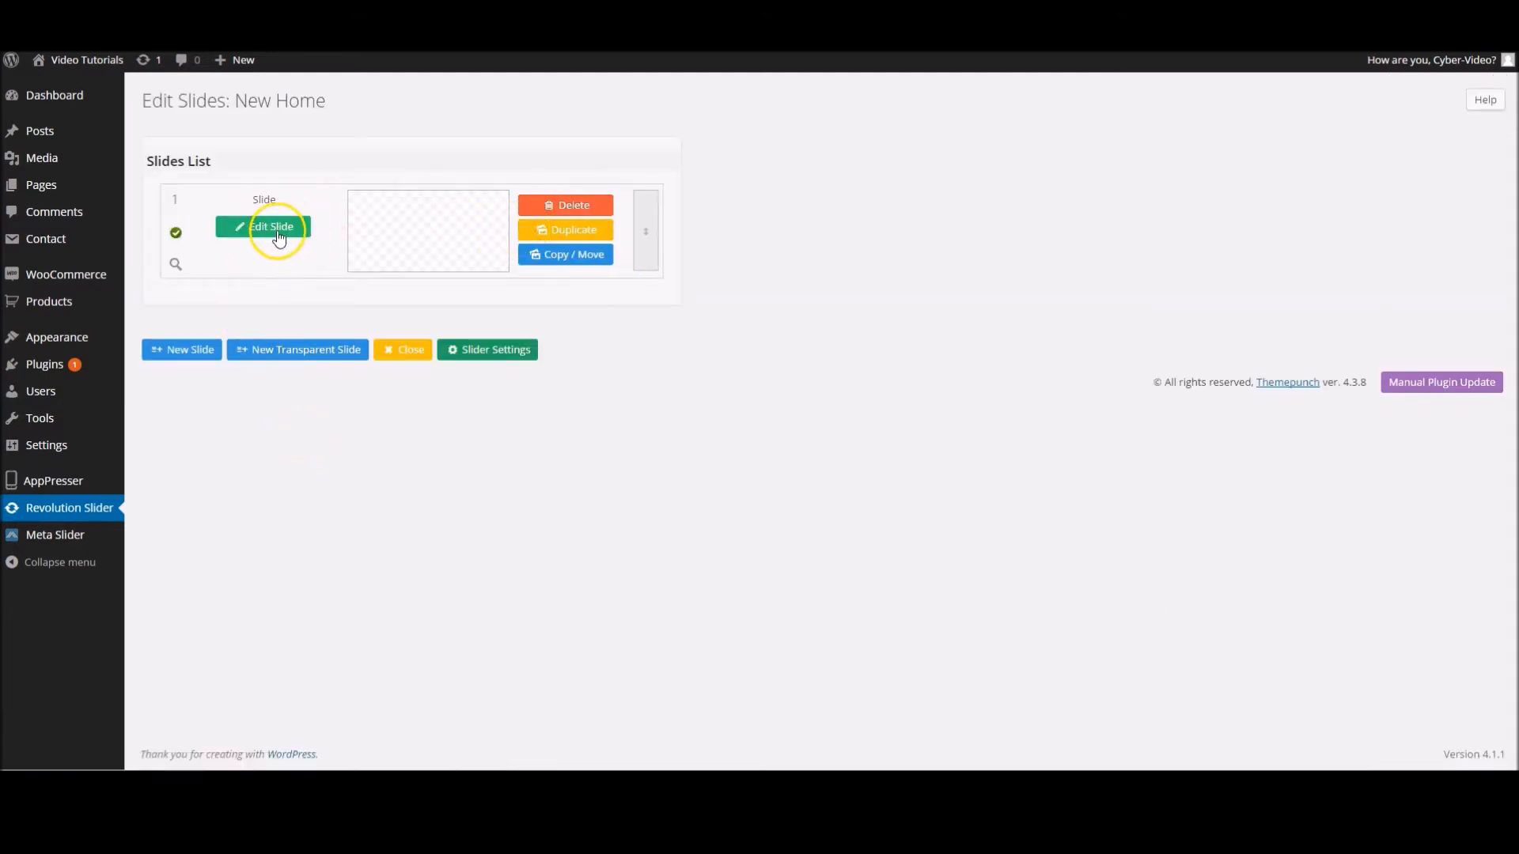
left_click(263, 226)
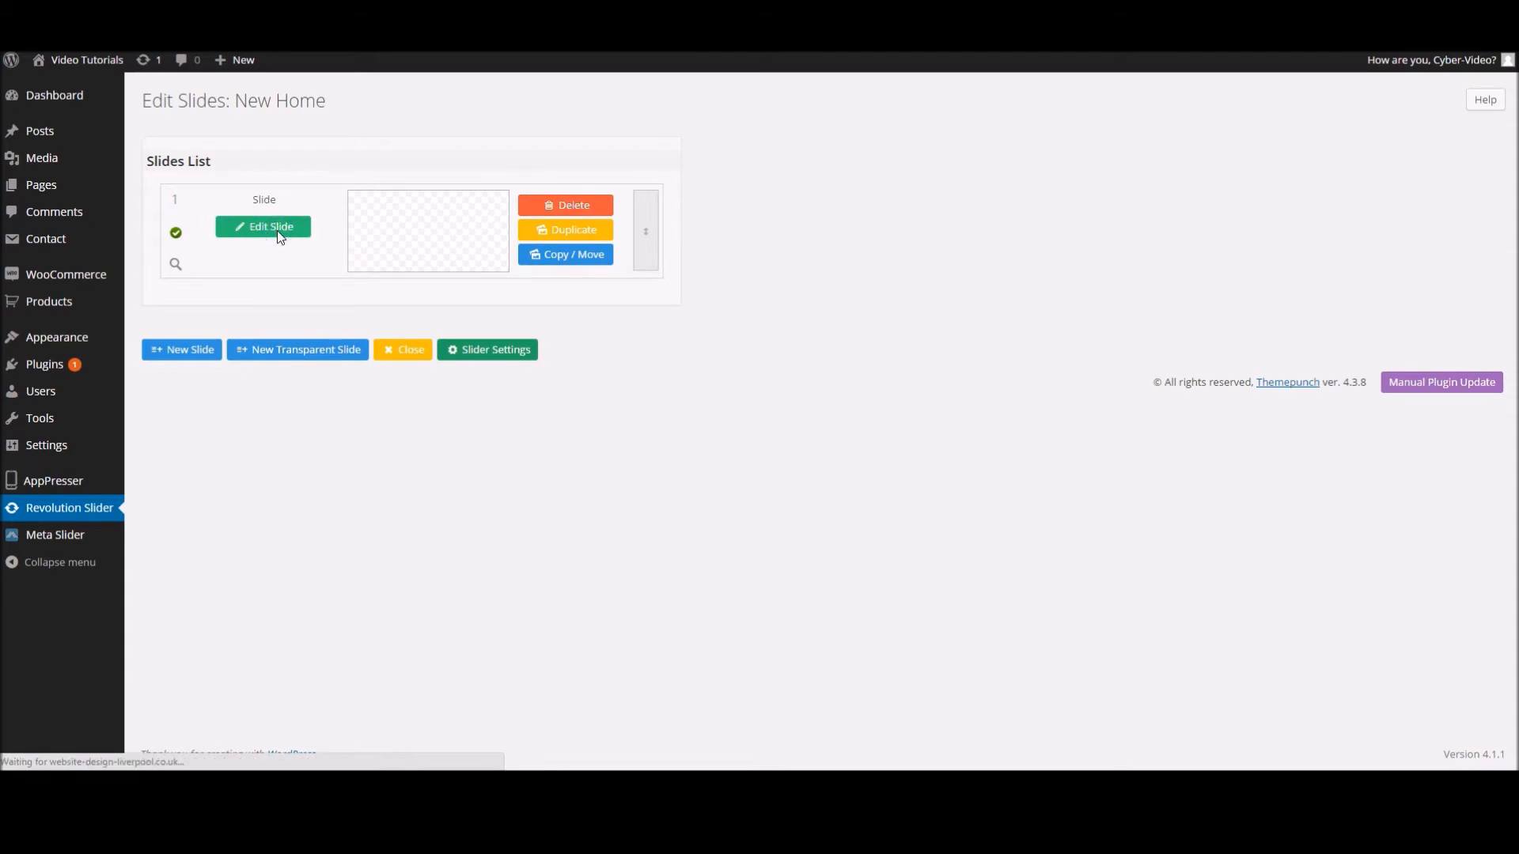
left_click(262, 226)
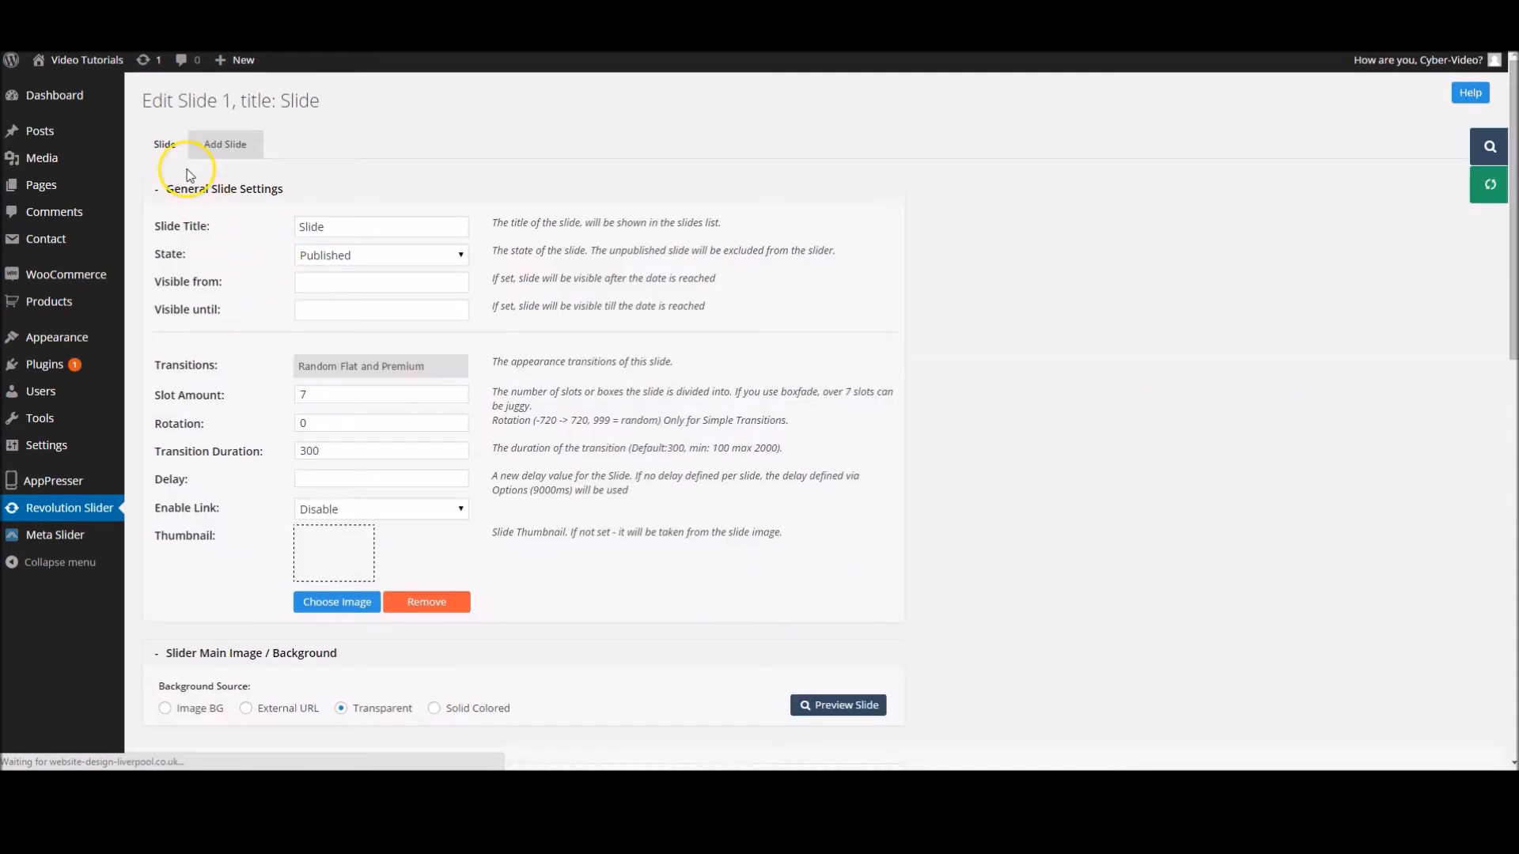
- Try solid pink, transparent and external URL backgrounds, then choose Image BG as the source
scroll("down", 3)
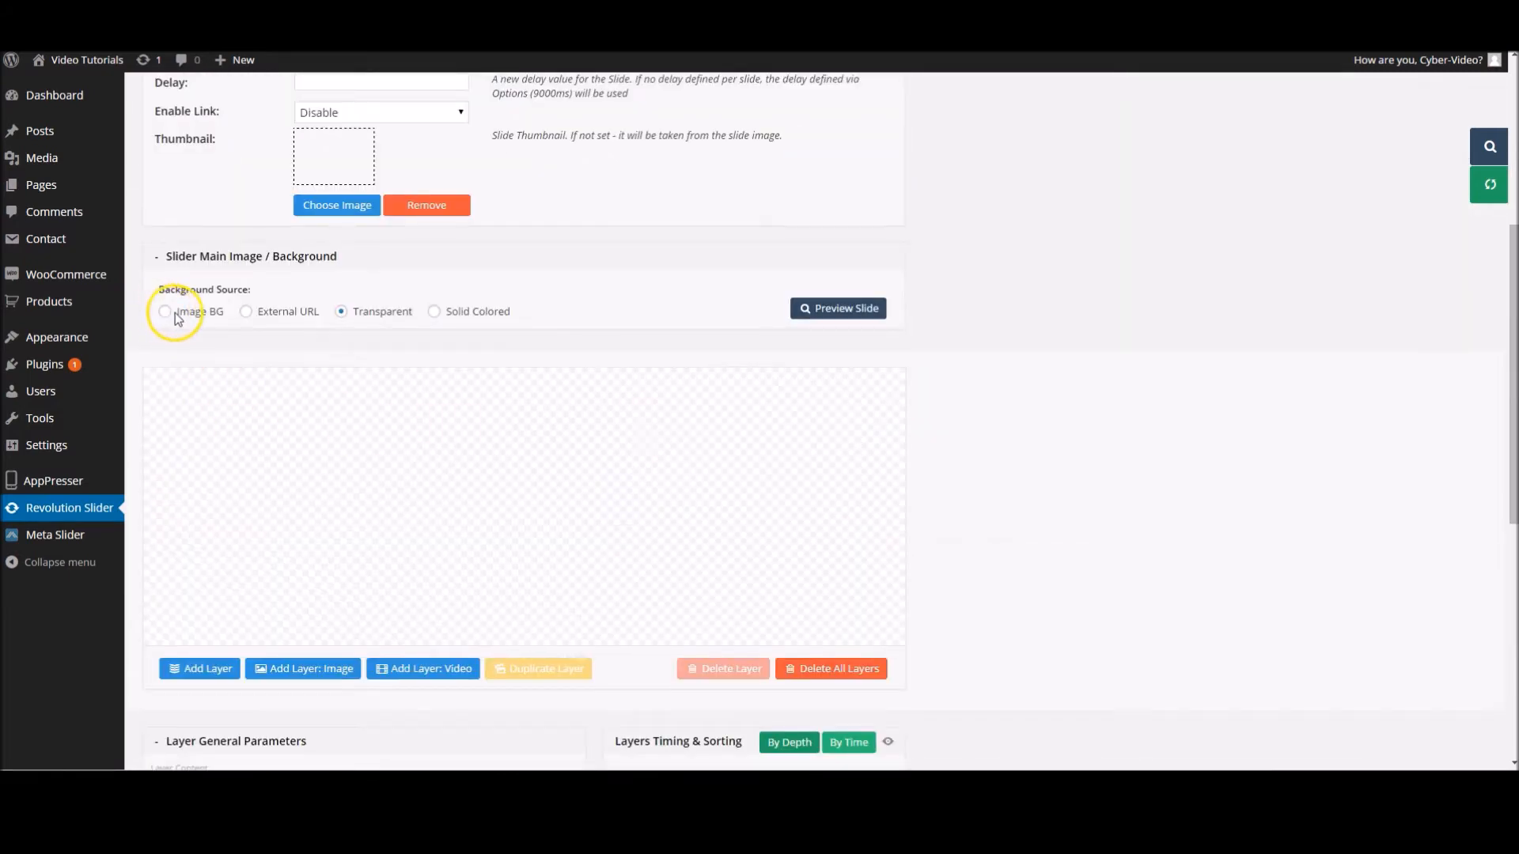
left_click(434, 312)
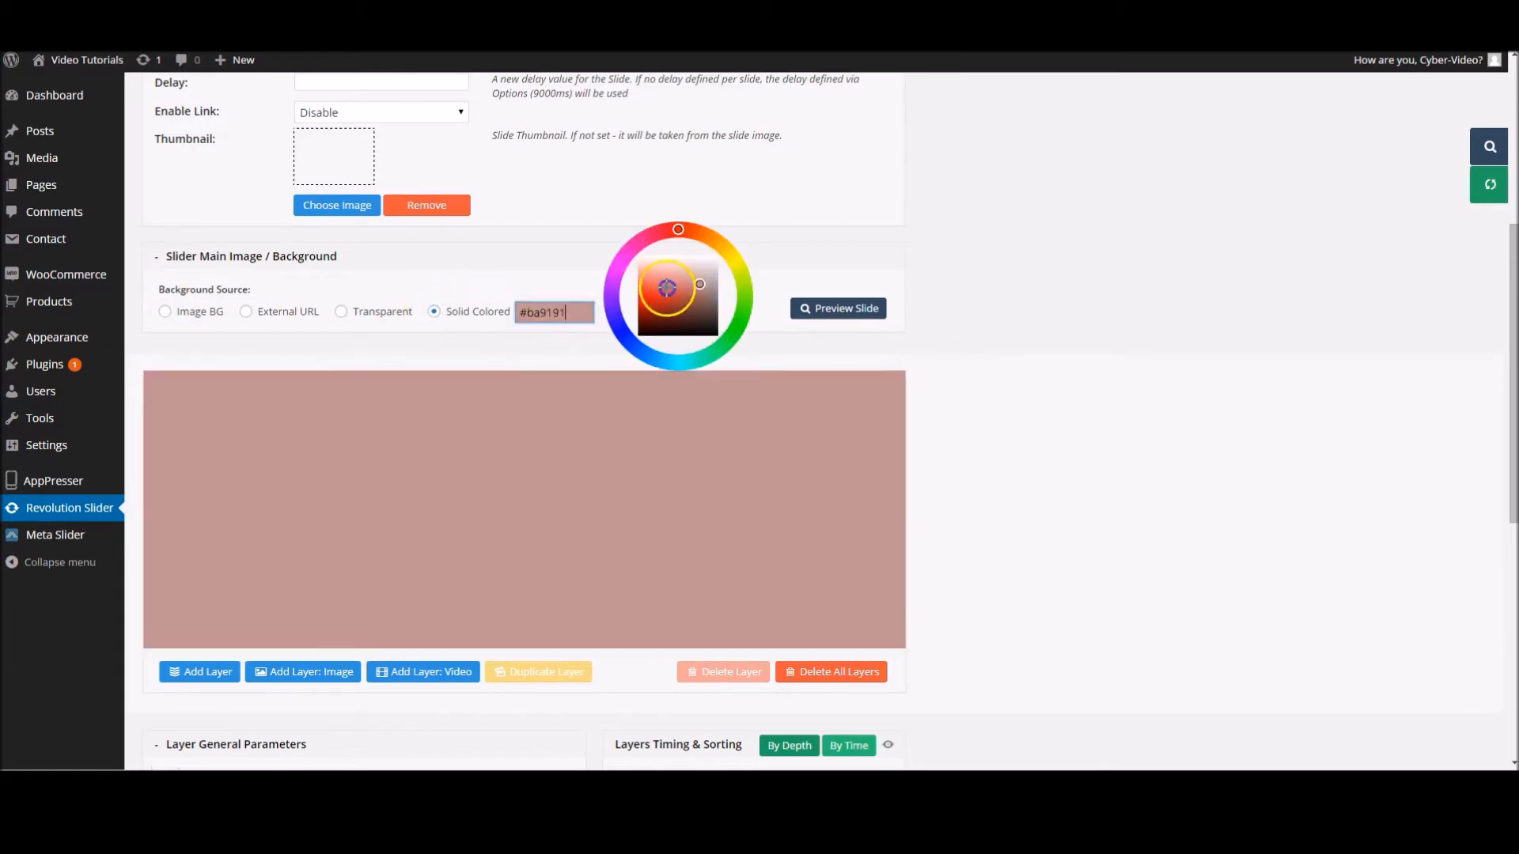
left_click(743, 304)
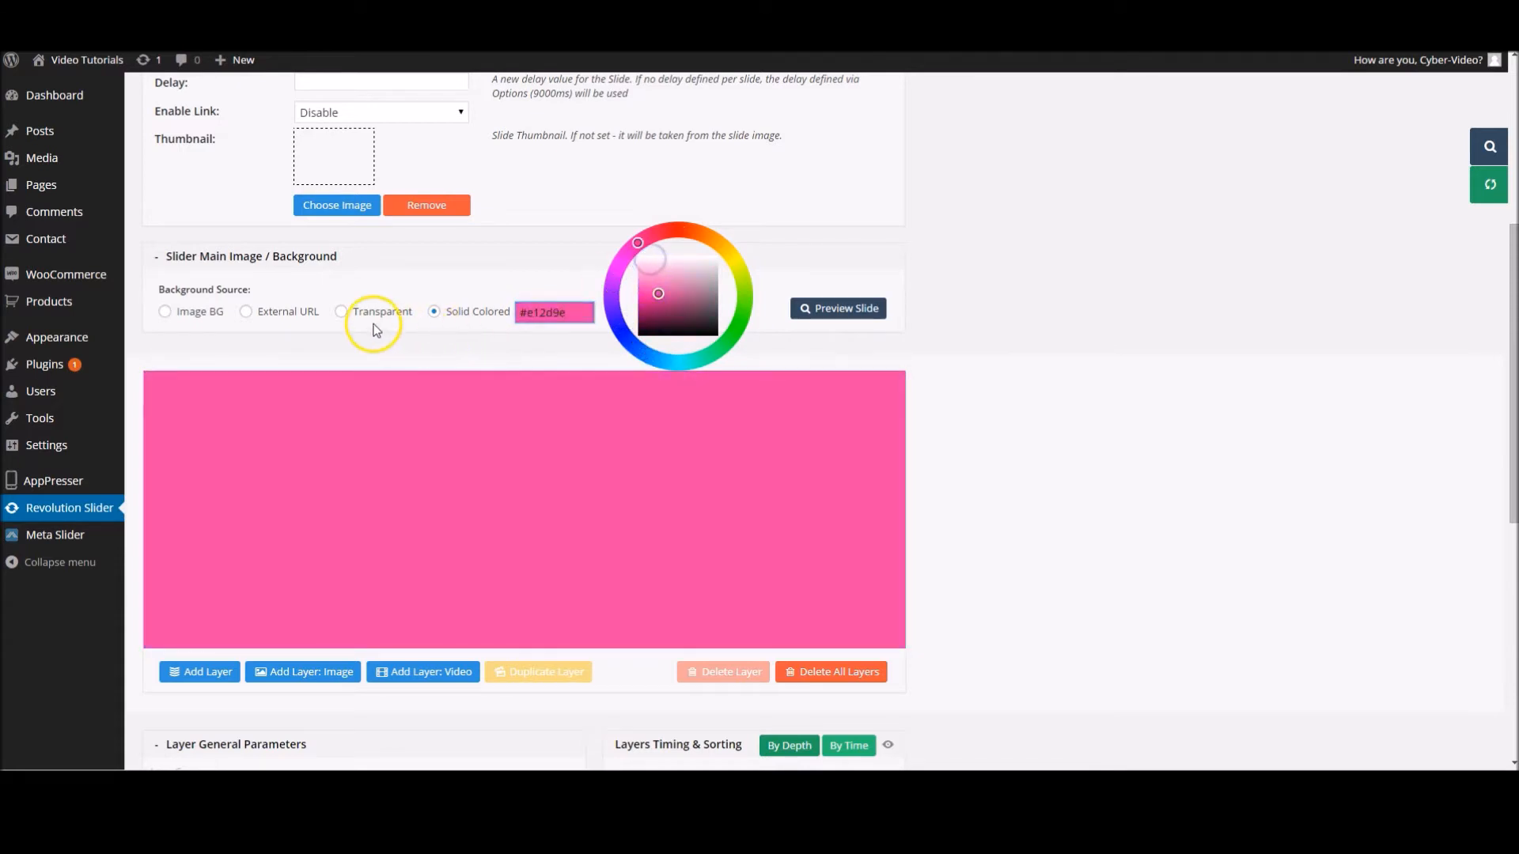
left_click(342, 312)
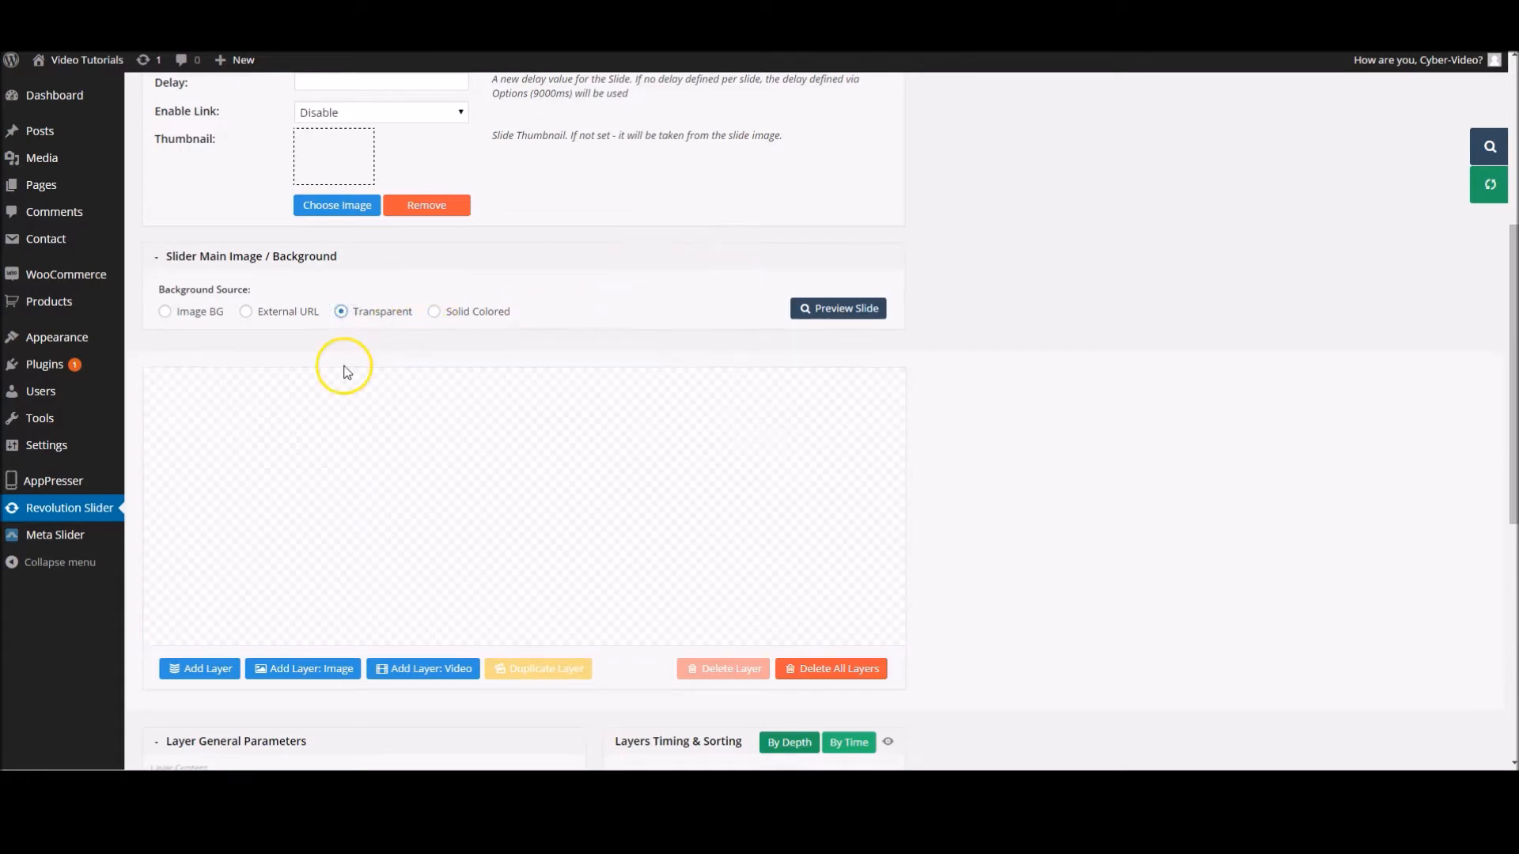
mouse_move(249, 319)
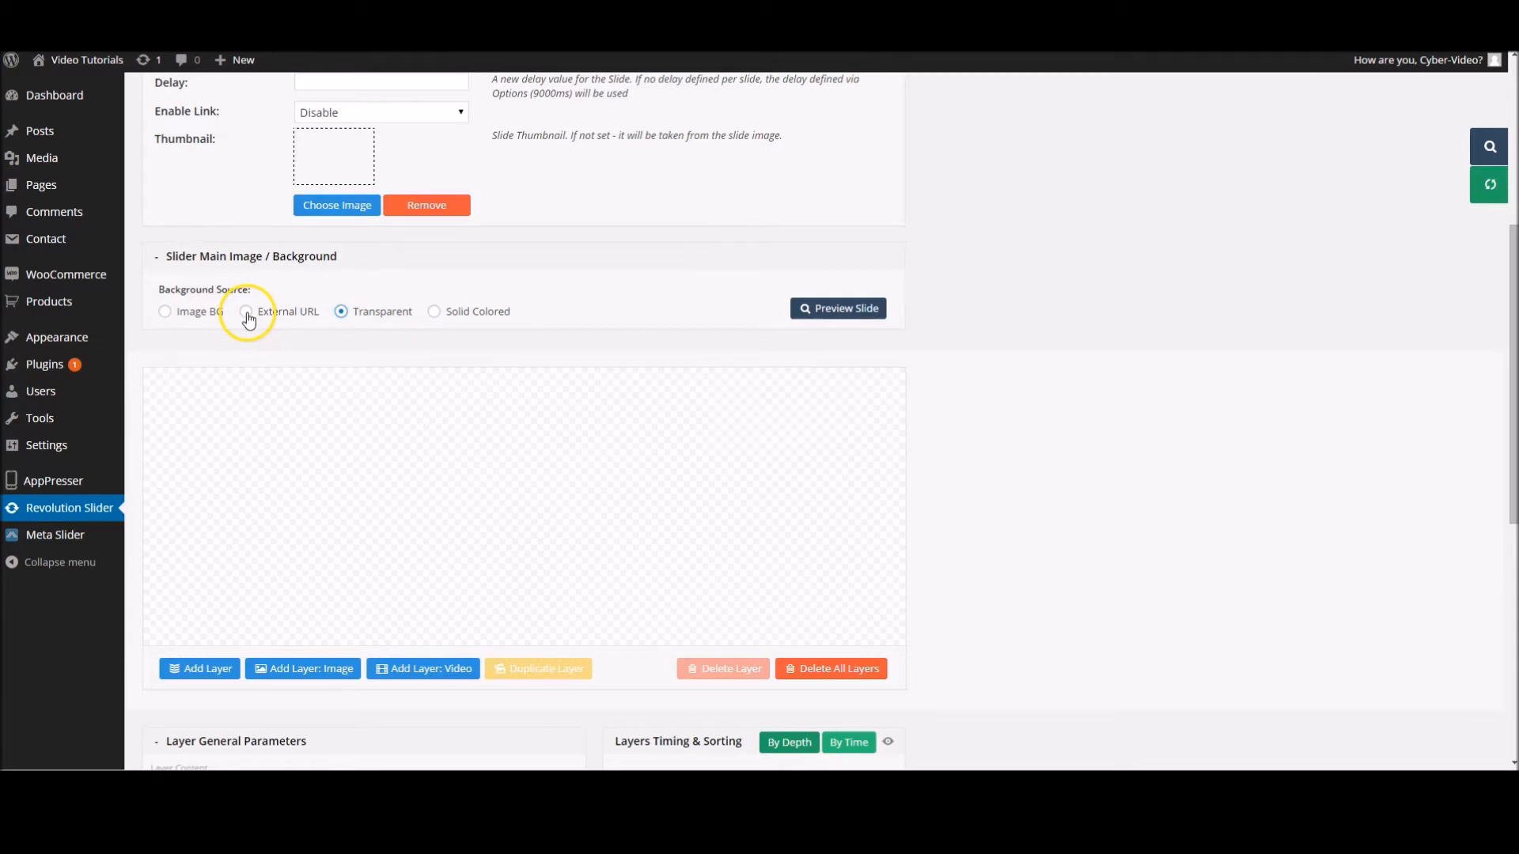
left_click(247, 312)
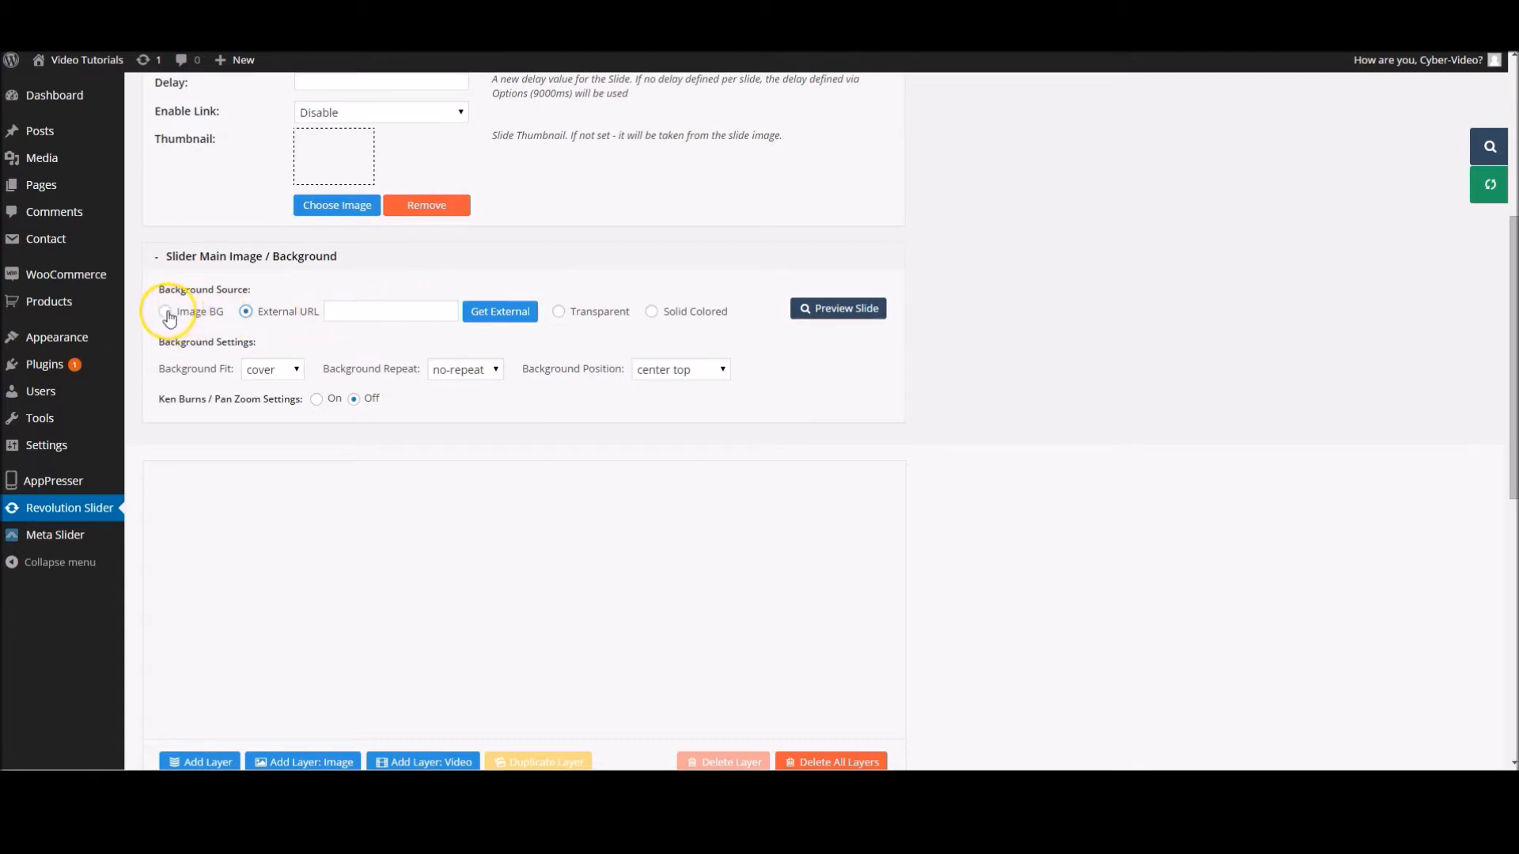
left_click(165, 312)
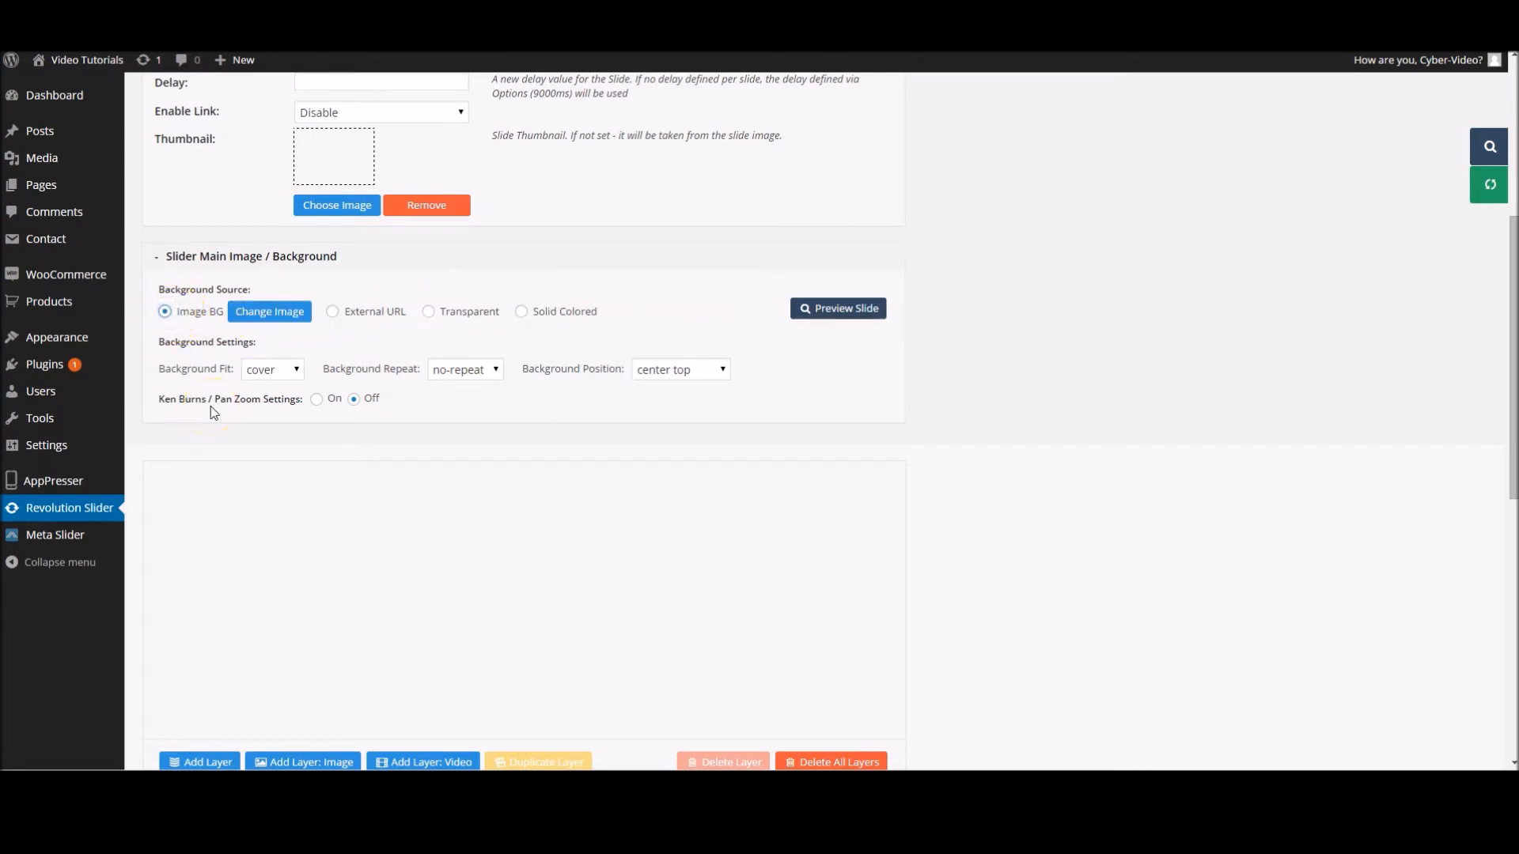
- Insert the blurred Slider1 image from the Media Library as the slide background
left_click(269, 312)
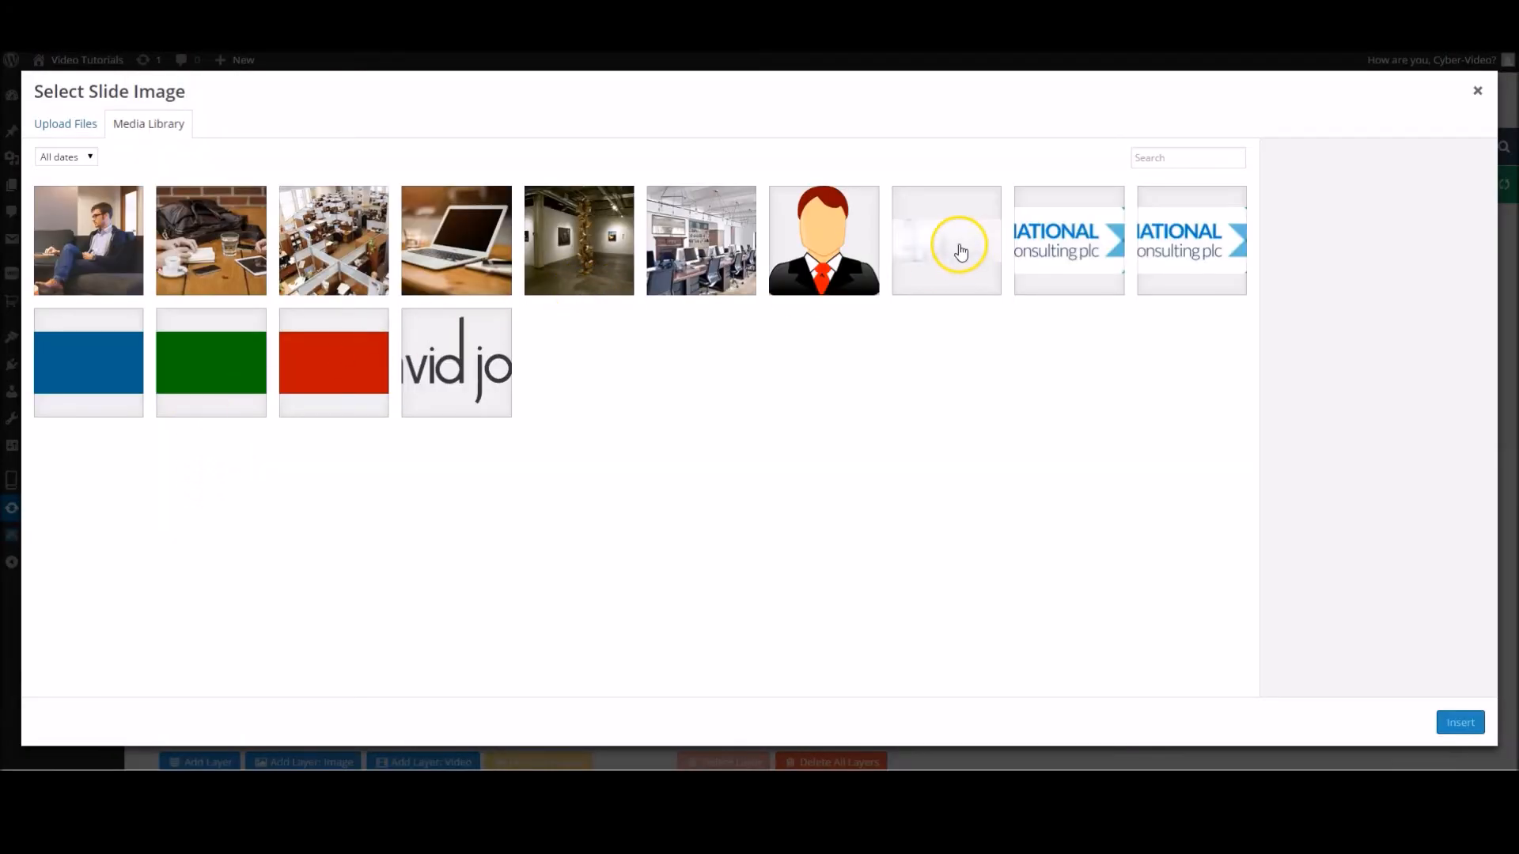
left_click(944, 241)
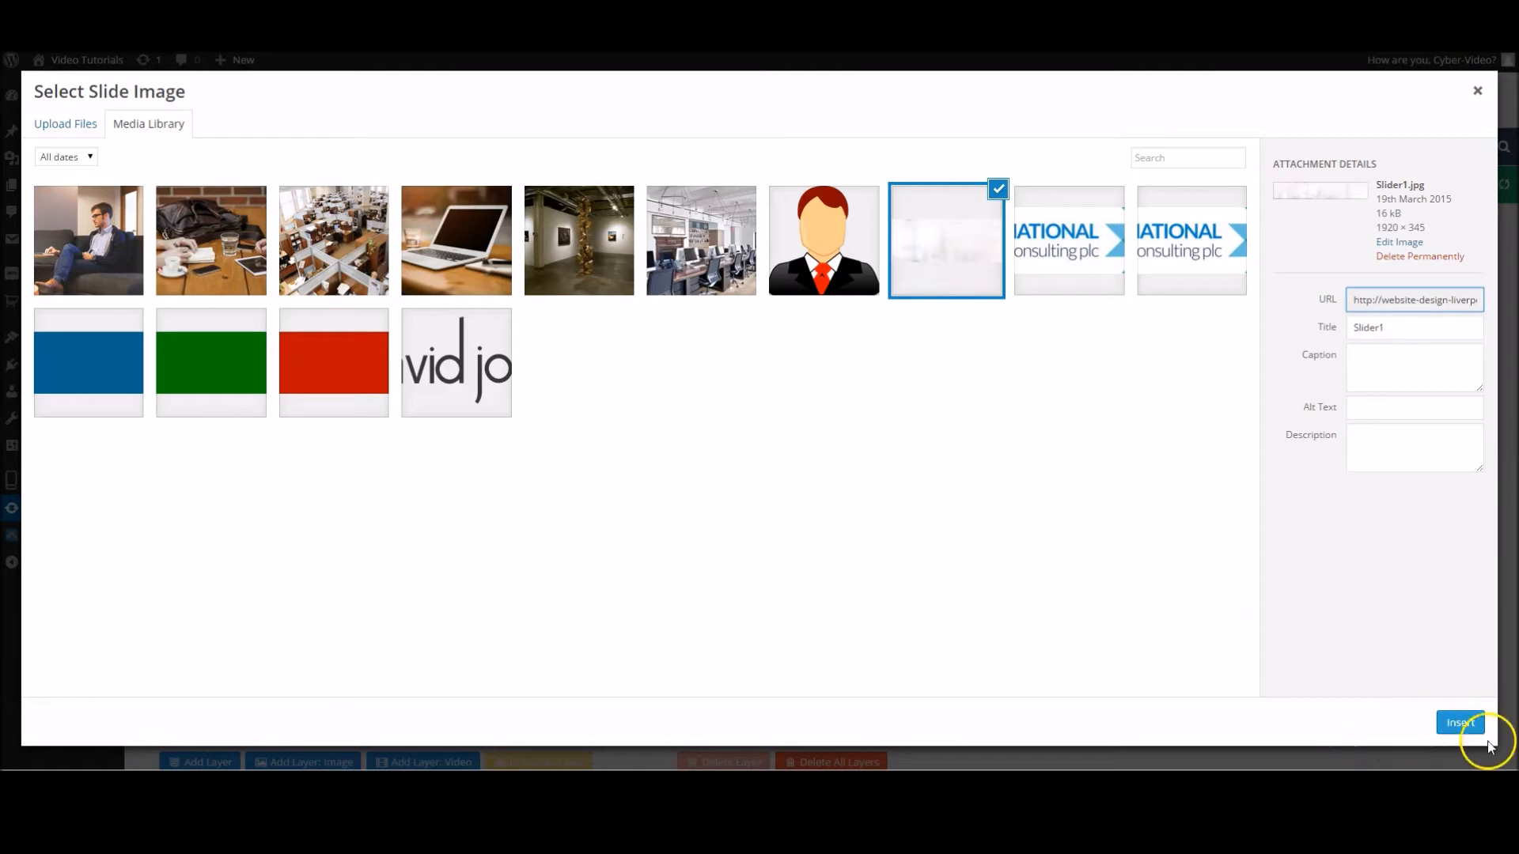
left_click(1459, 723)
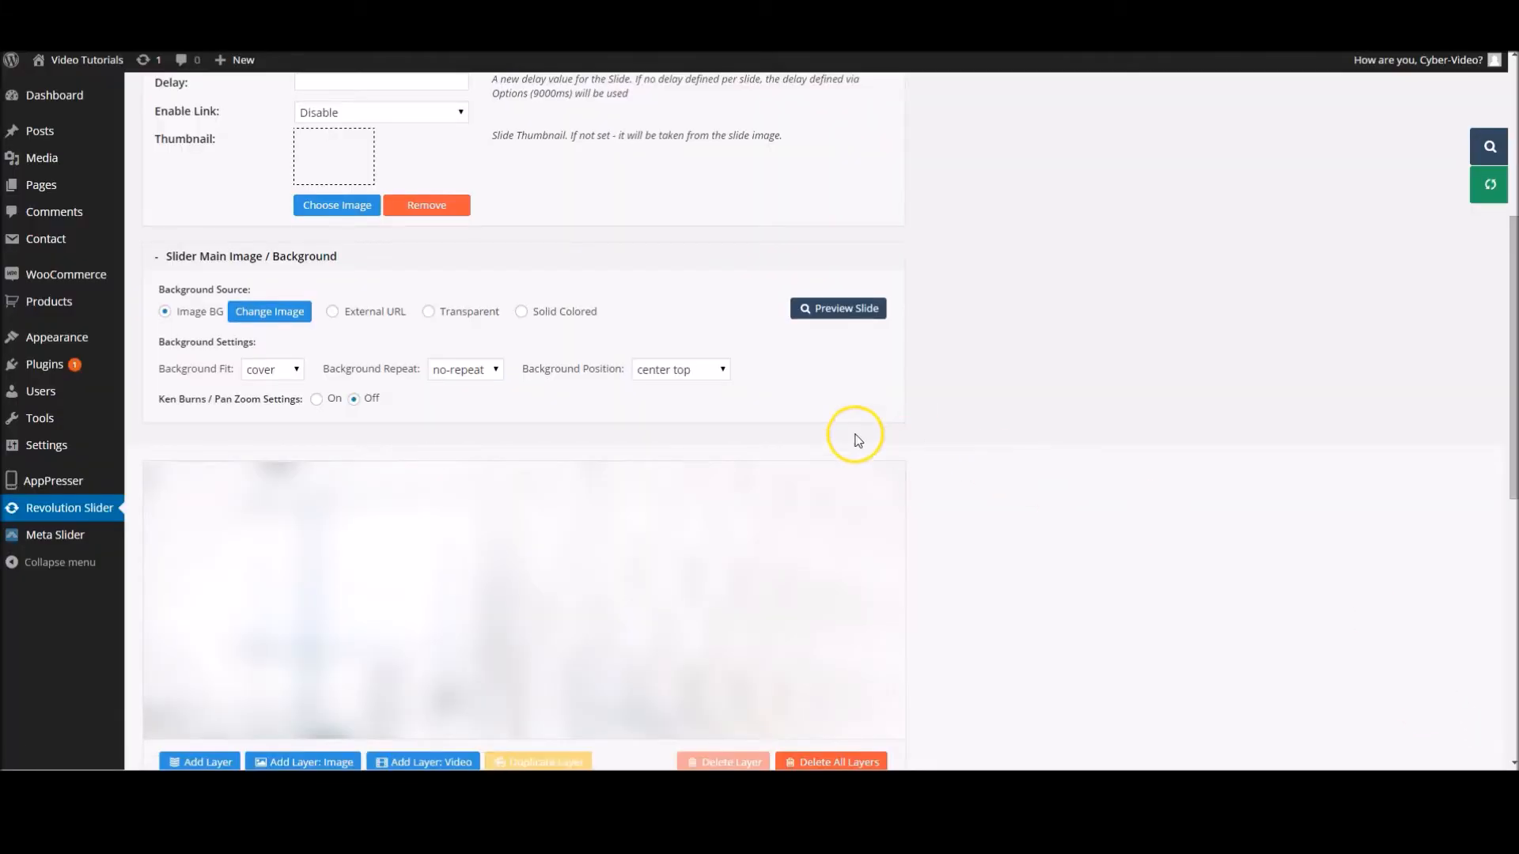
left_click(270, 369)
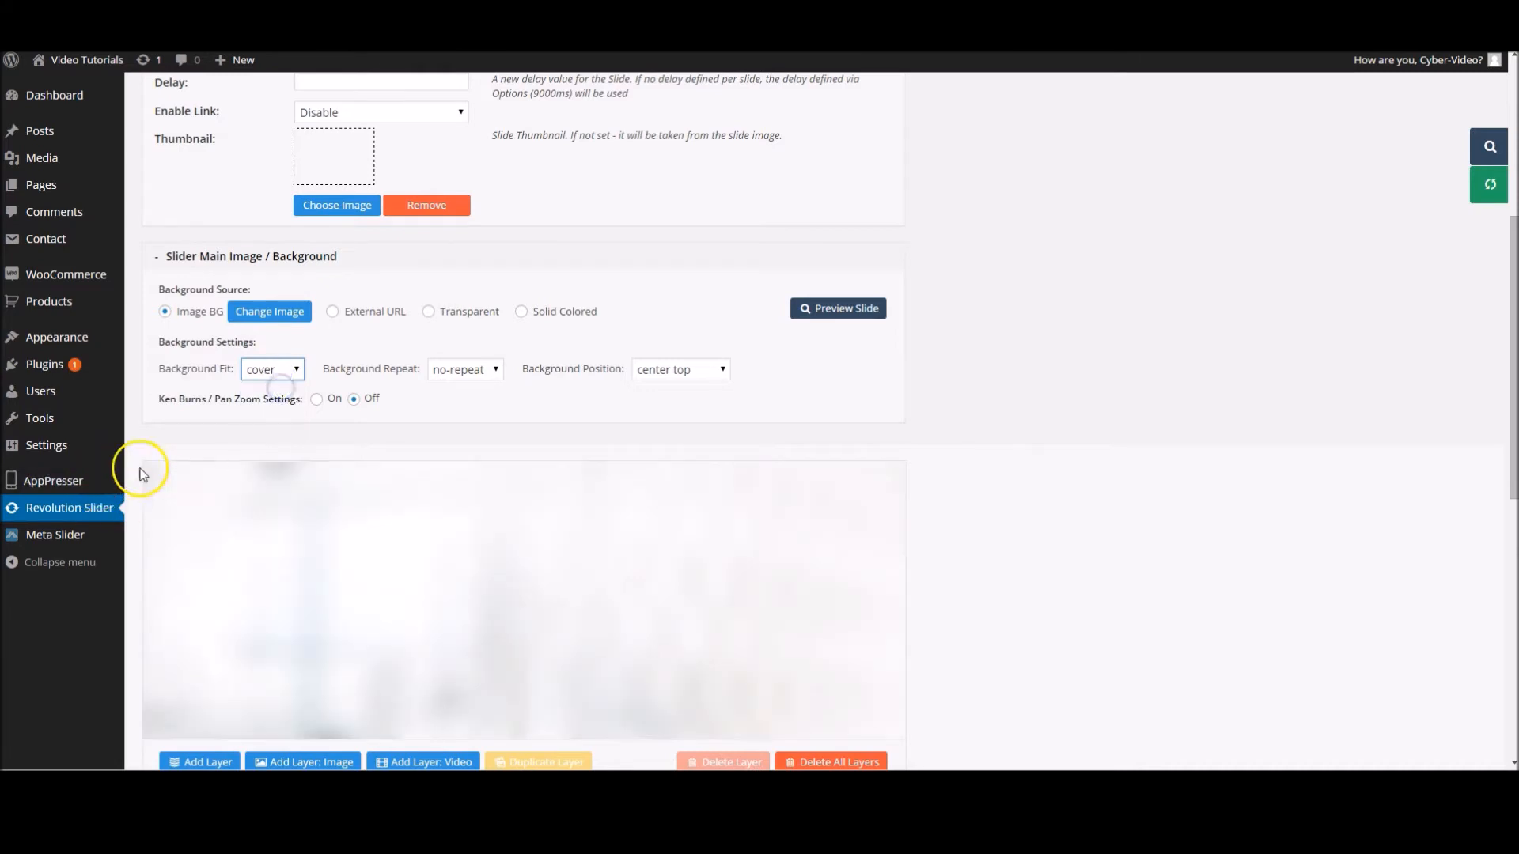
left_click(270, 368)
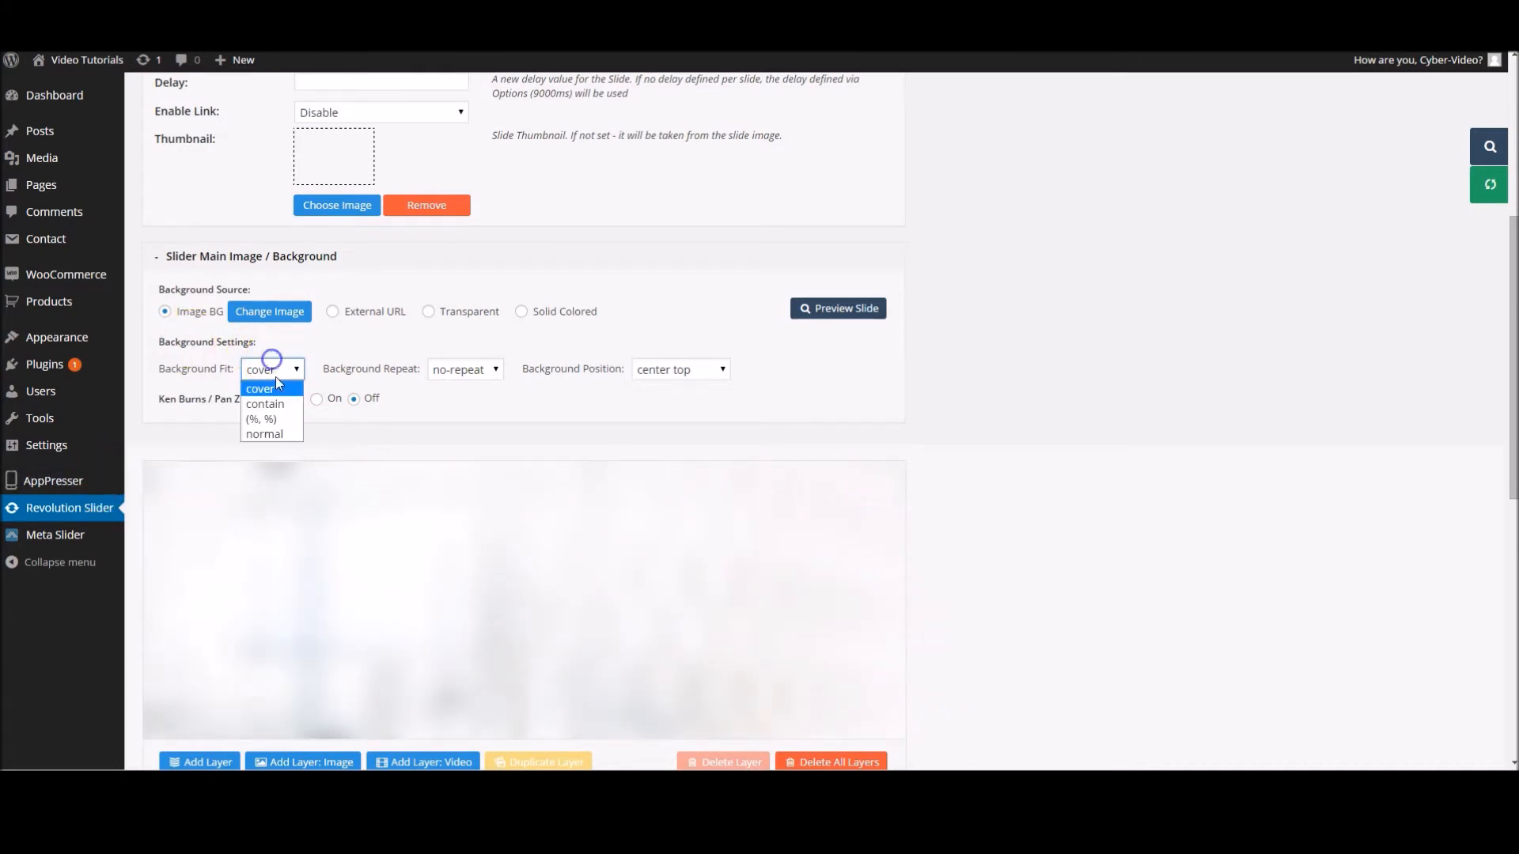
left_click(264, 404)
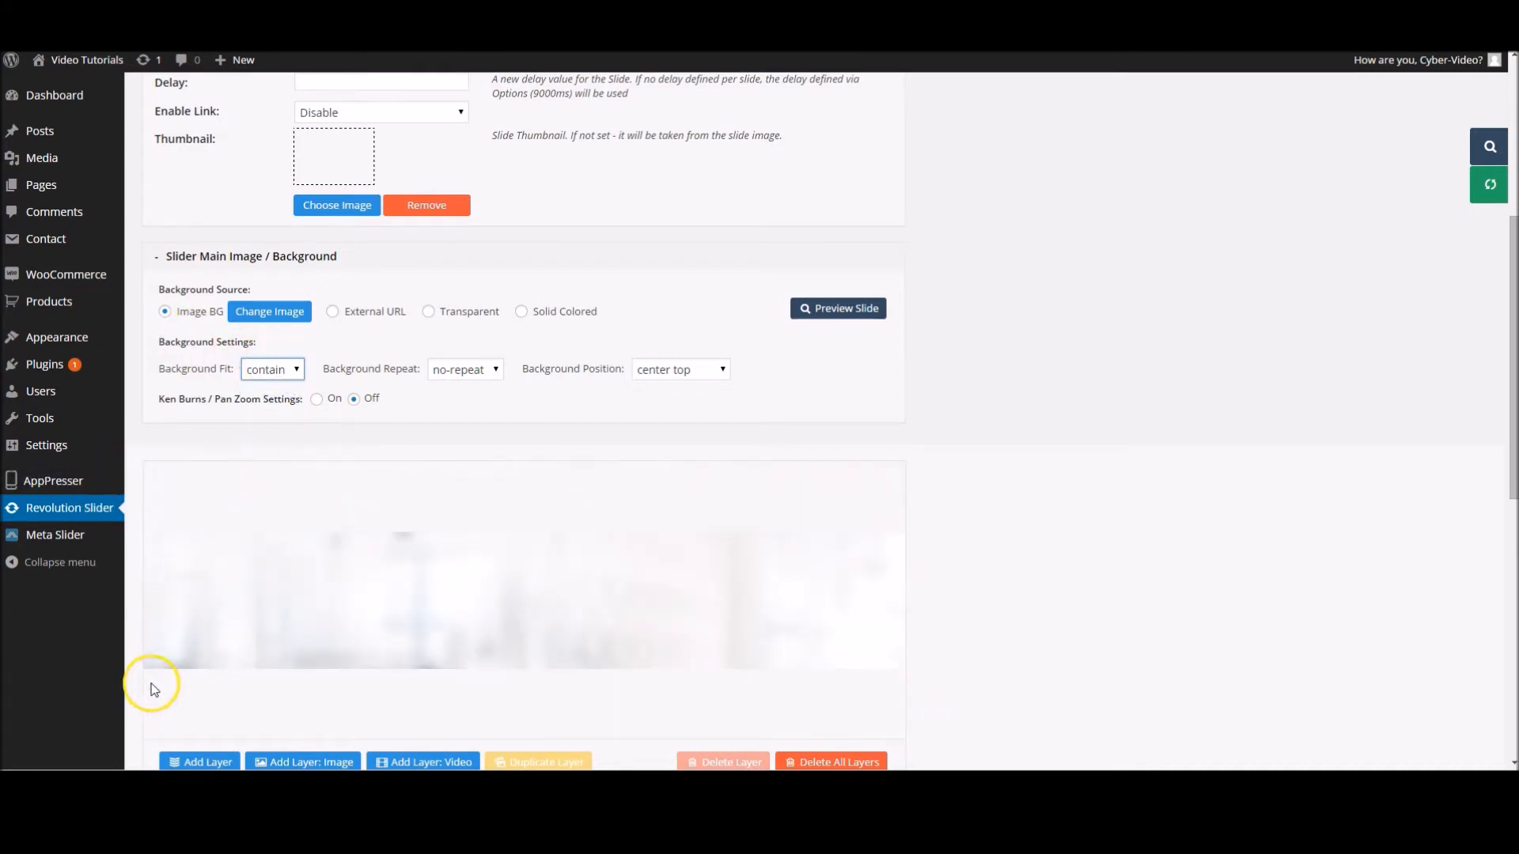
mouse_move(726, 696)
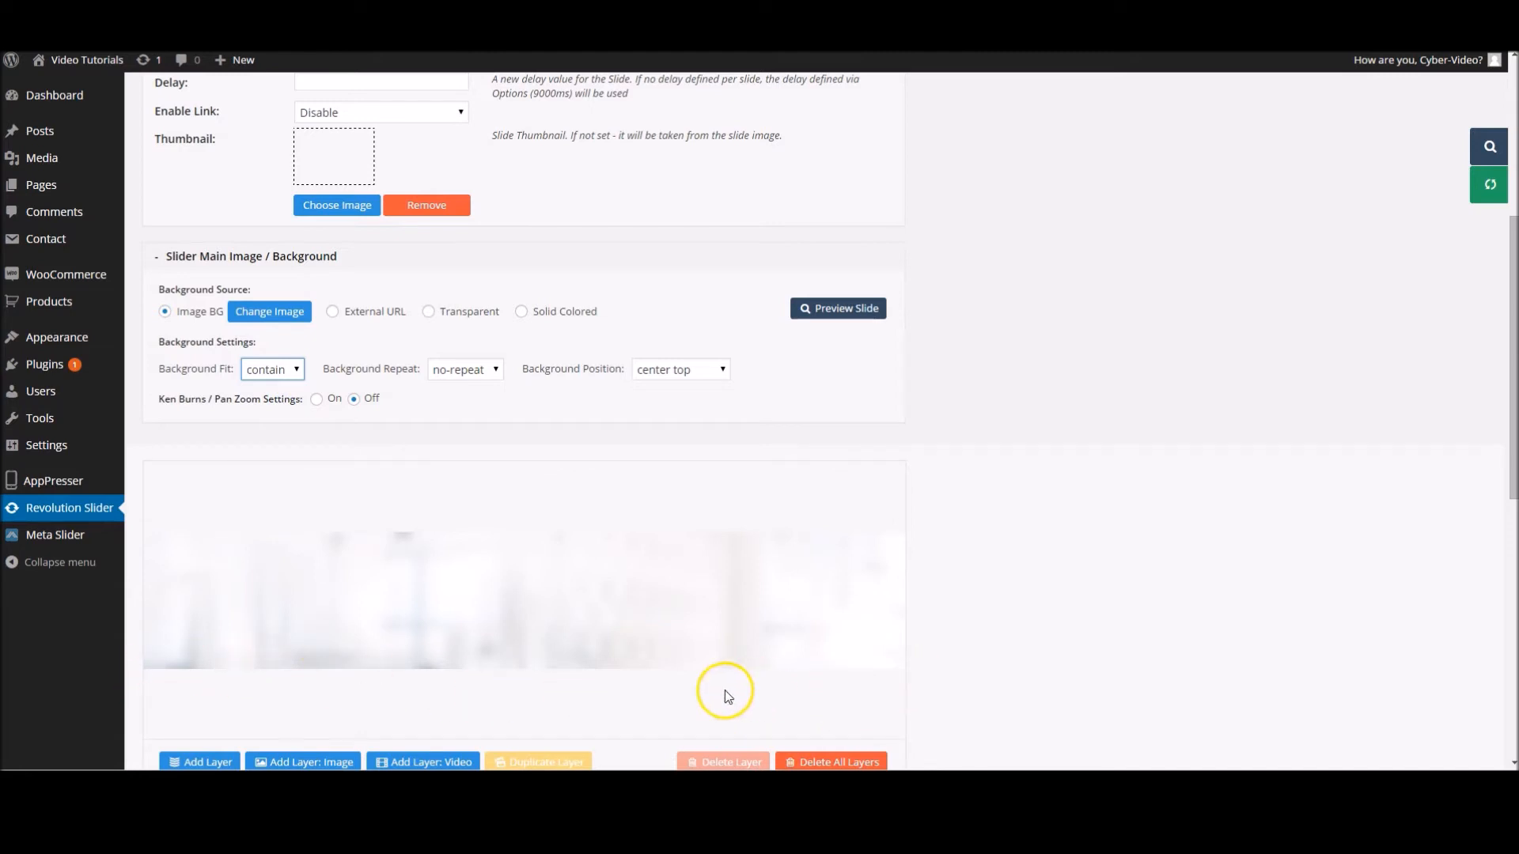
left_click(271, 368)
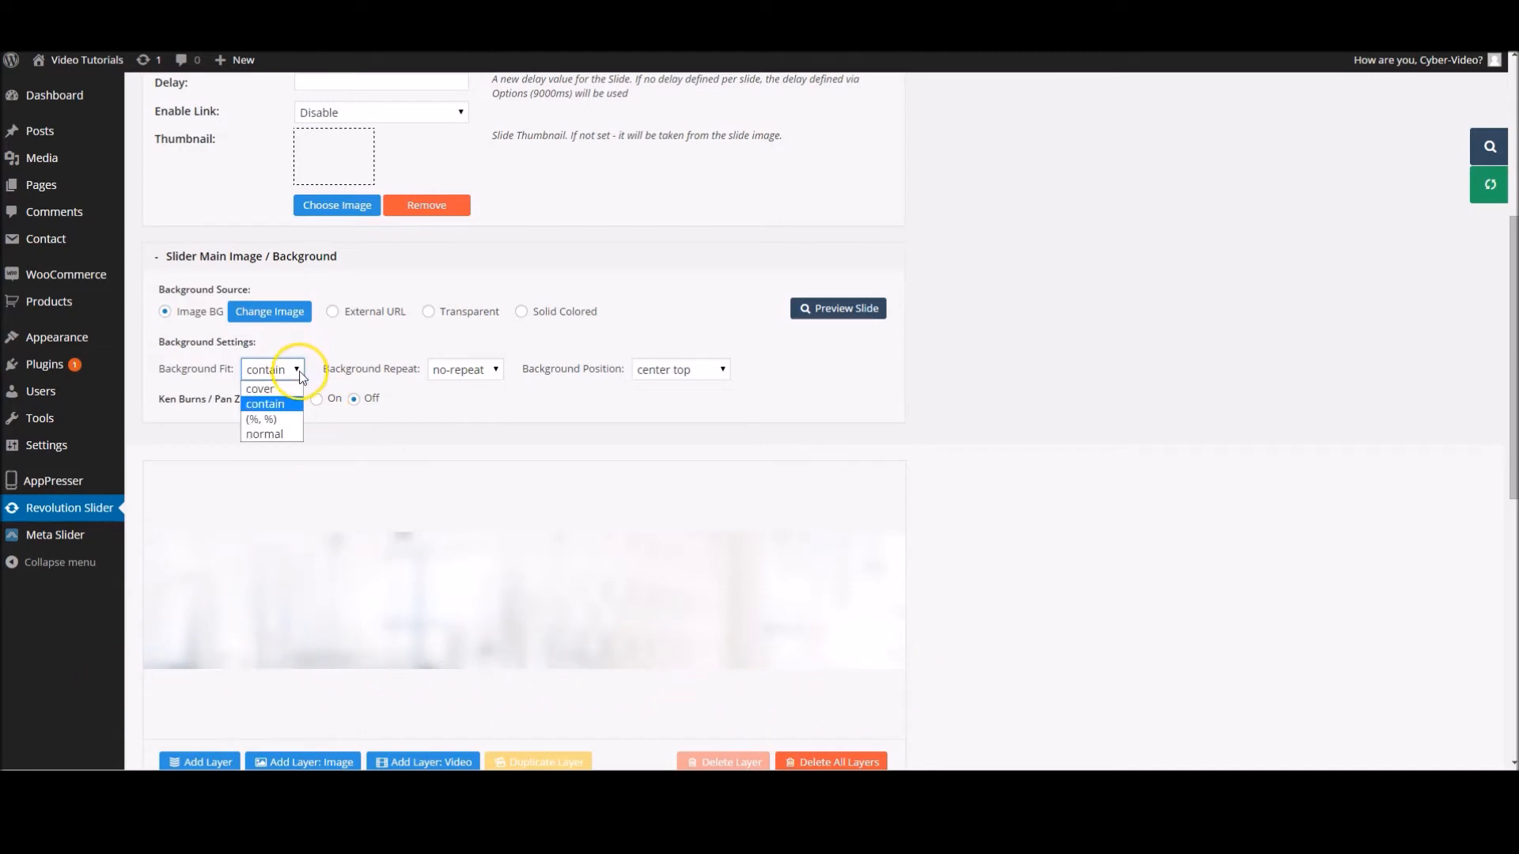
scroll("down", 3)
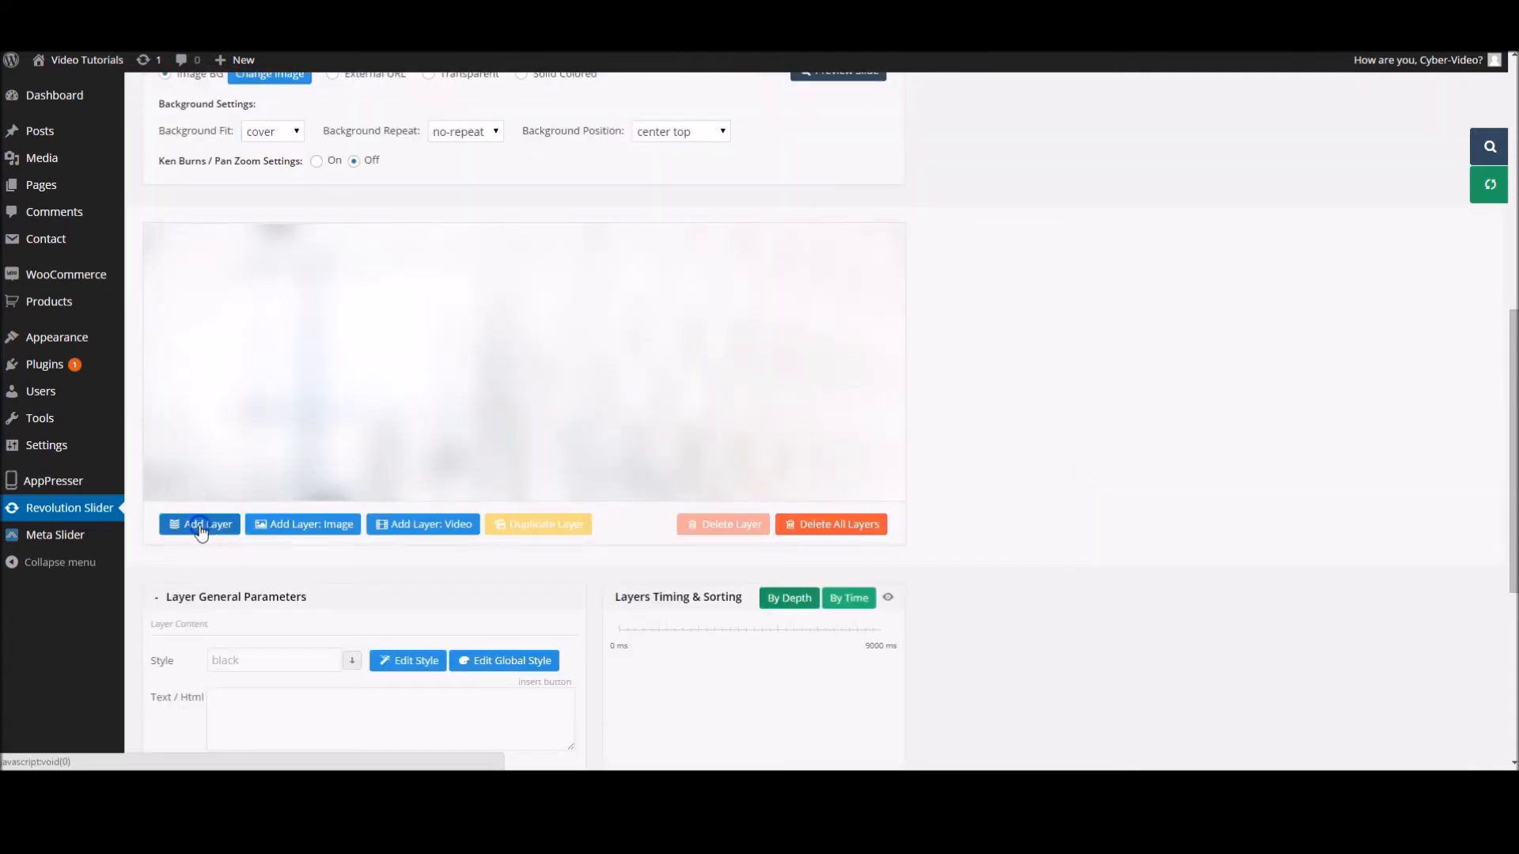
- Add a text layer and set its content to 'International Consulting'
left_click(204, 523)
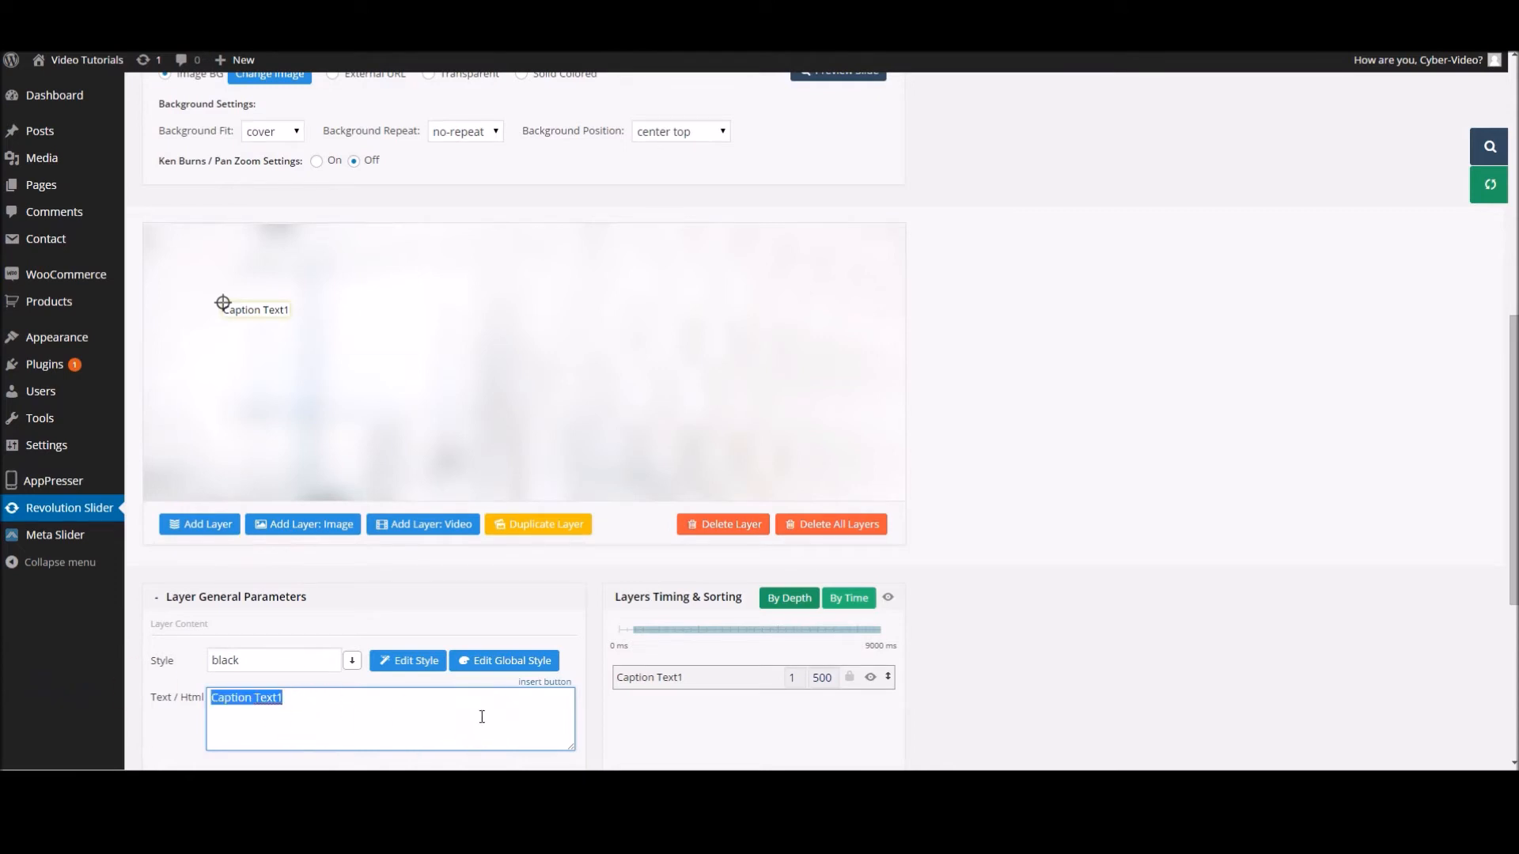
type("Internati")
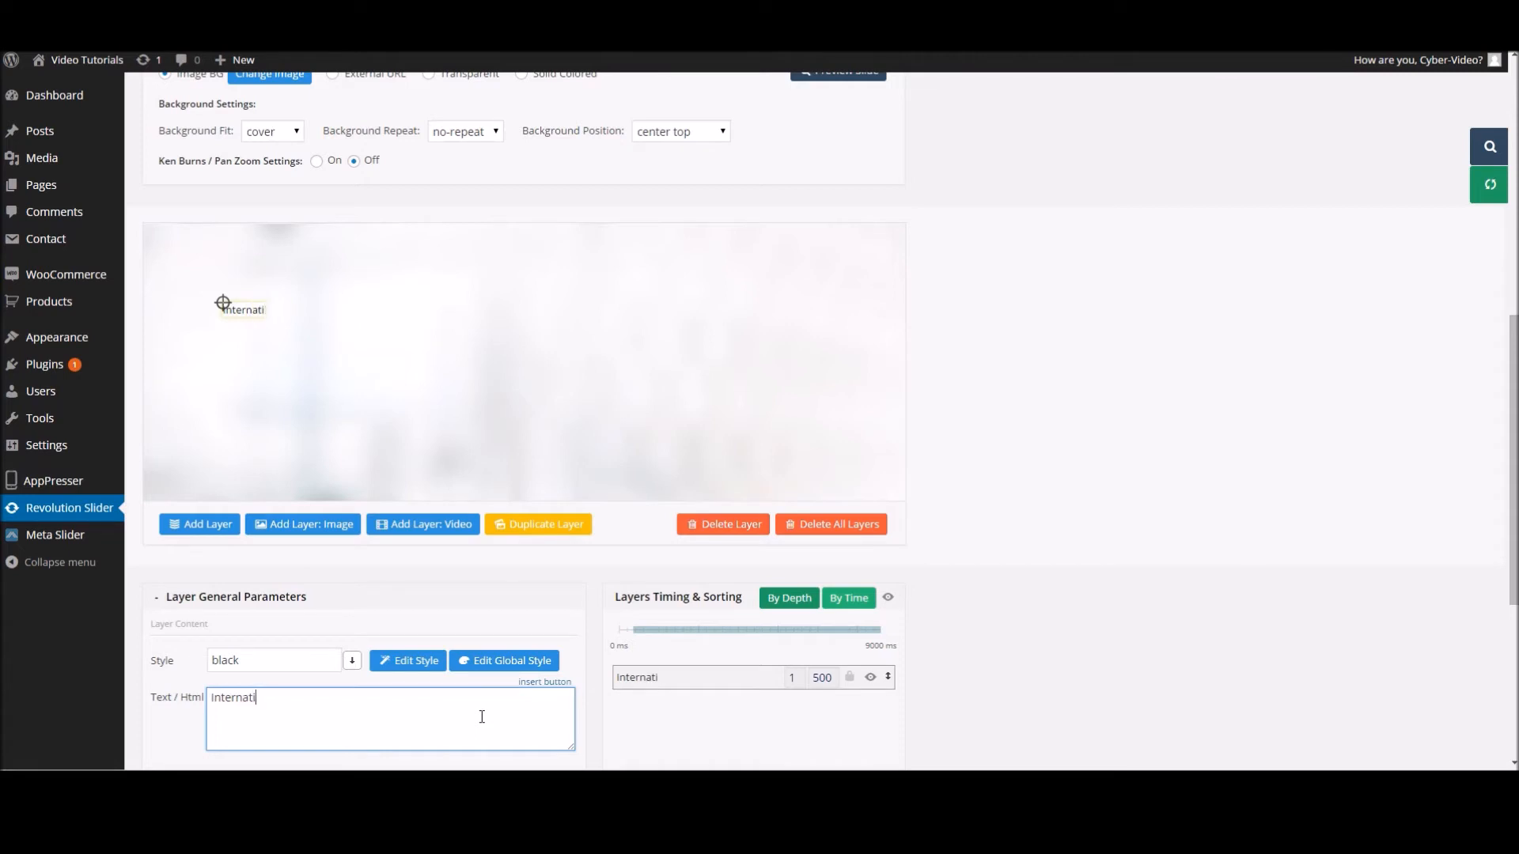
type("onal C")
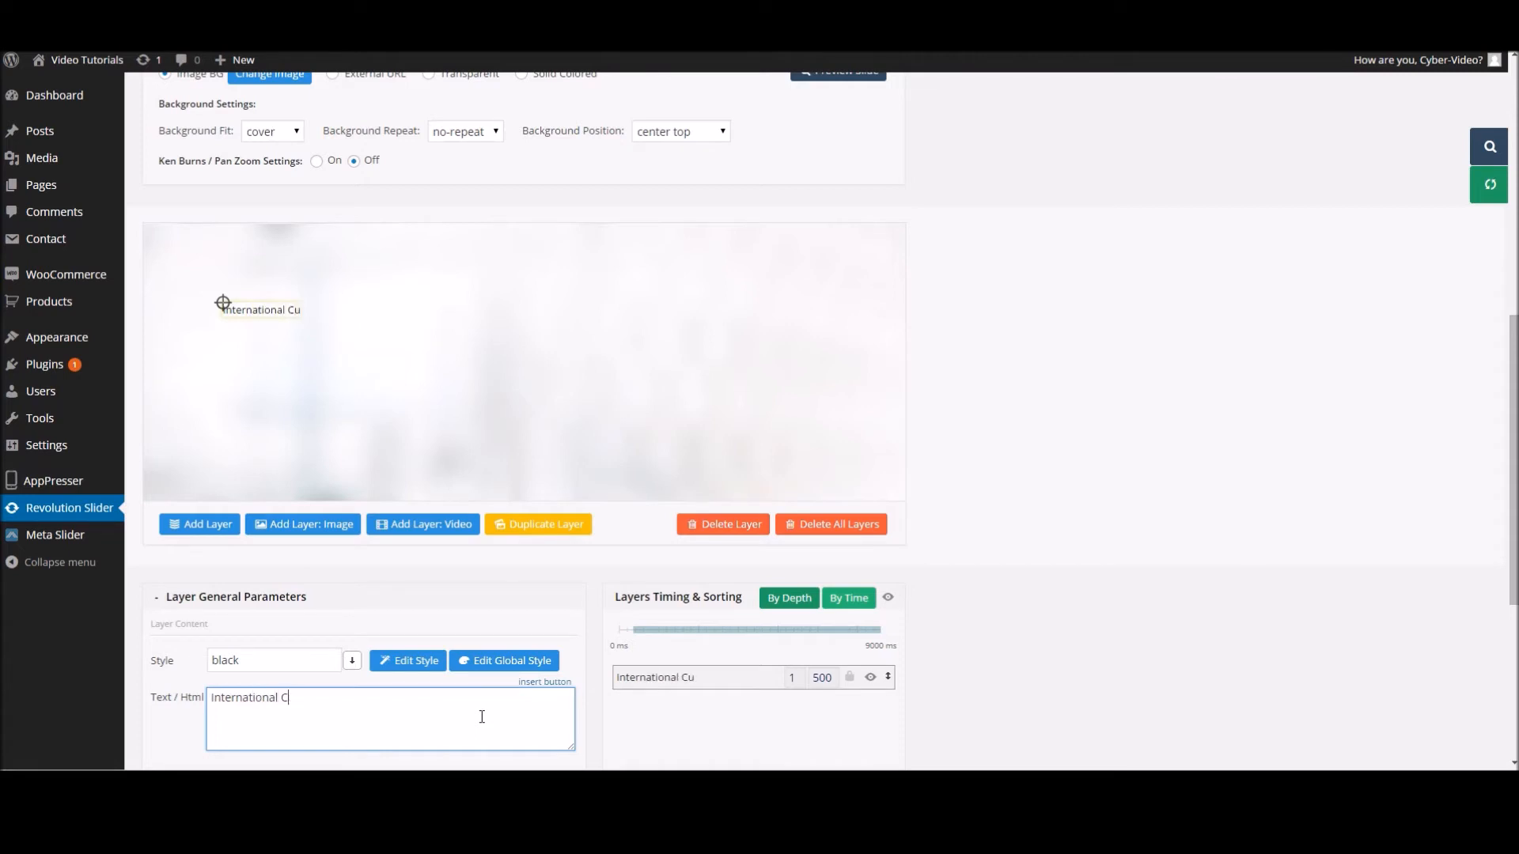
type("onsulting")
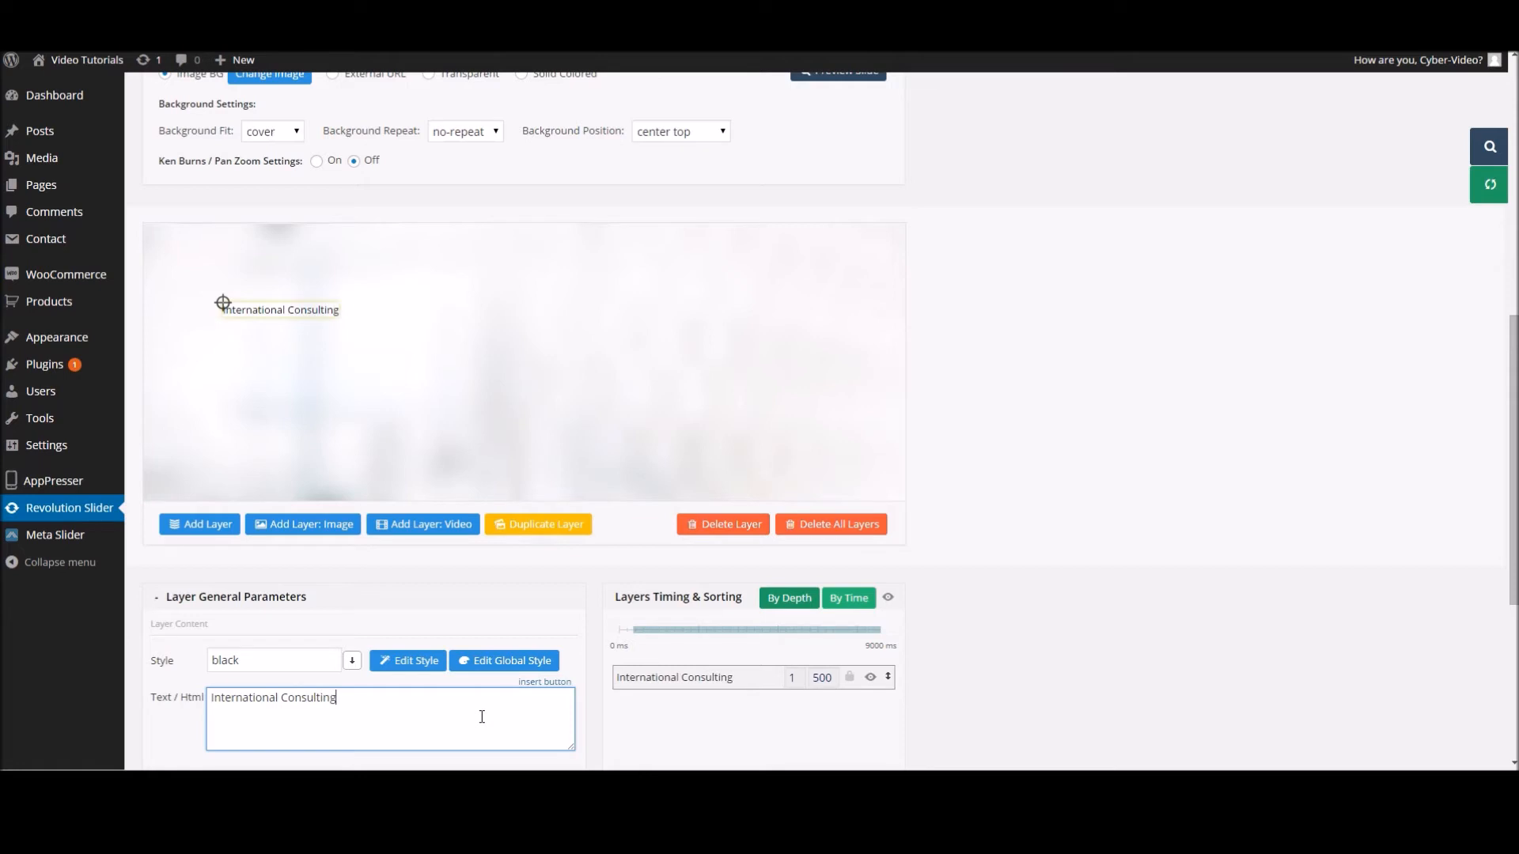
left_click(236, 596)
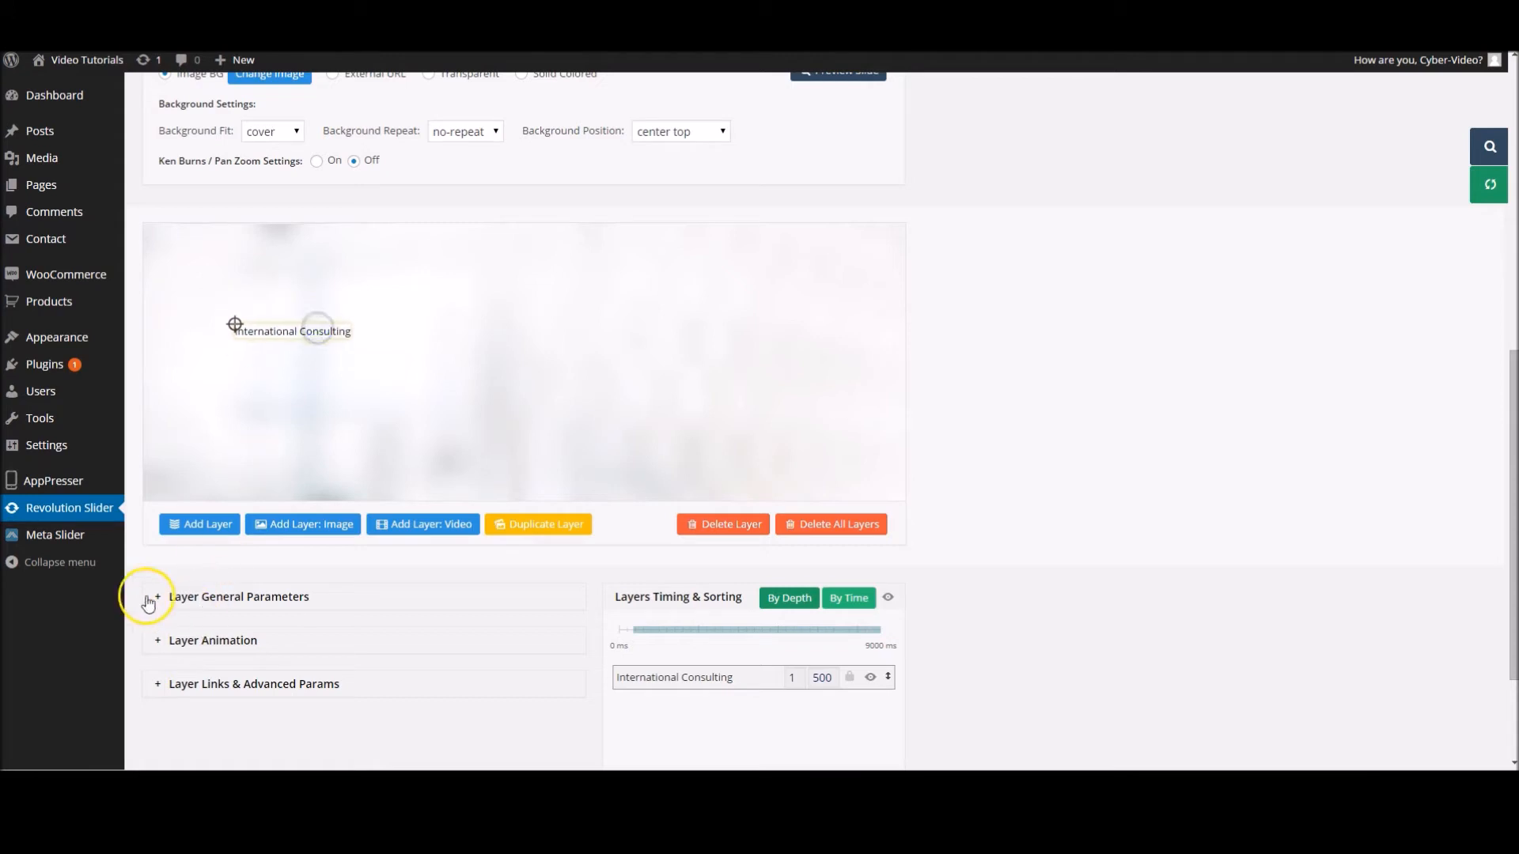
left_click(156, 596)
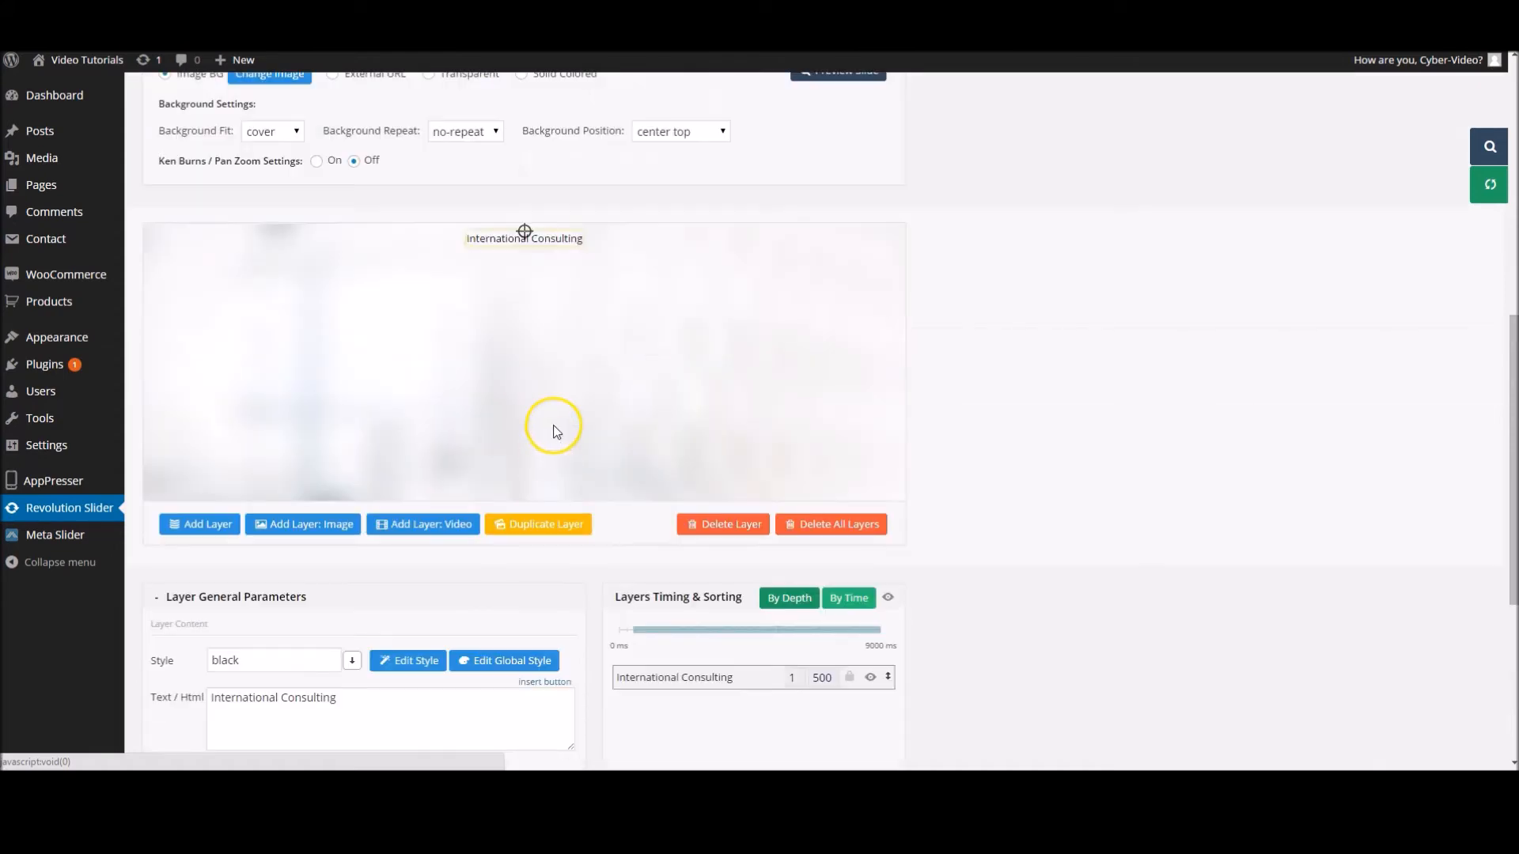
- Position the International Consulting layer at the left middle, X 10 and OffsetY 0
scroll("down", 3)
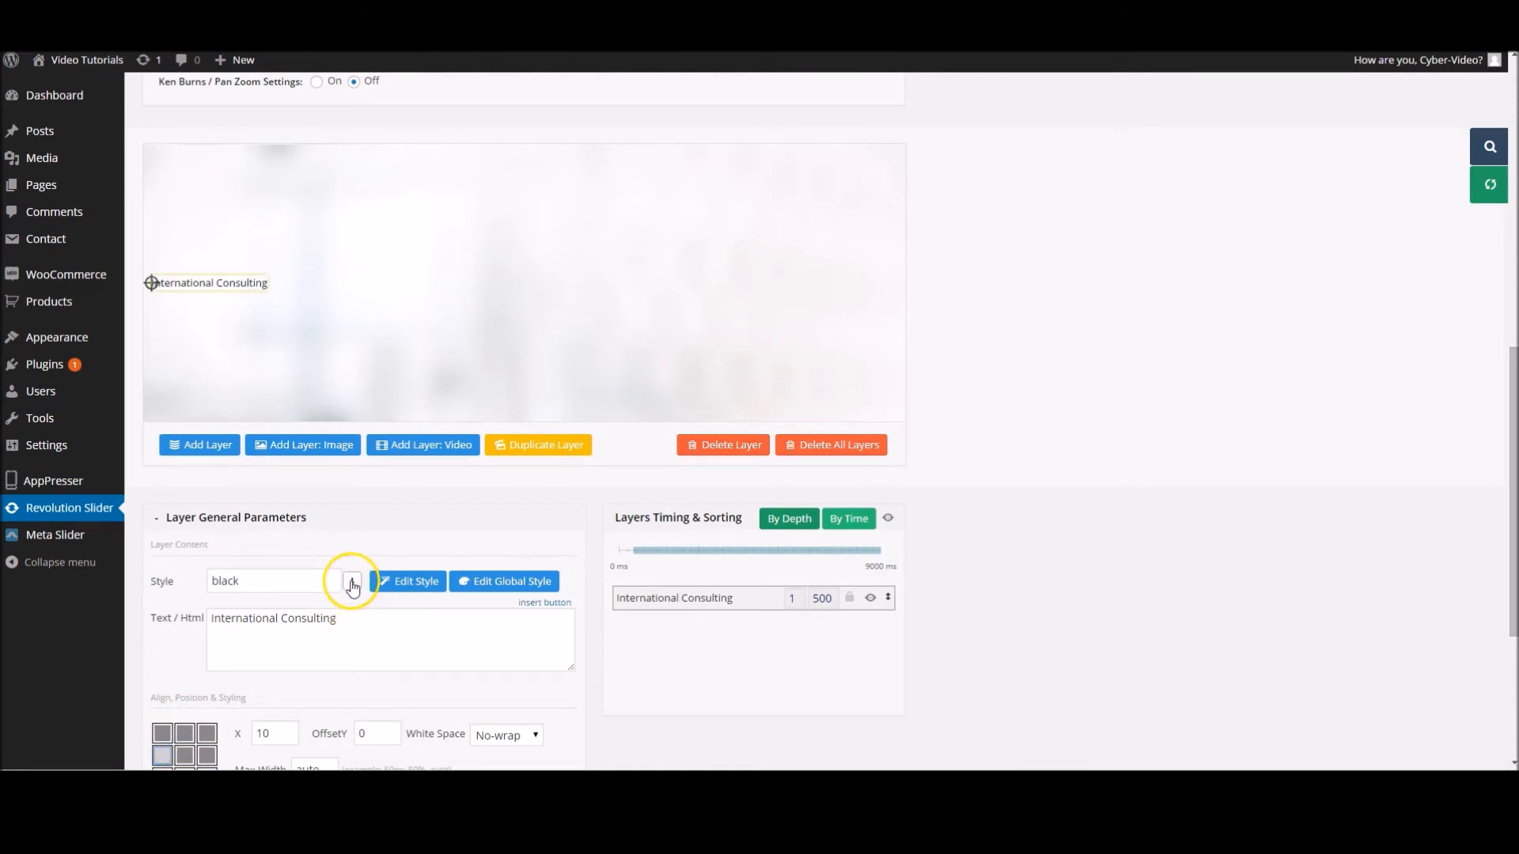
- Apply the largegreenbg style to the International Consulting layer
left_click(352, 580)
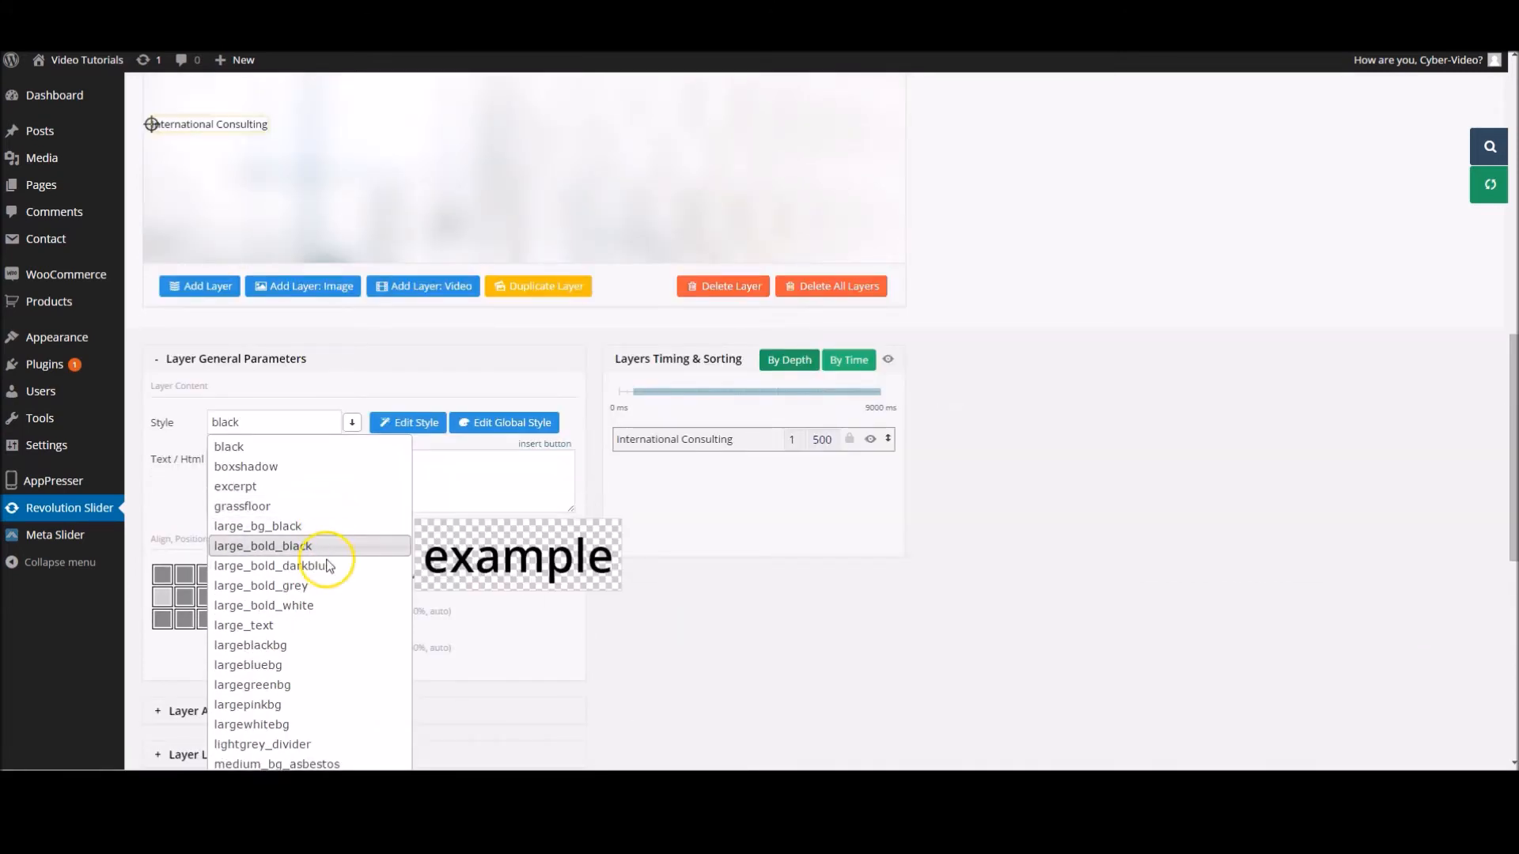
mouse_move(326, 634)
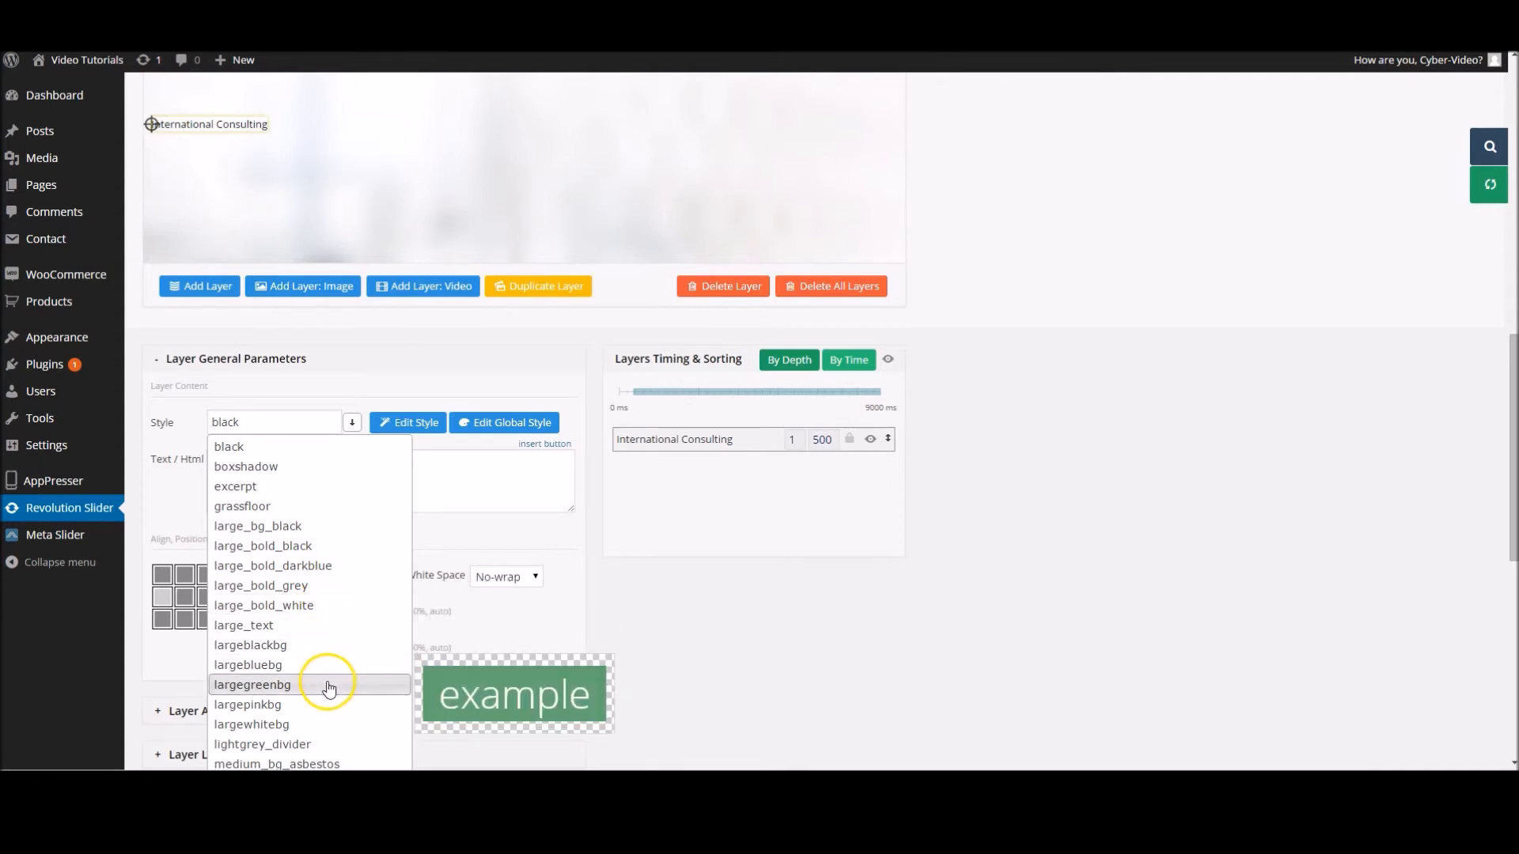
left_click(251, 685)
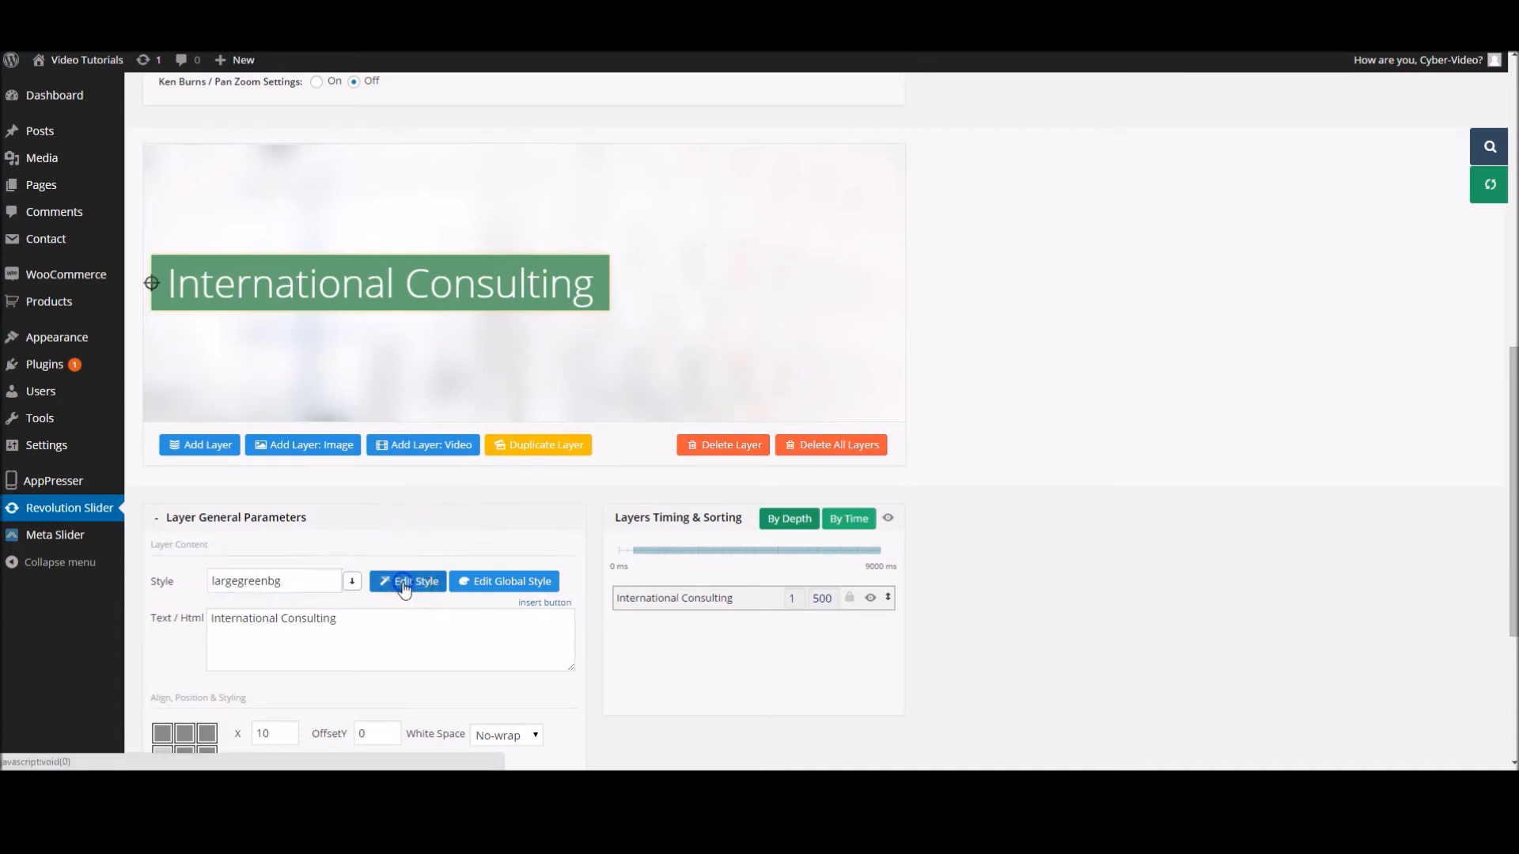
- Edit largegreenbg to font colour #fafafa, weight 400 and blue background #2d89d2
left_click(407, 580)
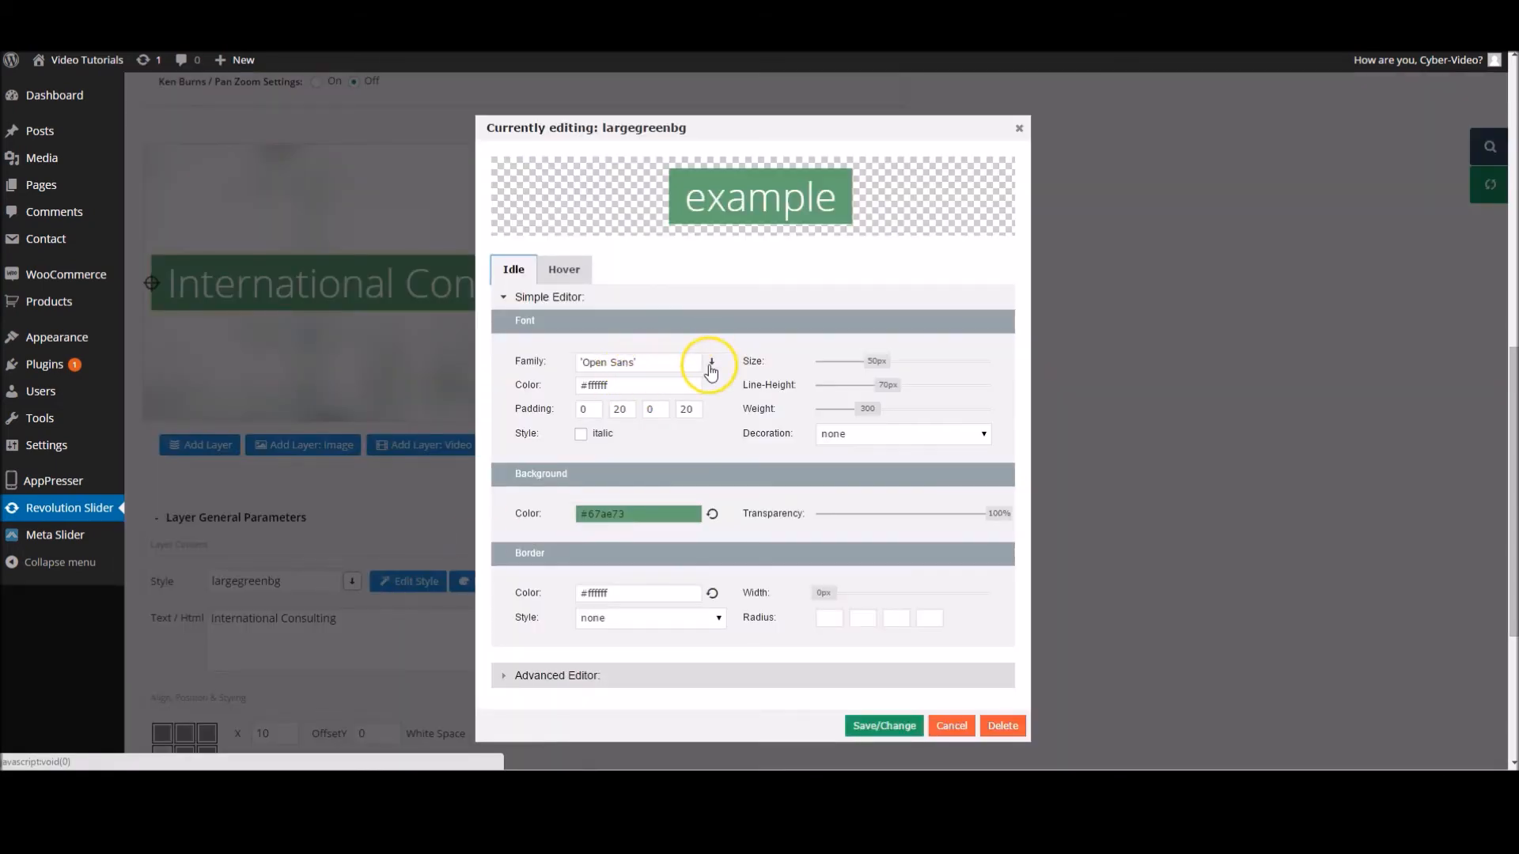
left_click(636, 385)
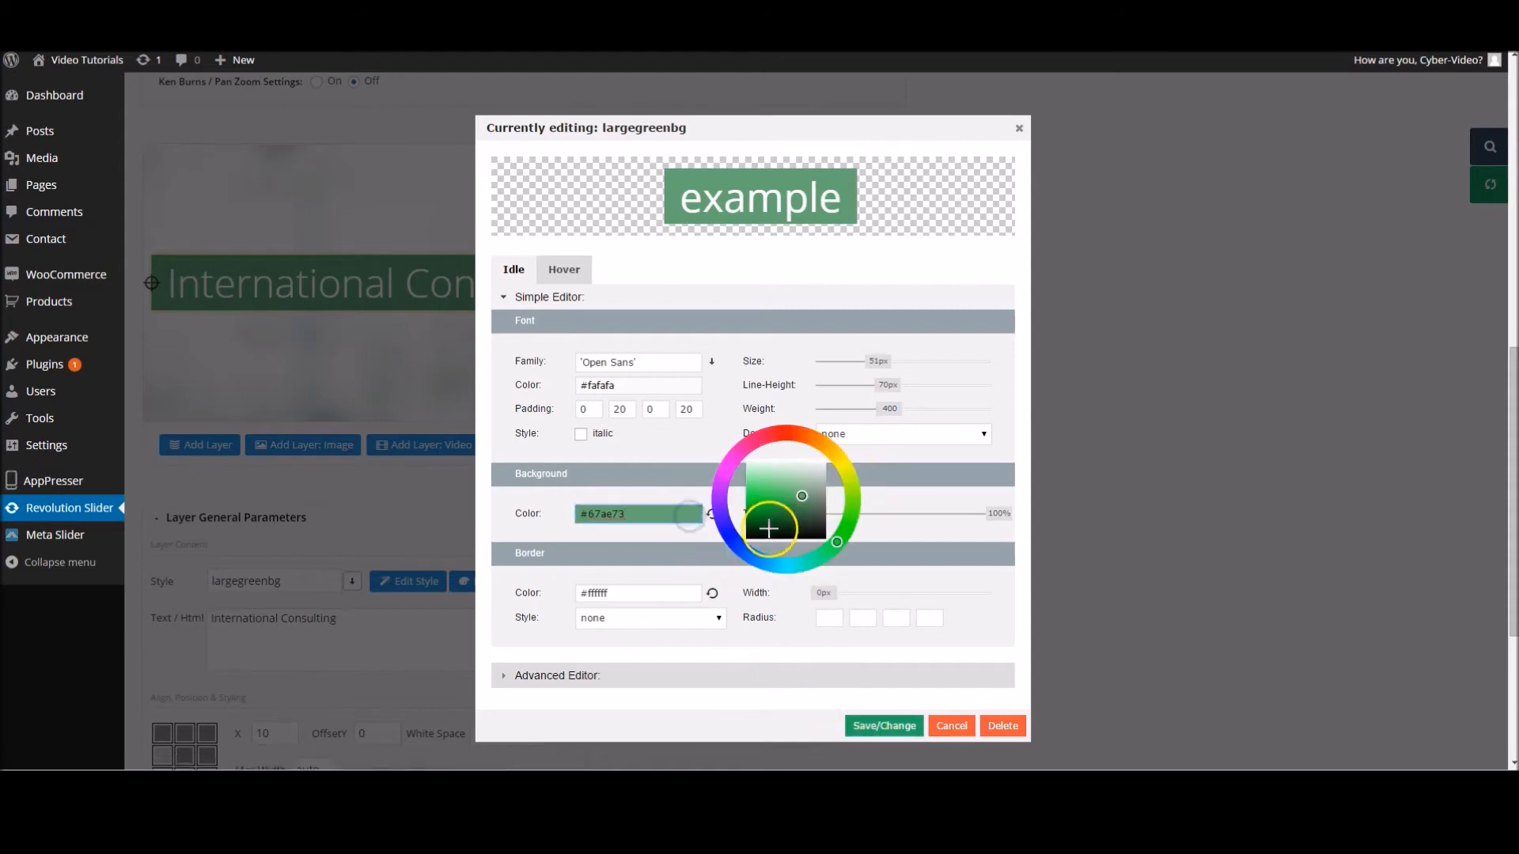
left_click(777, 498)
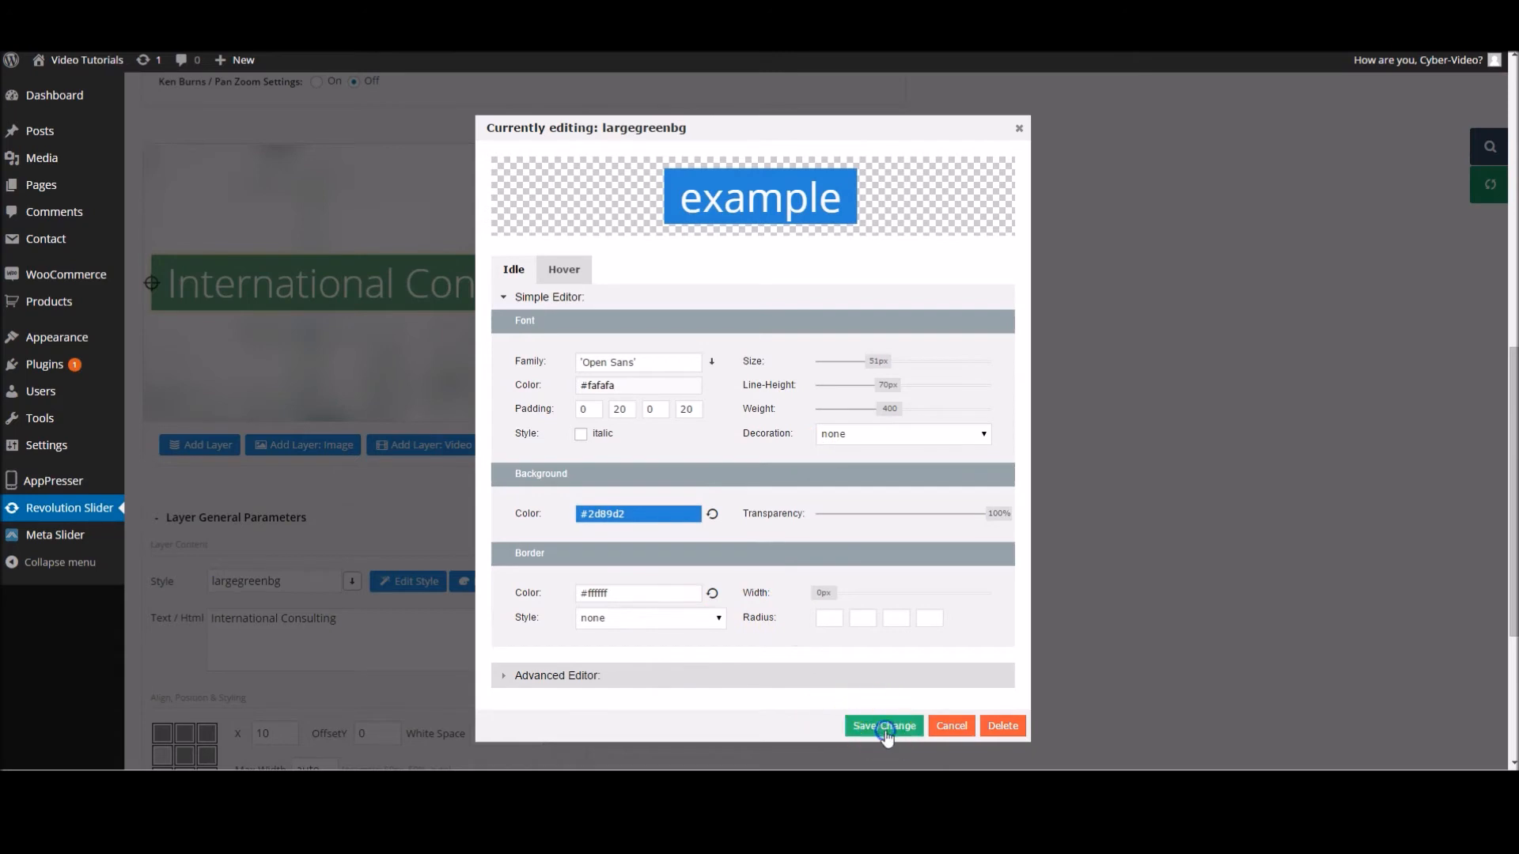
- Save the blue style as a new class named largebluebg, confirming the overwrite
left_click(883, 726)
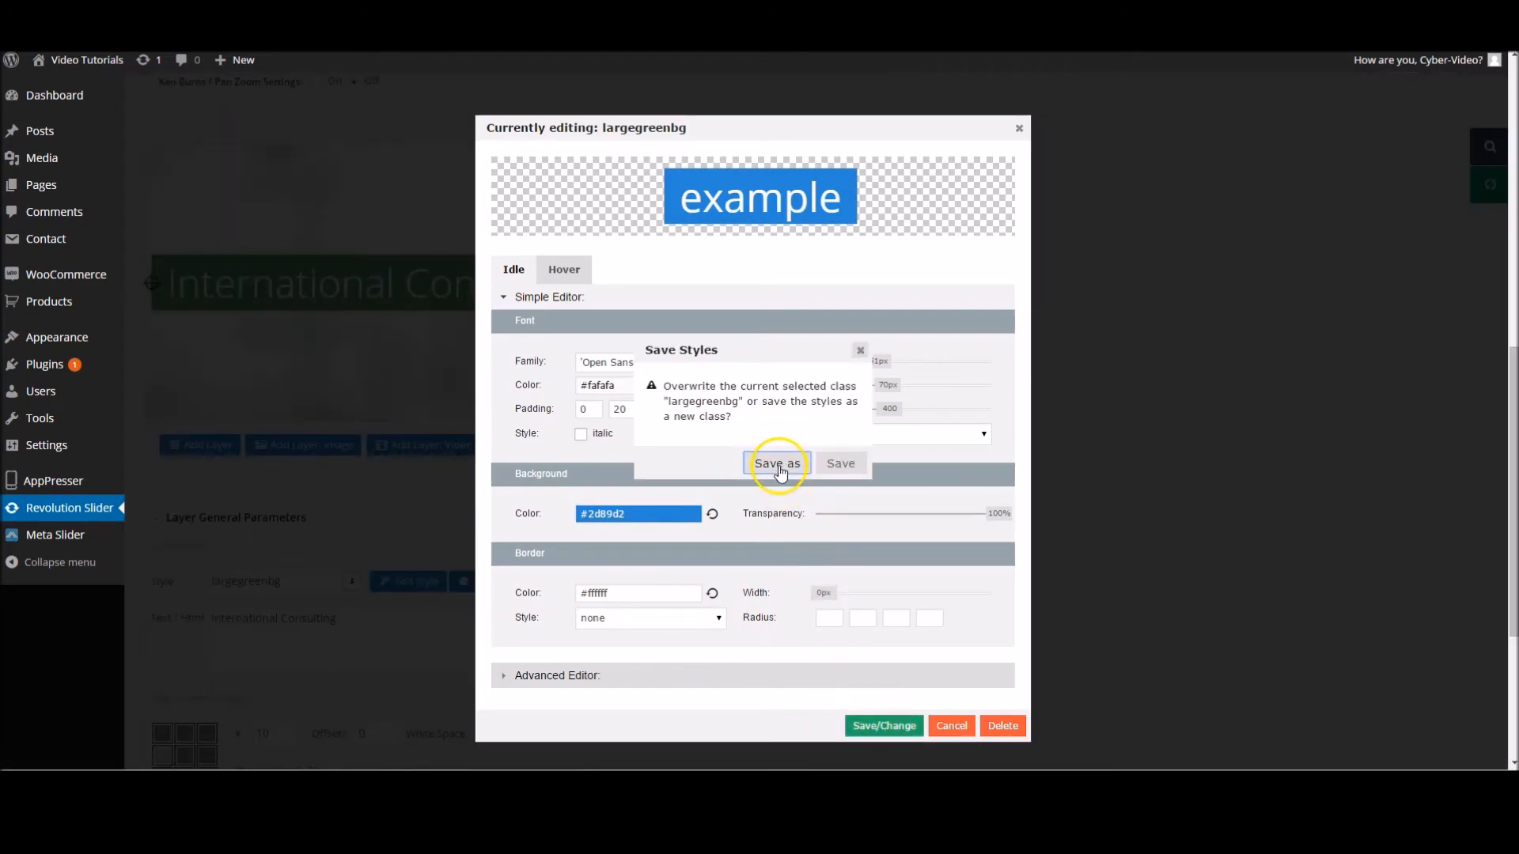
mouse_move(675, 409)
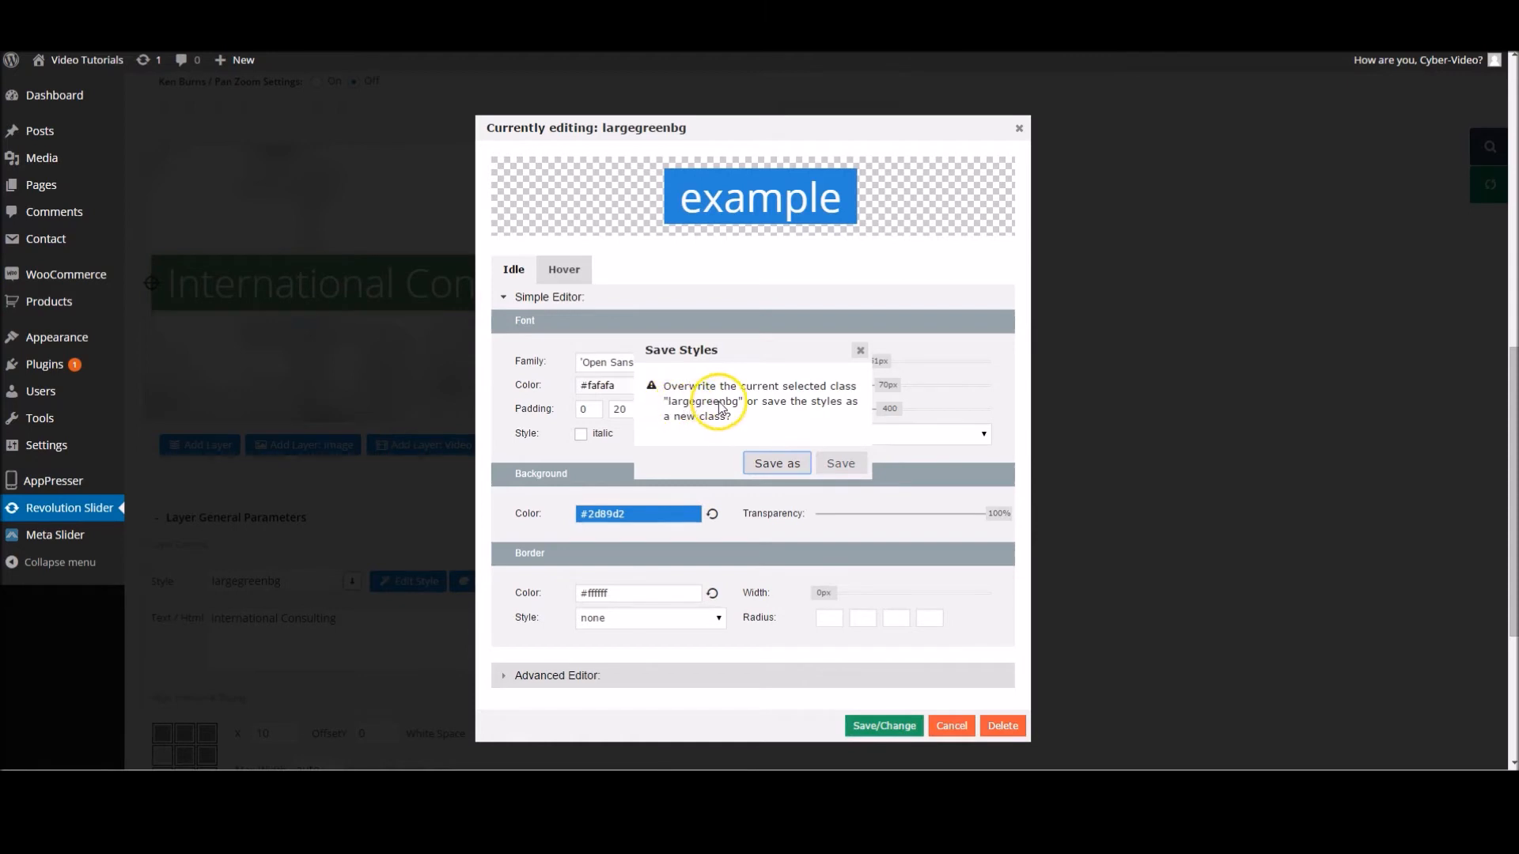
left_click(775, 461)
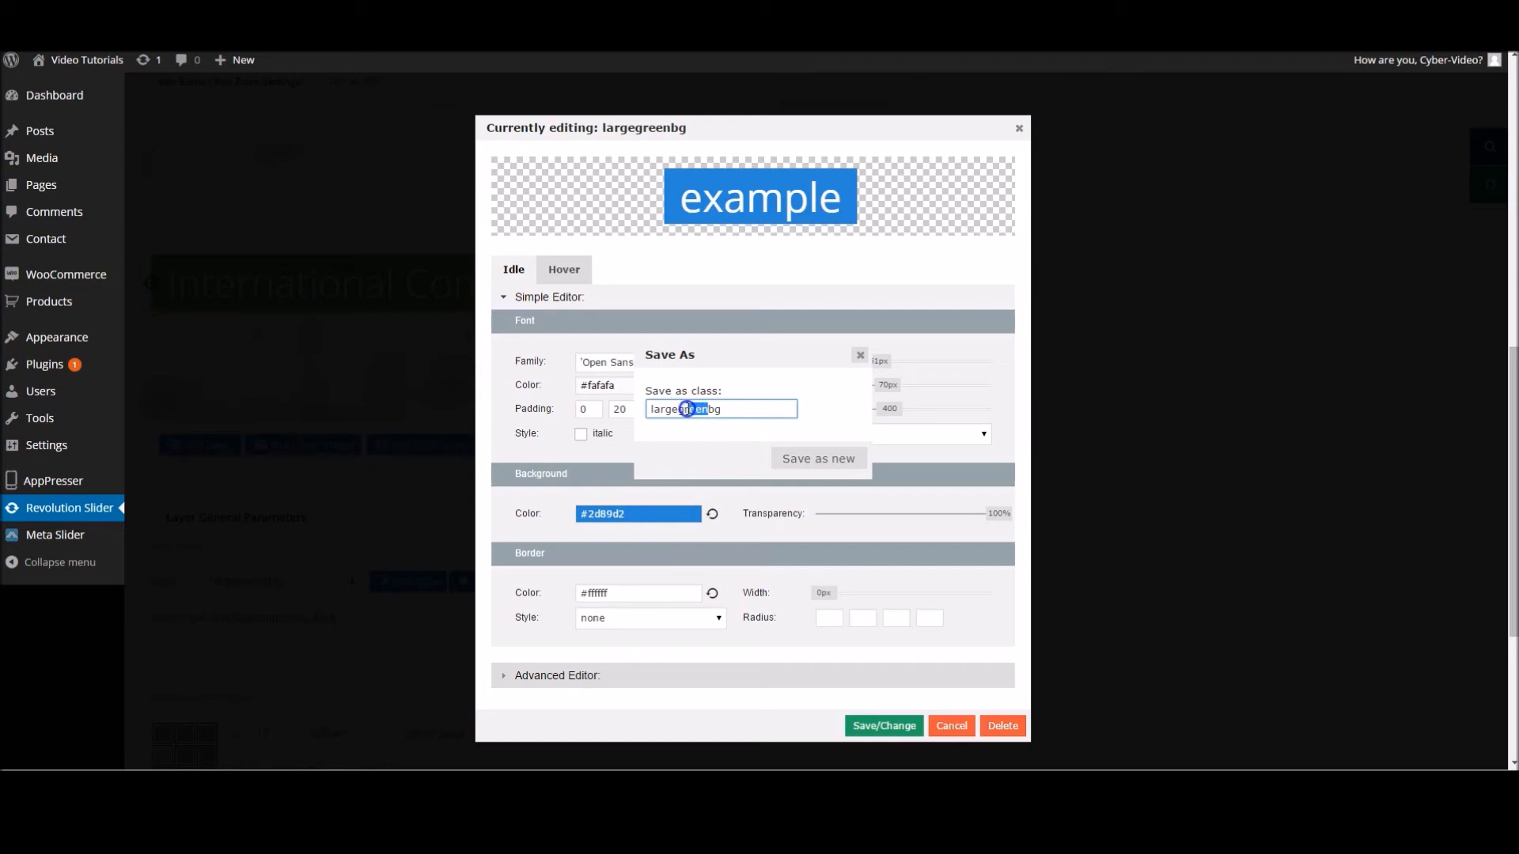
type("largebluebg")
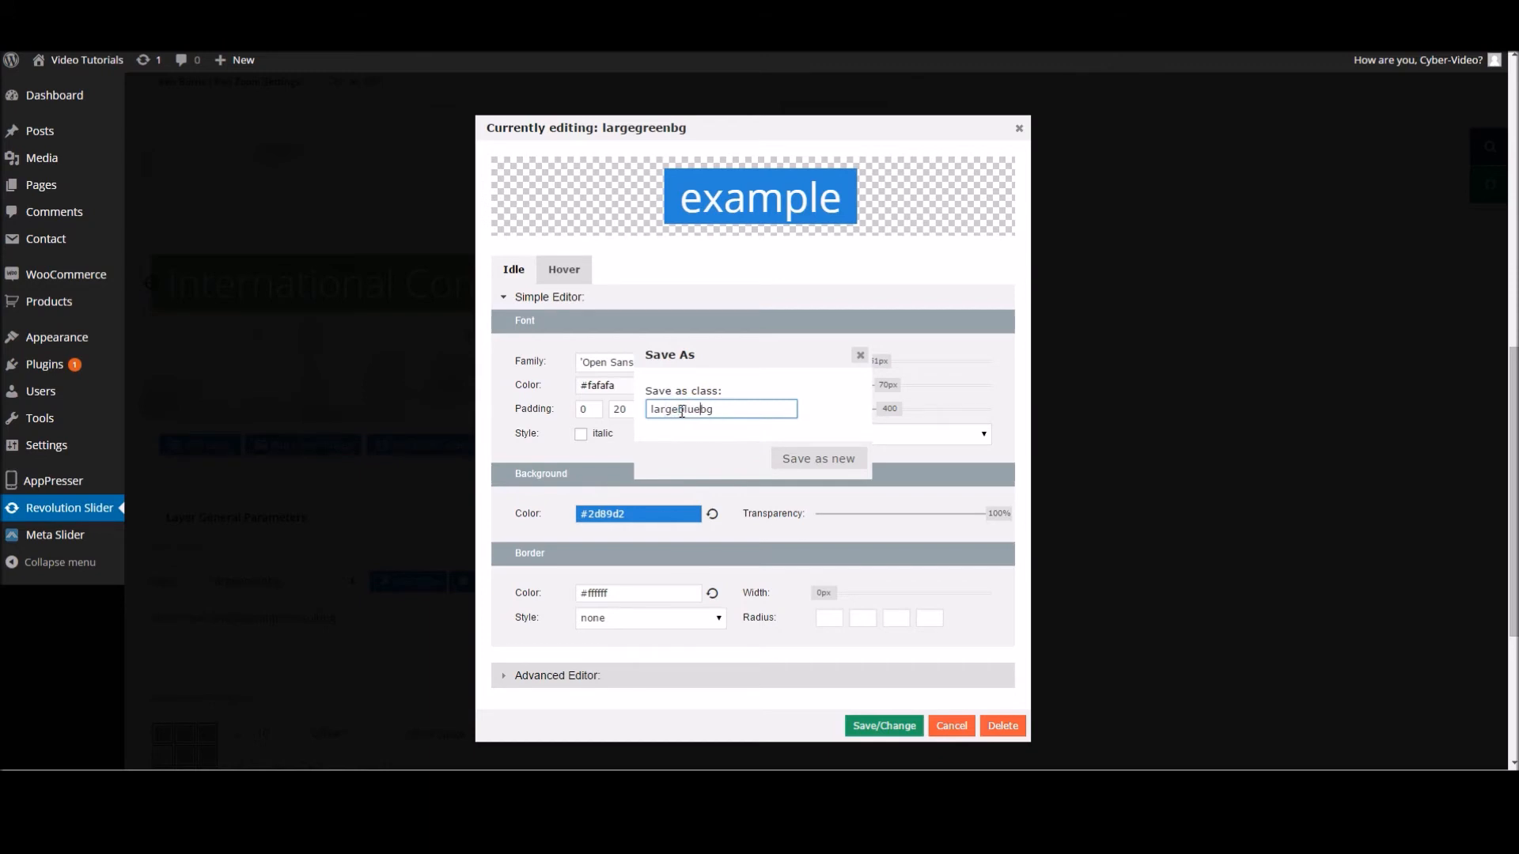
left_click(816, 458)
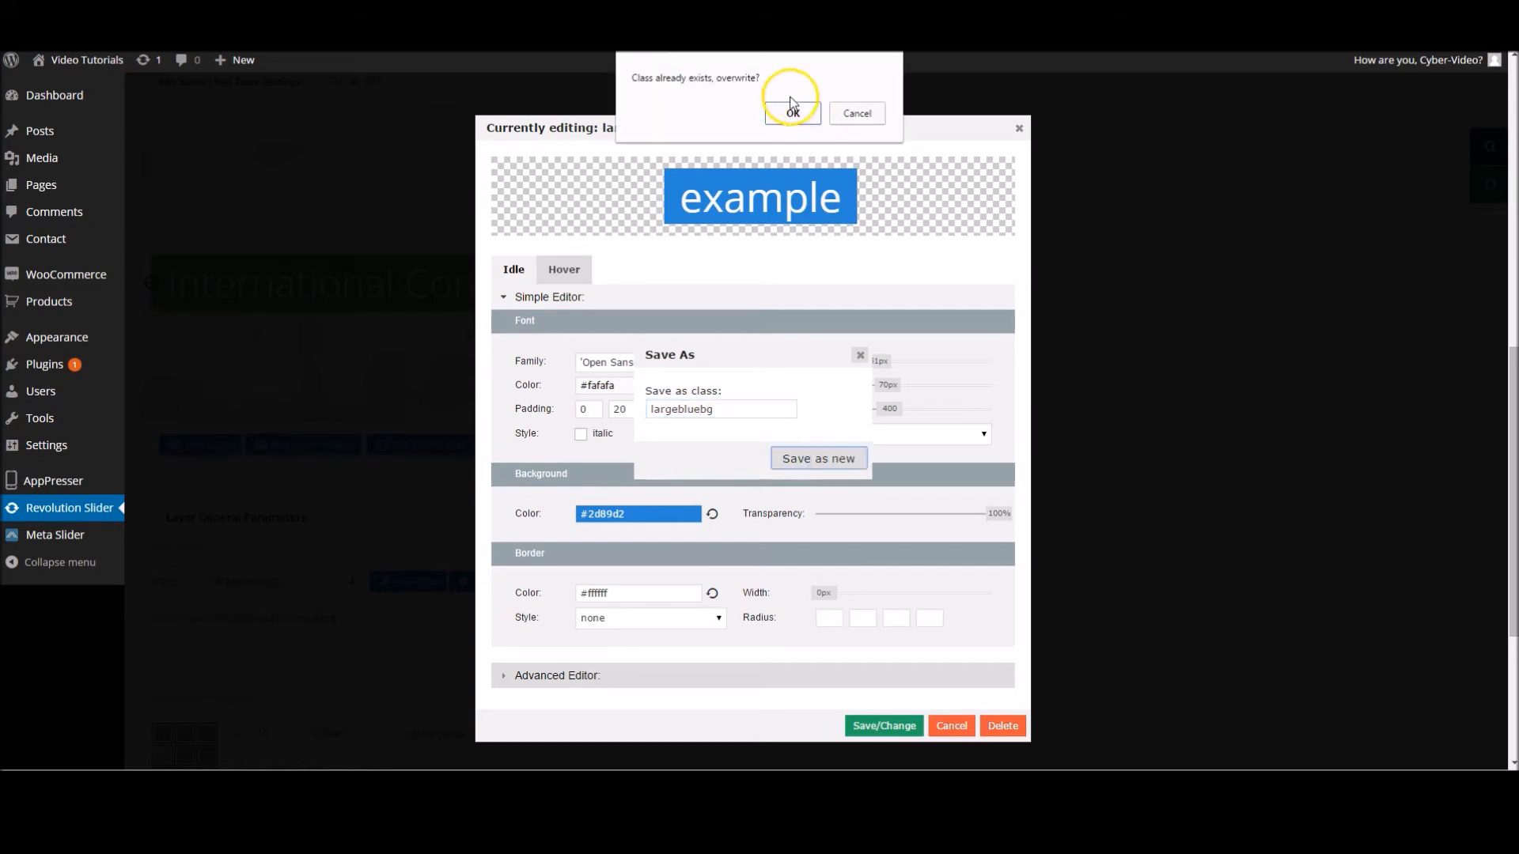
left_click(791, 112)
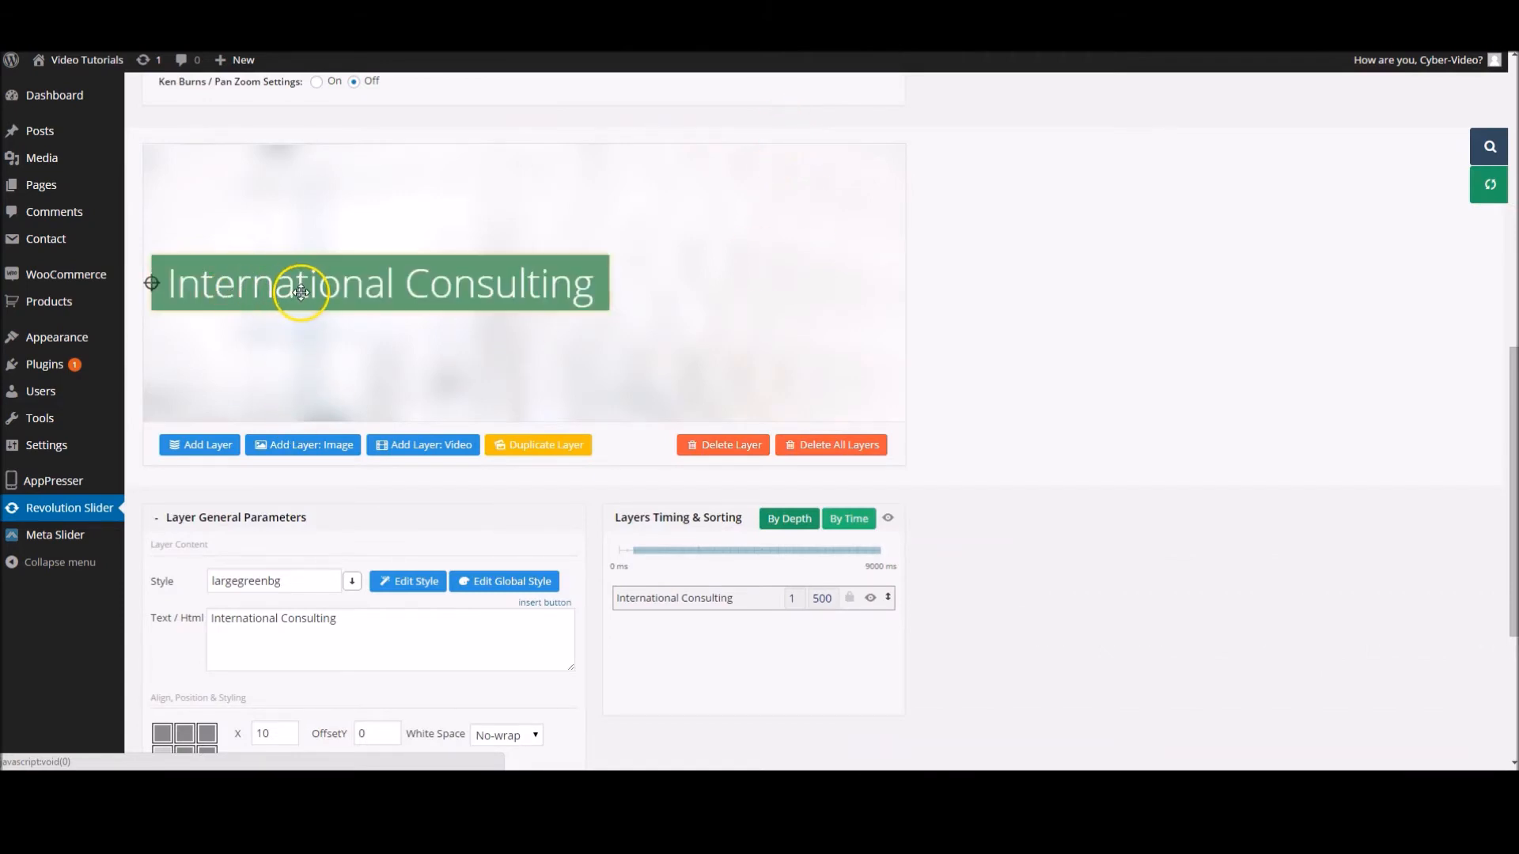
mouse_move(351, 294)
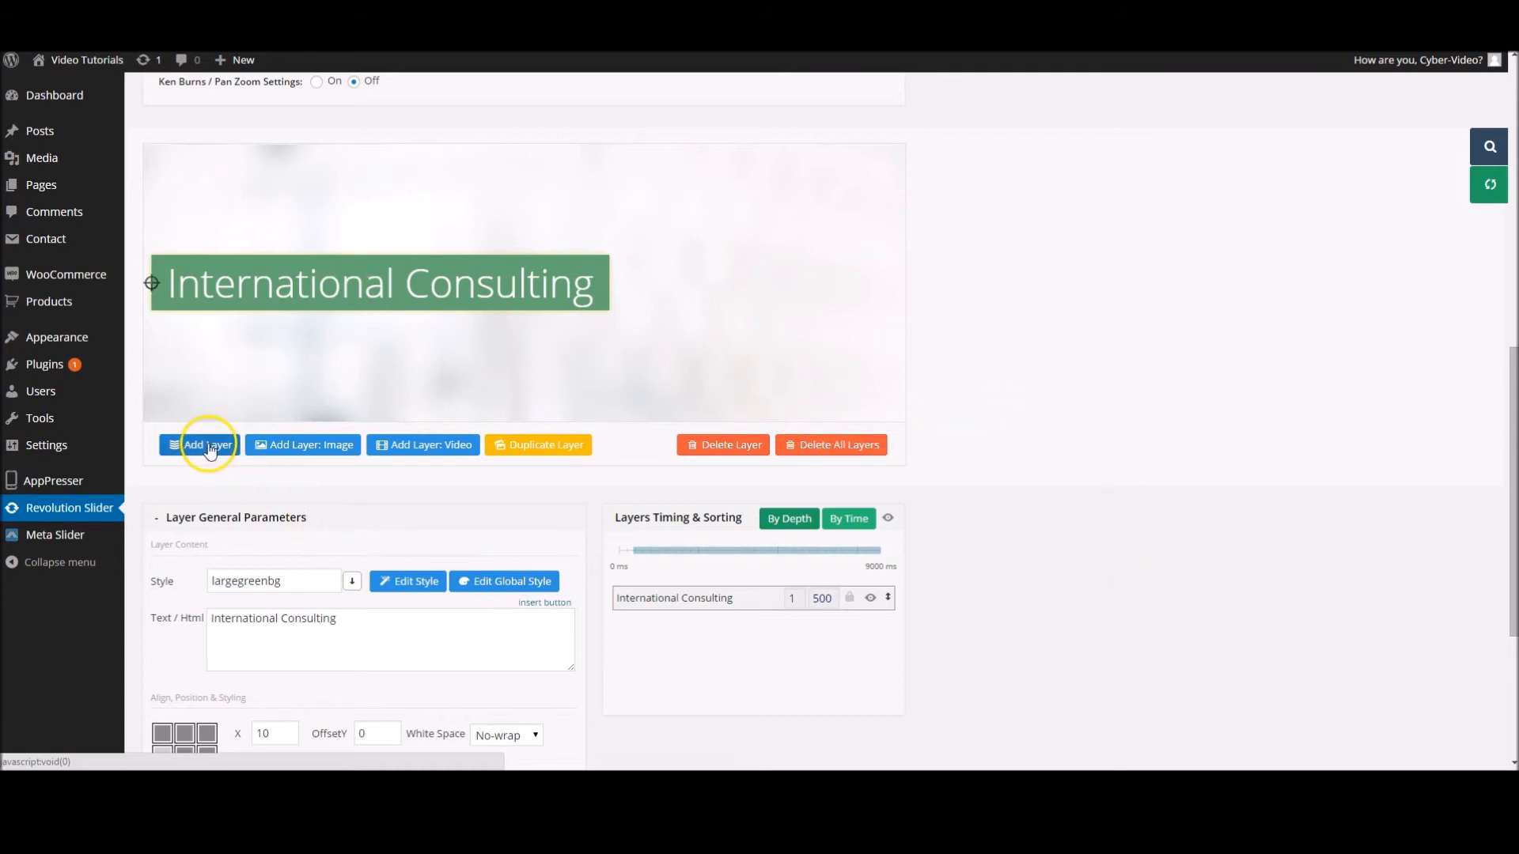
mouse_move(312, 451)
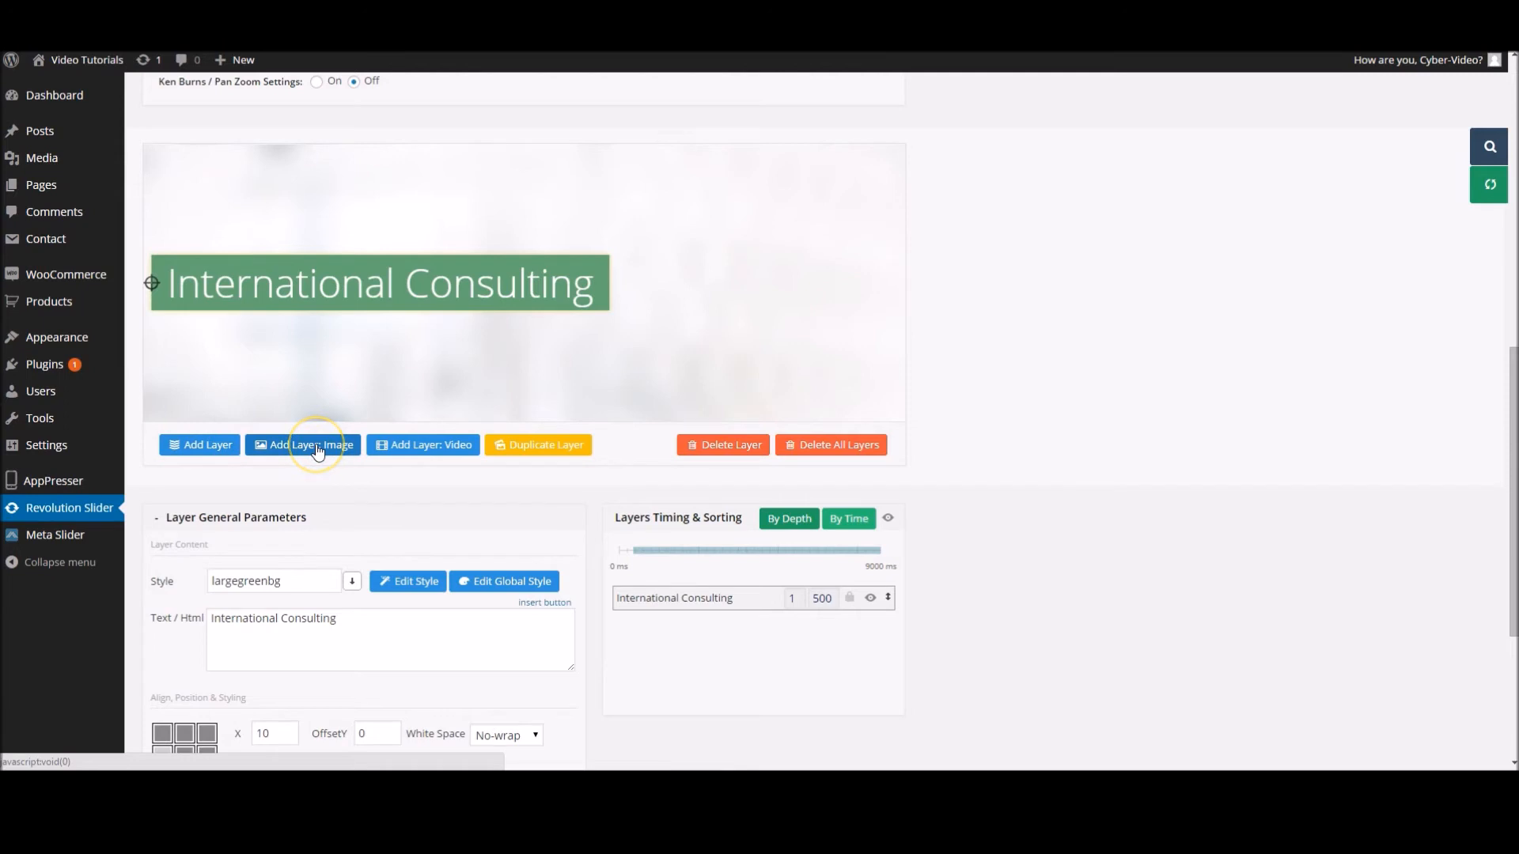
- Add business-avatar.png as an image layer and move it up beside the text
left_click(302, 444)
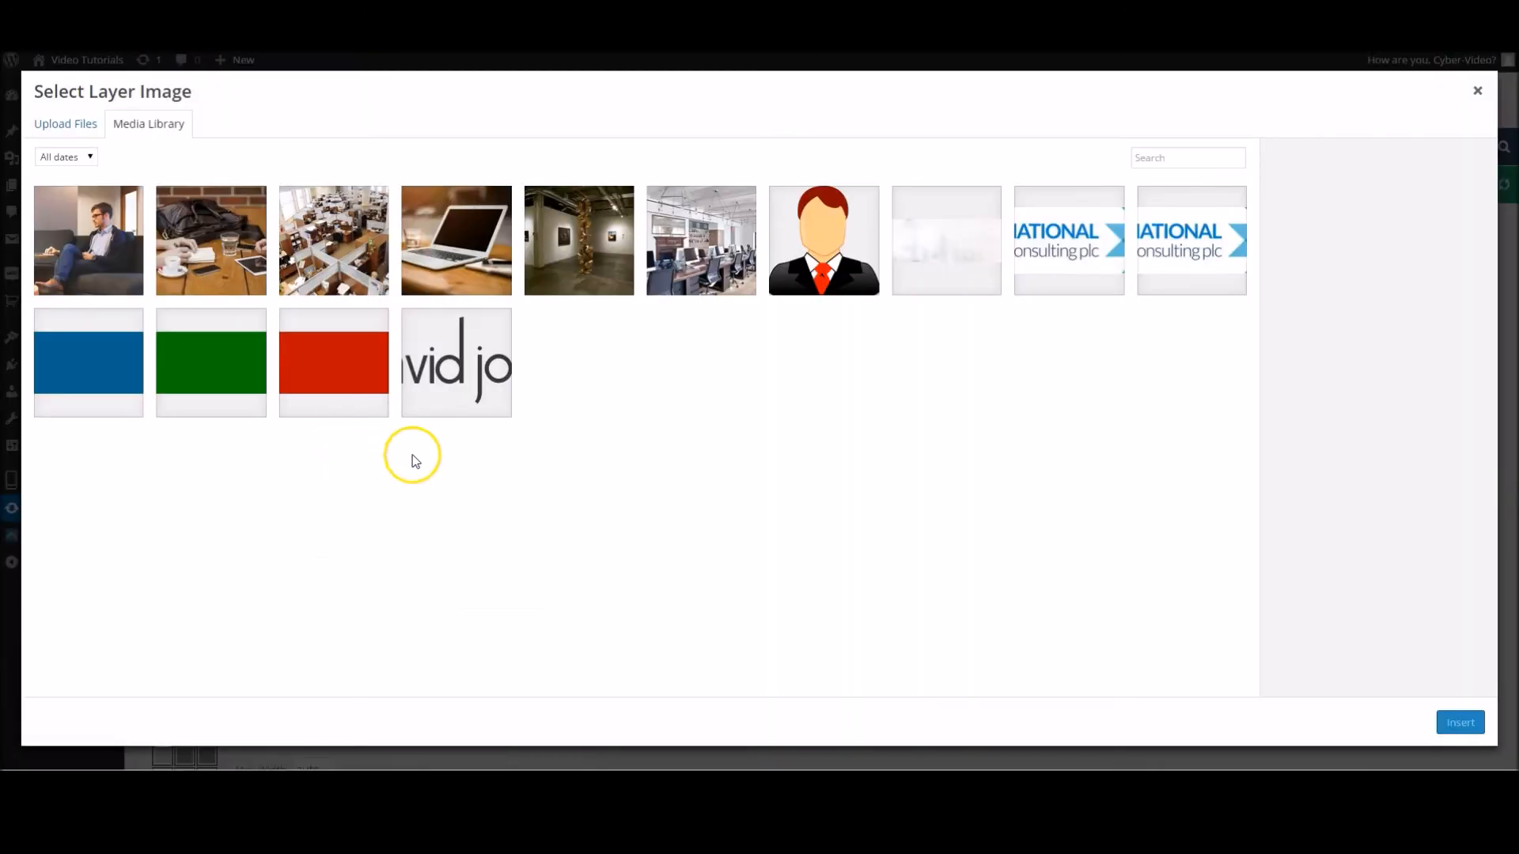
left_click(822, 239)
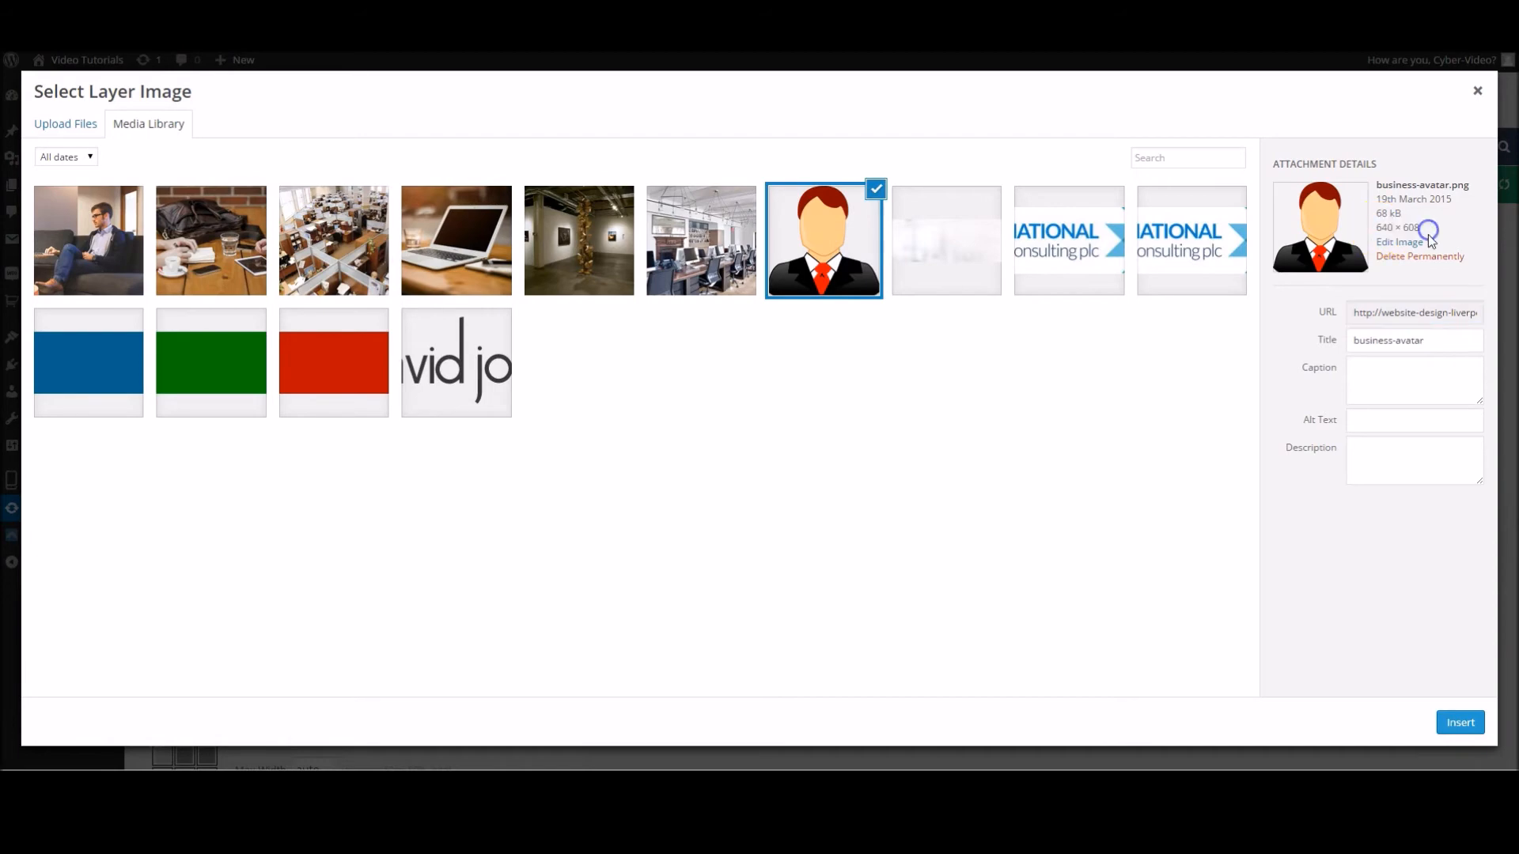
left_click(1460, 723)
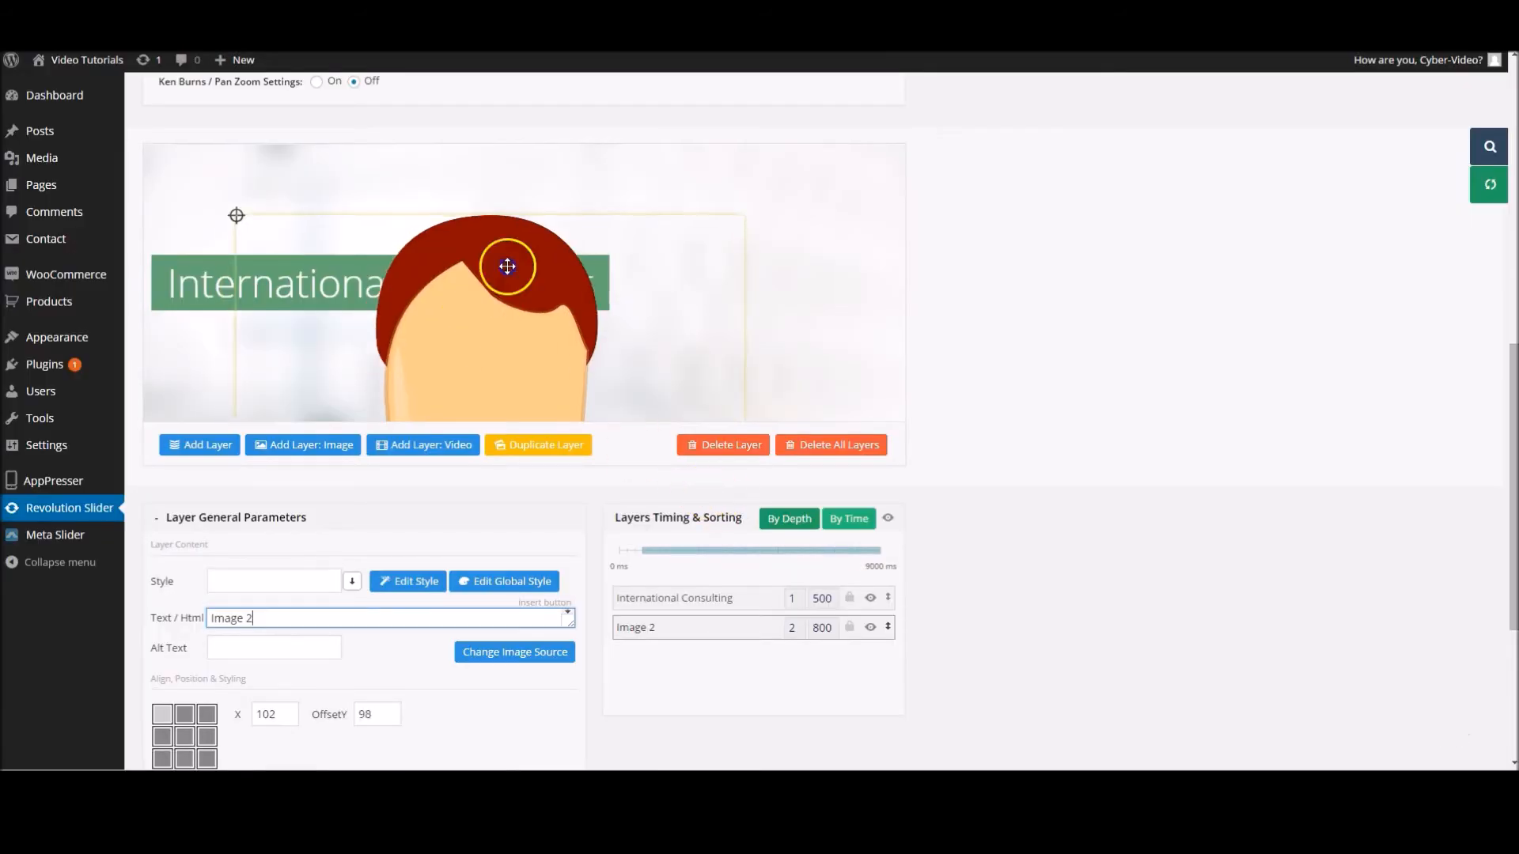
left_click_drag(506, 266, 614, 258)
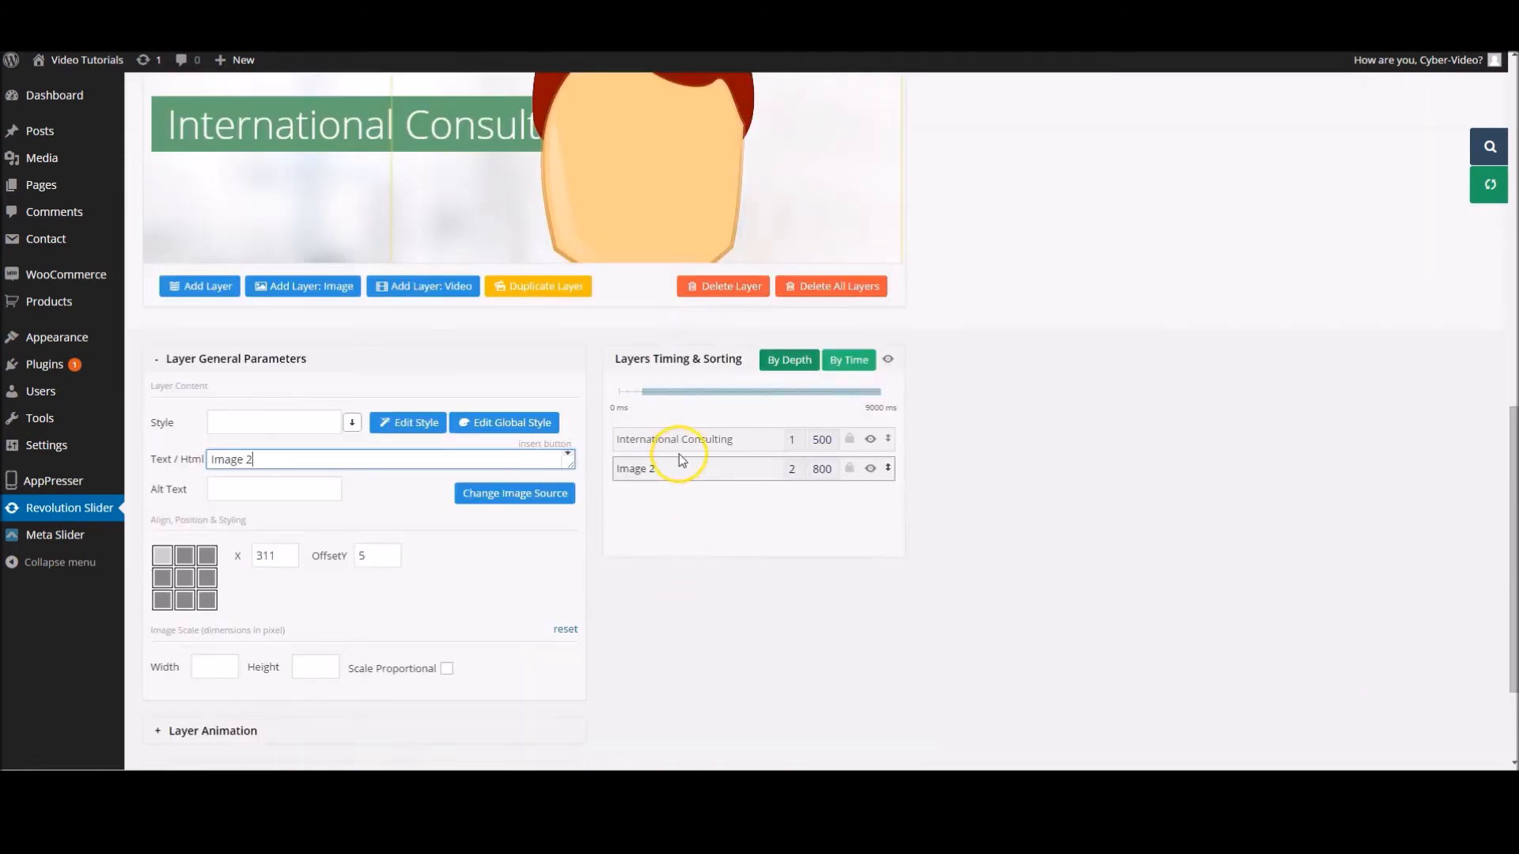
- Give the Image 2 avatar layer a width of 250 and height of 143 pixels
scroll("down", 3)
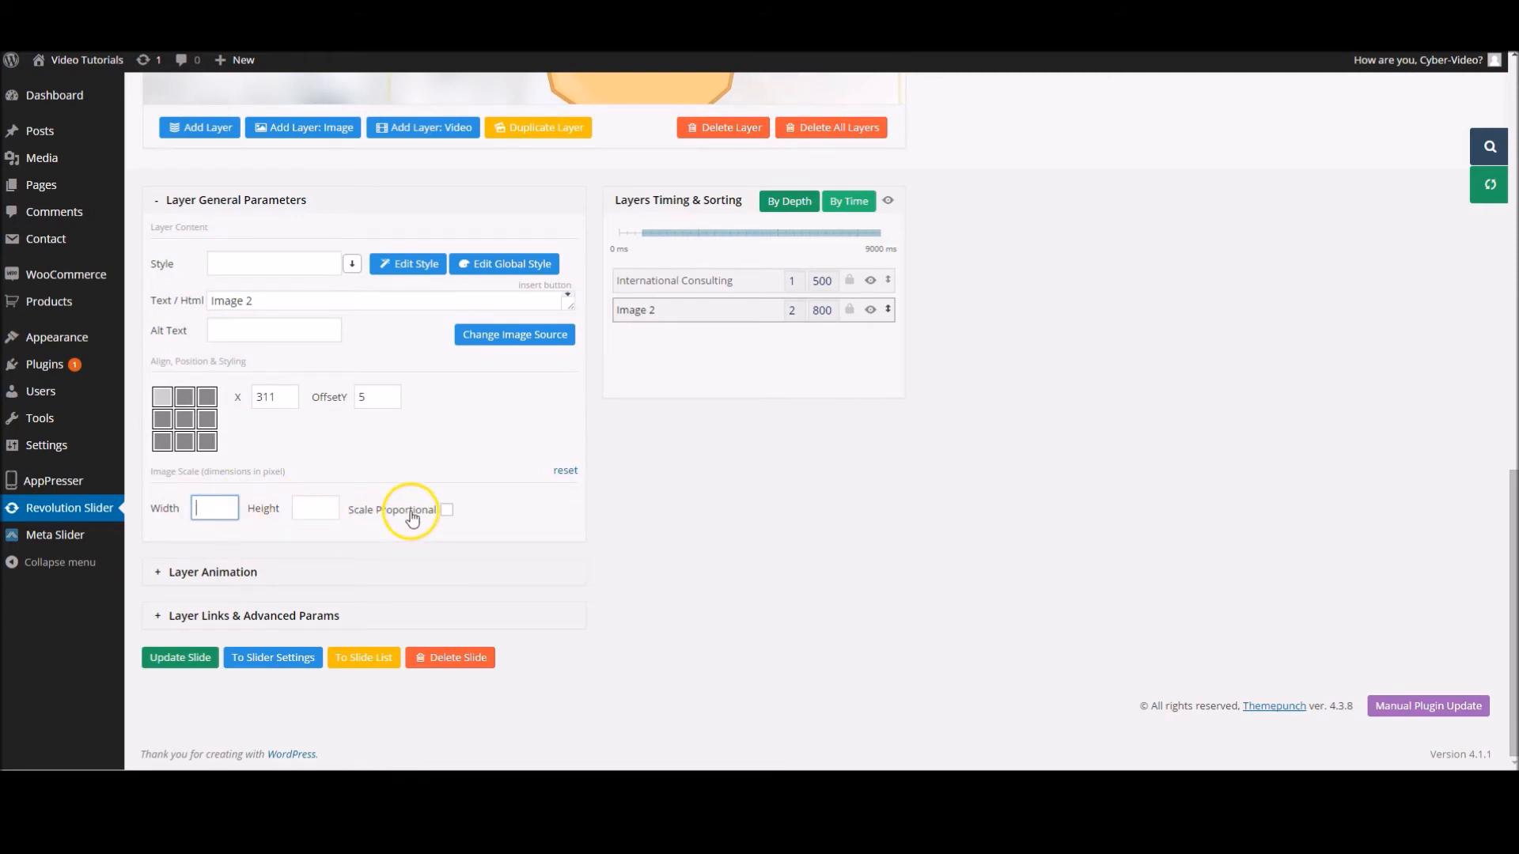
left_click(214, 507)
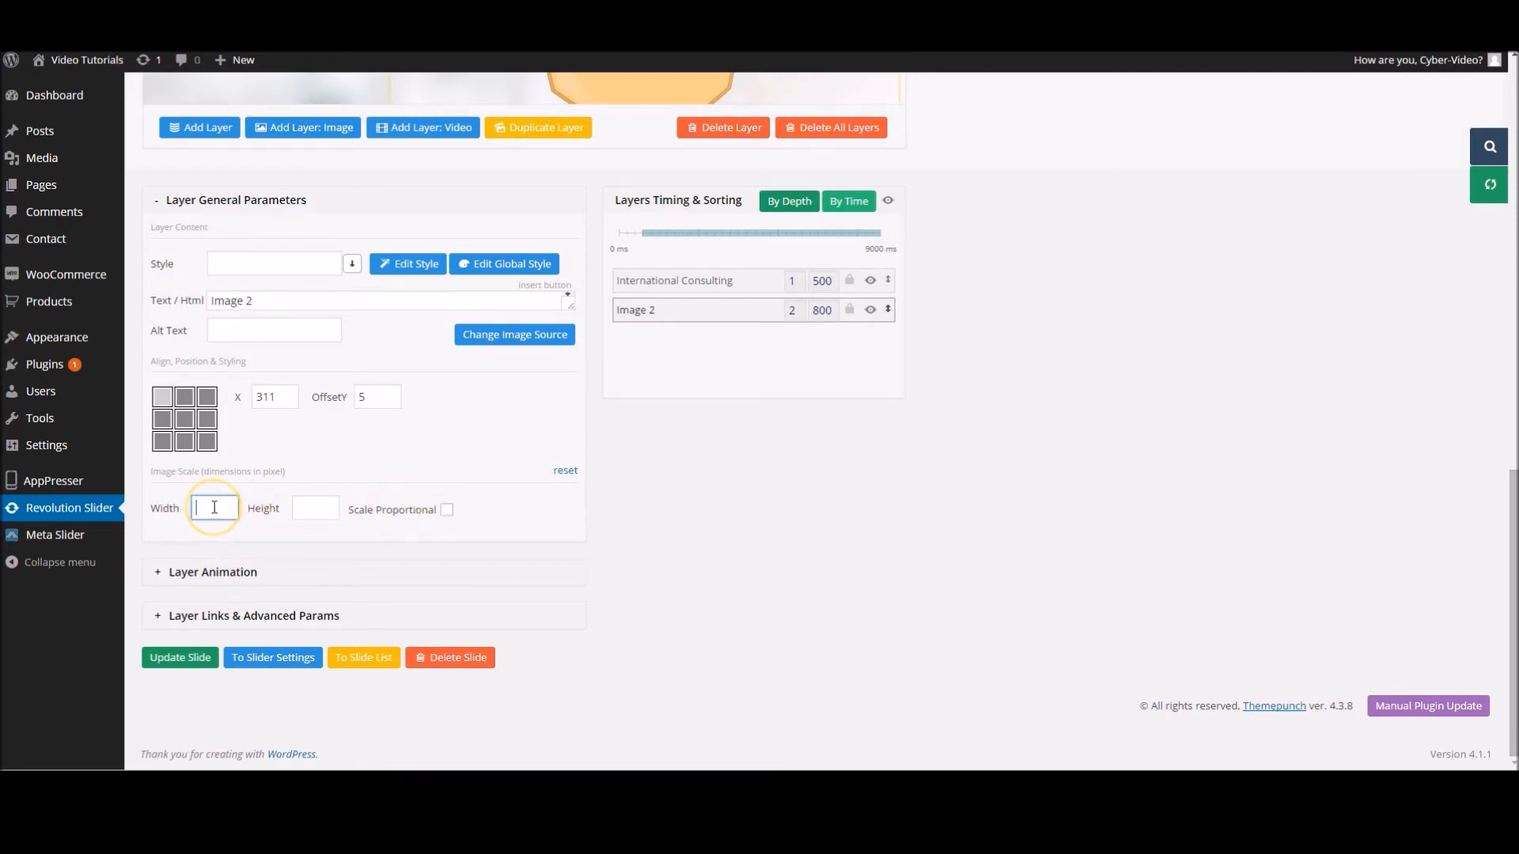
type("150")
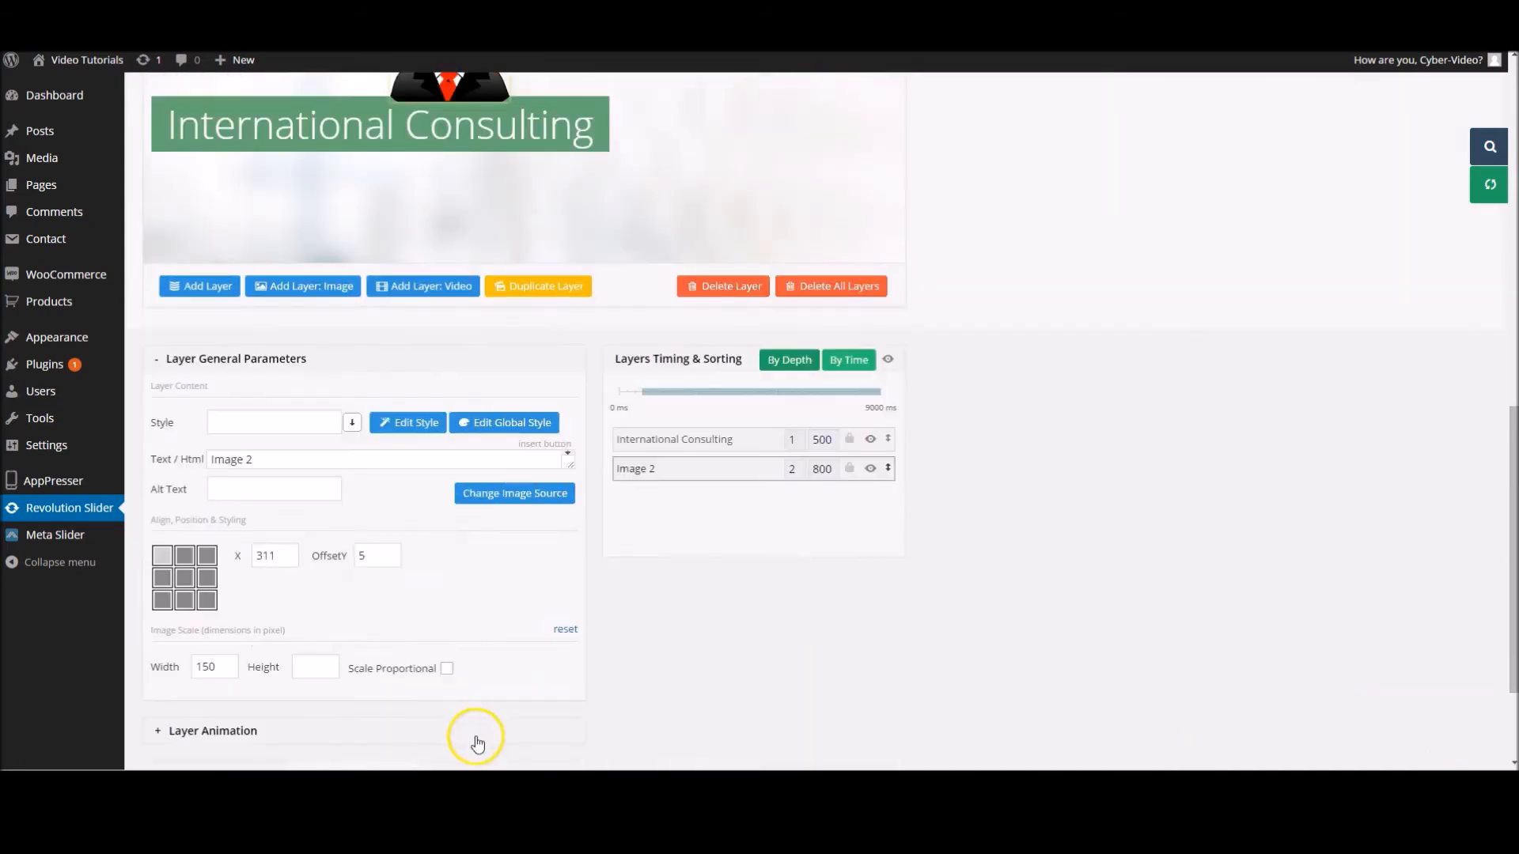
scroll("down", 3)
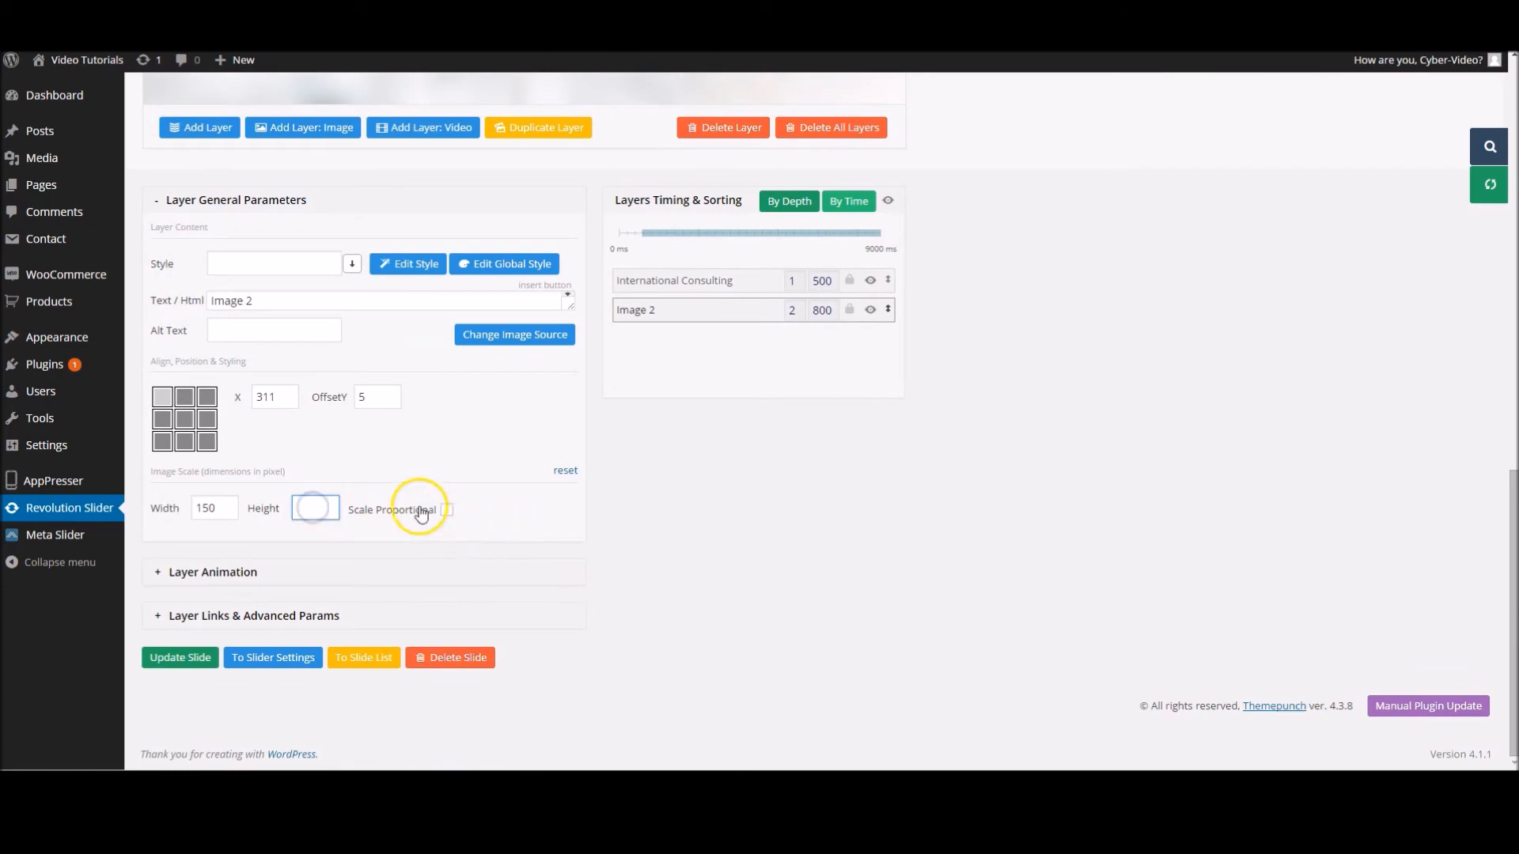
left_click(443, 508)
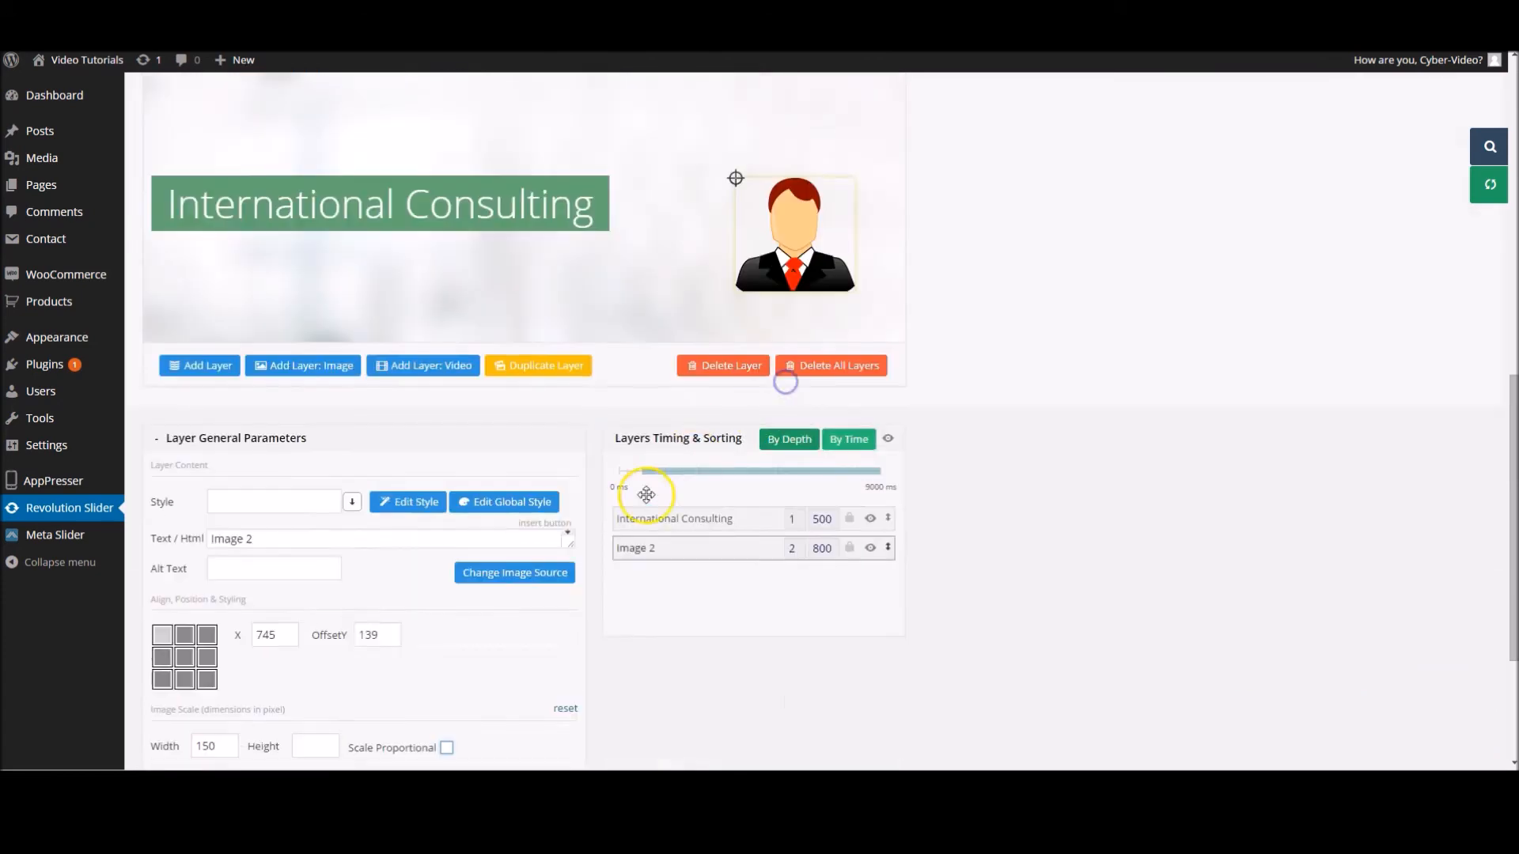
scroll("down", 3)
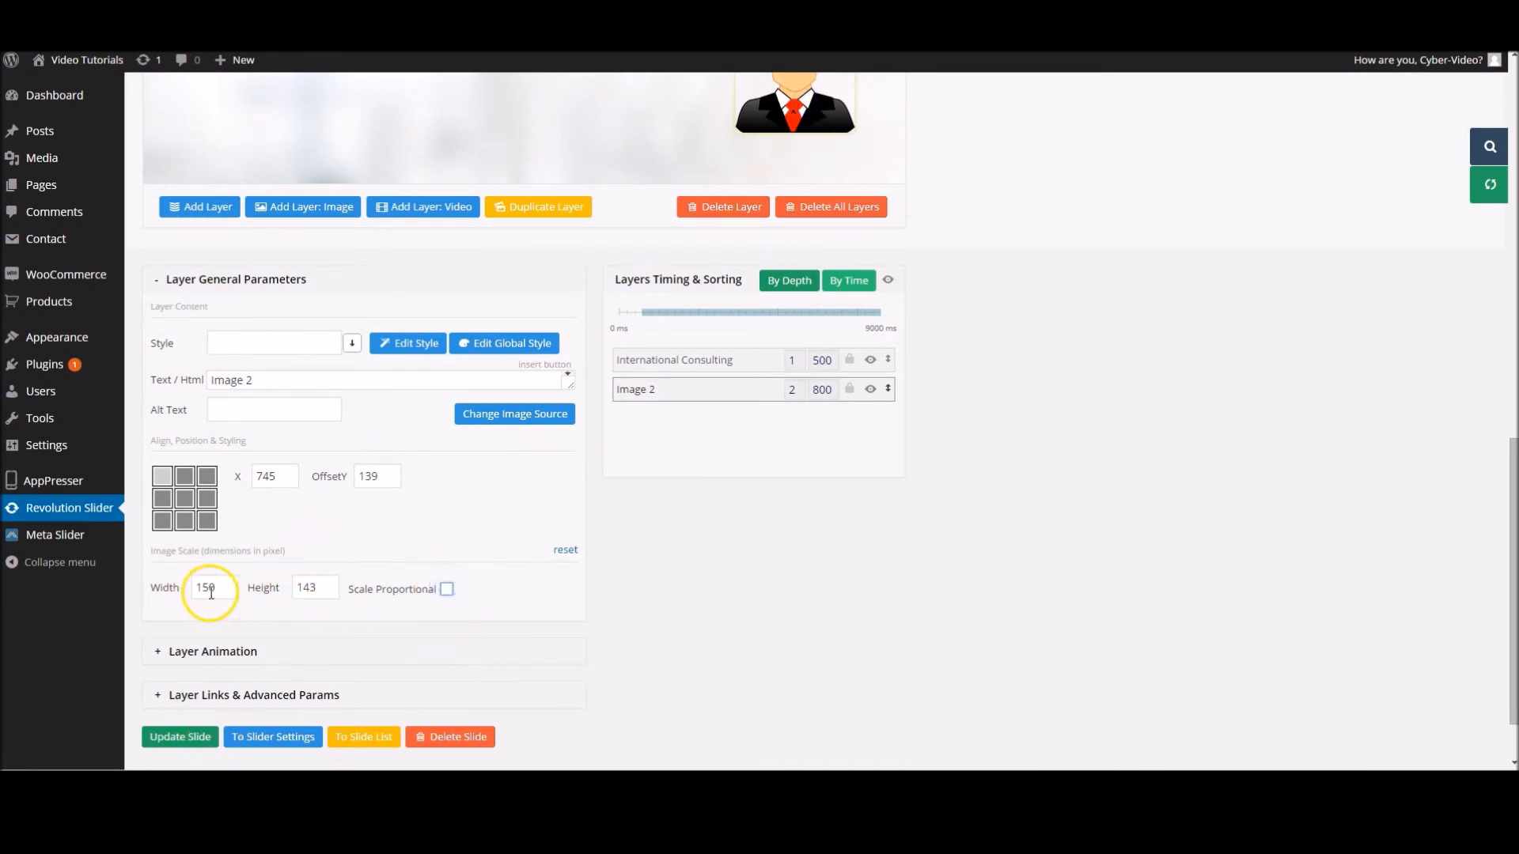
type("250")
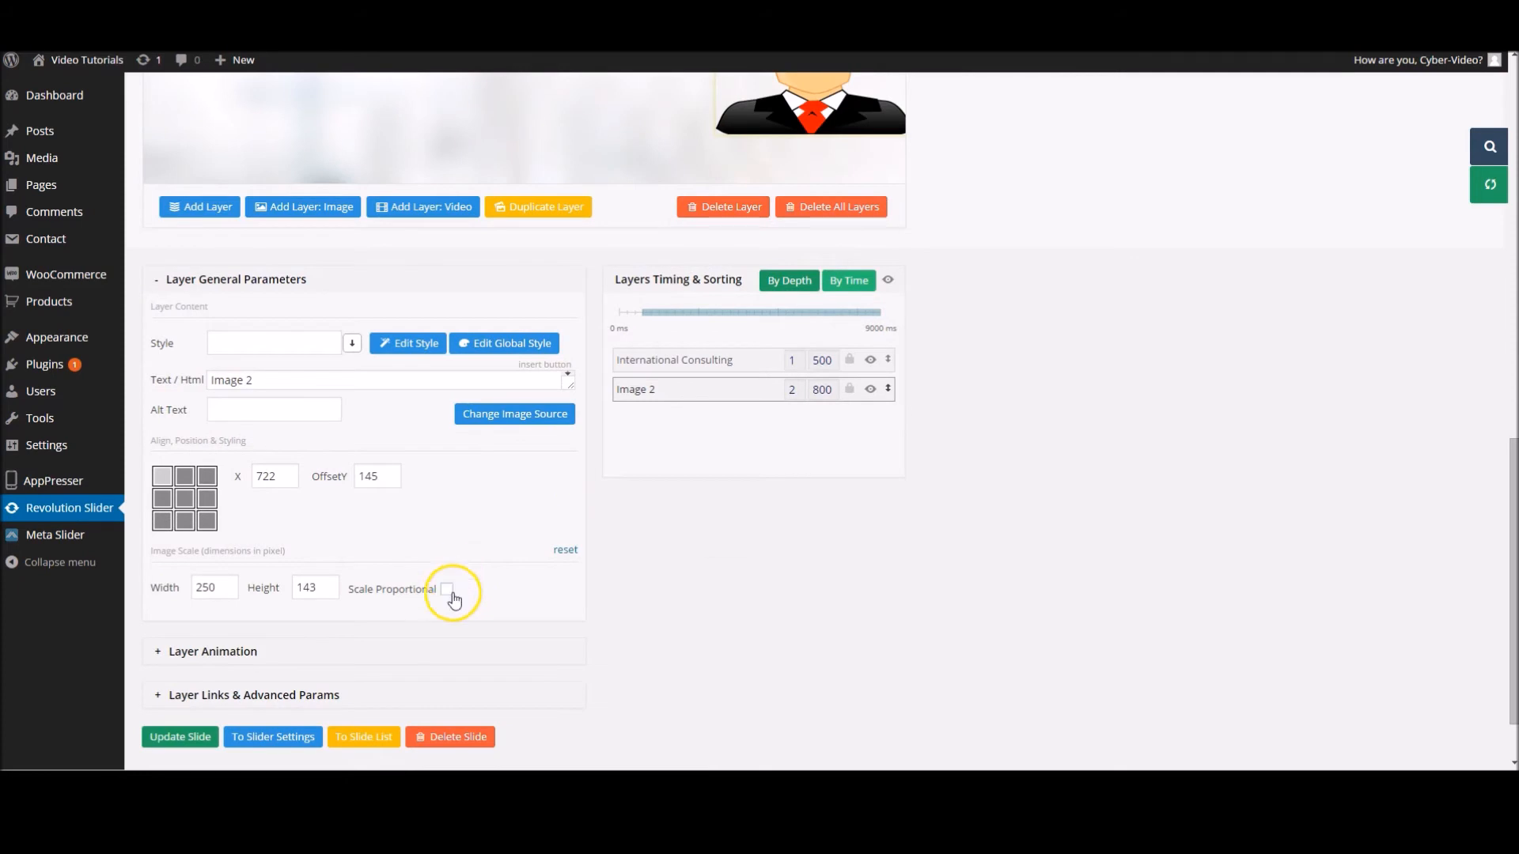
left_click(447, 588)
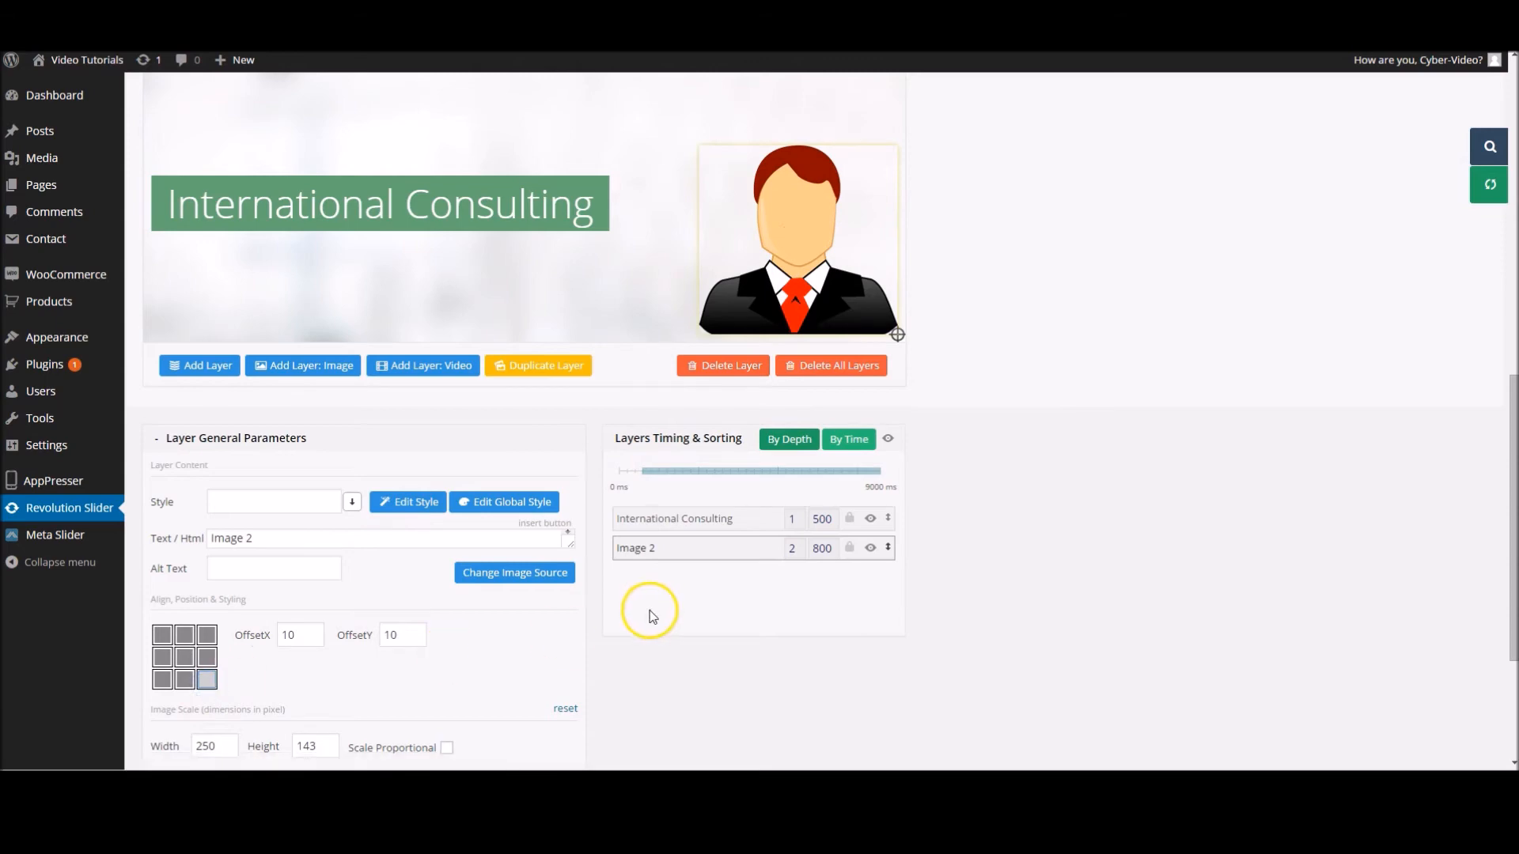
scroll("down", 3)
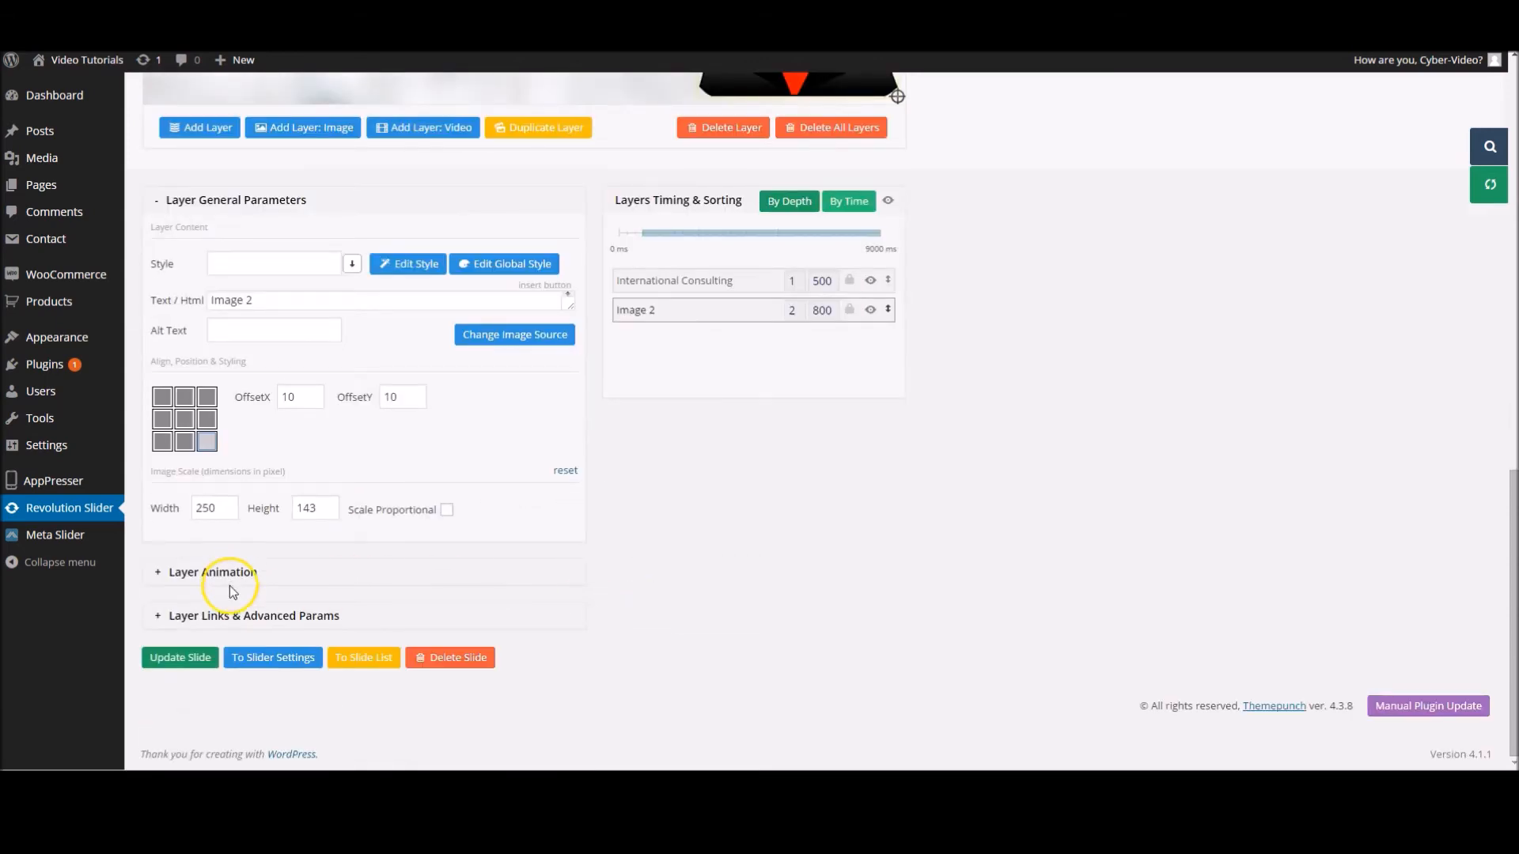
mouse_move(209, 572)
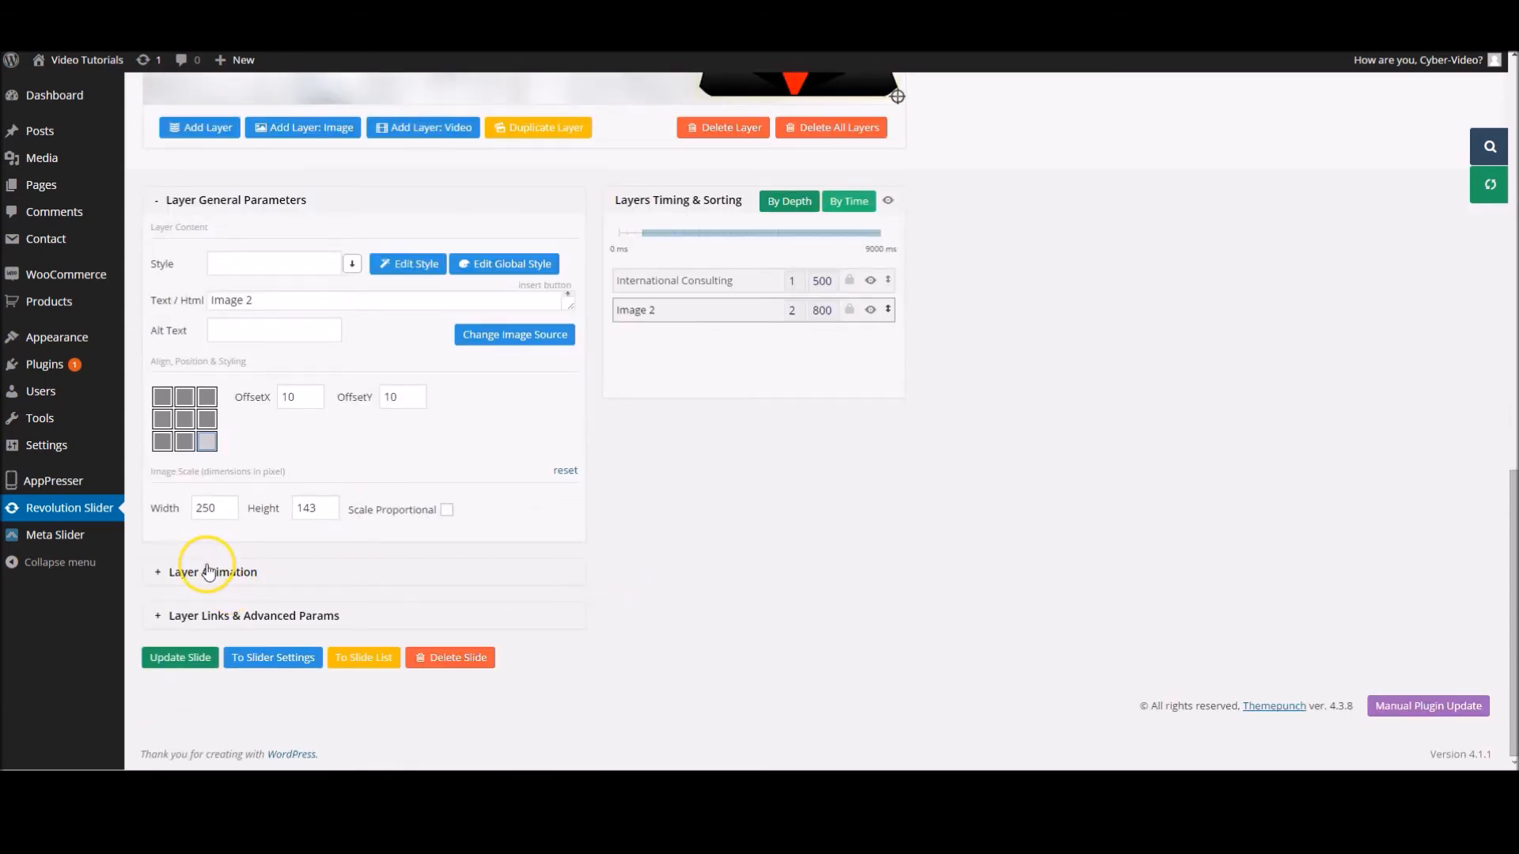
left_click(212, 571)
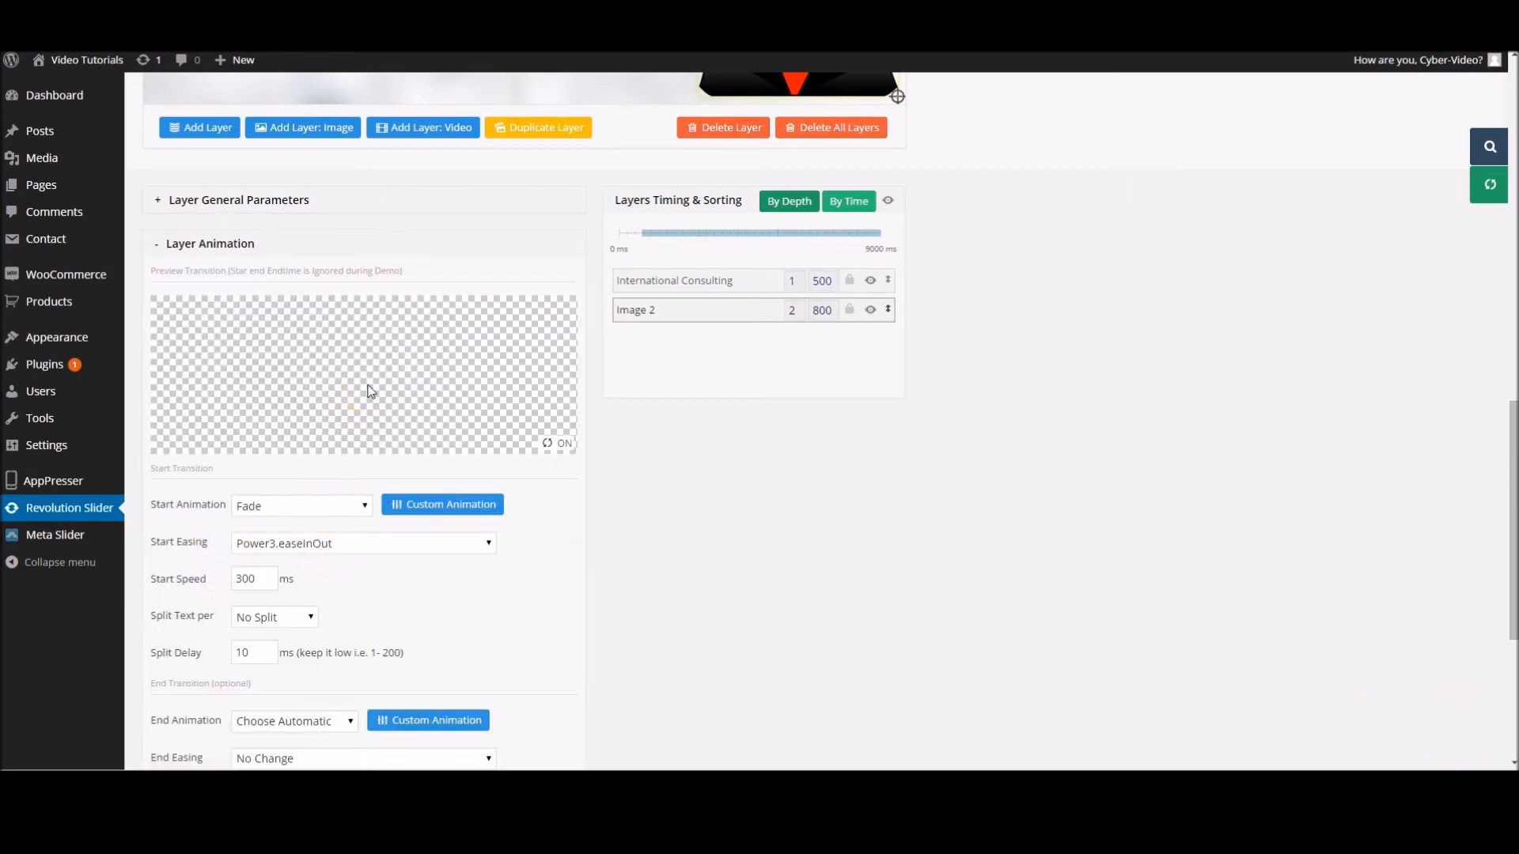
left_click(300, 505)
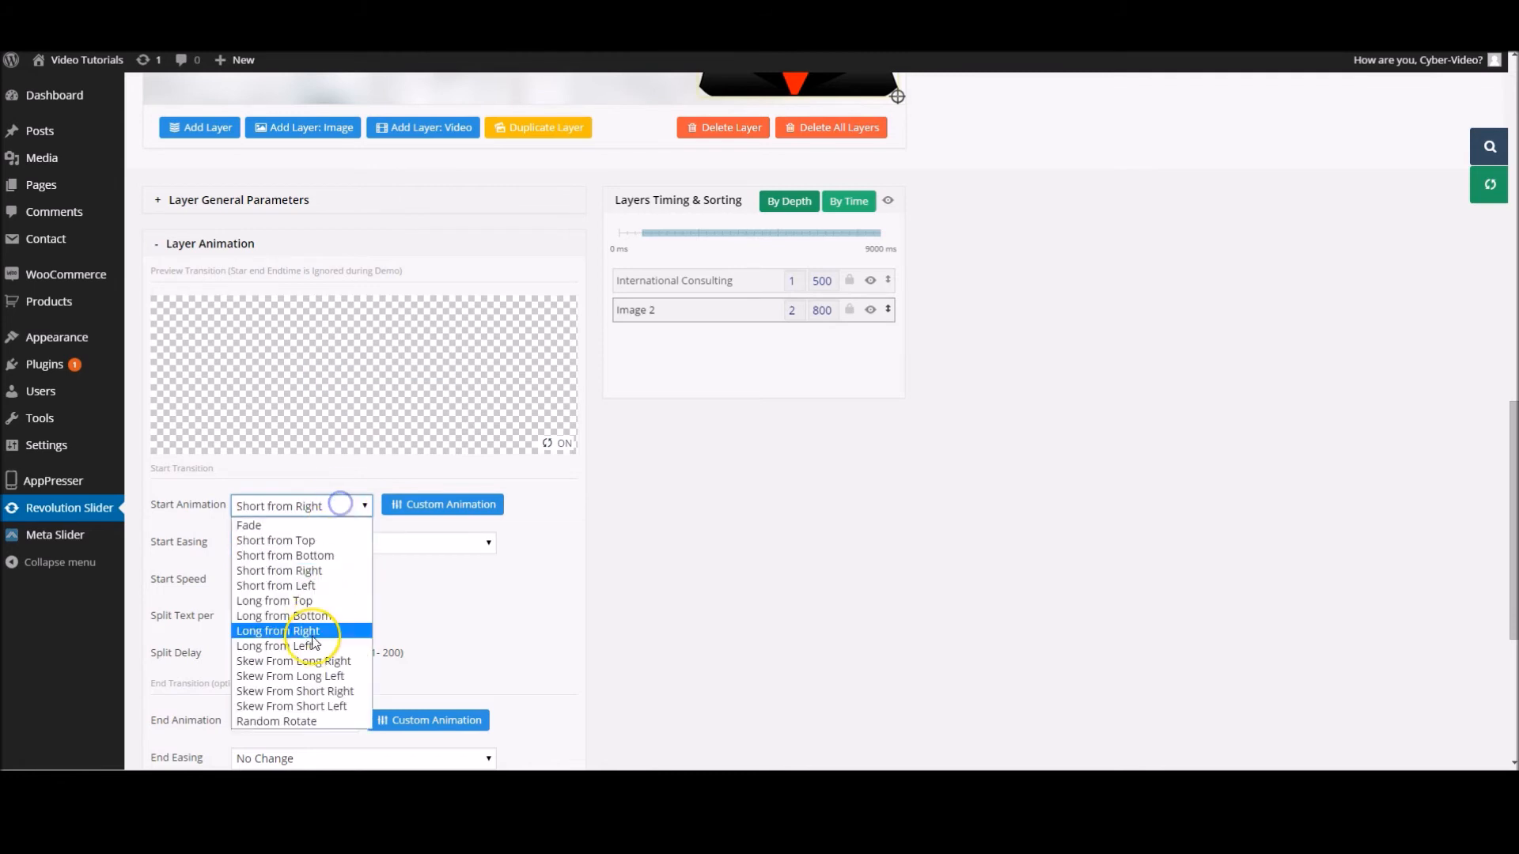
left_click(294, 661)
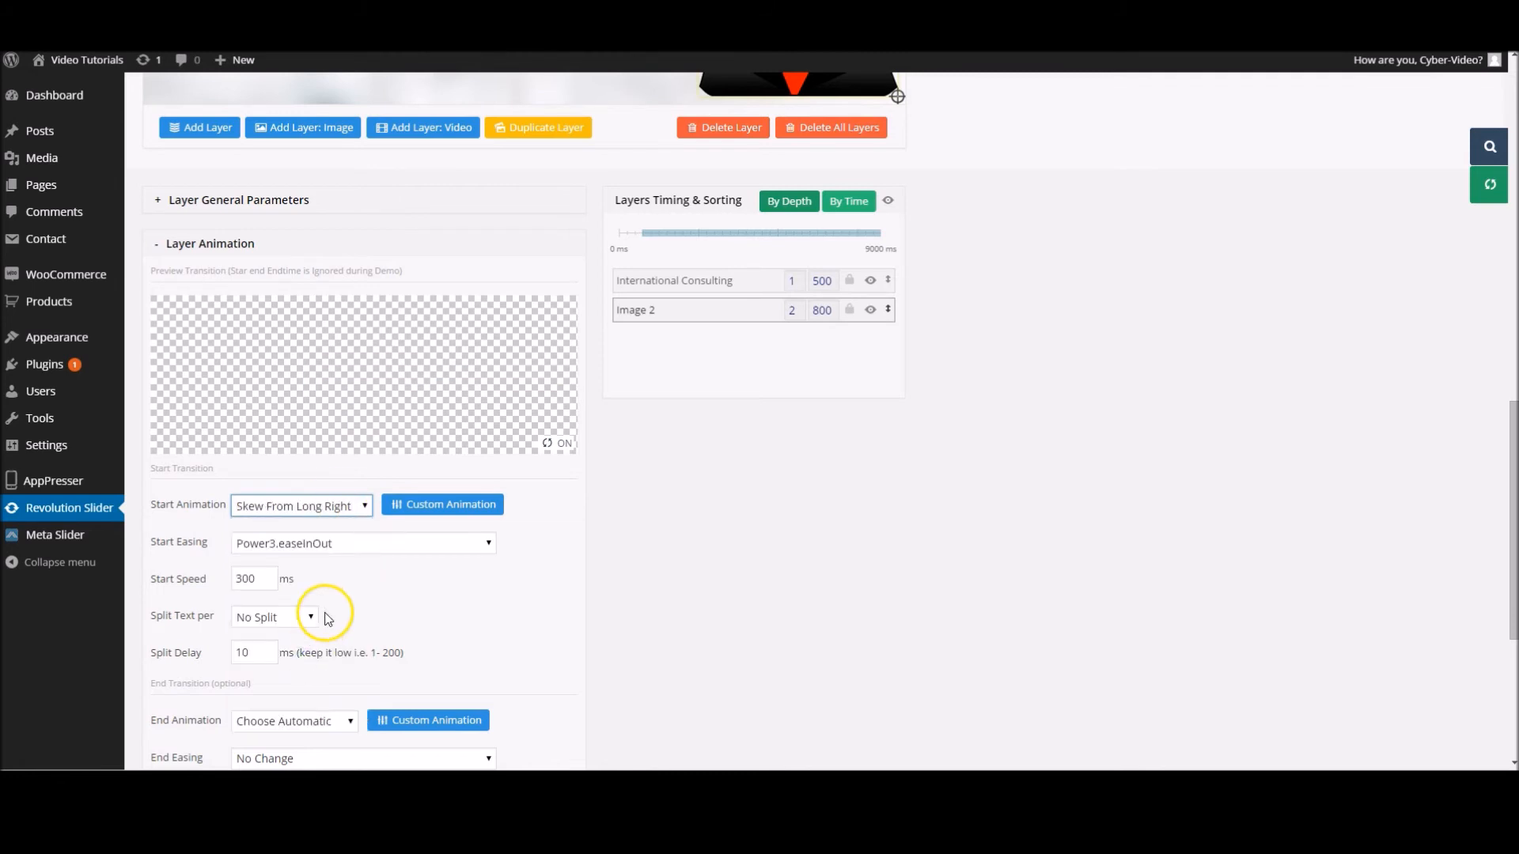
left_click(300, 504)
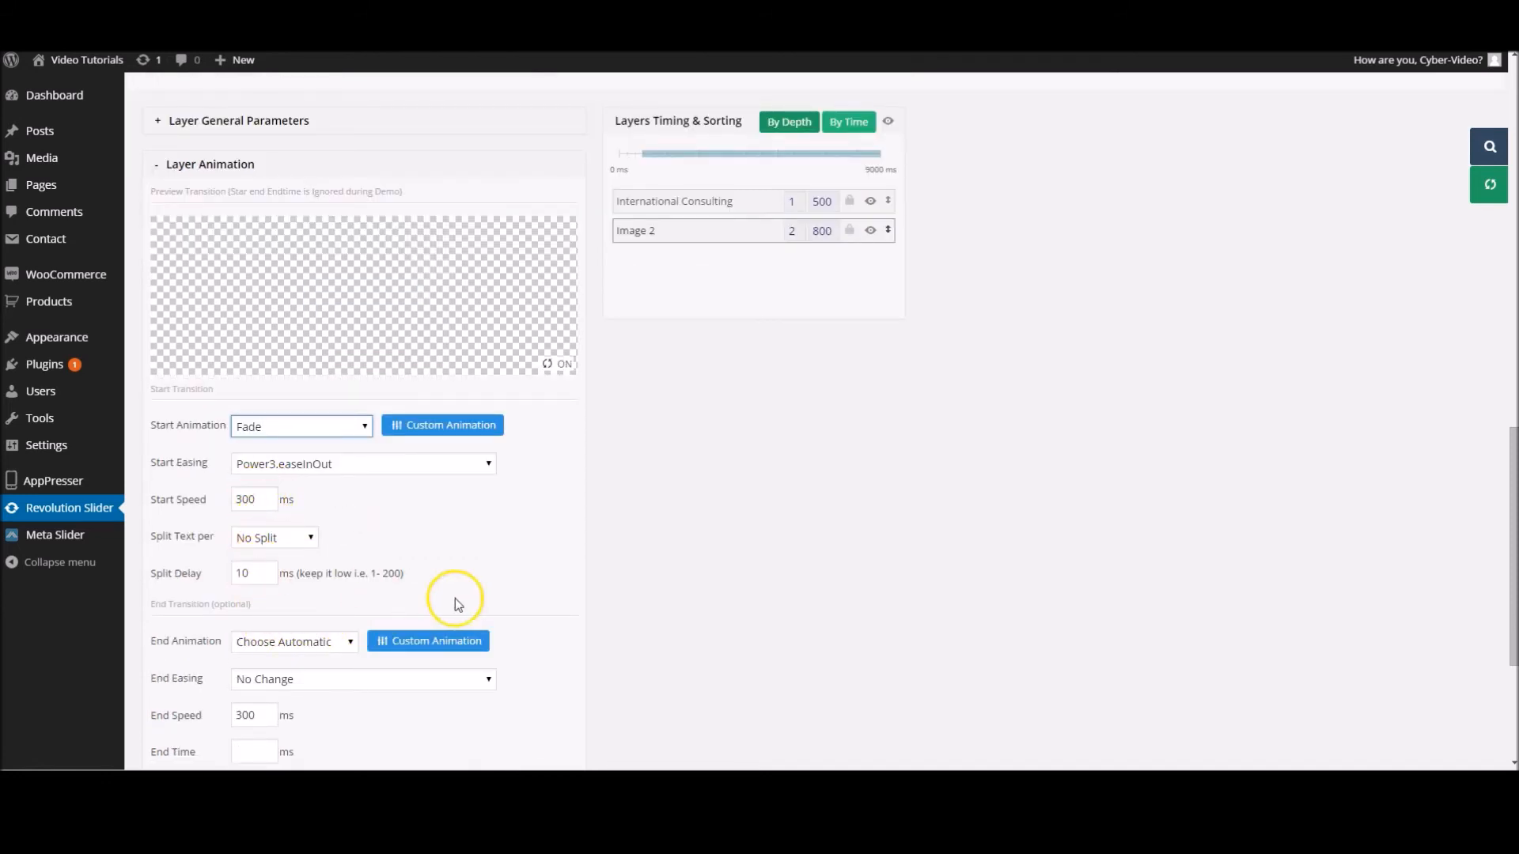
scroll("down", 3)
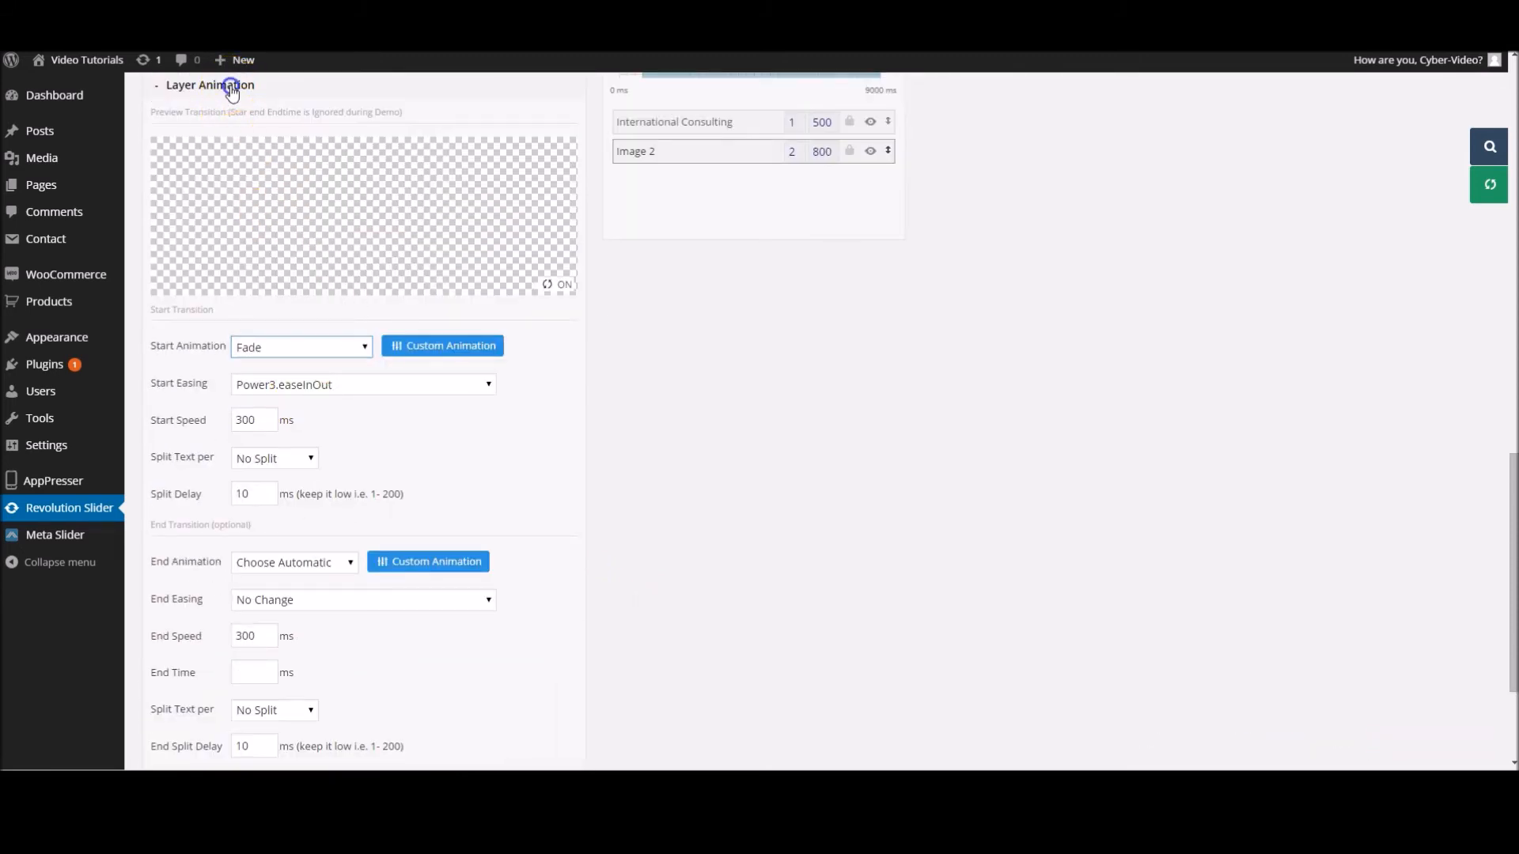
left_click(210, 85)
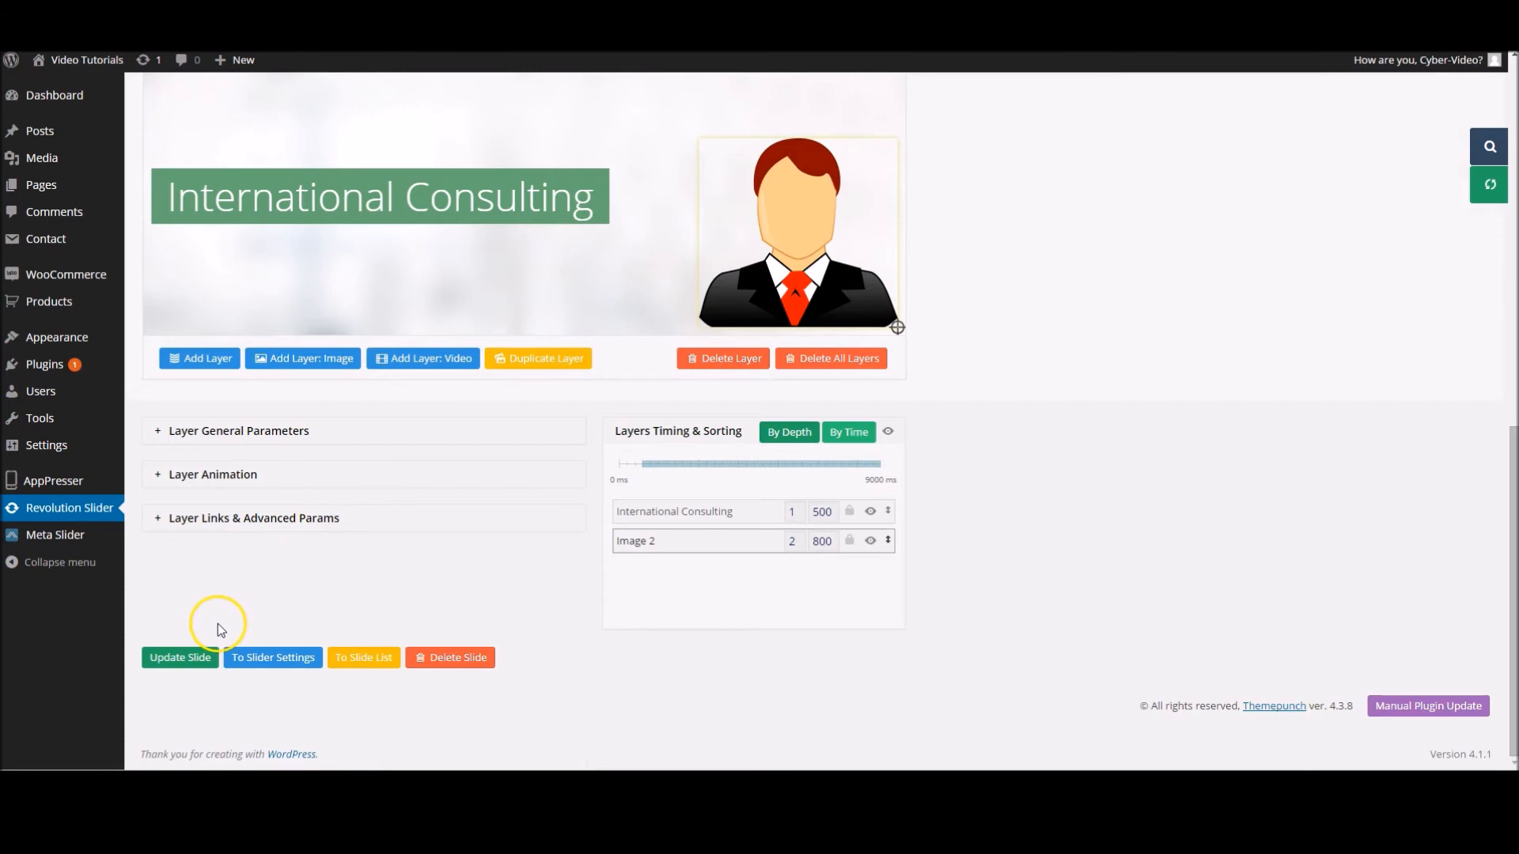
mouse_move(1073, 392)
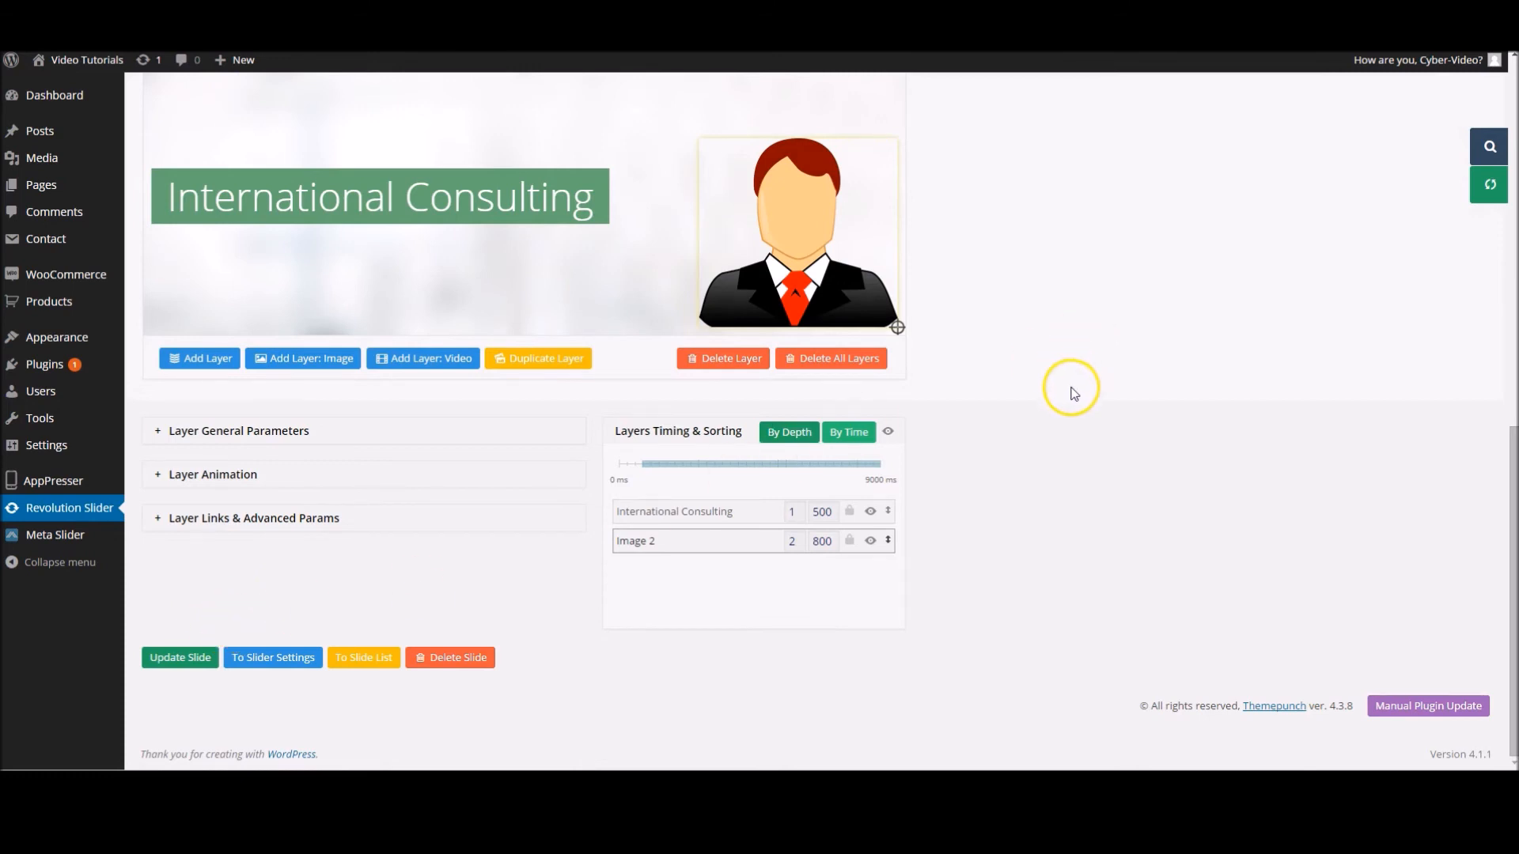
left_click(253, 517)
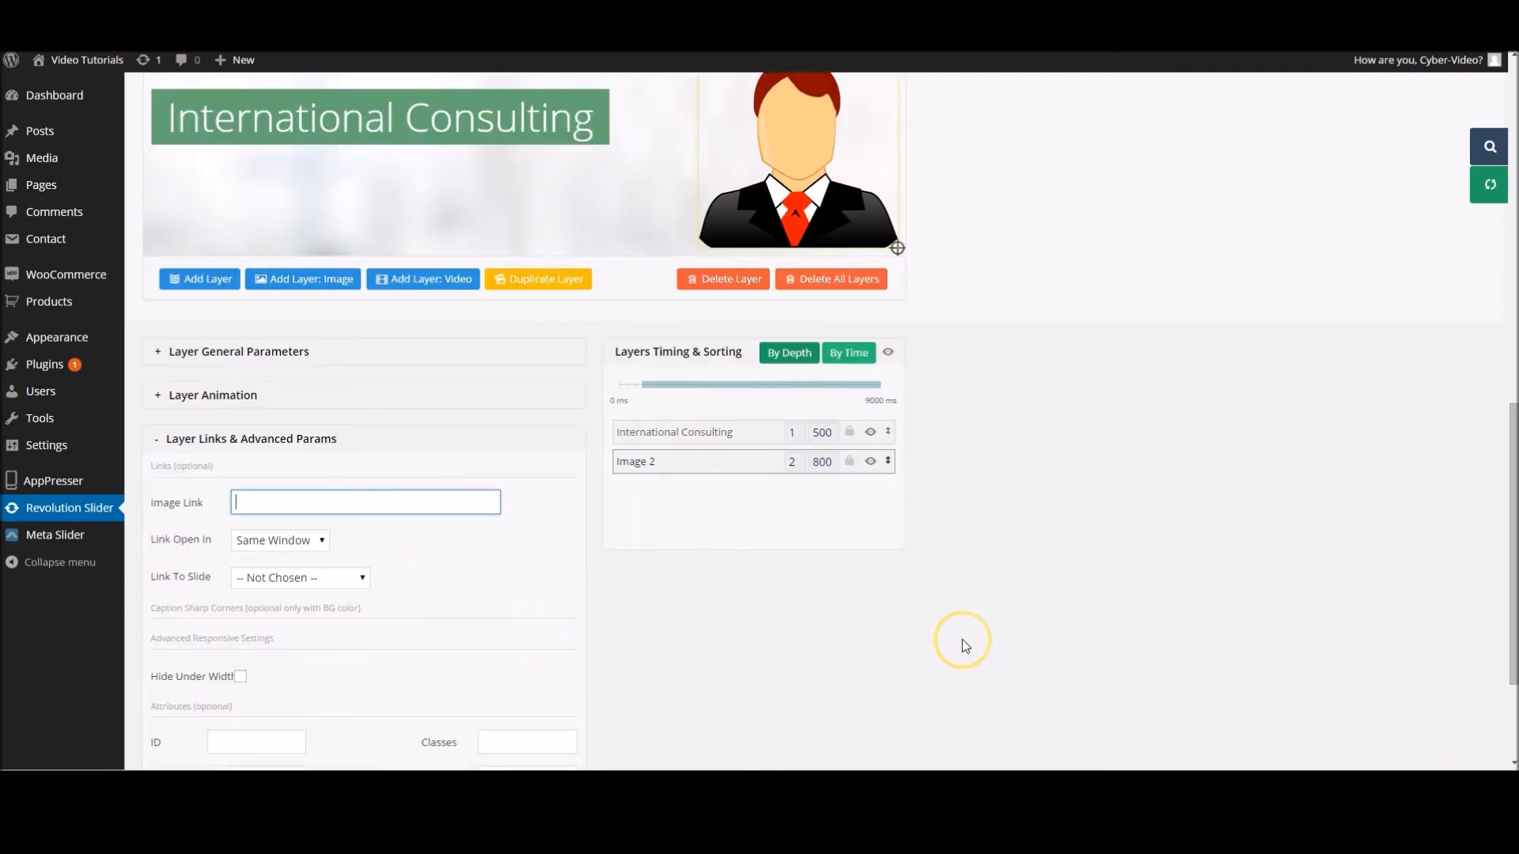
type("www.cyber")
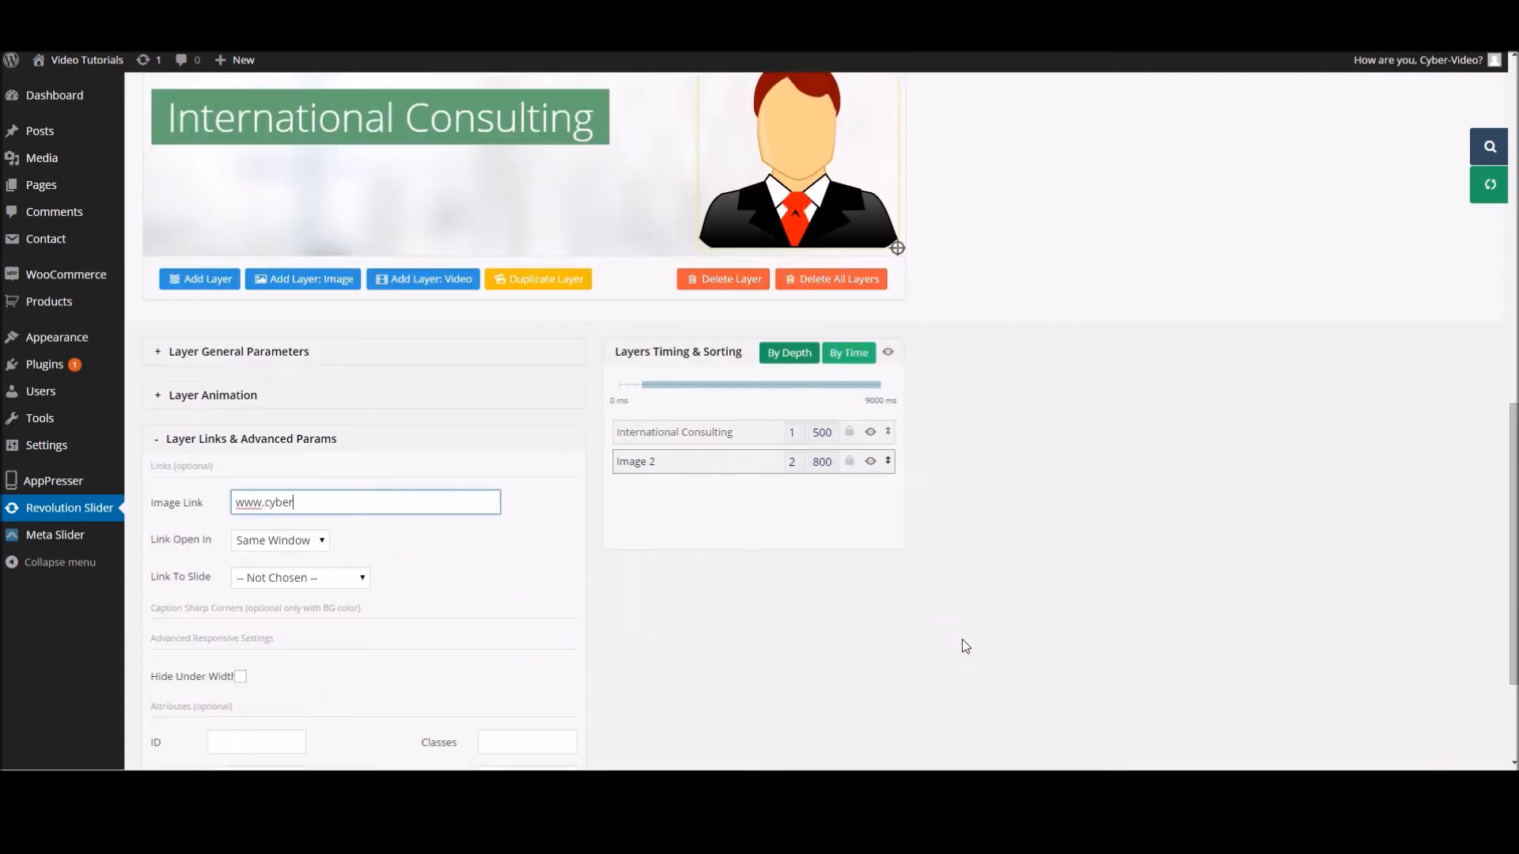
type("frogdesign")
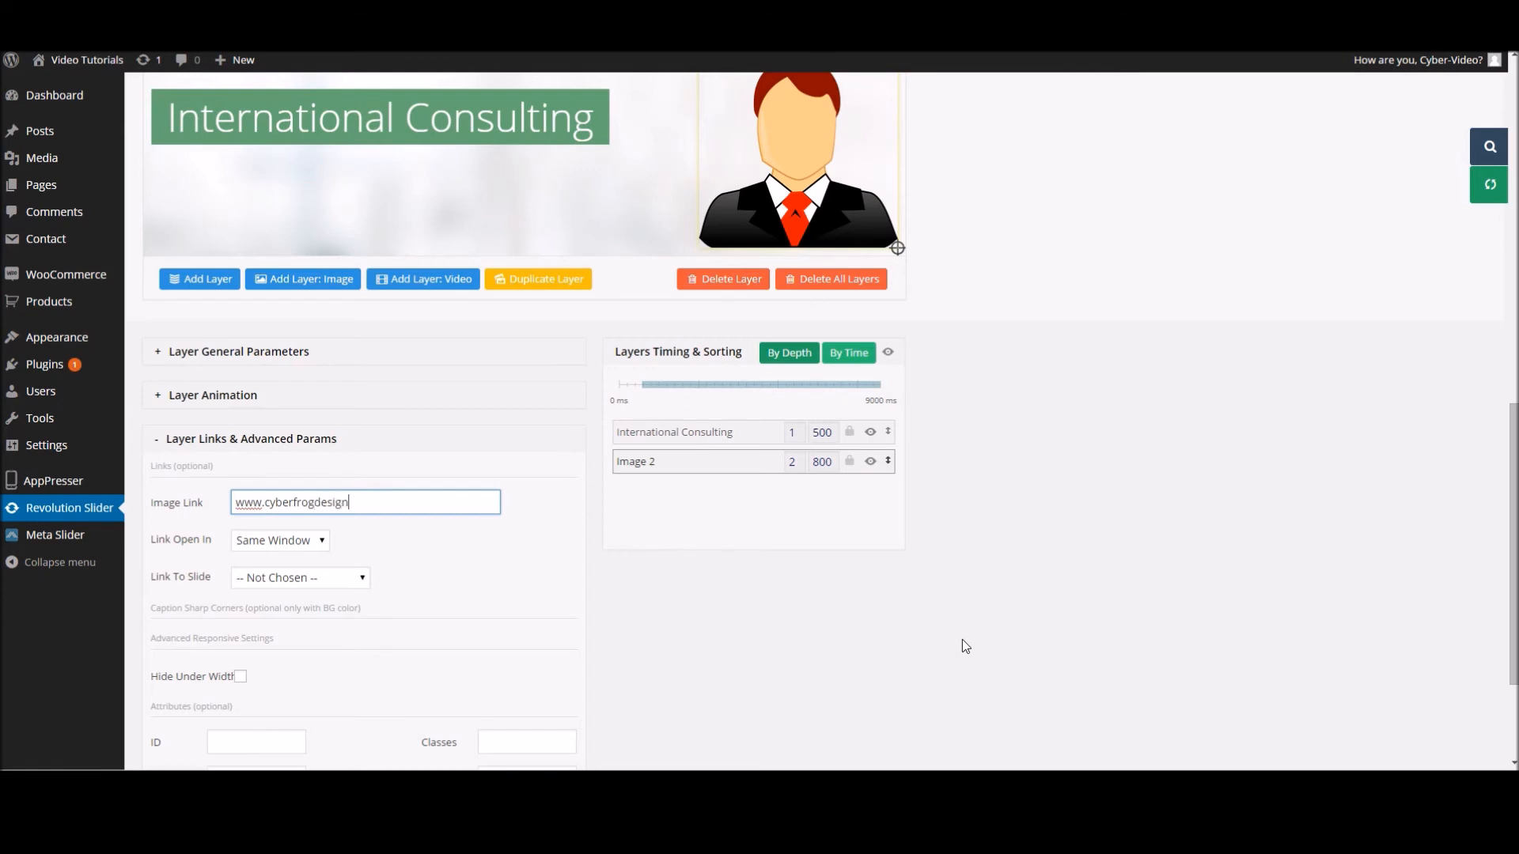
type(".co.uk")
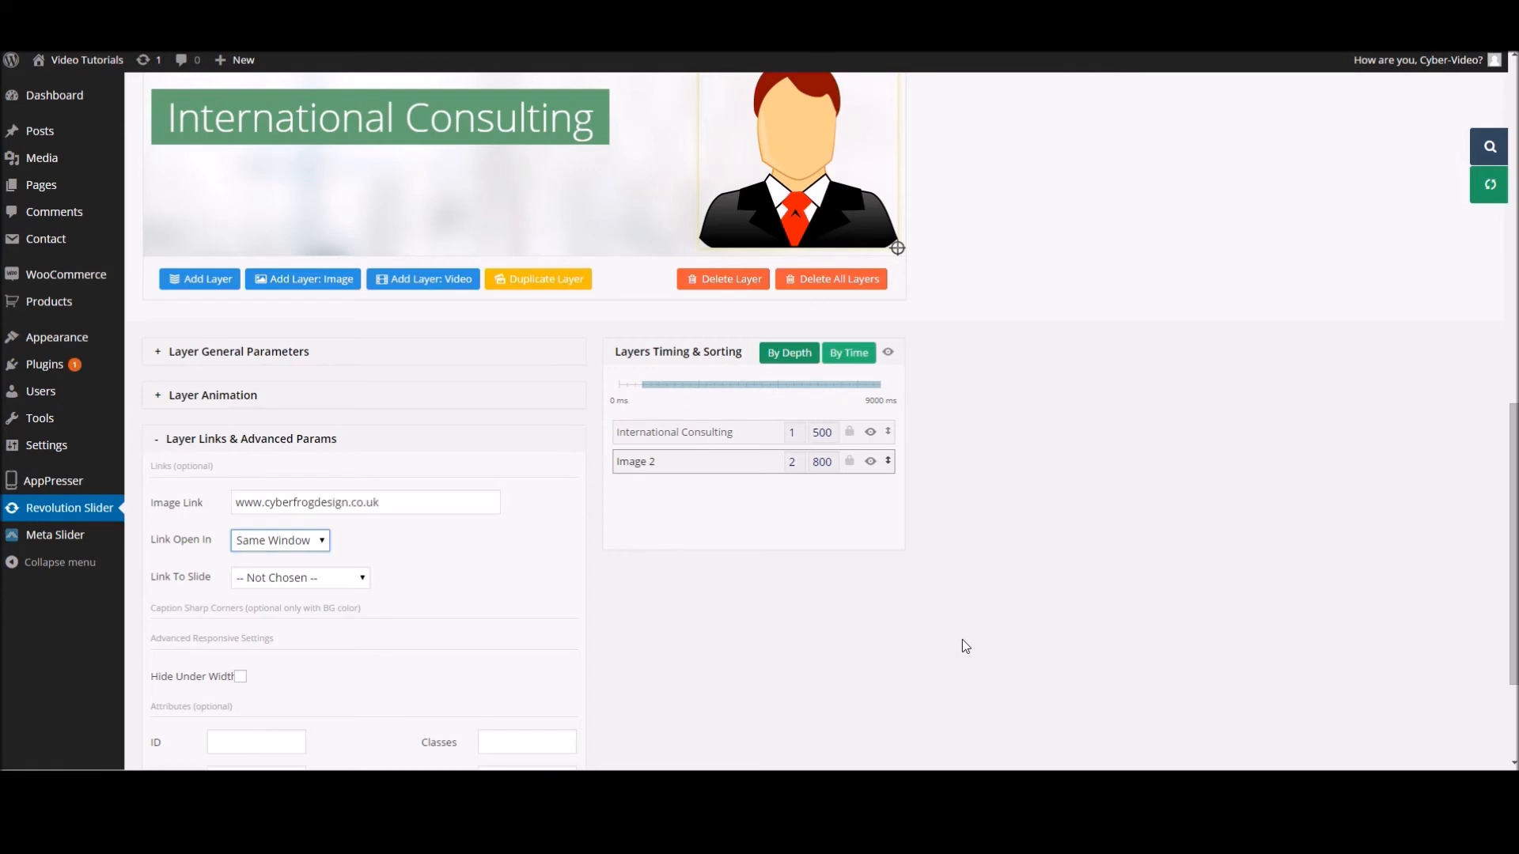
left_click(280, 540)
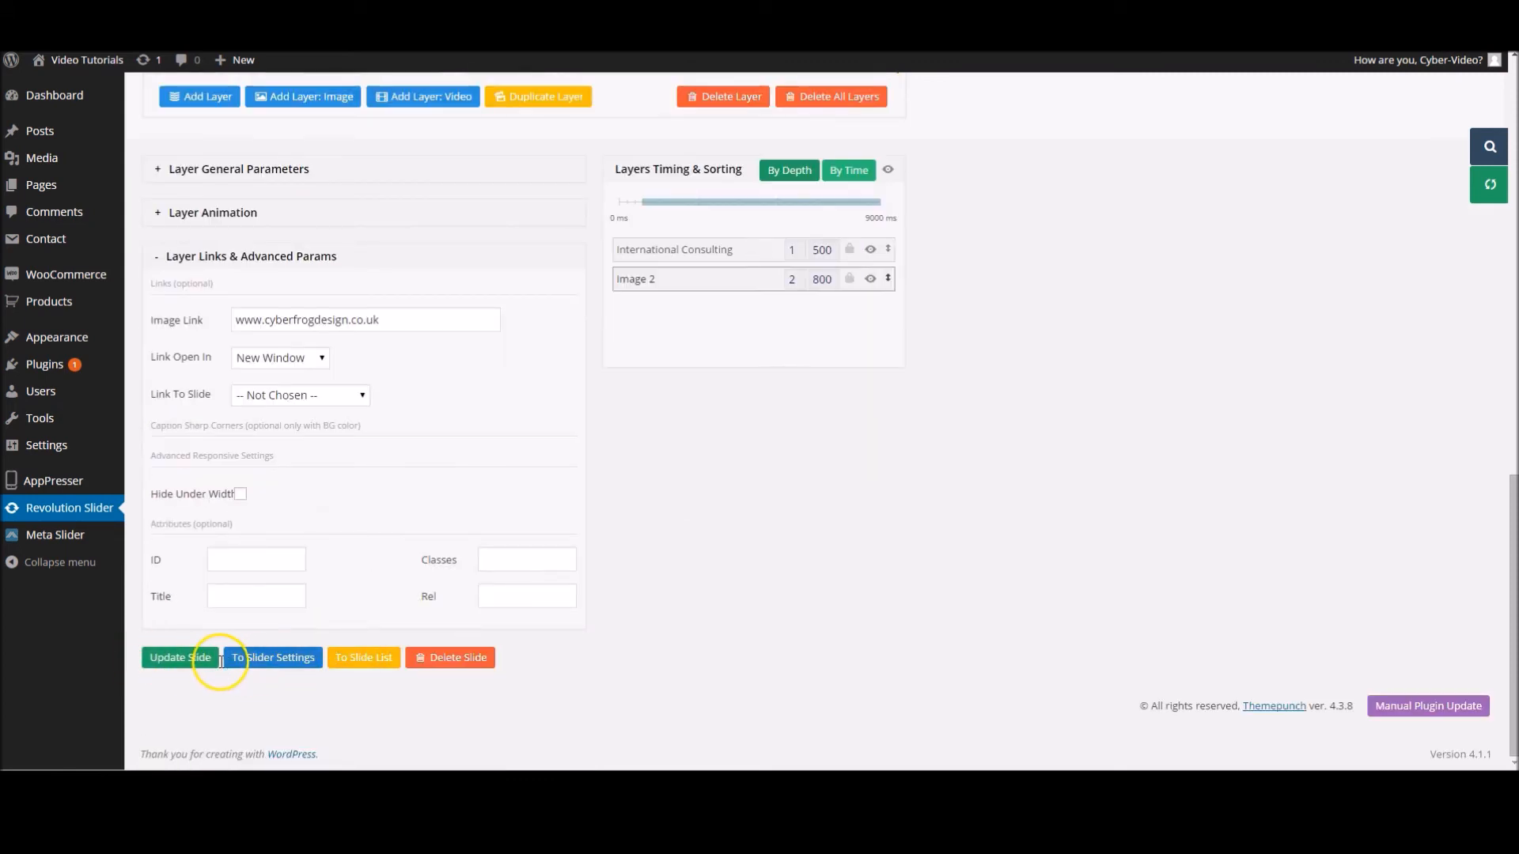
- Save the slide with Update Slide and go to its general settings
left_click(180, 656)
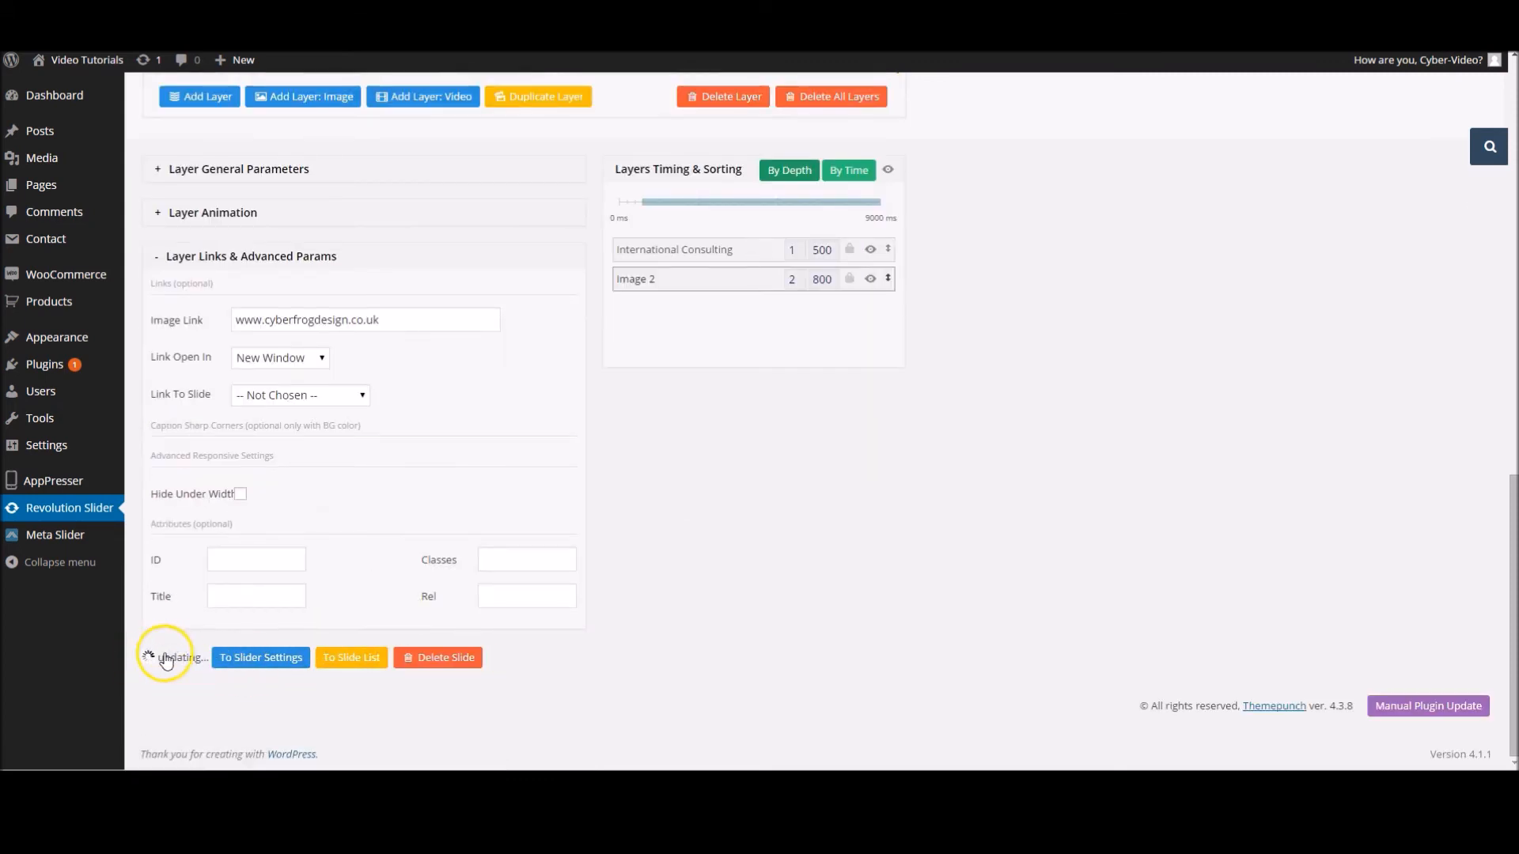
left_click(178, 656)
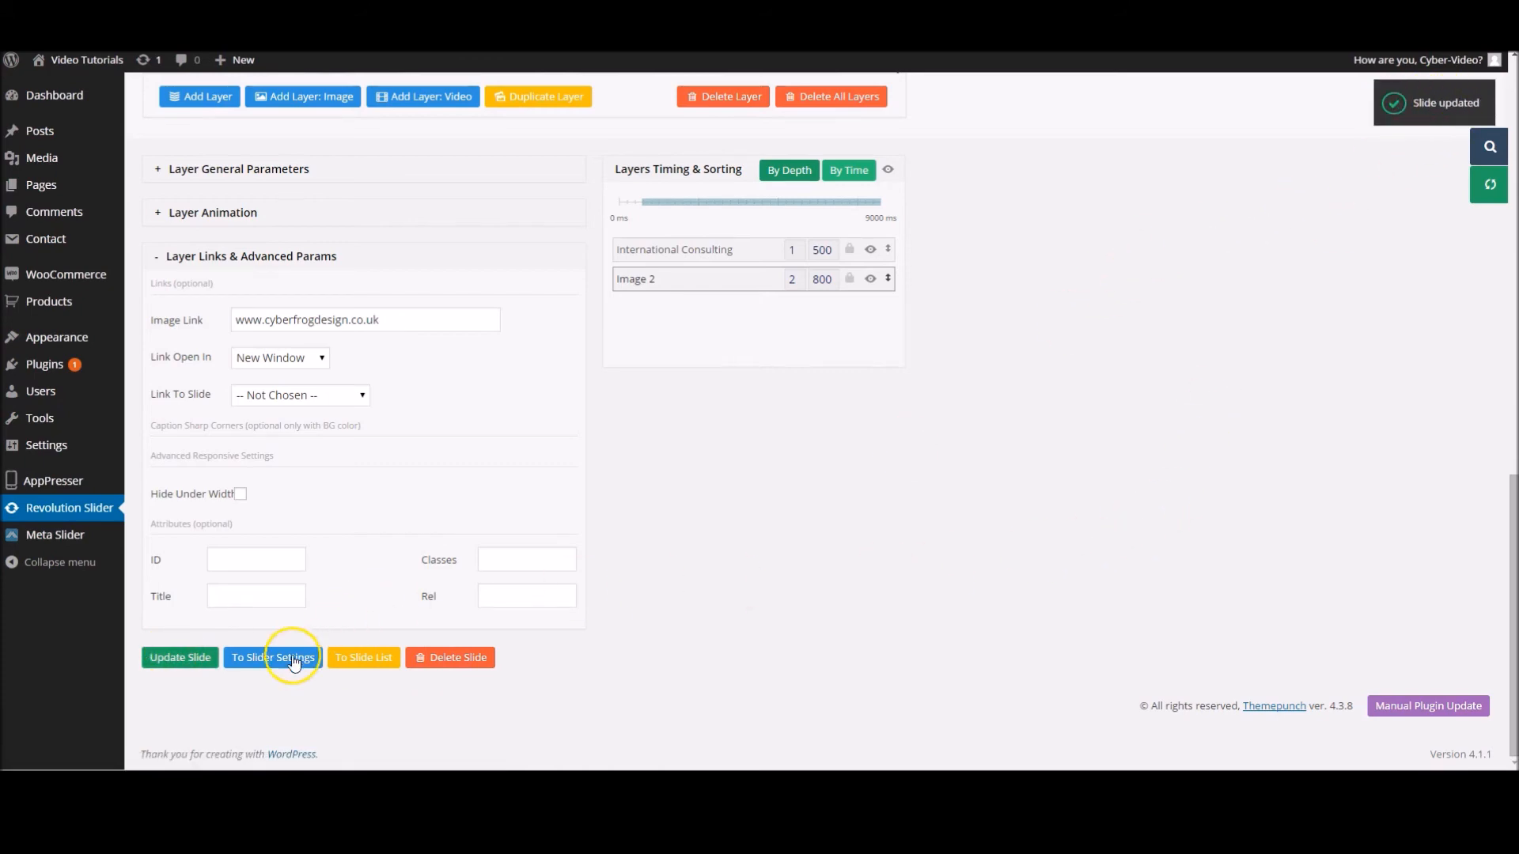
left_click(273, 658)
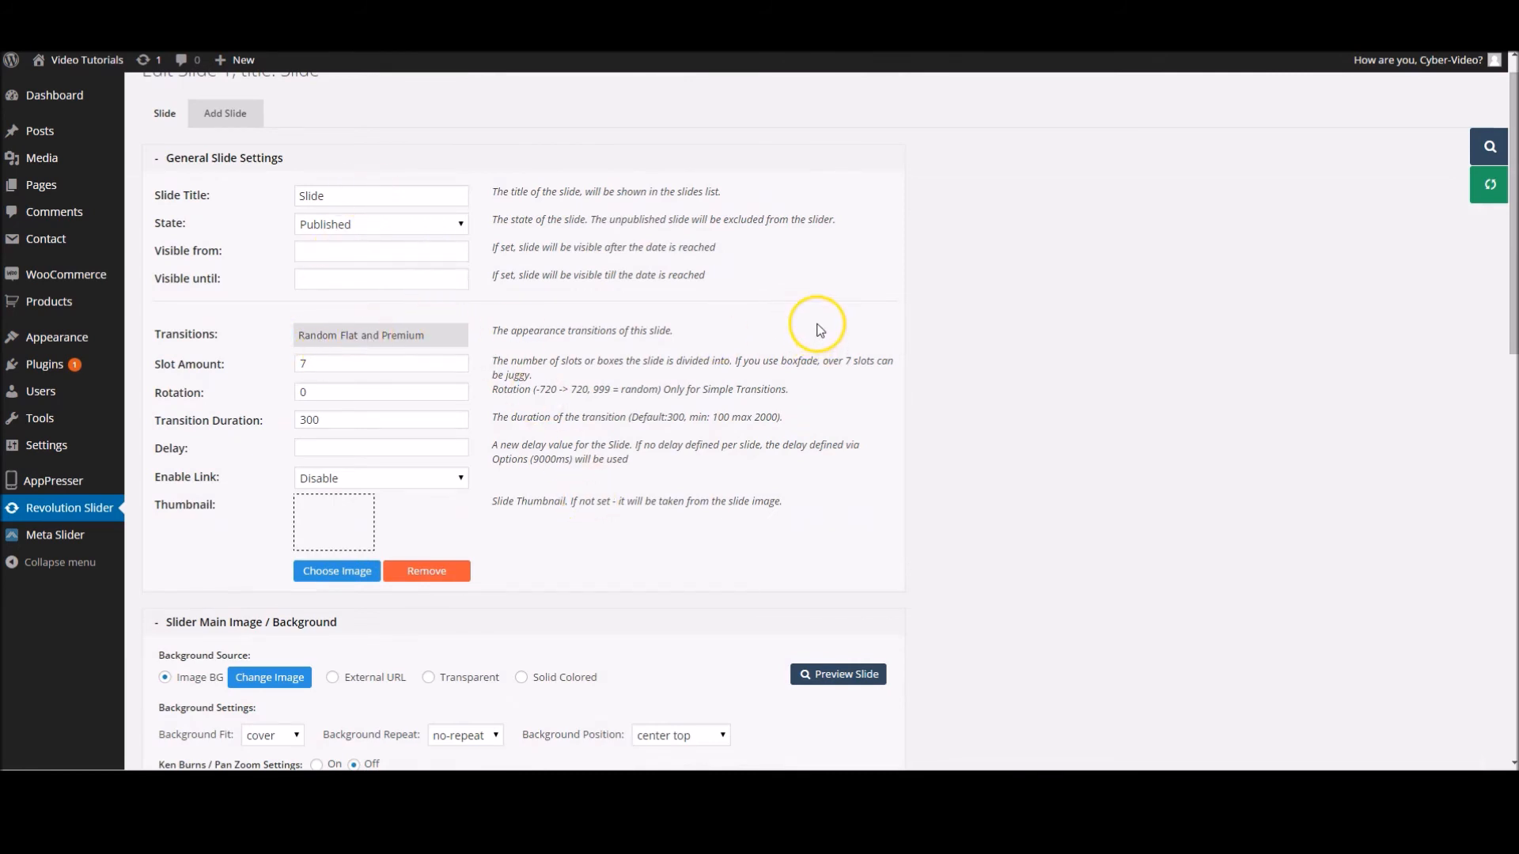
- Choose Fade as the slide's transition and return to the layer editor
left_click(380, 334)
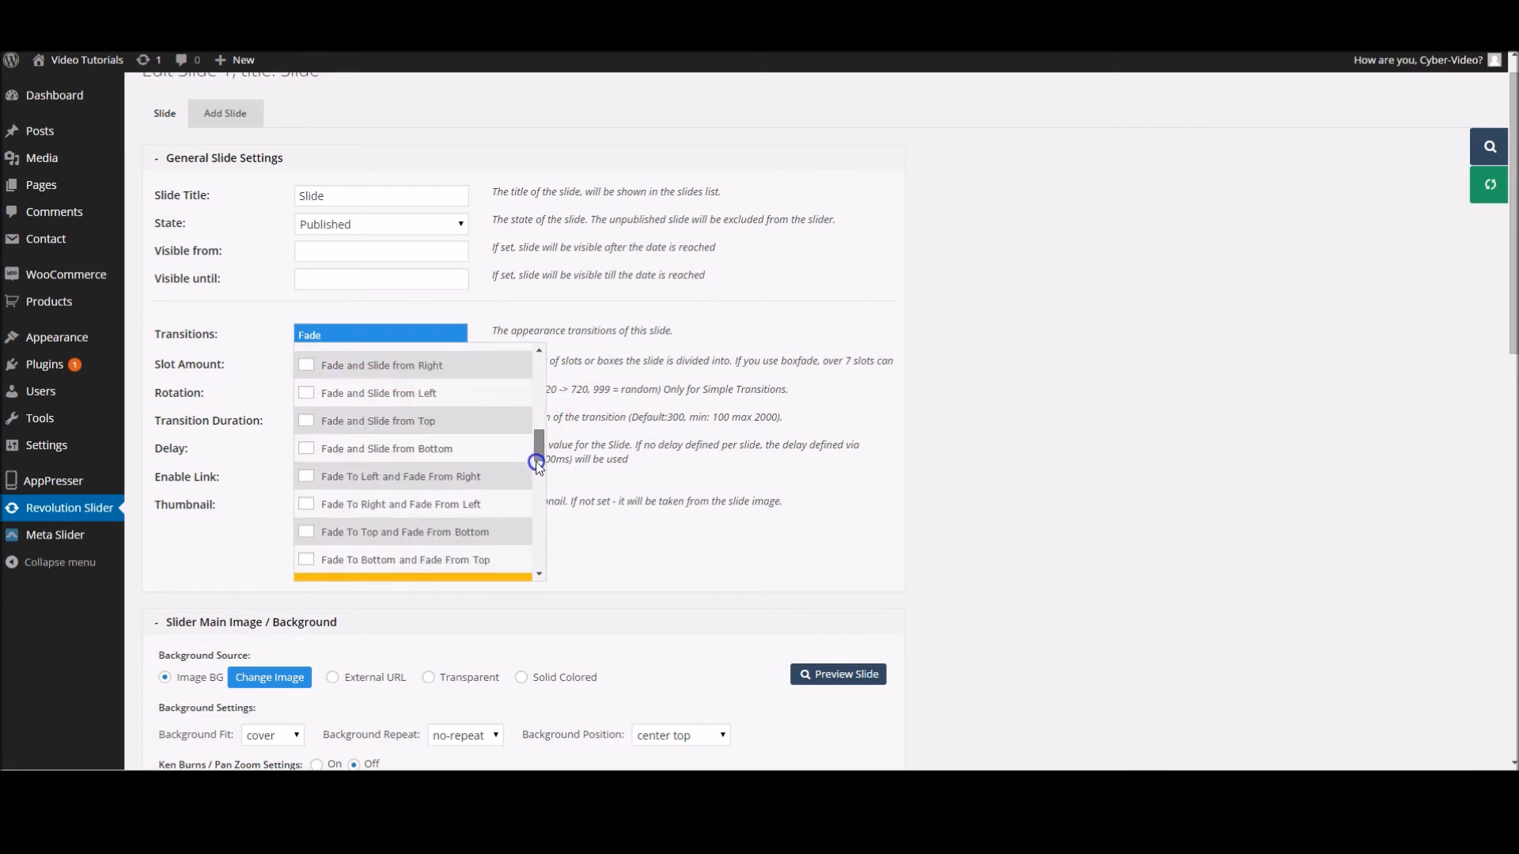
scroll("down", 3)
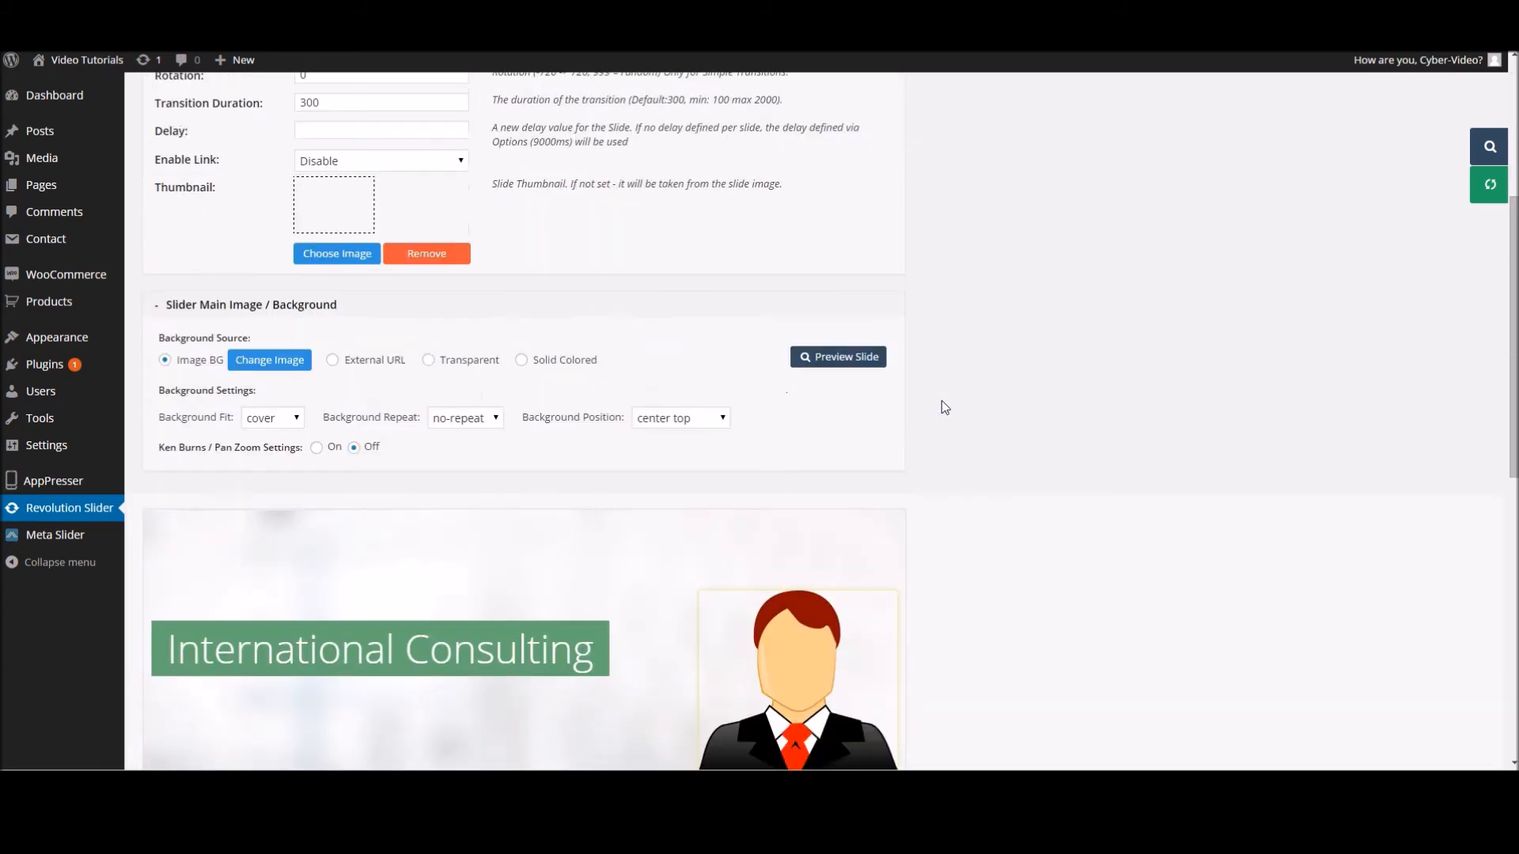
scroll("down", 3)
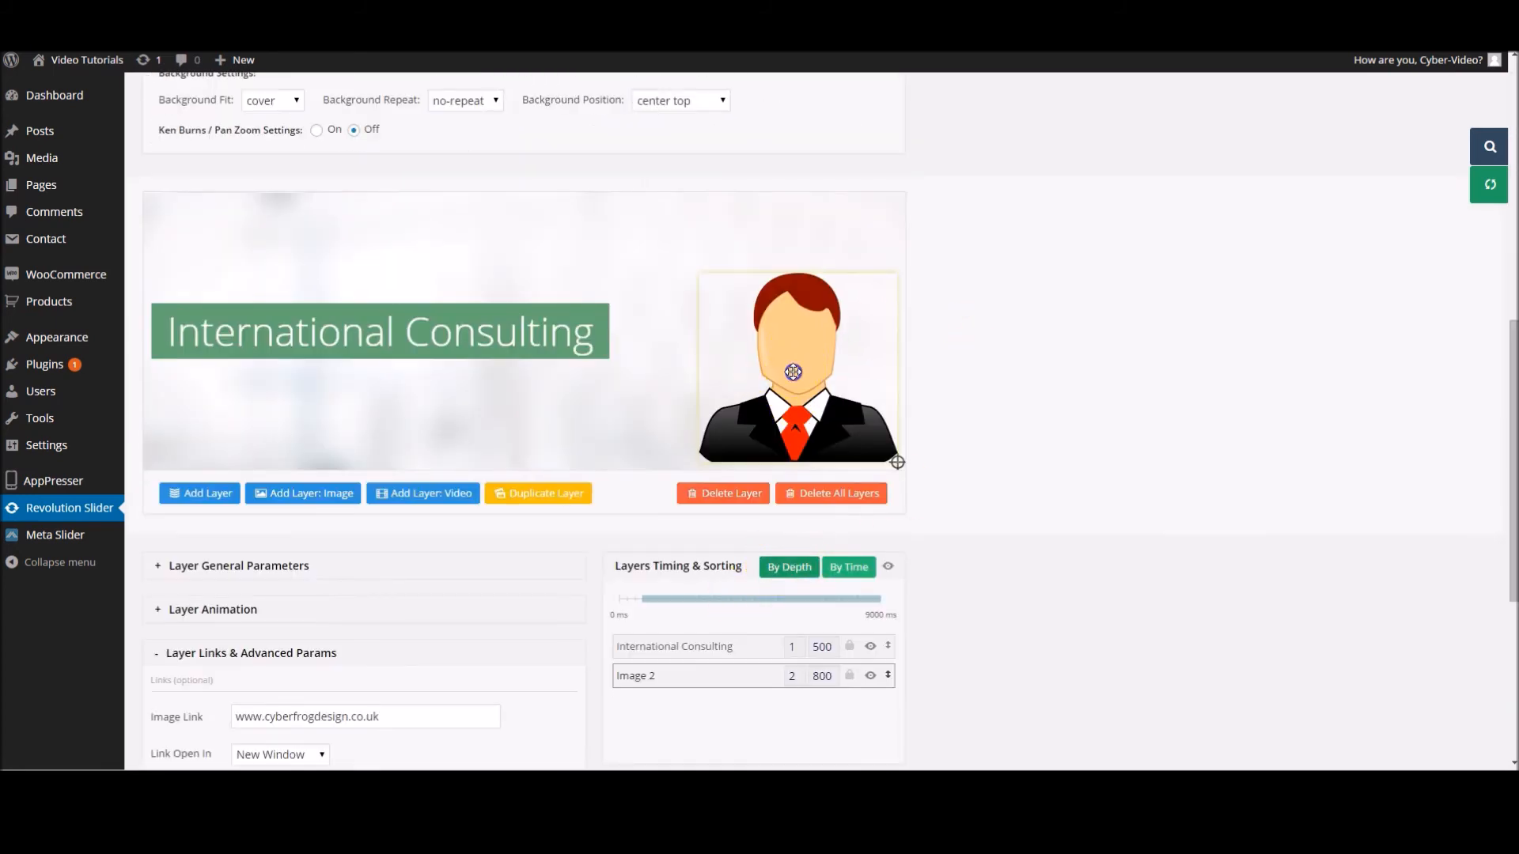
- Reposition the avatar and reorder Image 2 against International Consulting in Layers Timing & Sorting
left_click_drag(792, 372, 551, 332)
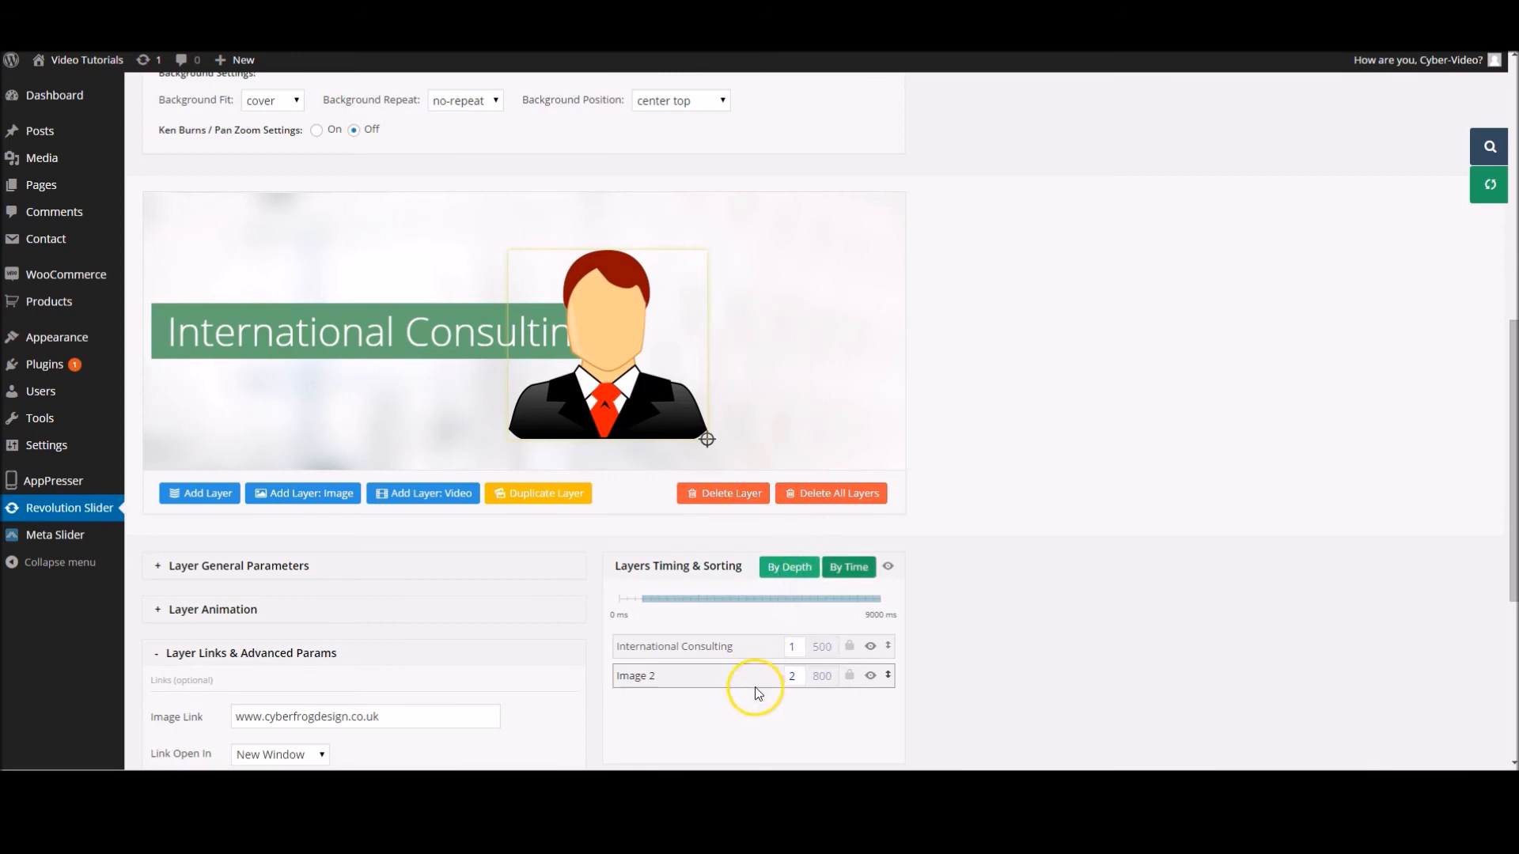
left_click_drag(756, 676, 756, 646)
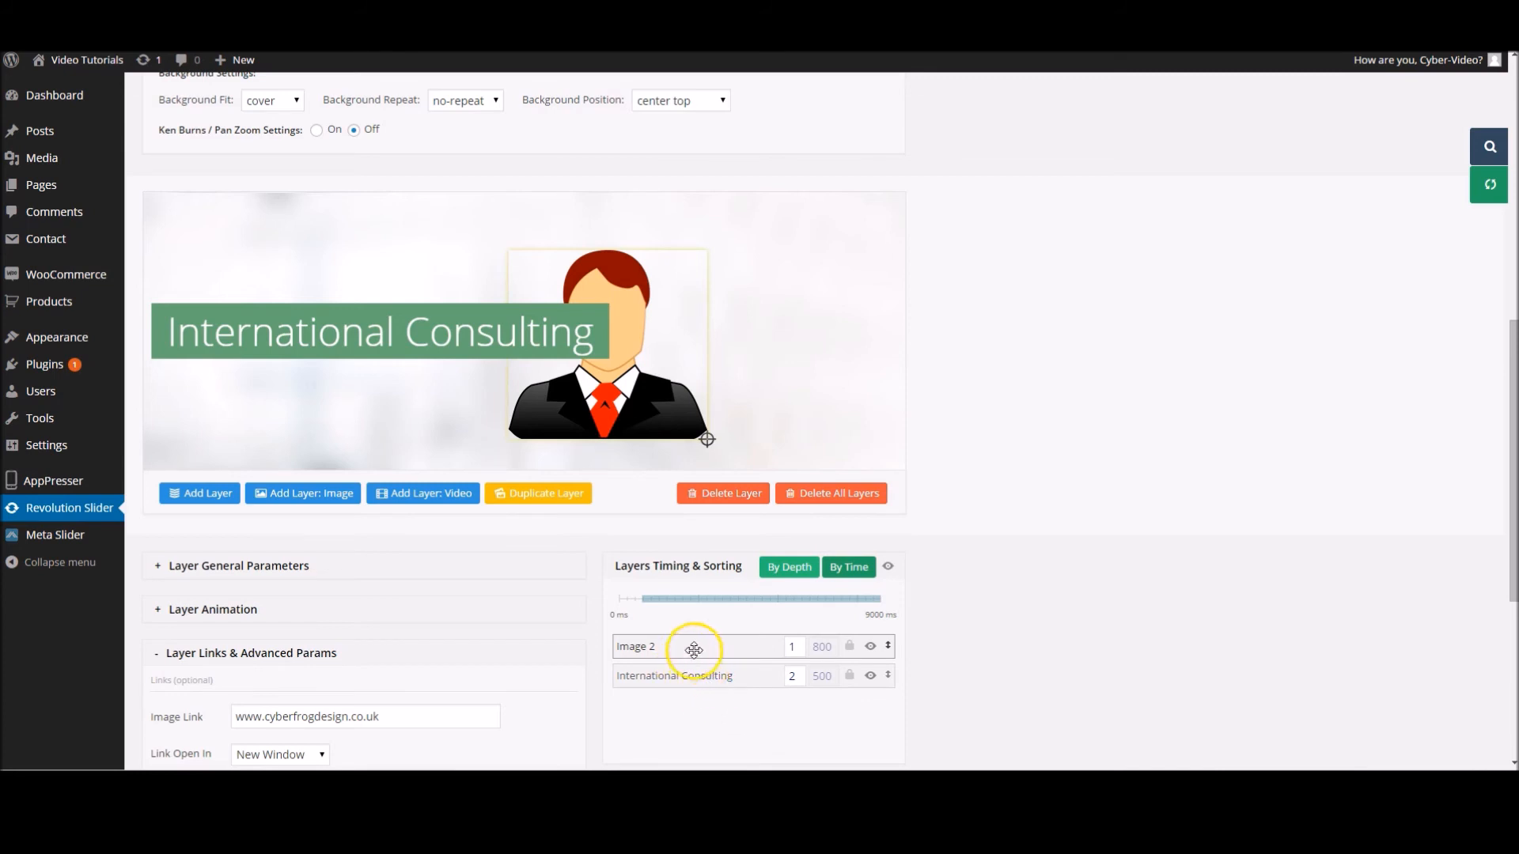
left_click_drag(693, 645, 691, 675)
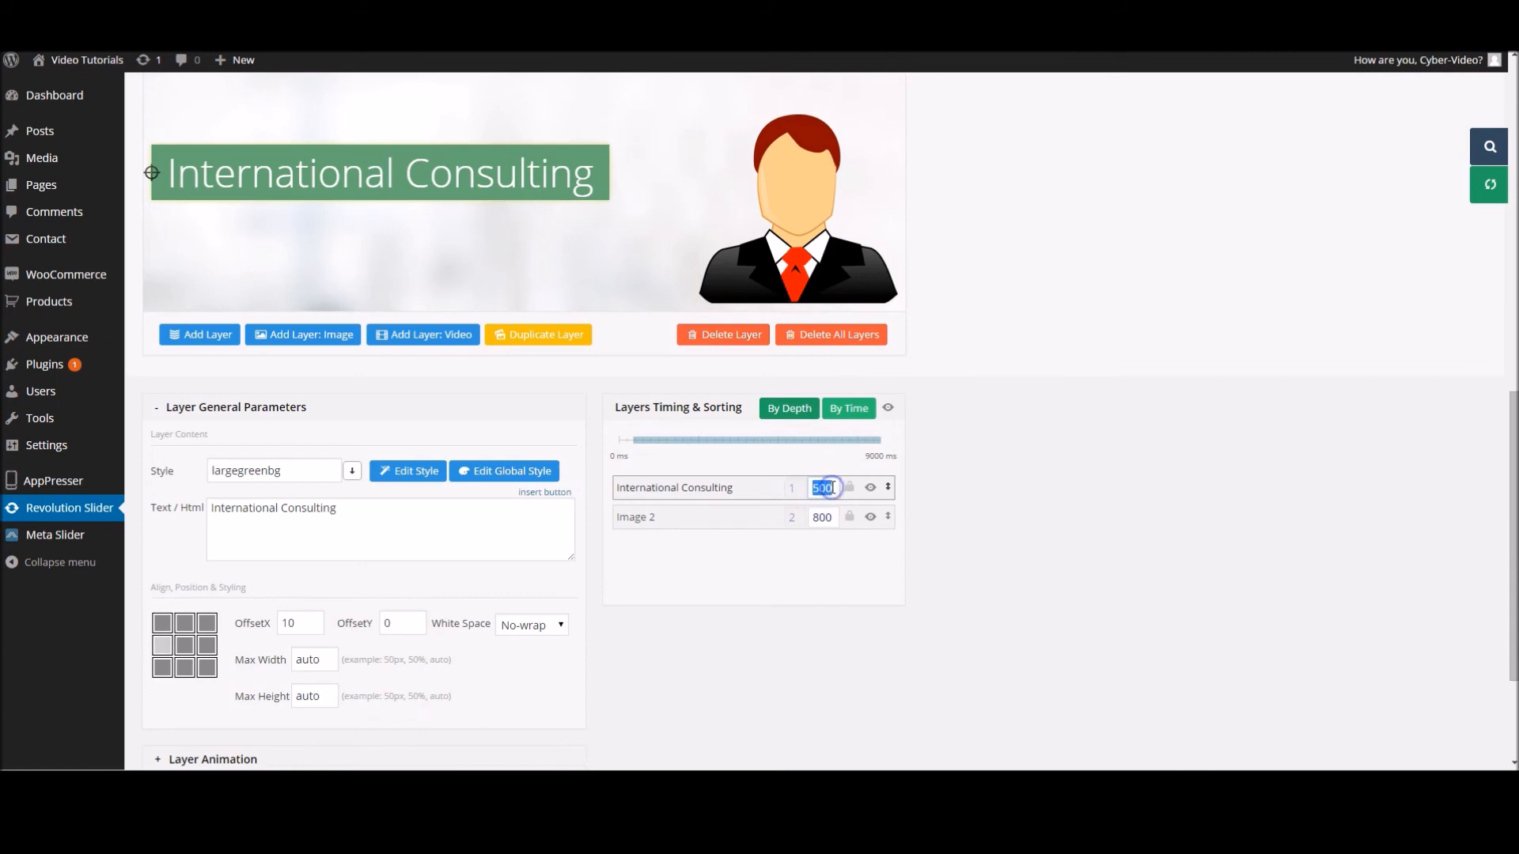
- Set International Consulting's start time to 400 ms and keep it above Image 2 at 800 ms
left_click(636, 516)
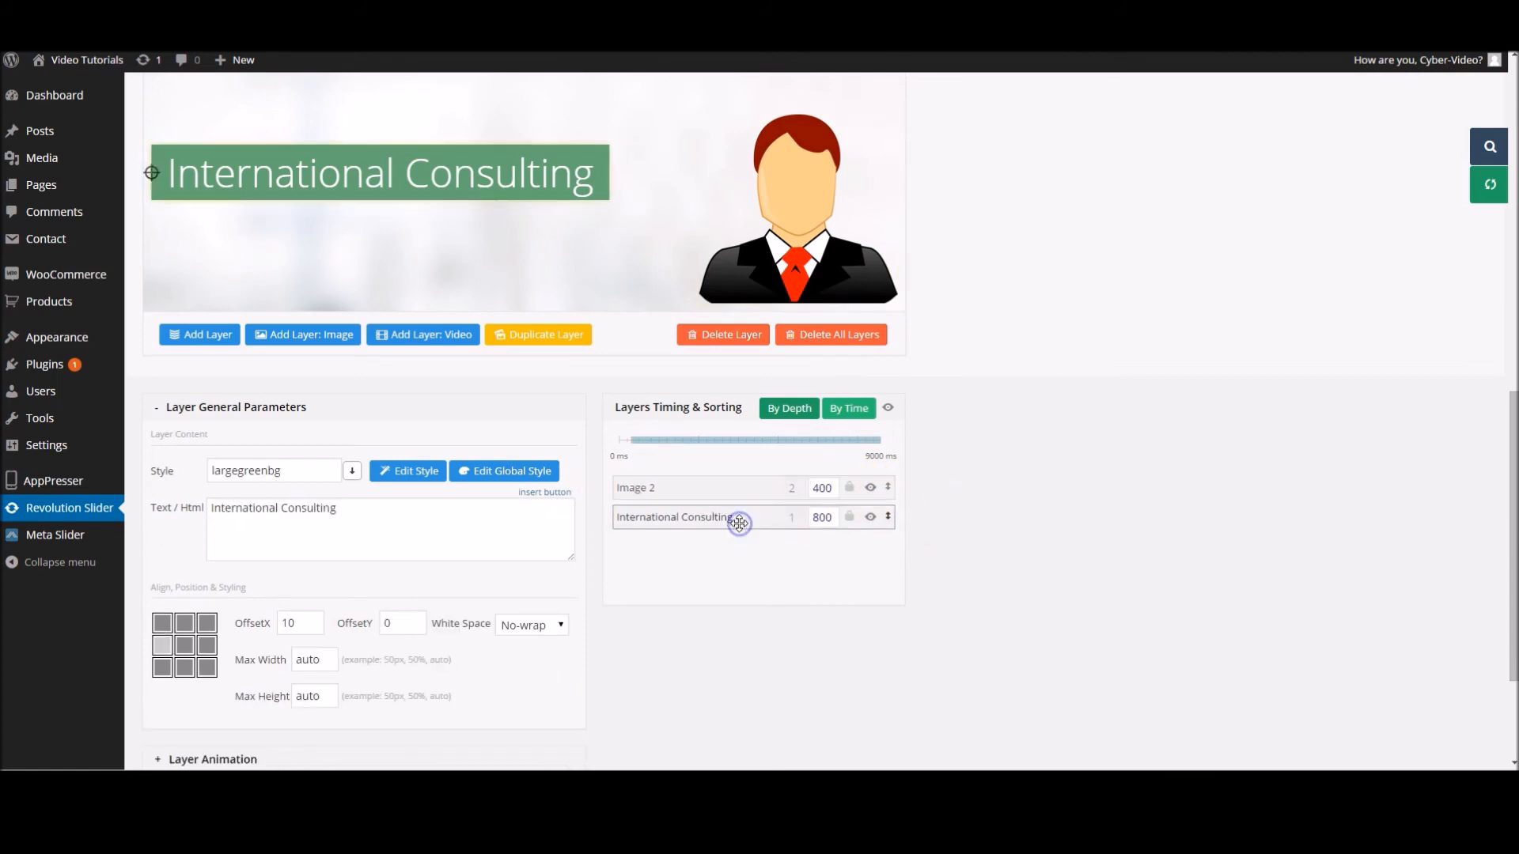
left_click_drag(739, 524, 739, 487)
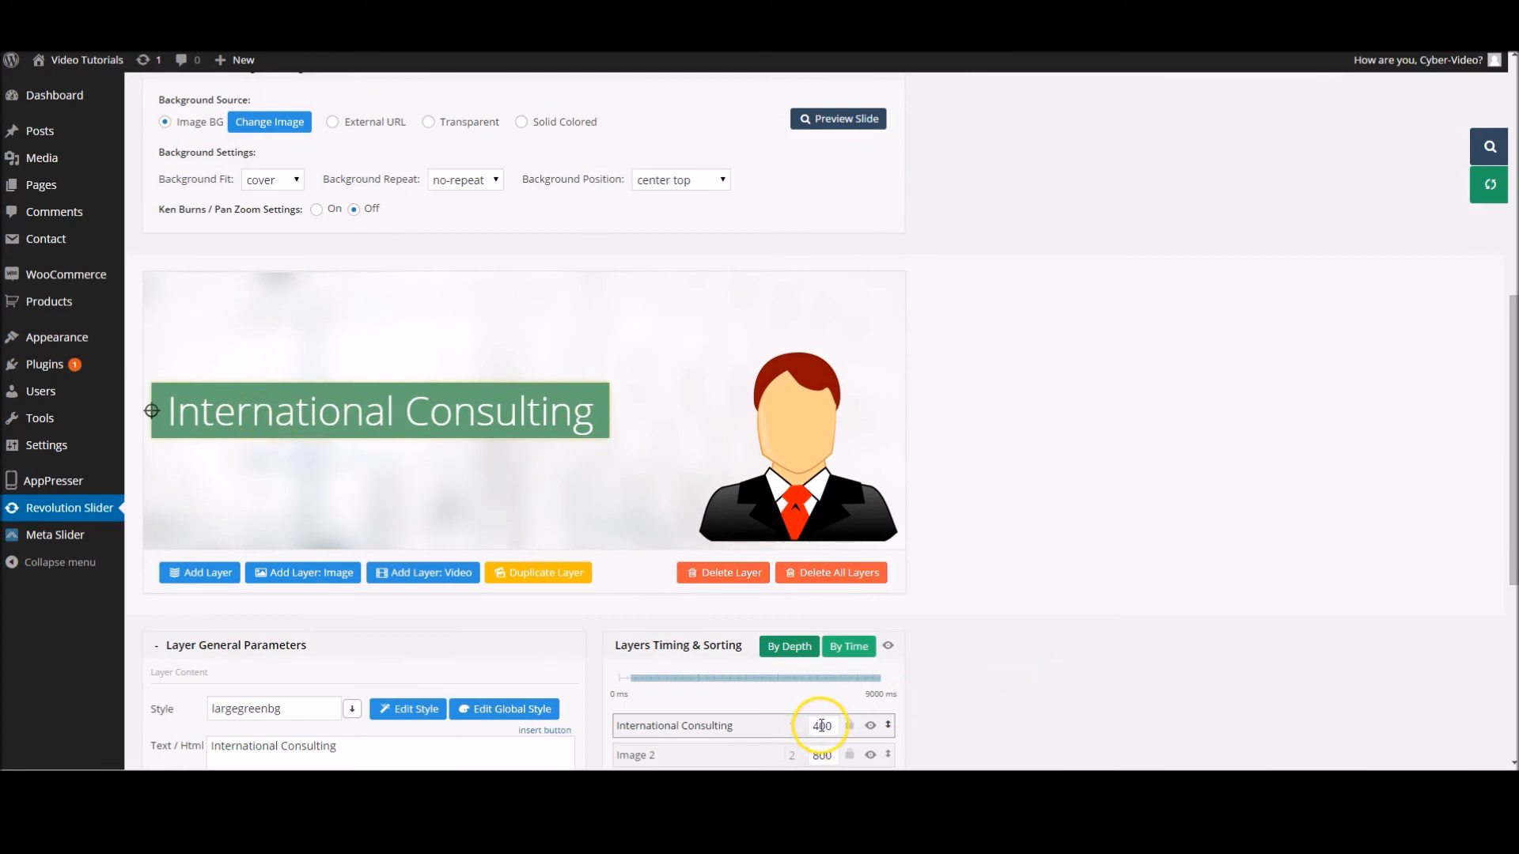
scroll("down", 3)
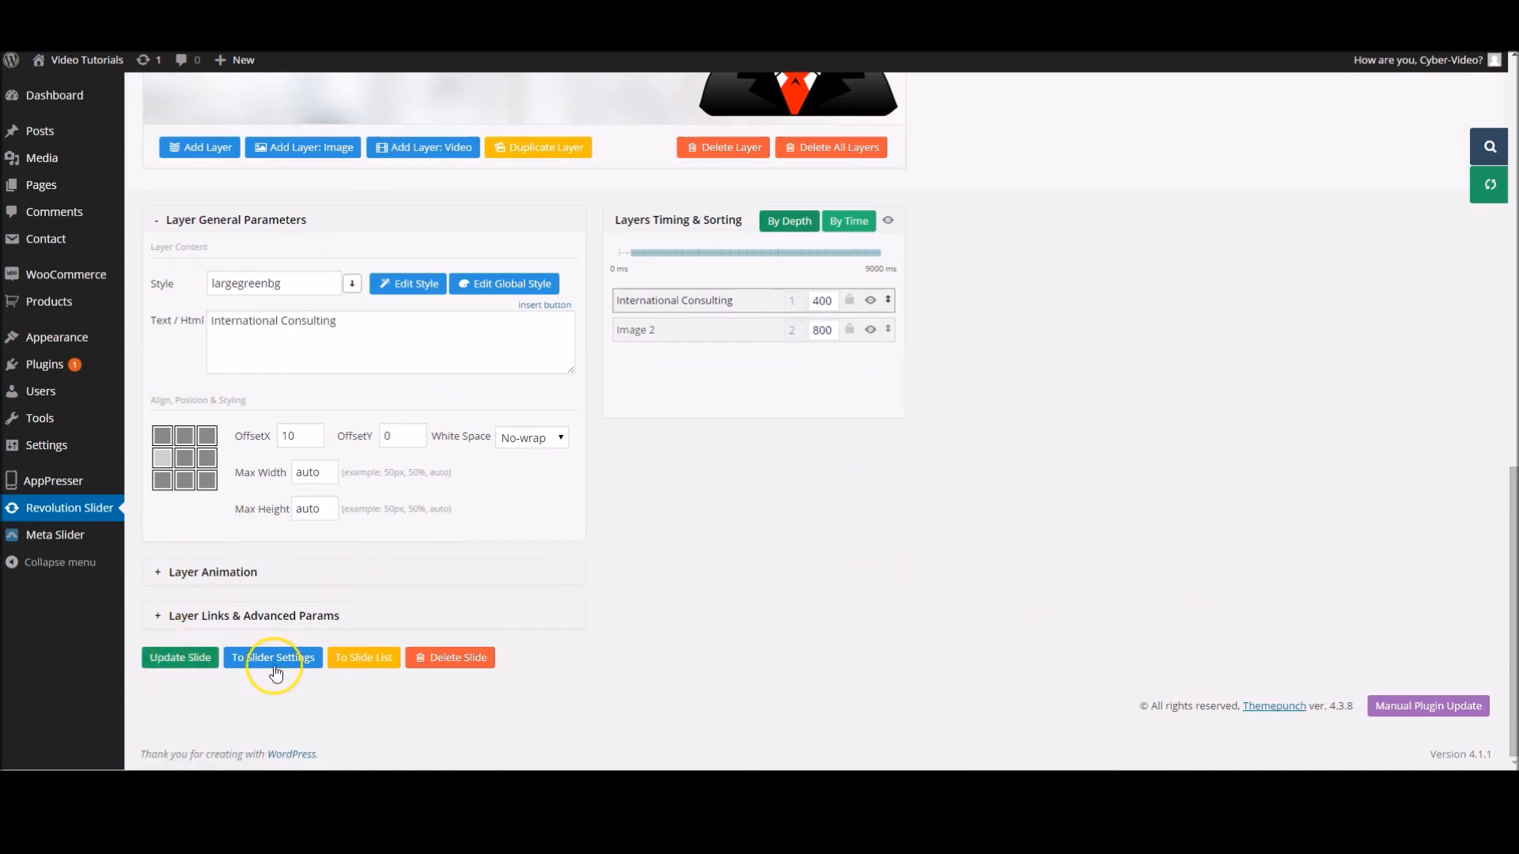
- Save the slide with Update Slide, confirming 'Slide updated'
left_click(179, 657)
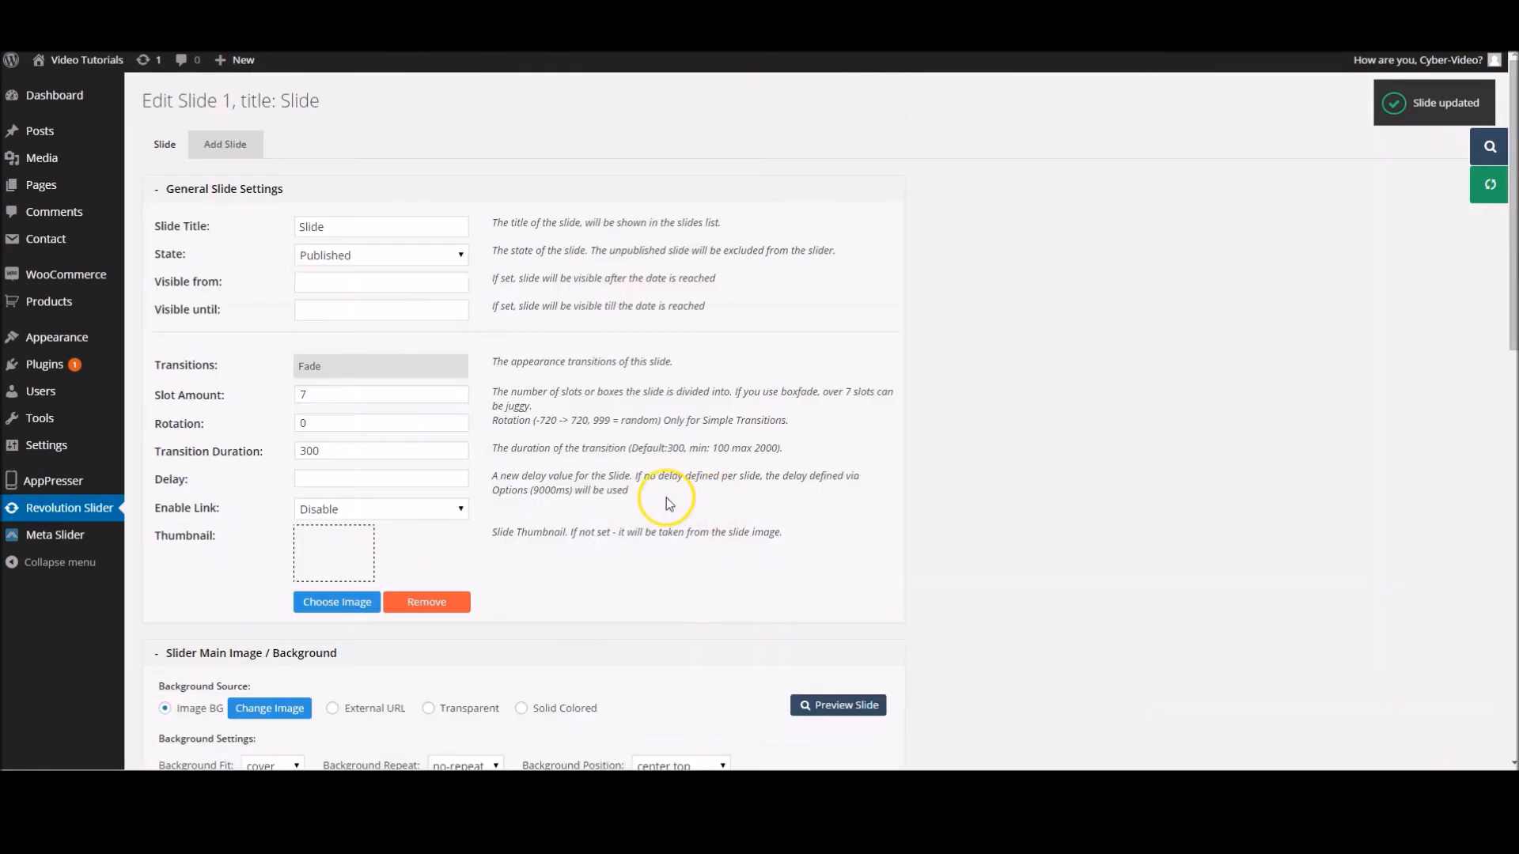
mouse_move(68, 508)
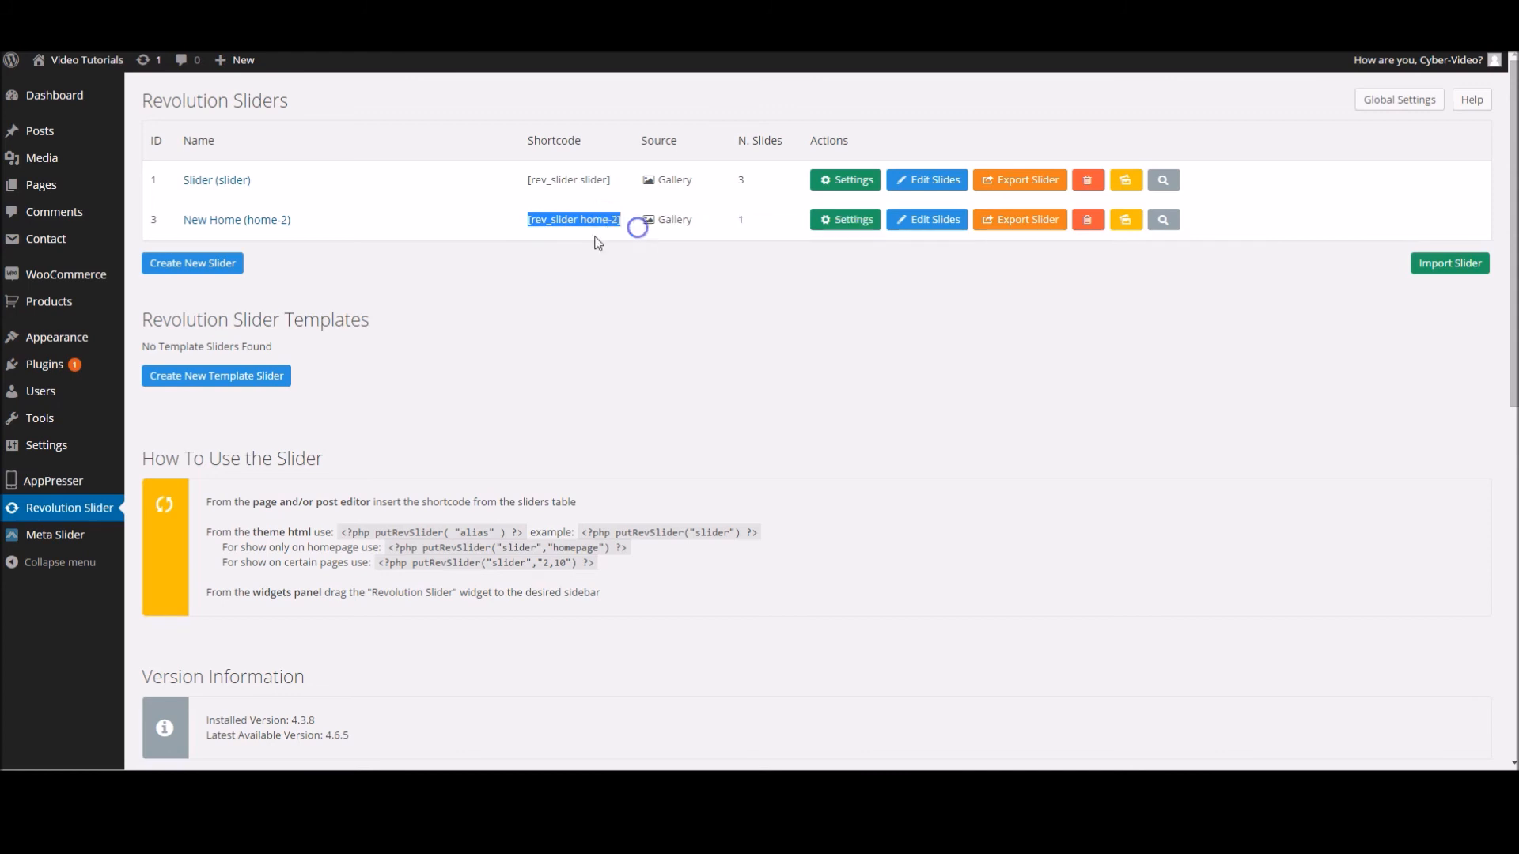
mouse_move(41, 184)
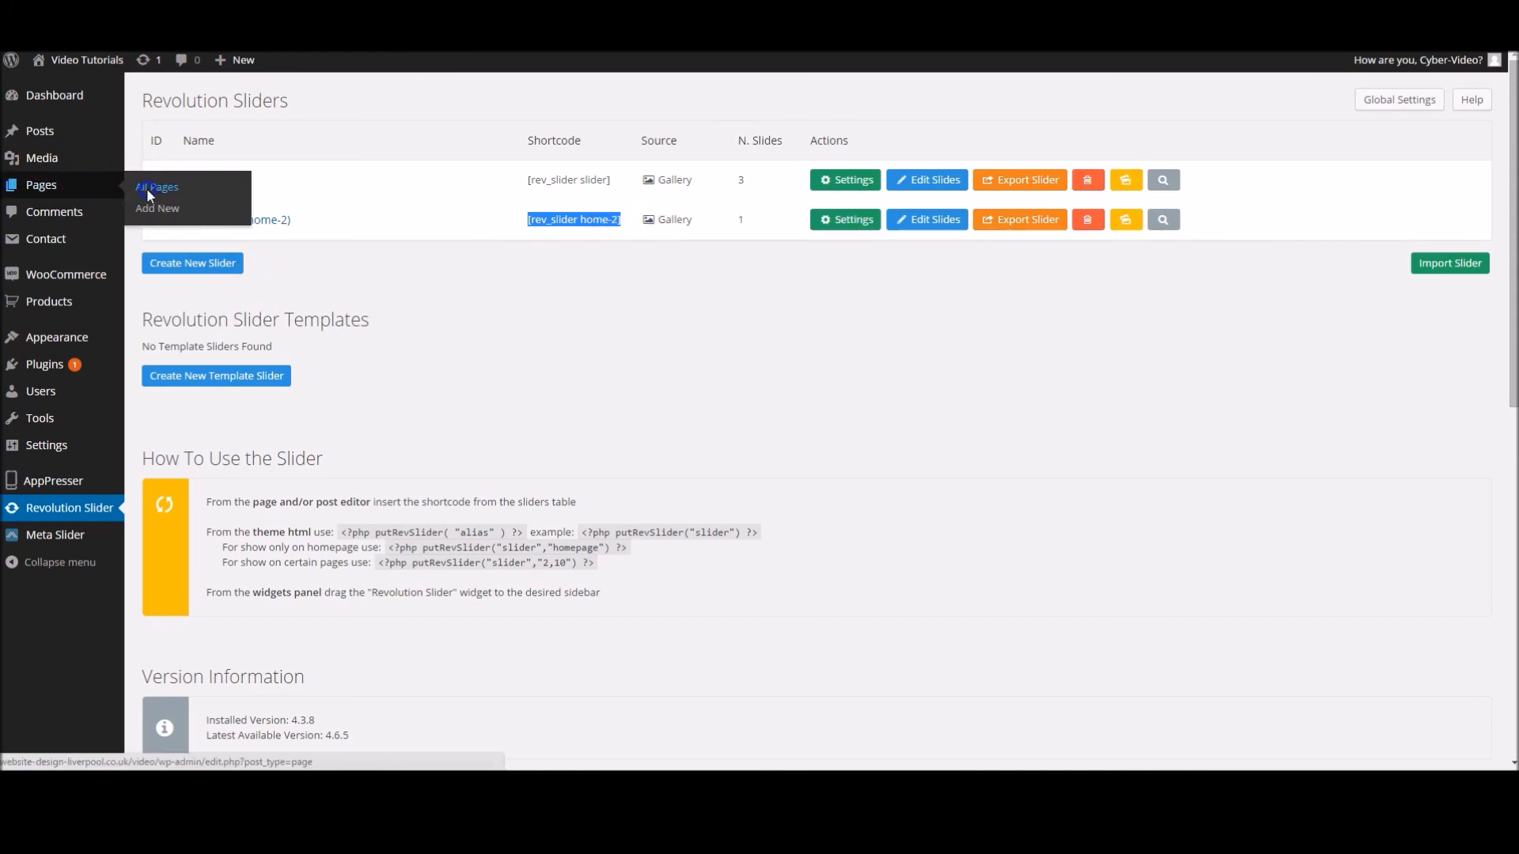
- Update the Home page carrying the [rev_slider home-2] shortcode
left_click(155, 187)
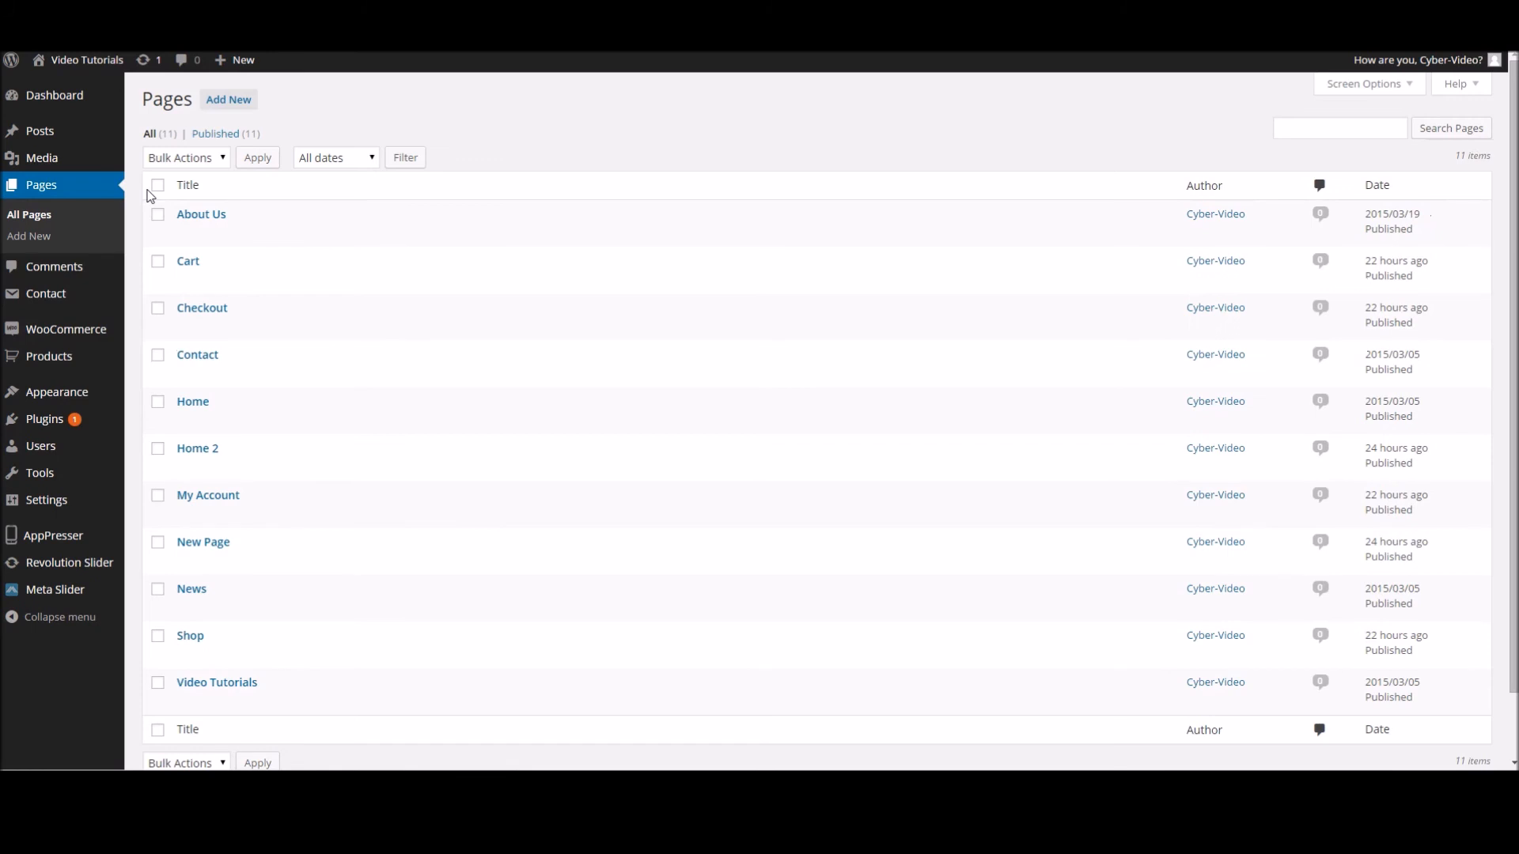
mouse_move(193, 400)
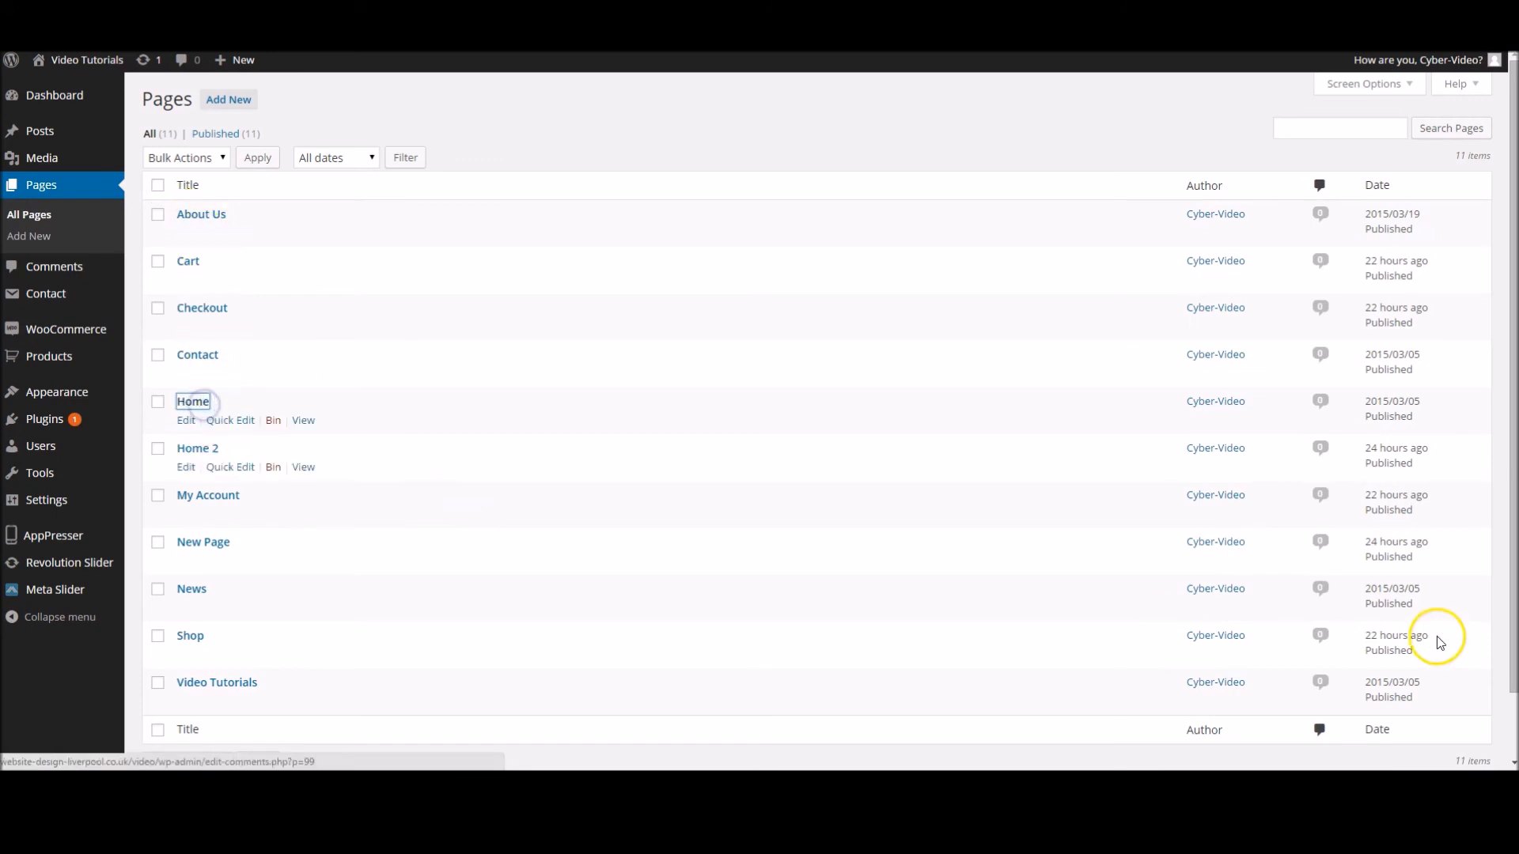
mouse_move(1287, 601)
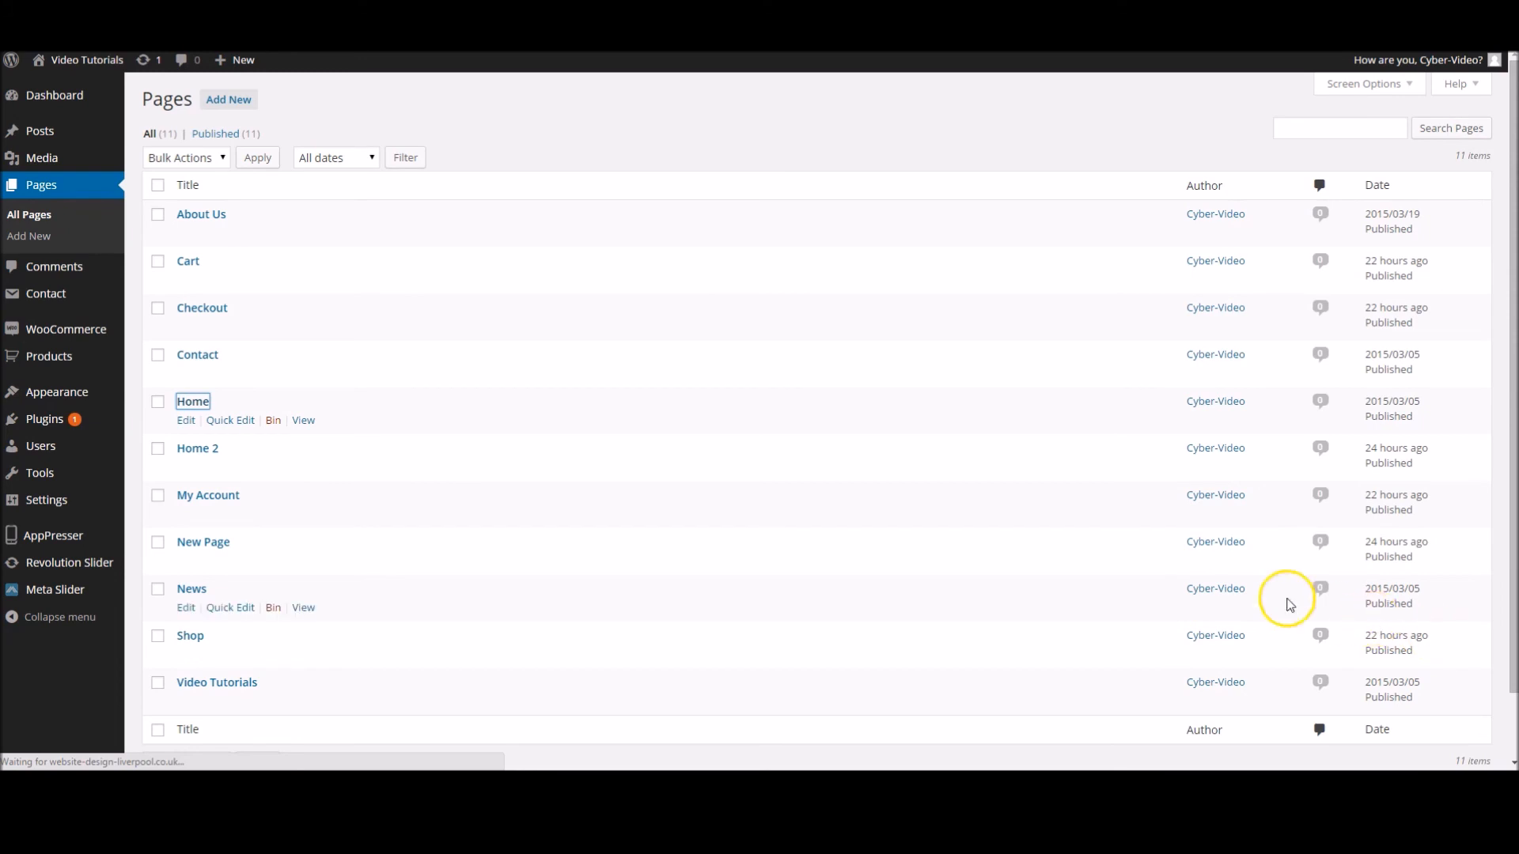
mouse_move(645, 469)
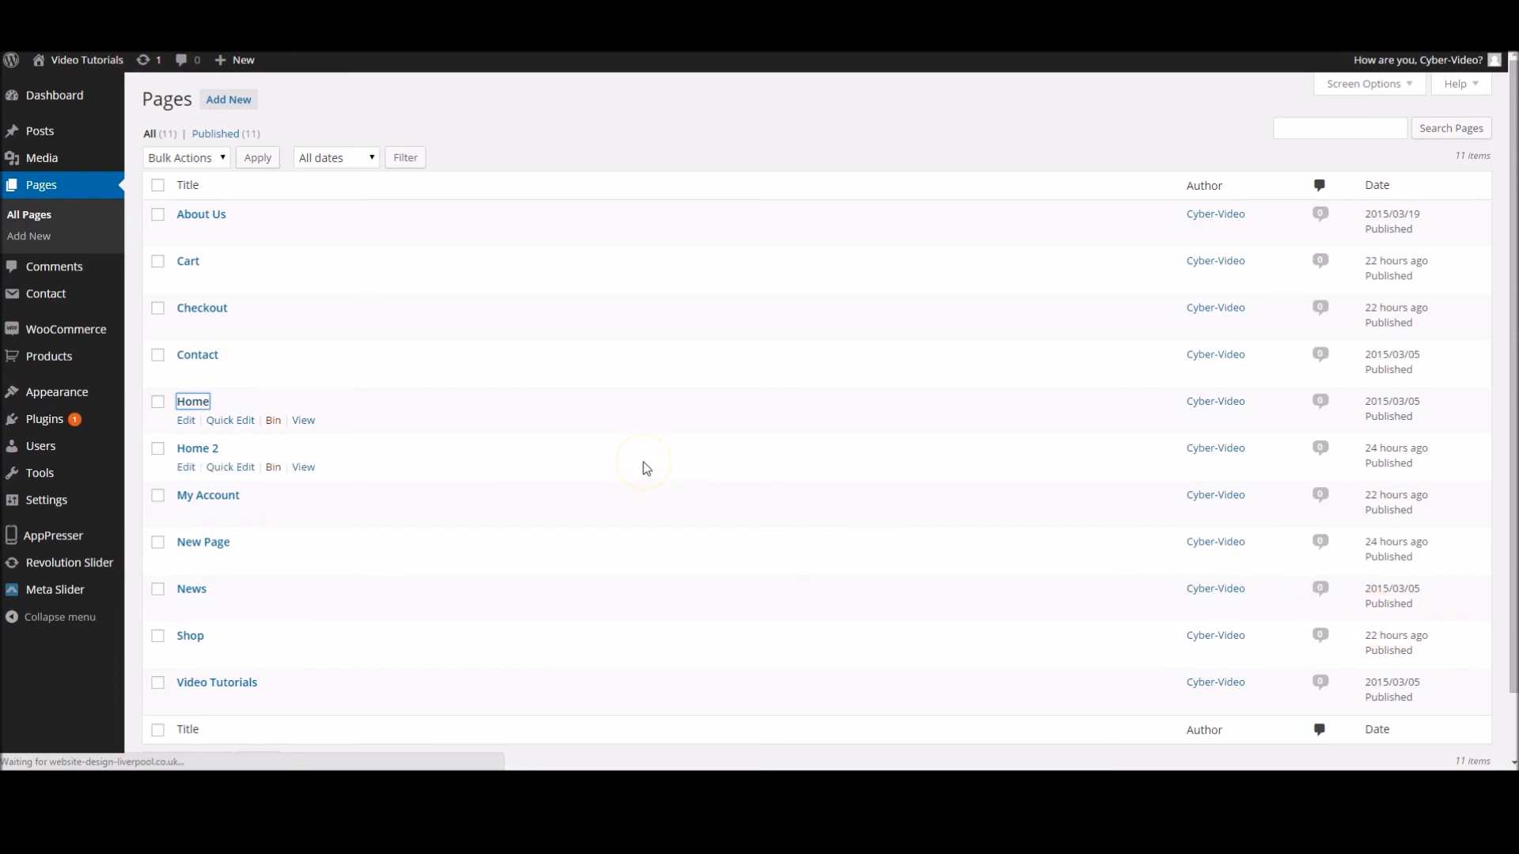
left_click(187, 420)
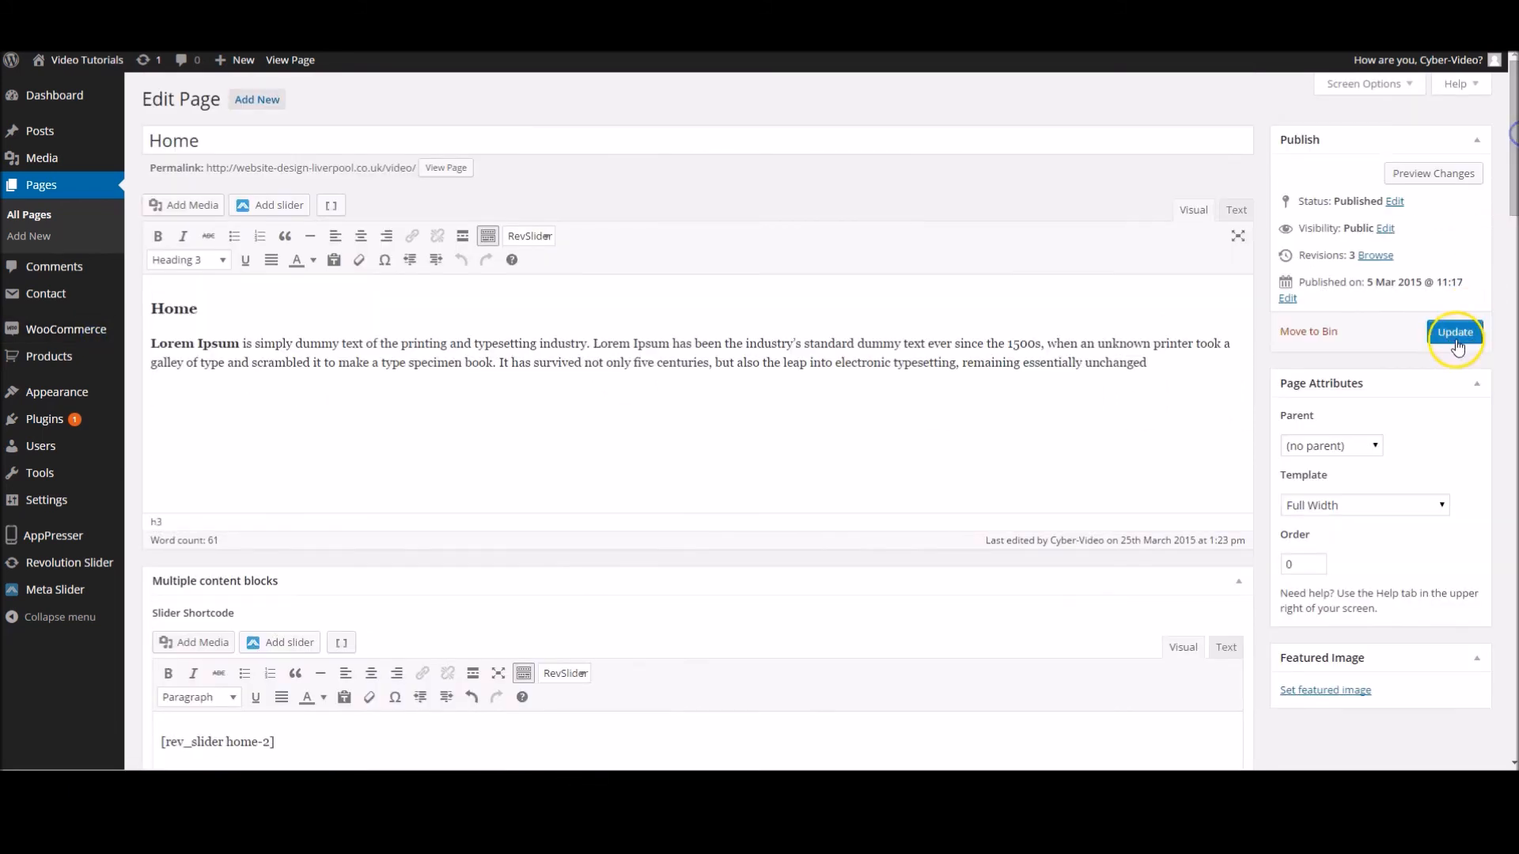
left_click(1454, 331)
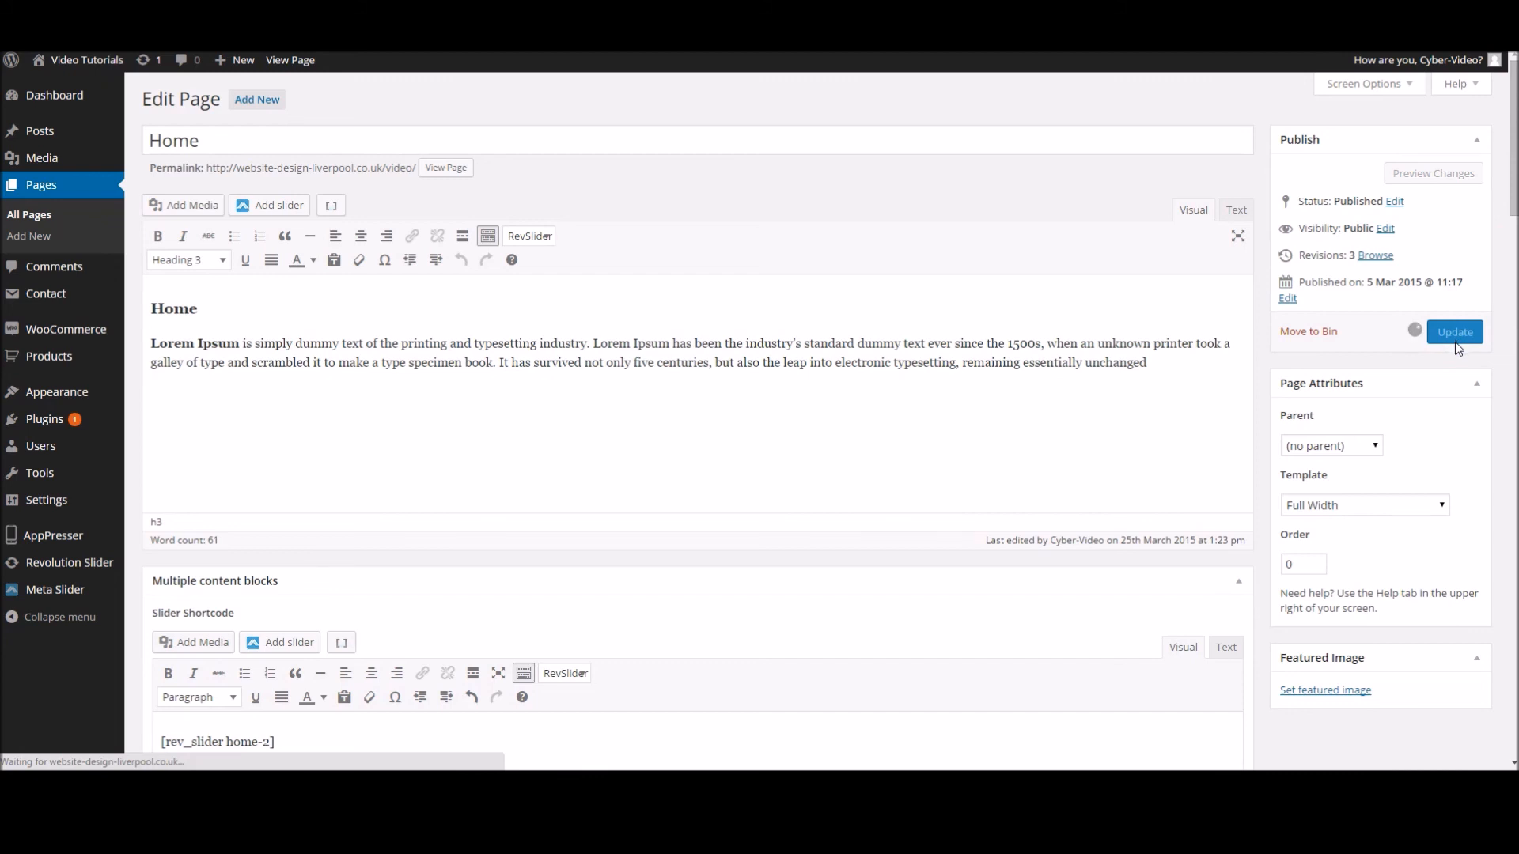
left_click(1454, 331)
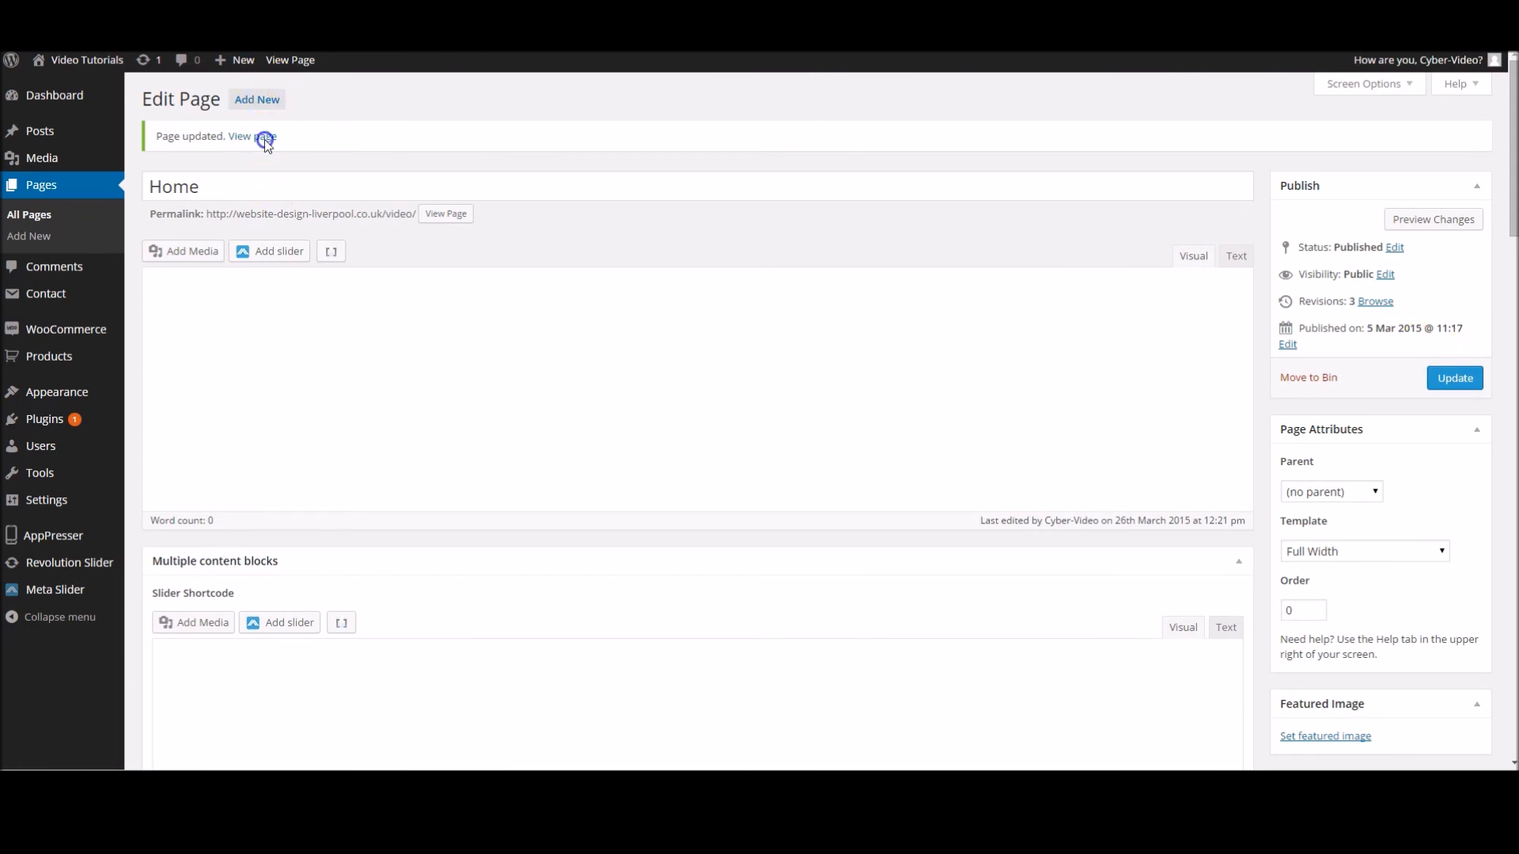
- View the updated Home page live on the site
left_click(253, 136)
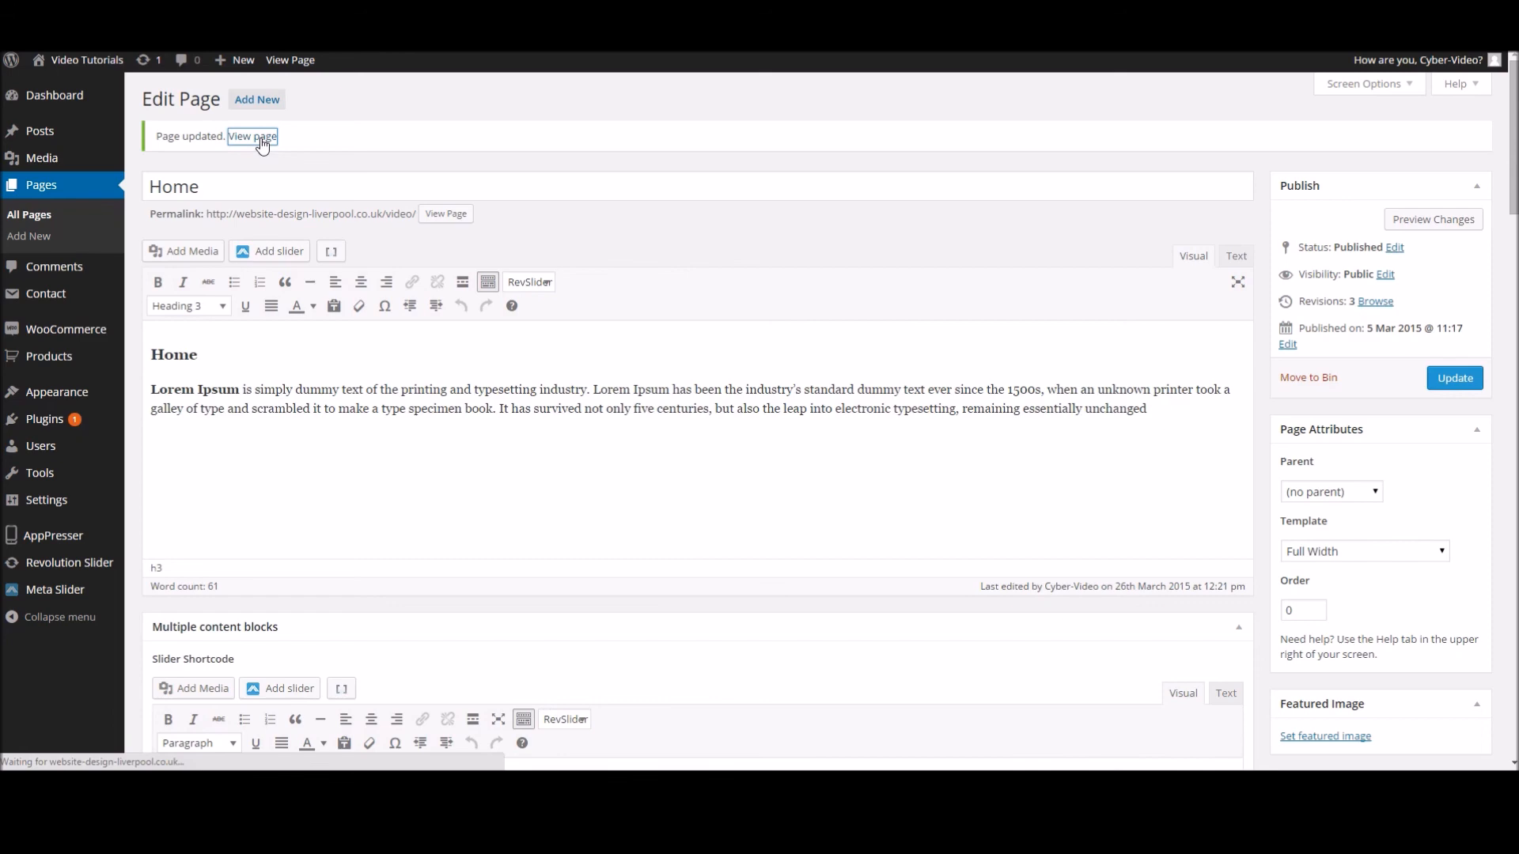
left_click(253, 136)
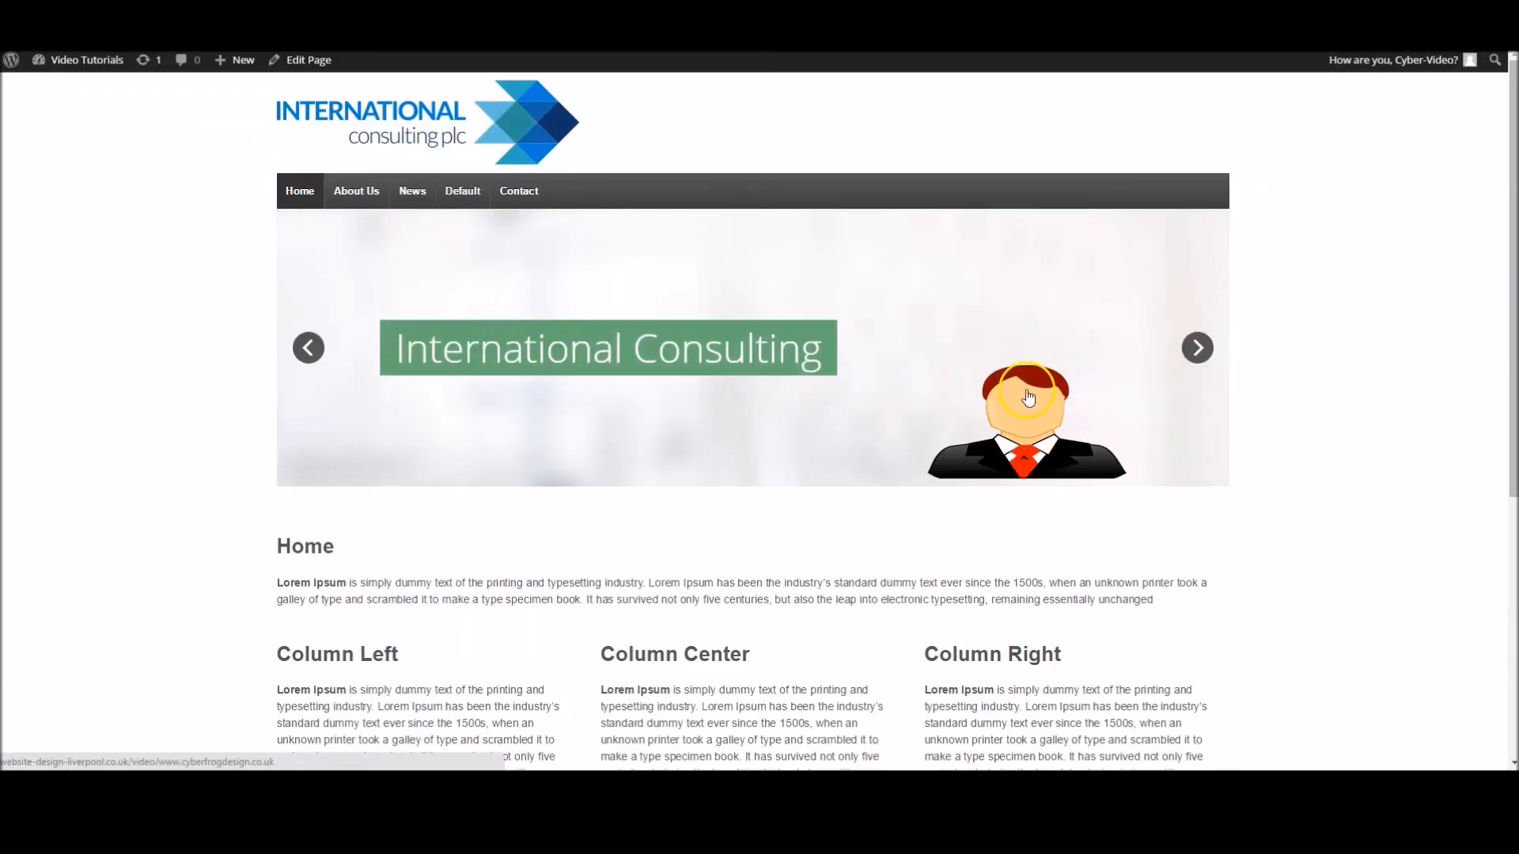
mouse_move(1021, 430)
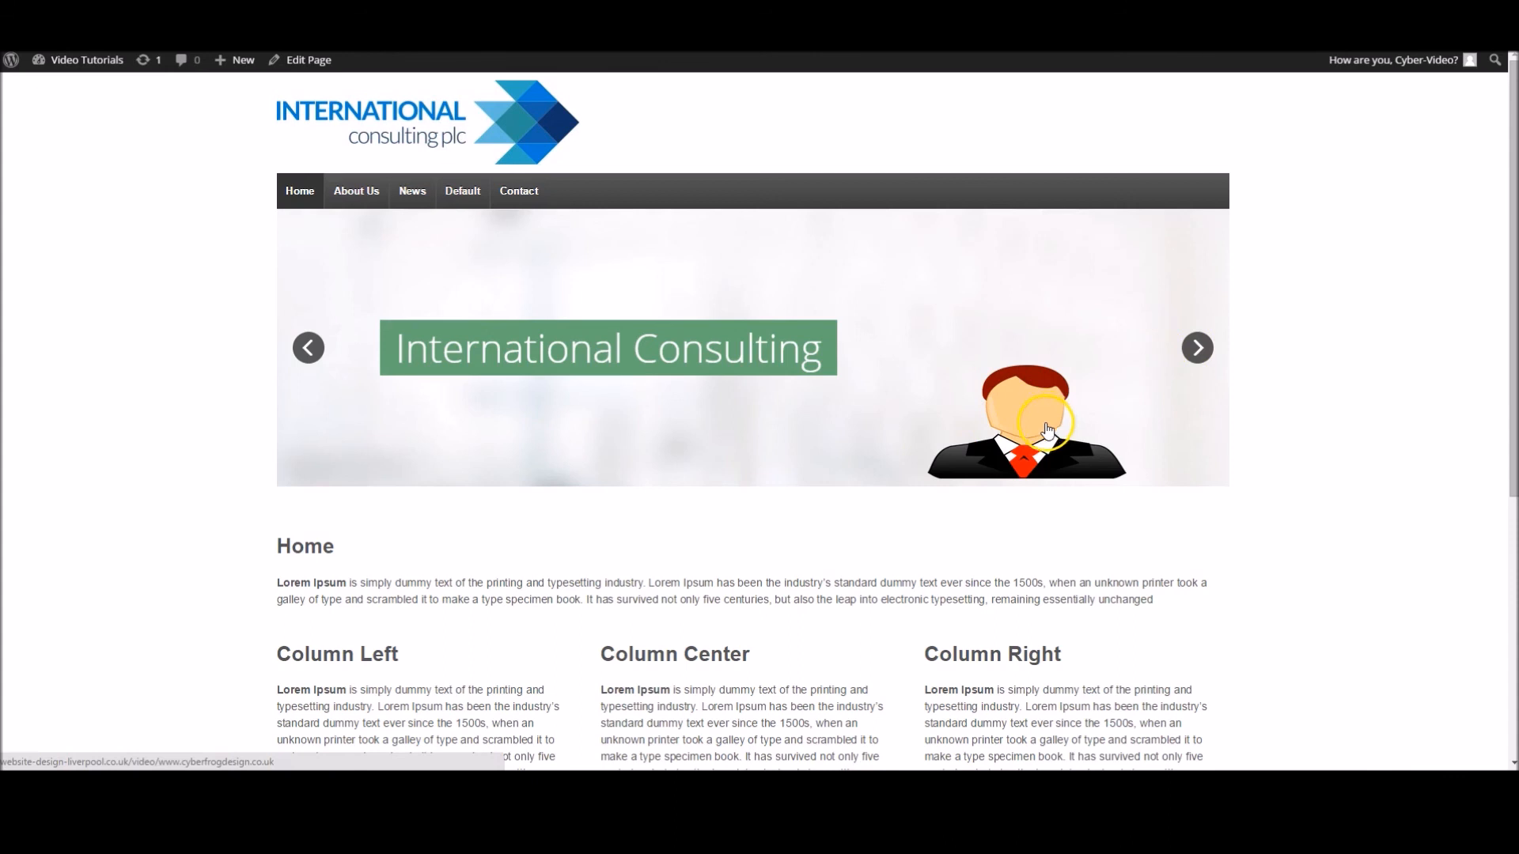
- Check the avatar link on the live page, then return to the Revolution Slider list via the Dashboard
left_click(85, 58)
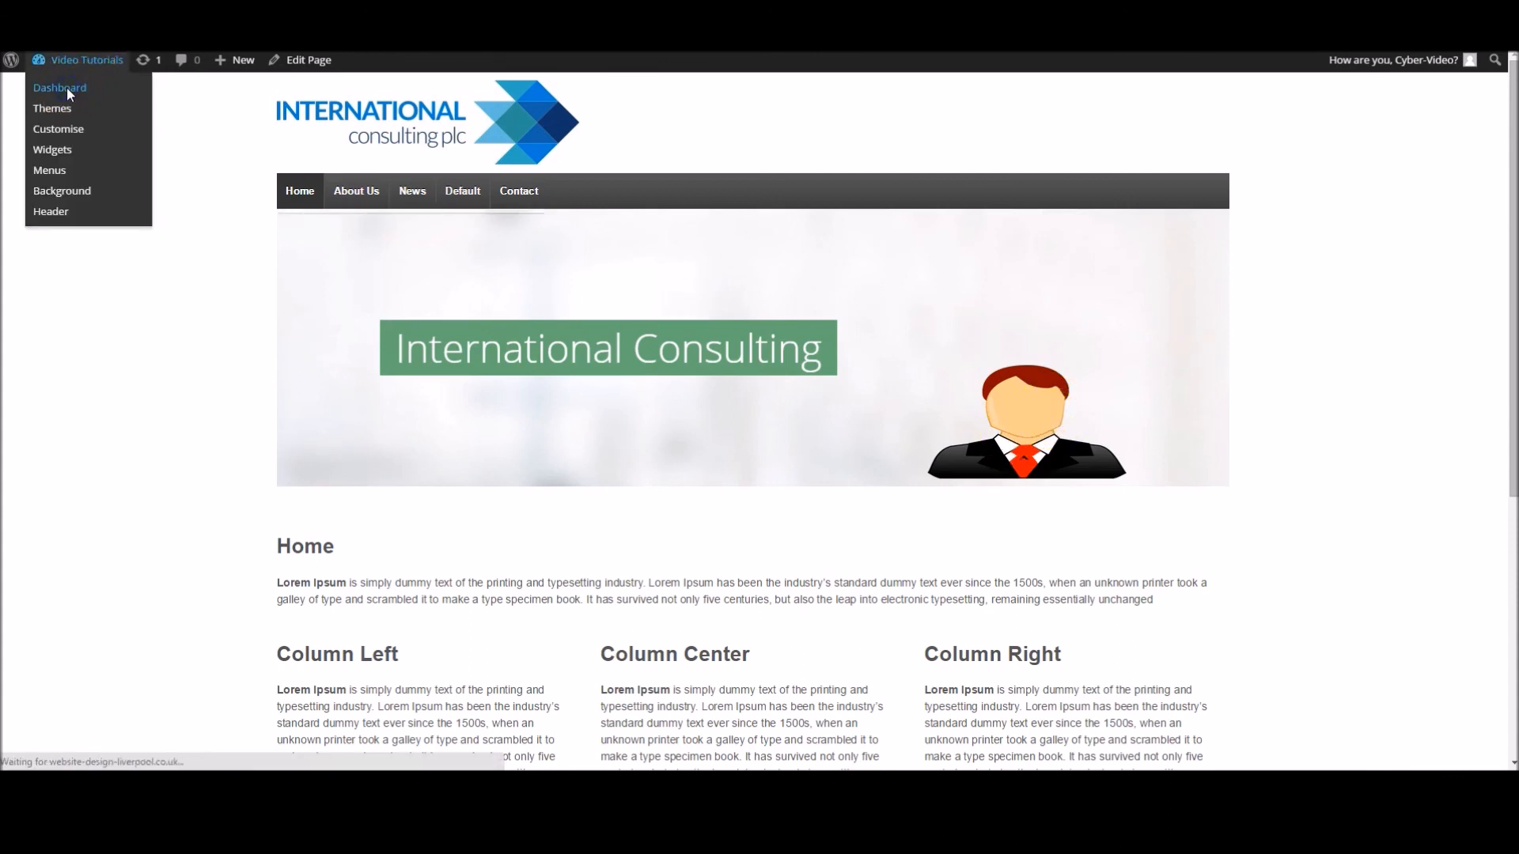
left_click(59, 87)
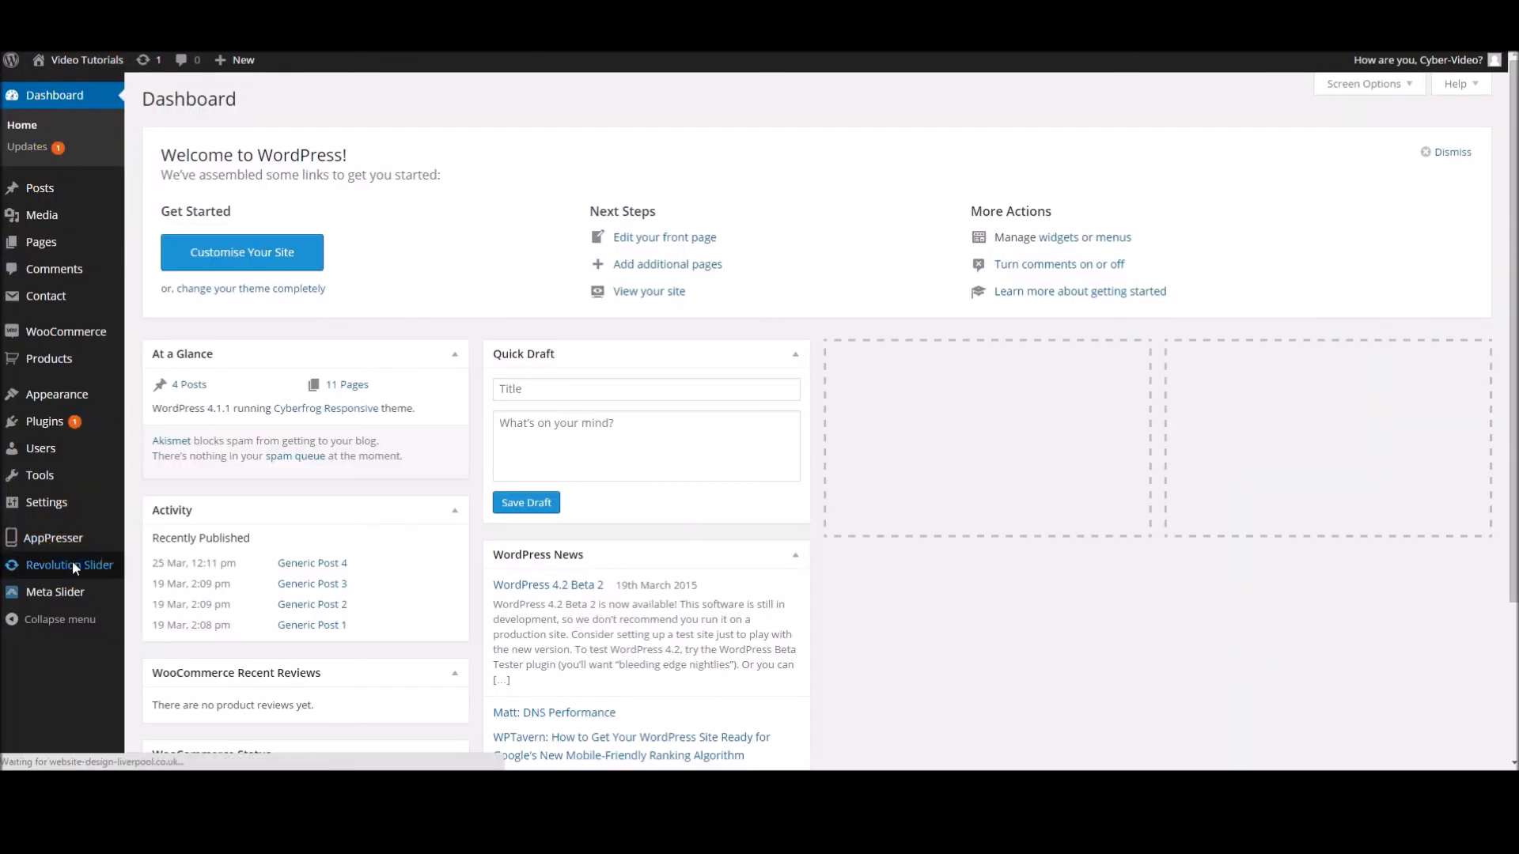
left_click(68, 564)
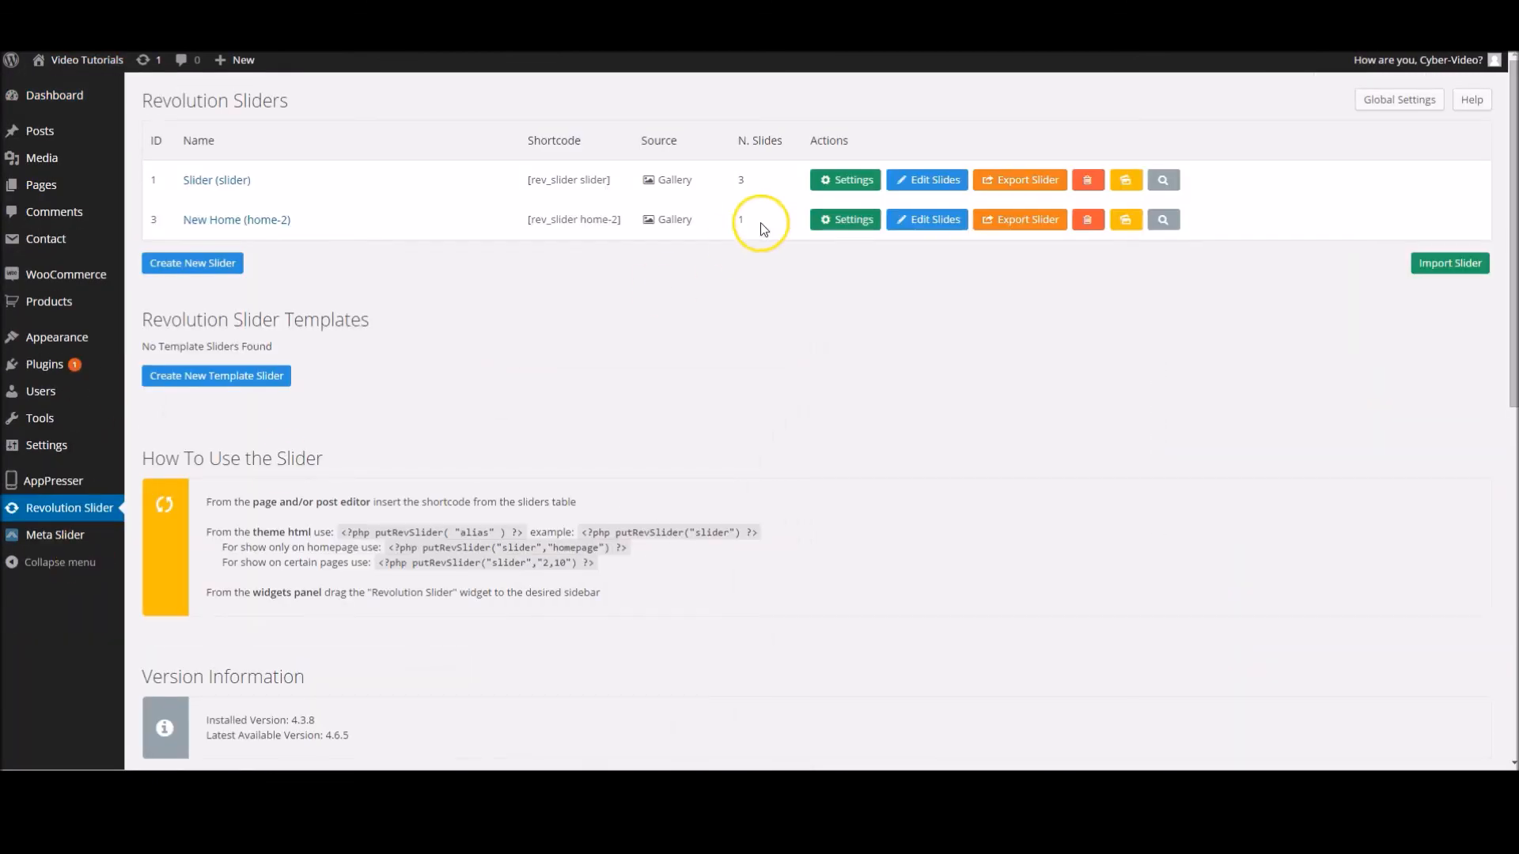
- Open the New Home slider's slide for editing
left_click(926, 218)
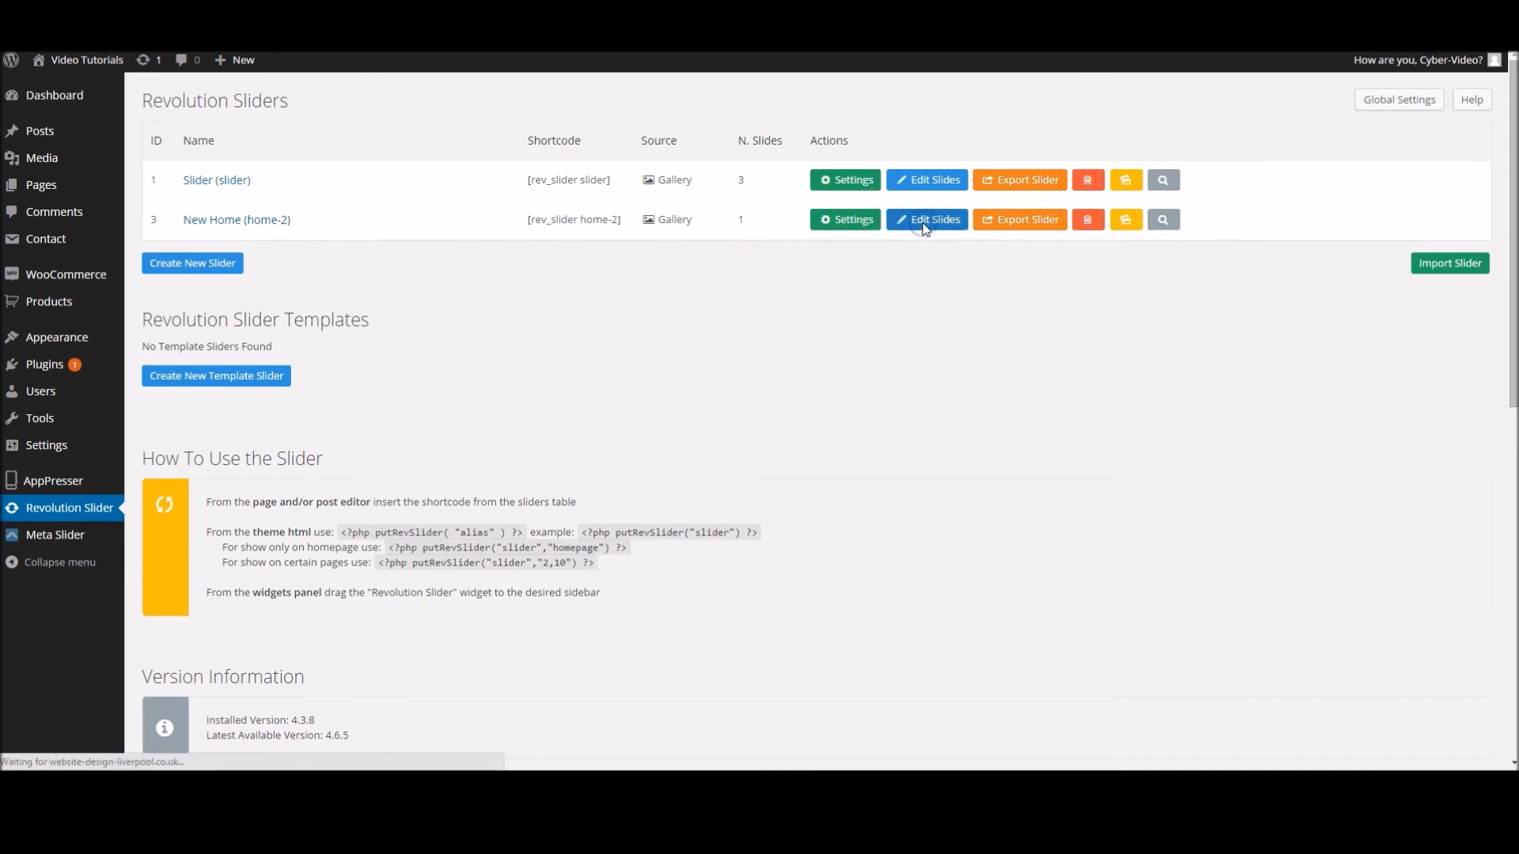
left_click(925, 218)
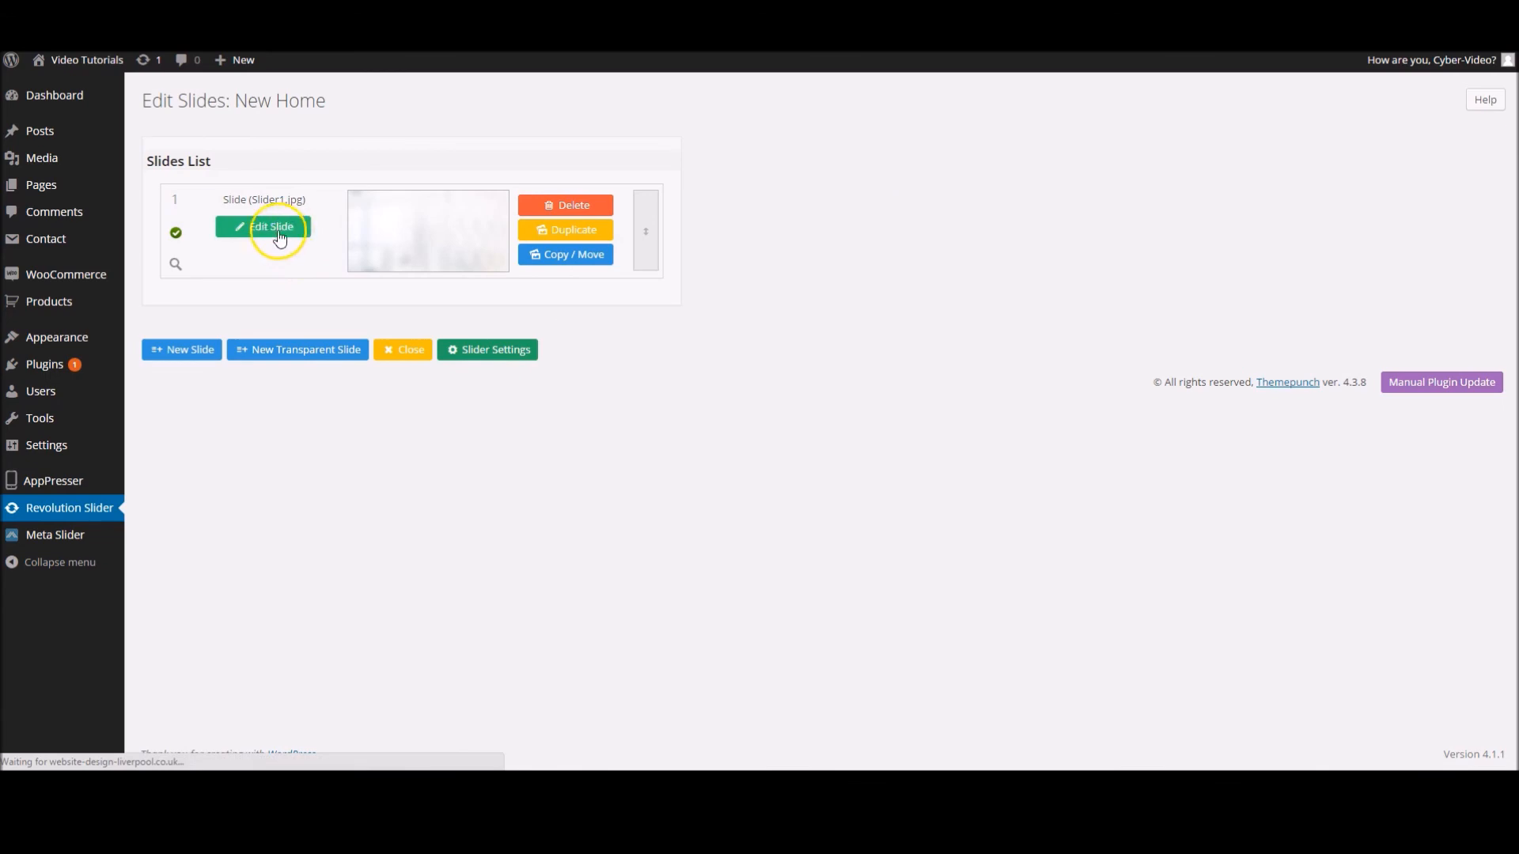
left_click(271, 226)
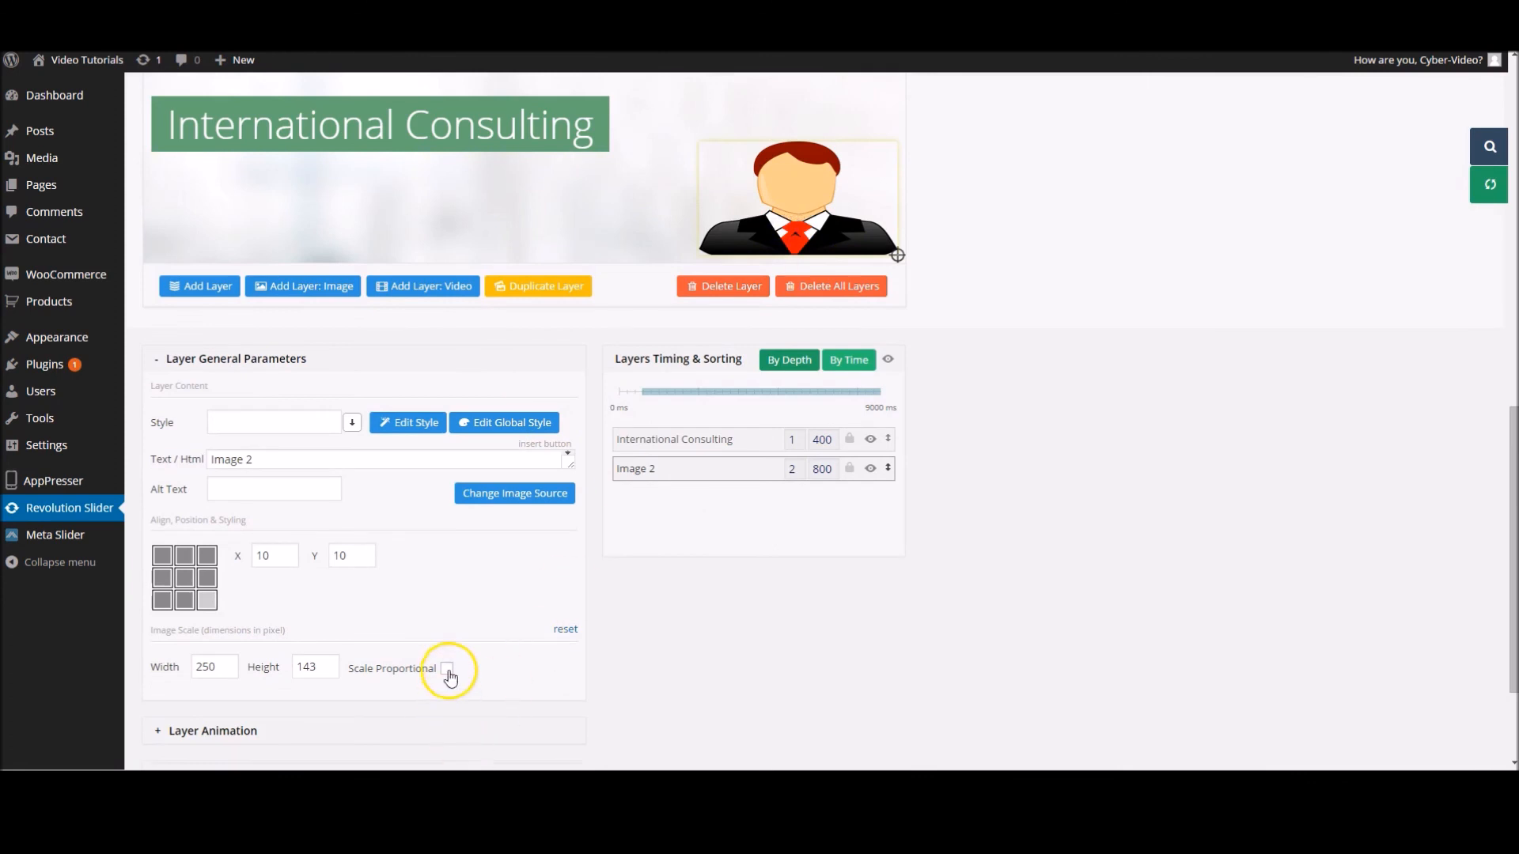
- Tick Scale Proportional for the Image 2 layer (250×238) and save the slide
left_click(447, 668)
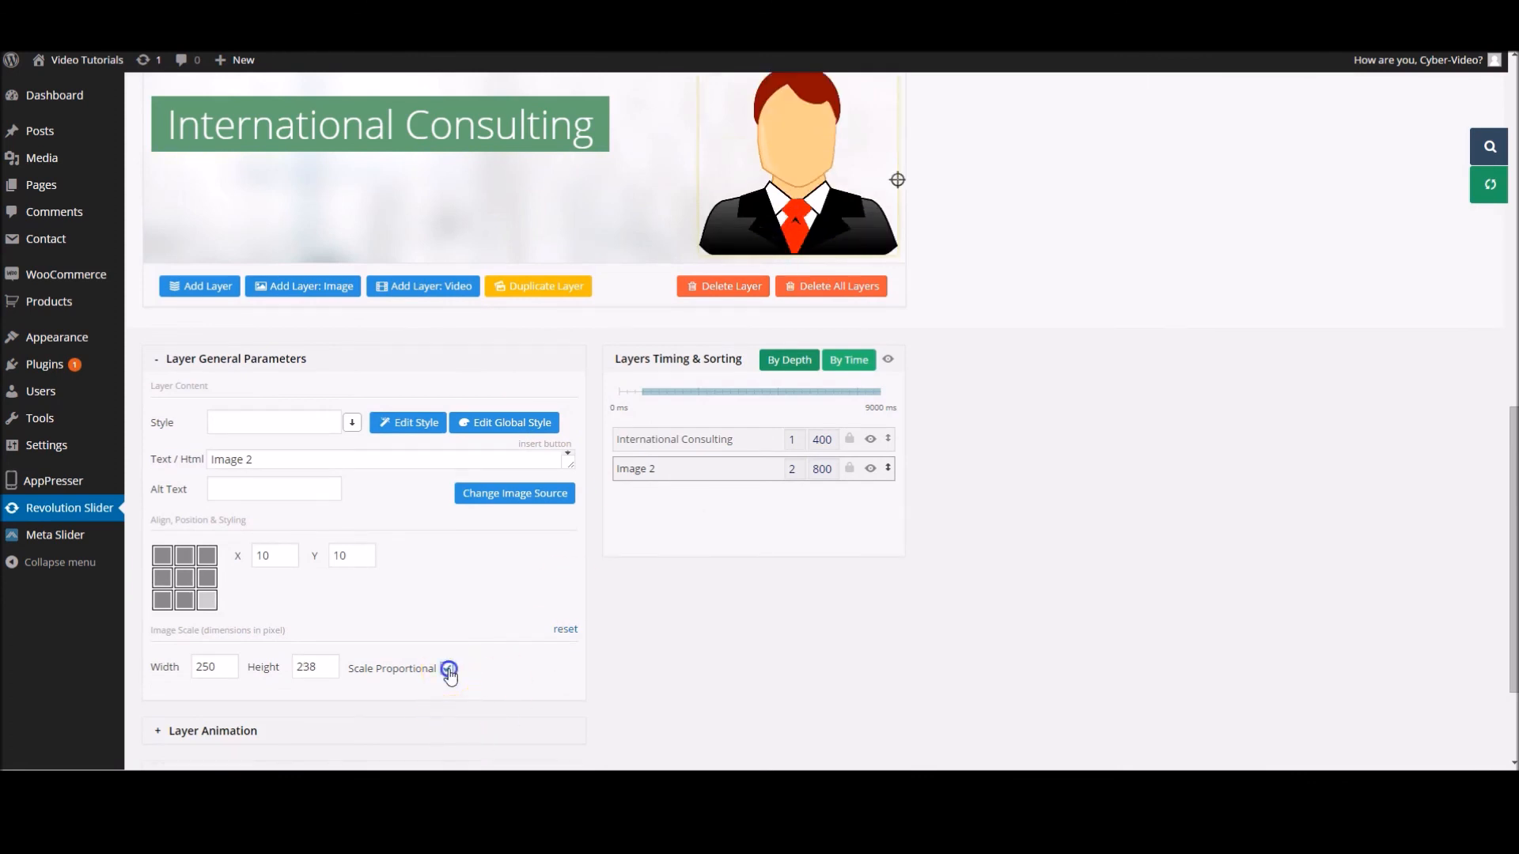
left_click(446, 668)
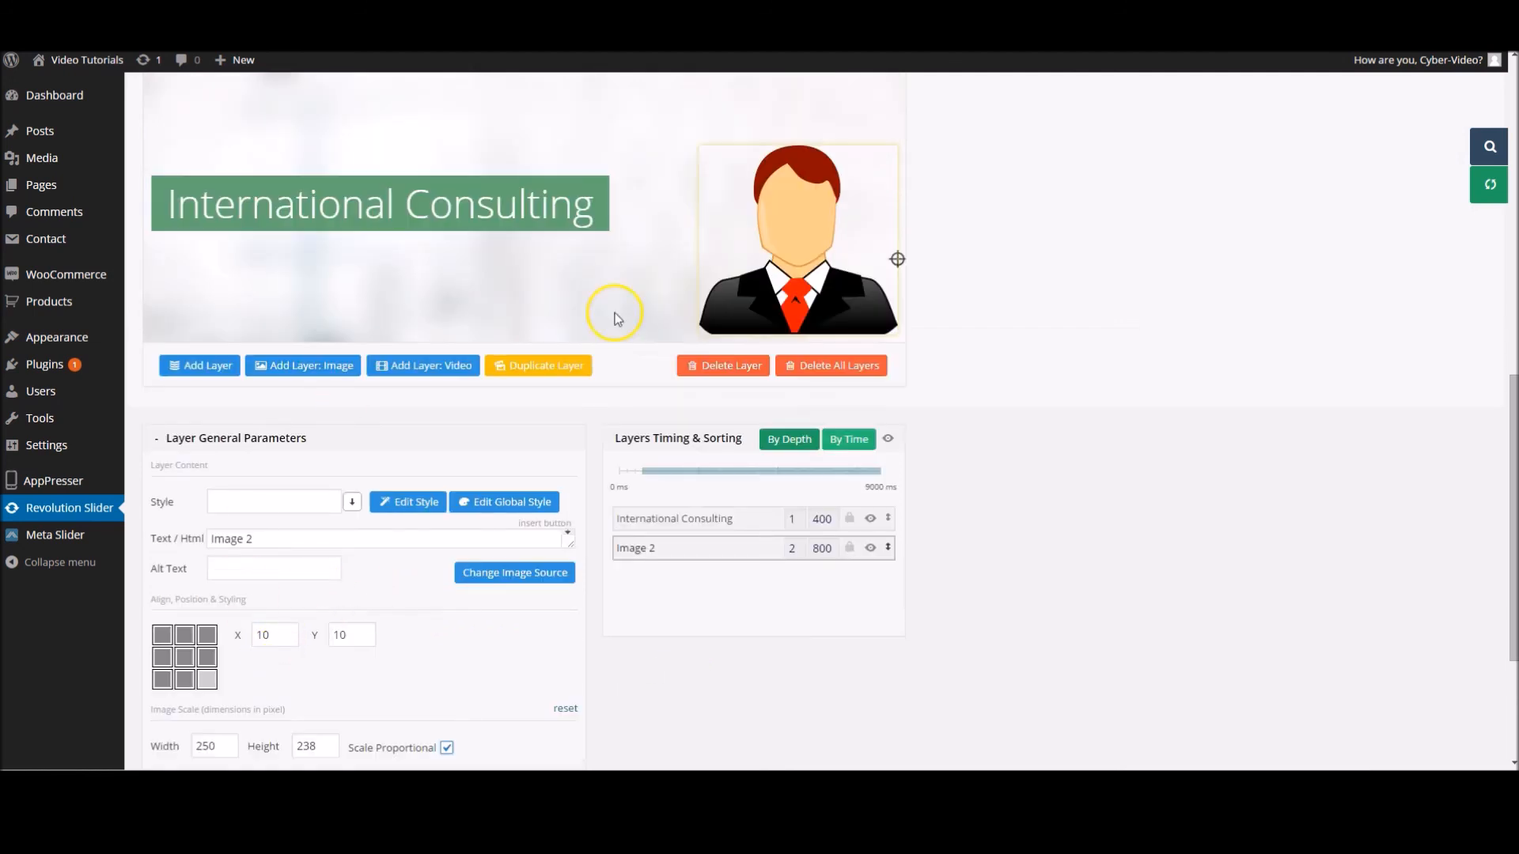
mouse_move(960, 425)
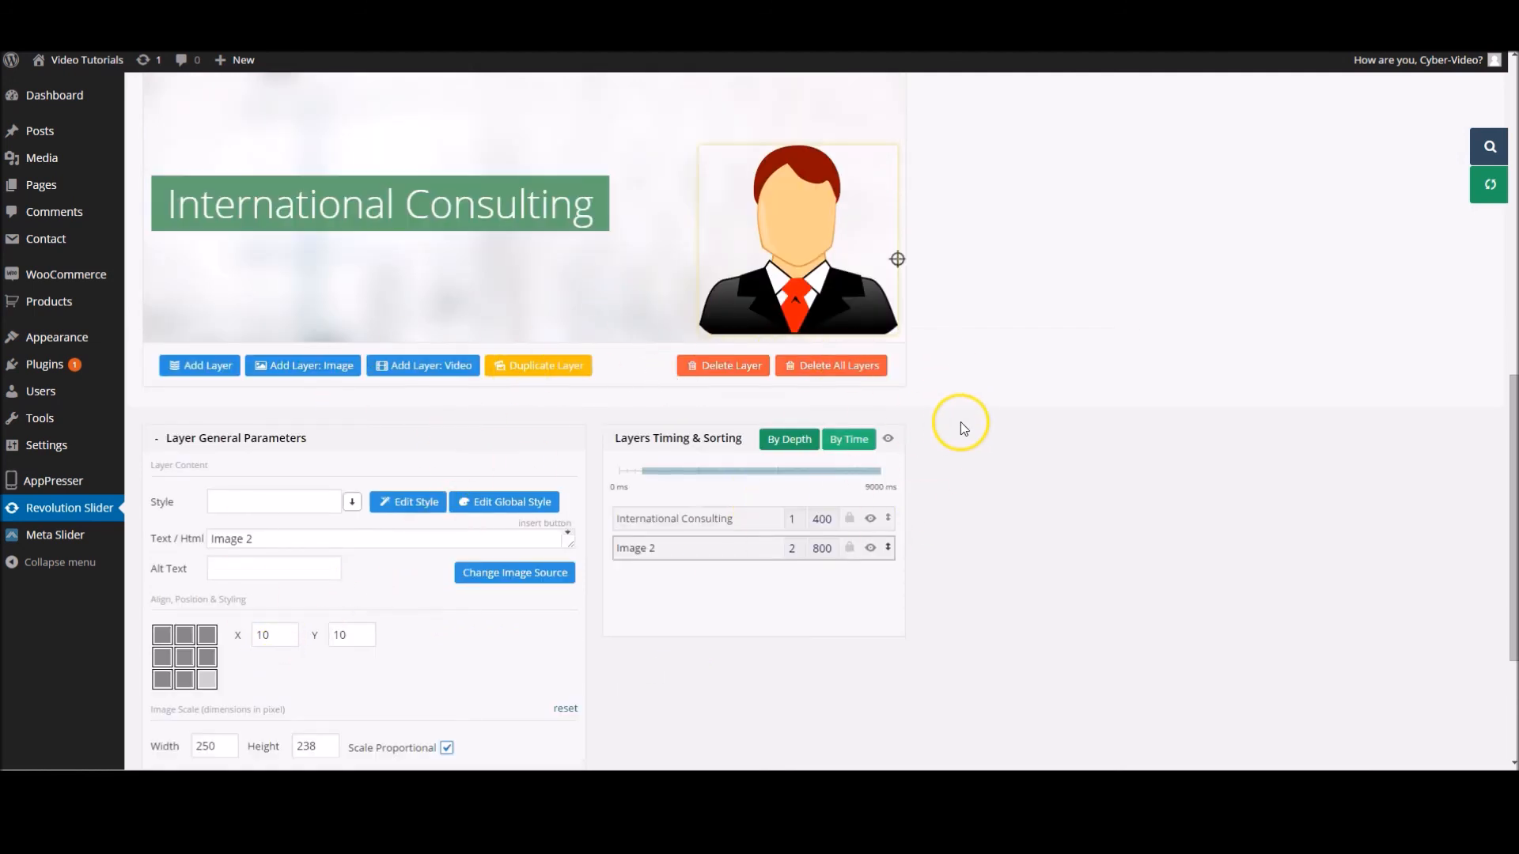
scroll("down", 3)
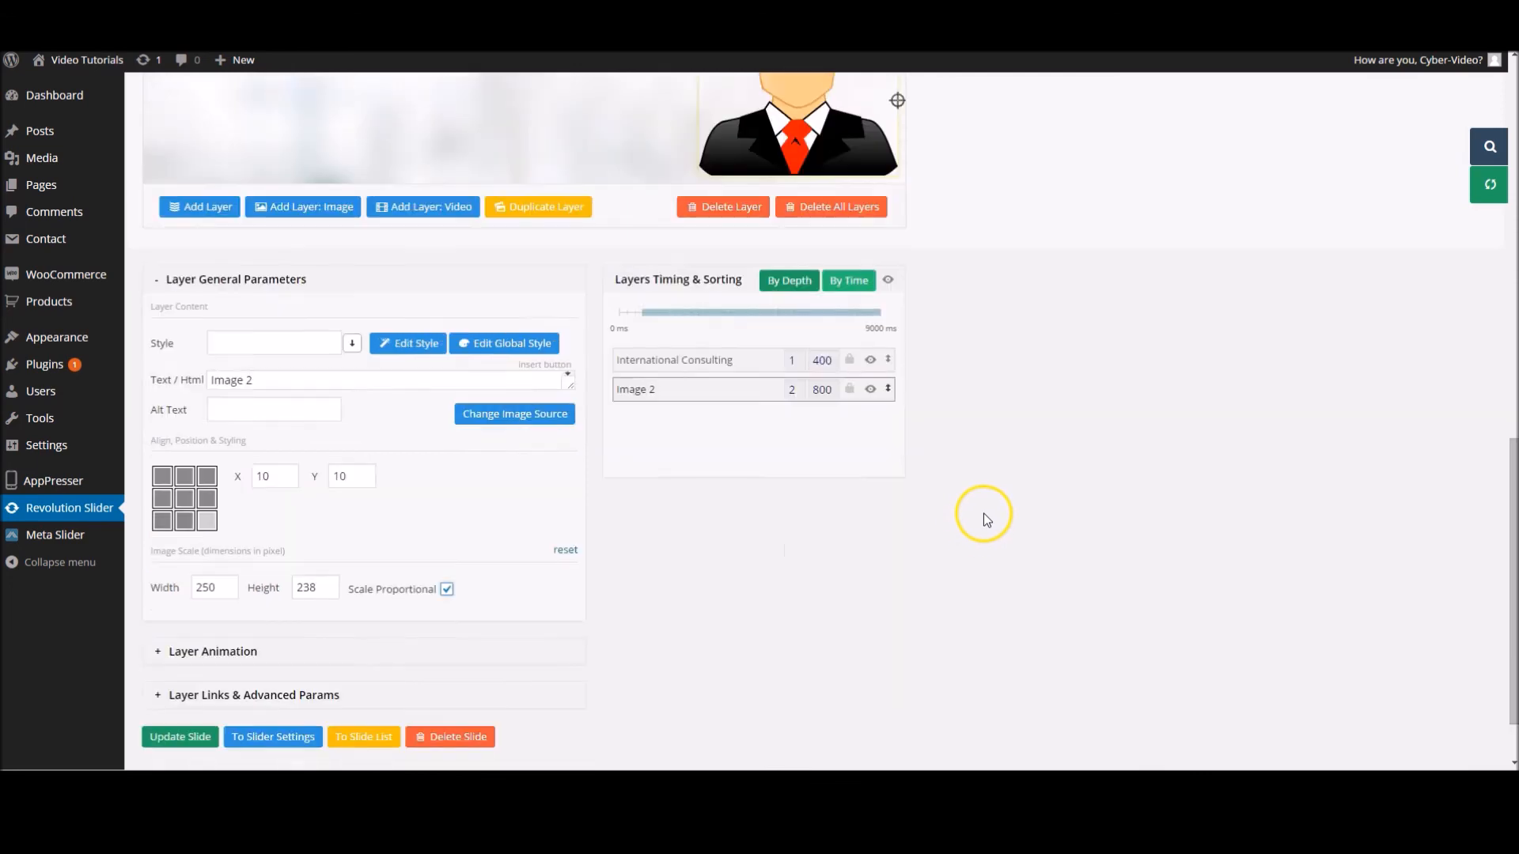
left_click(179, 735)
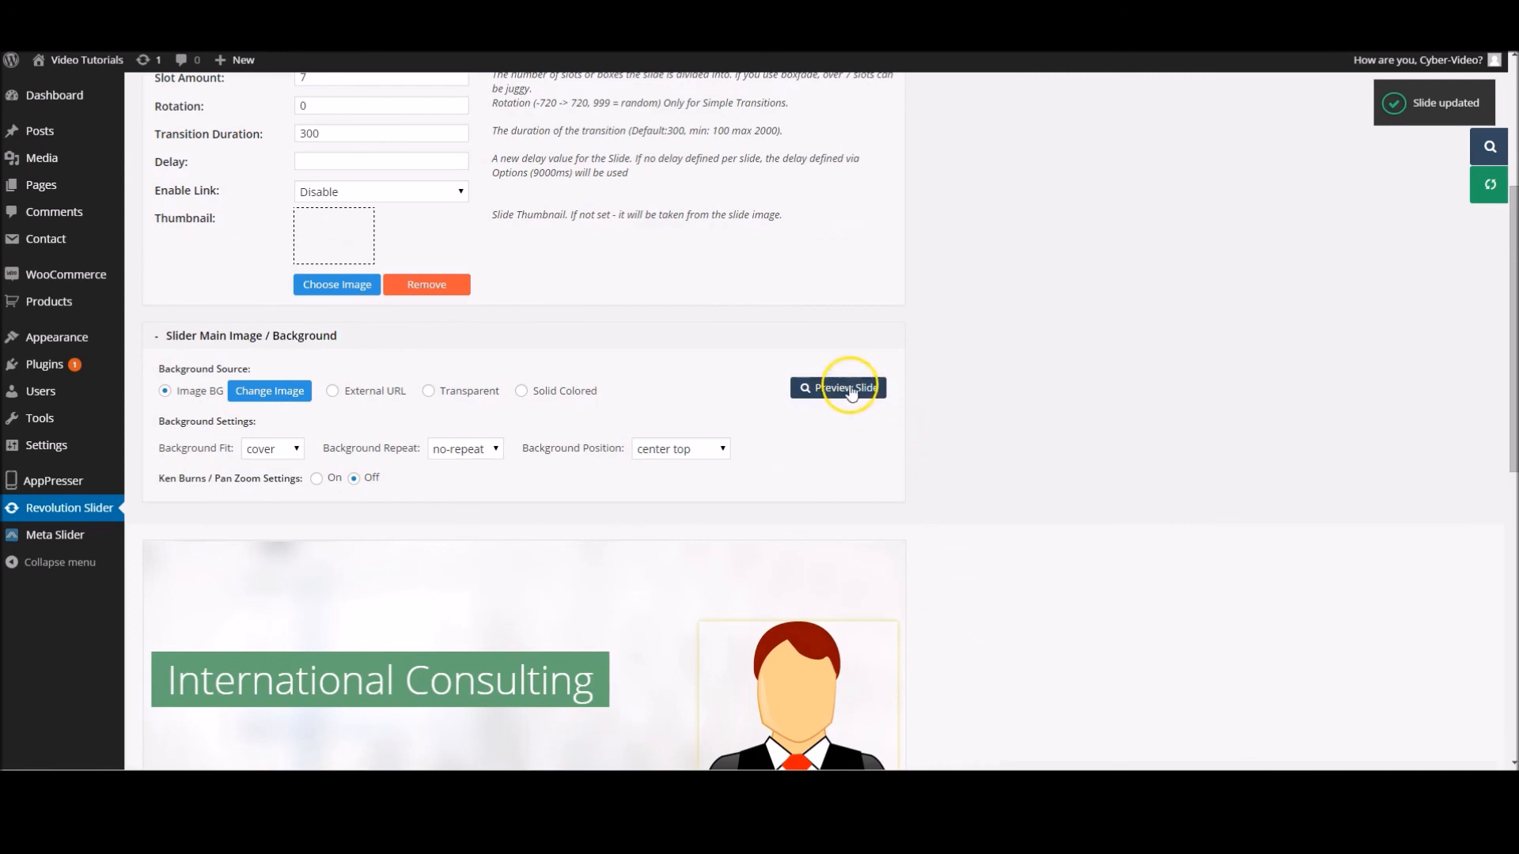
left_click(839, 387)
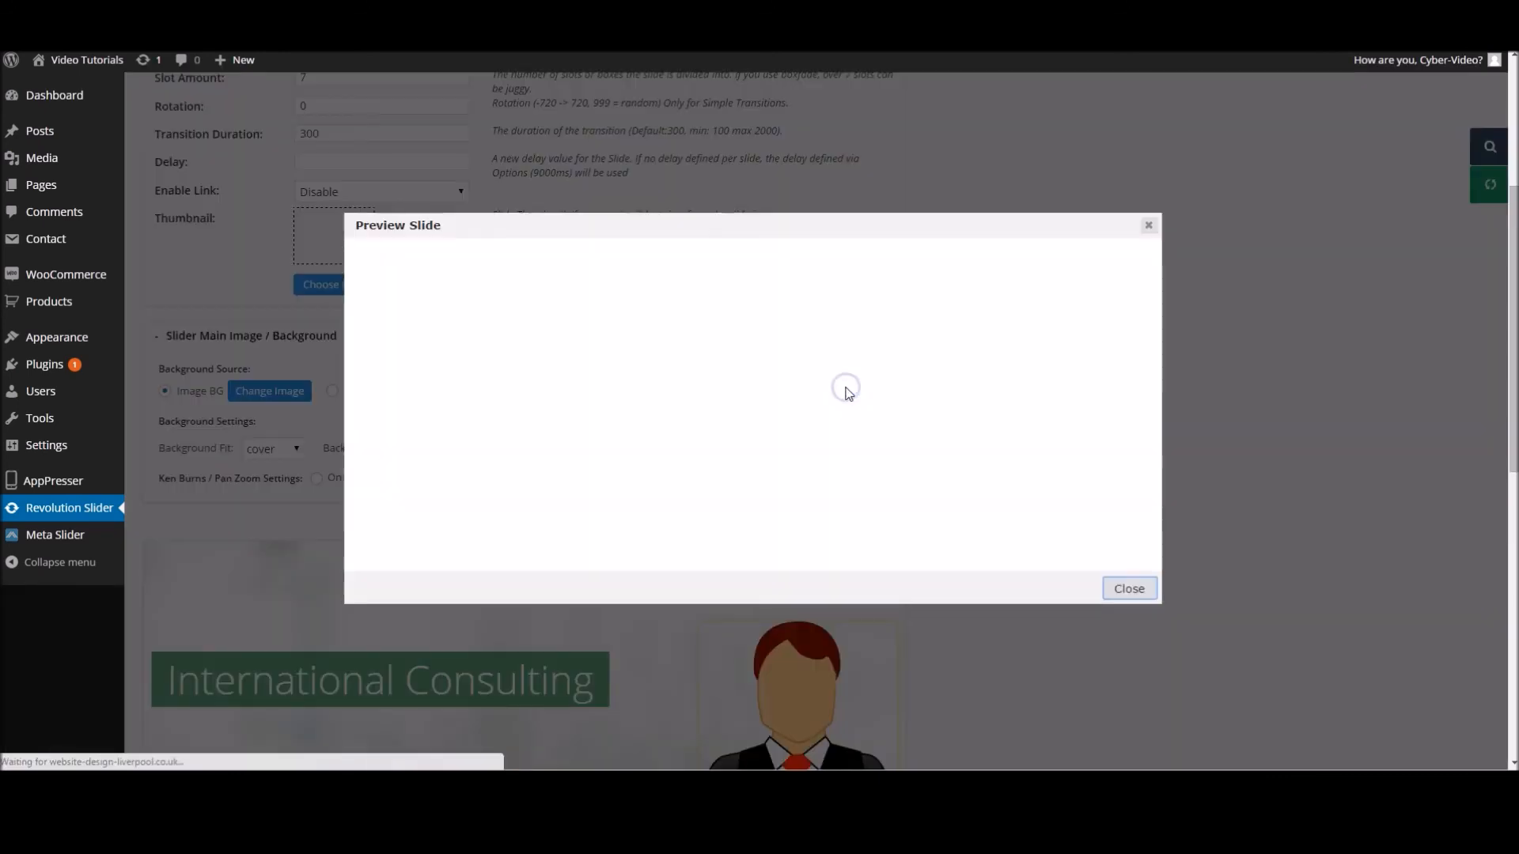
mouse_move(1278, 562)
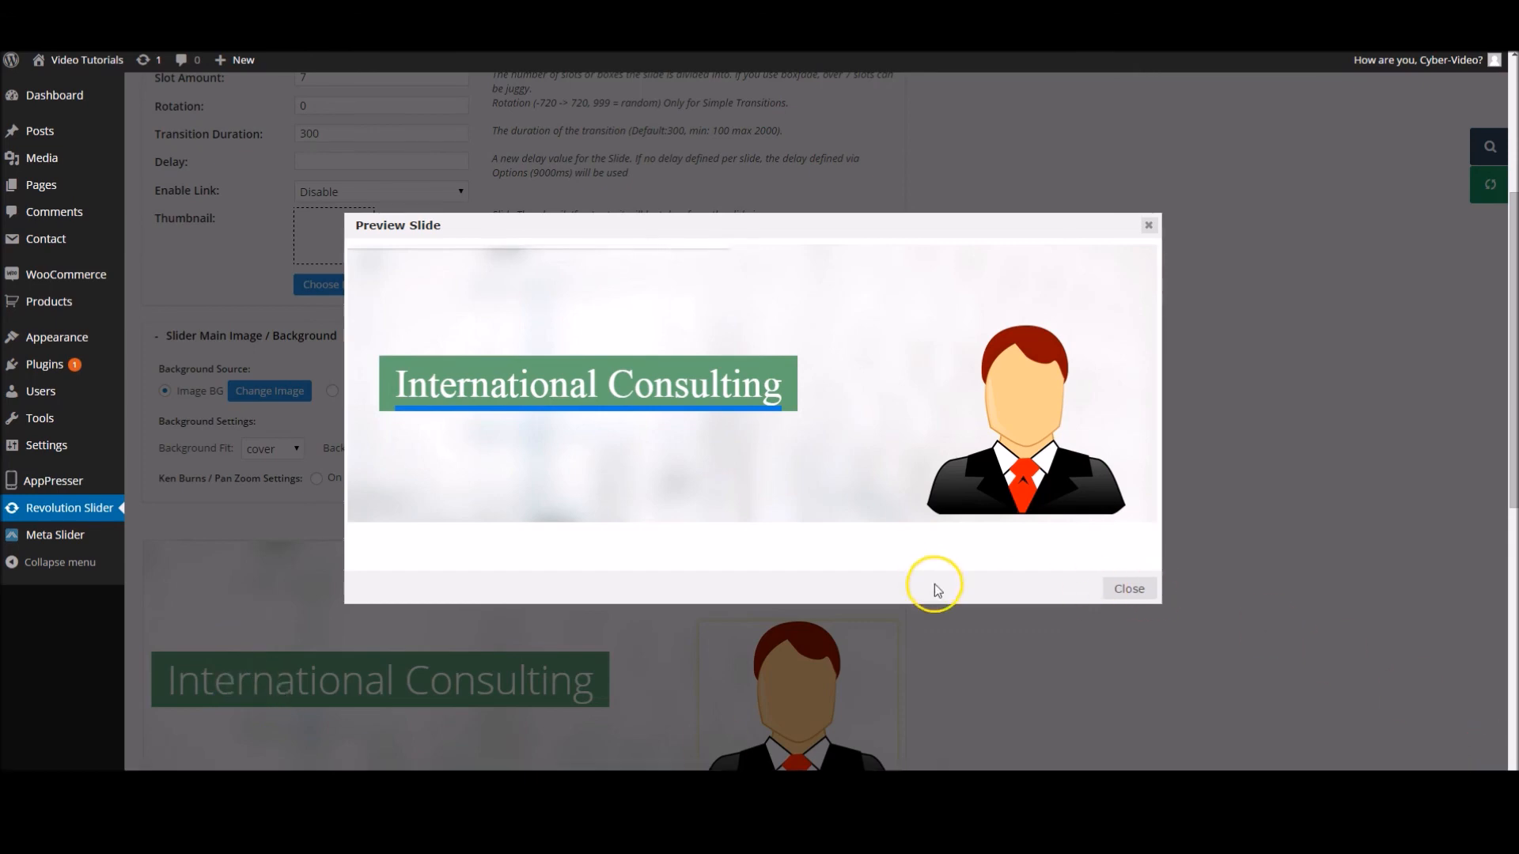
left_click(1127, 588)
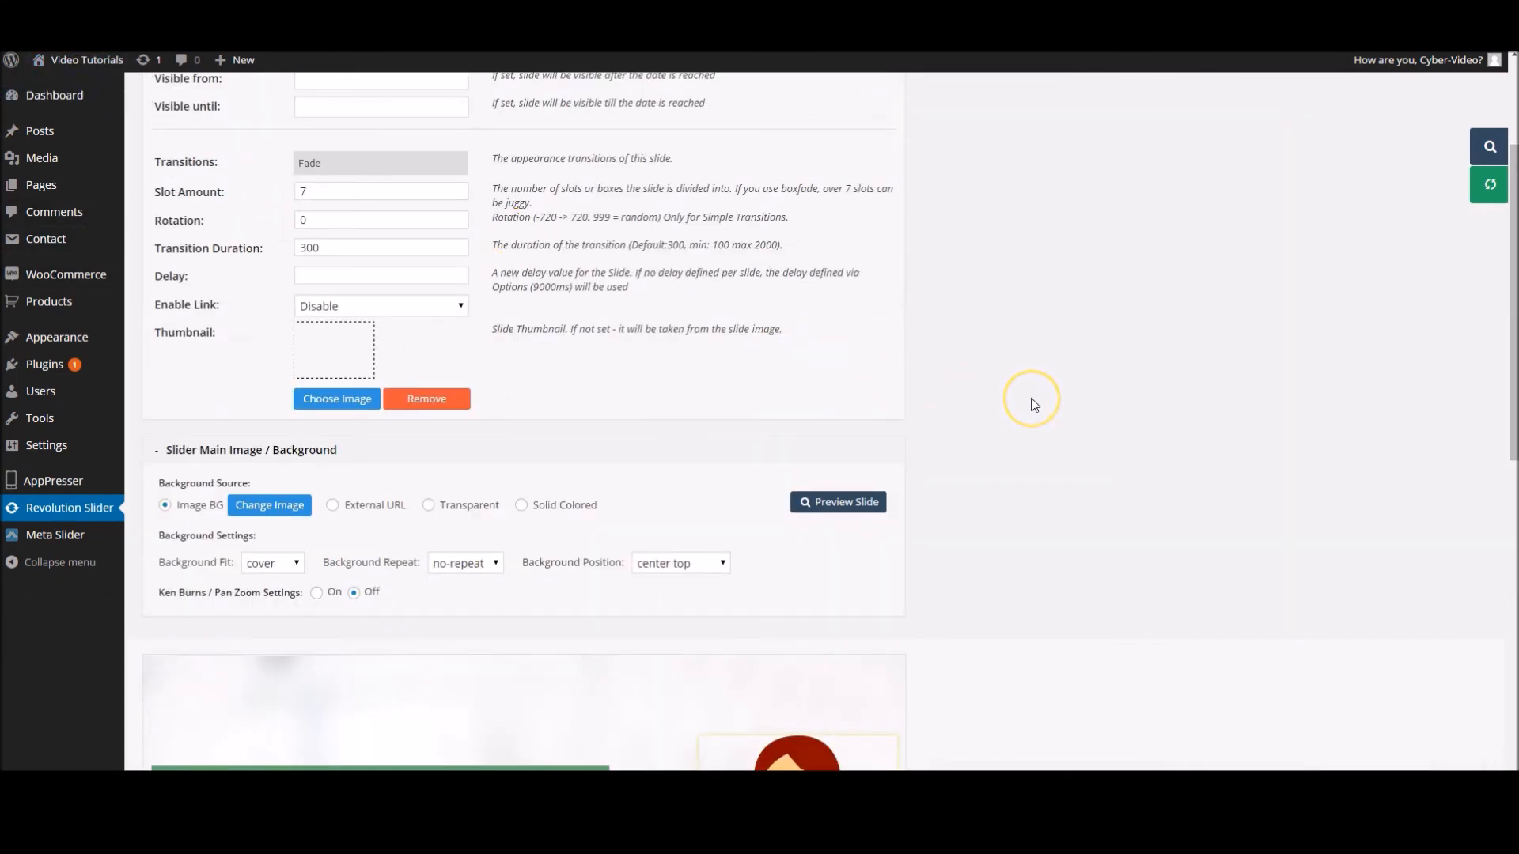
left_click(837, 501)
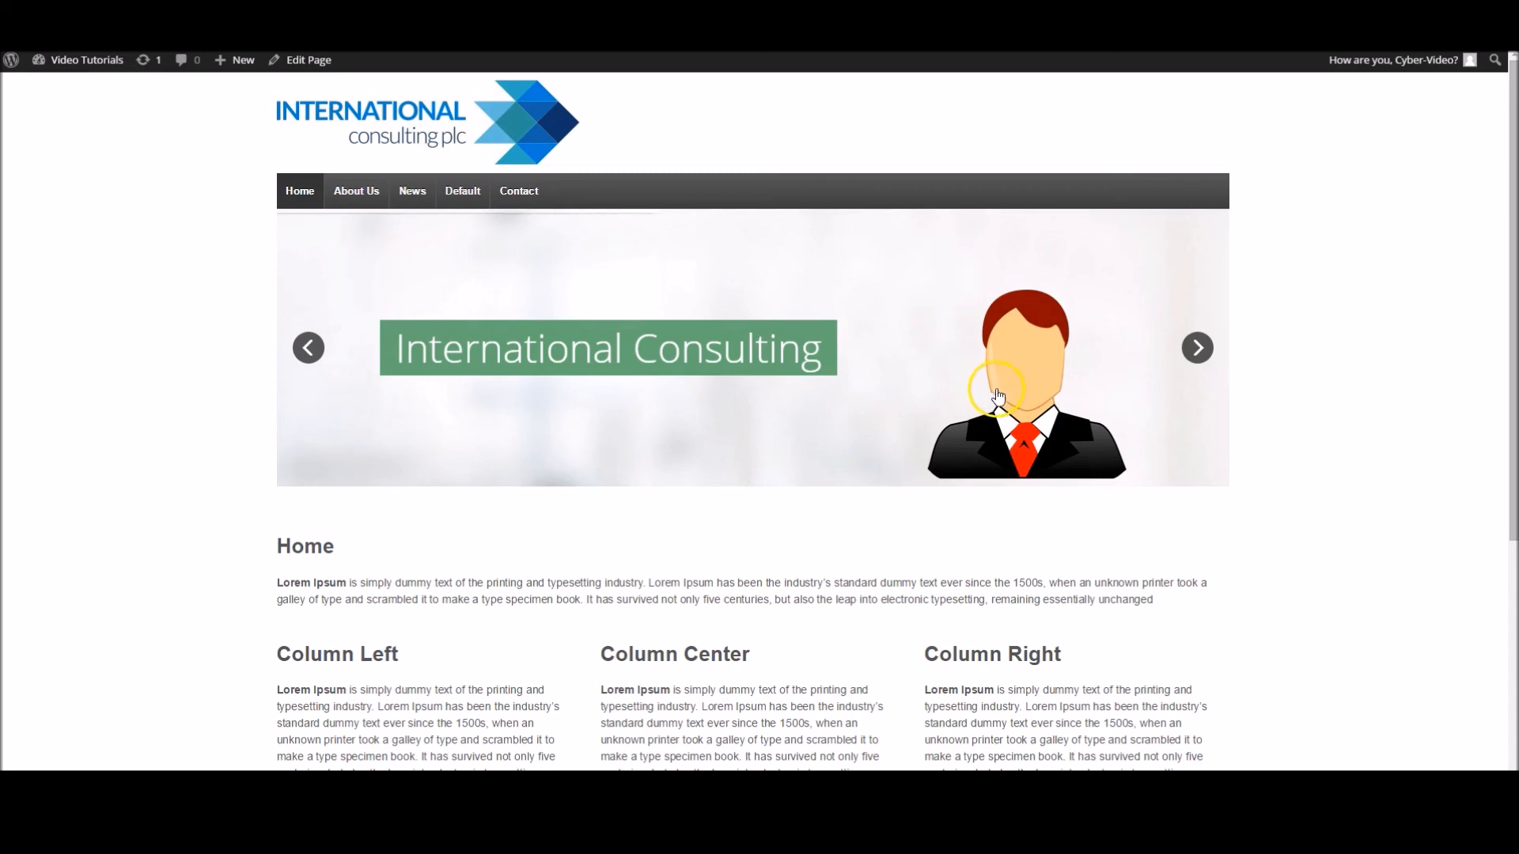
mouse_move(1013, 395)
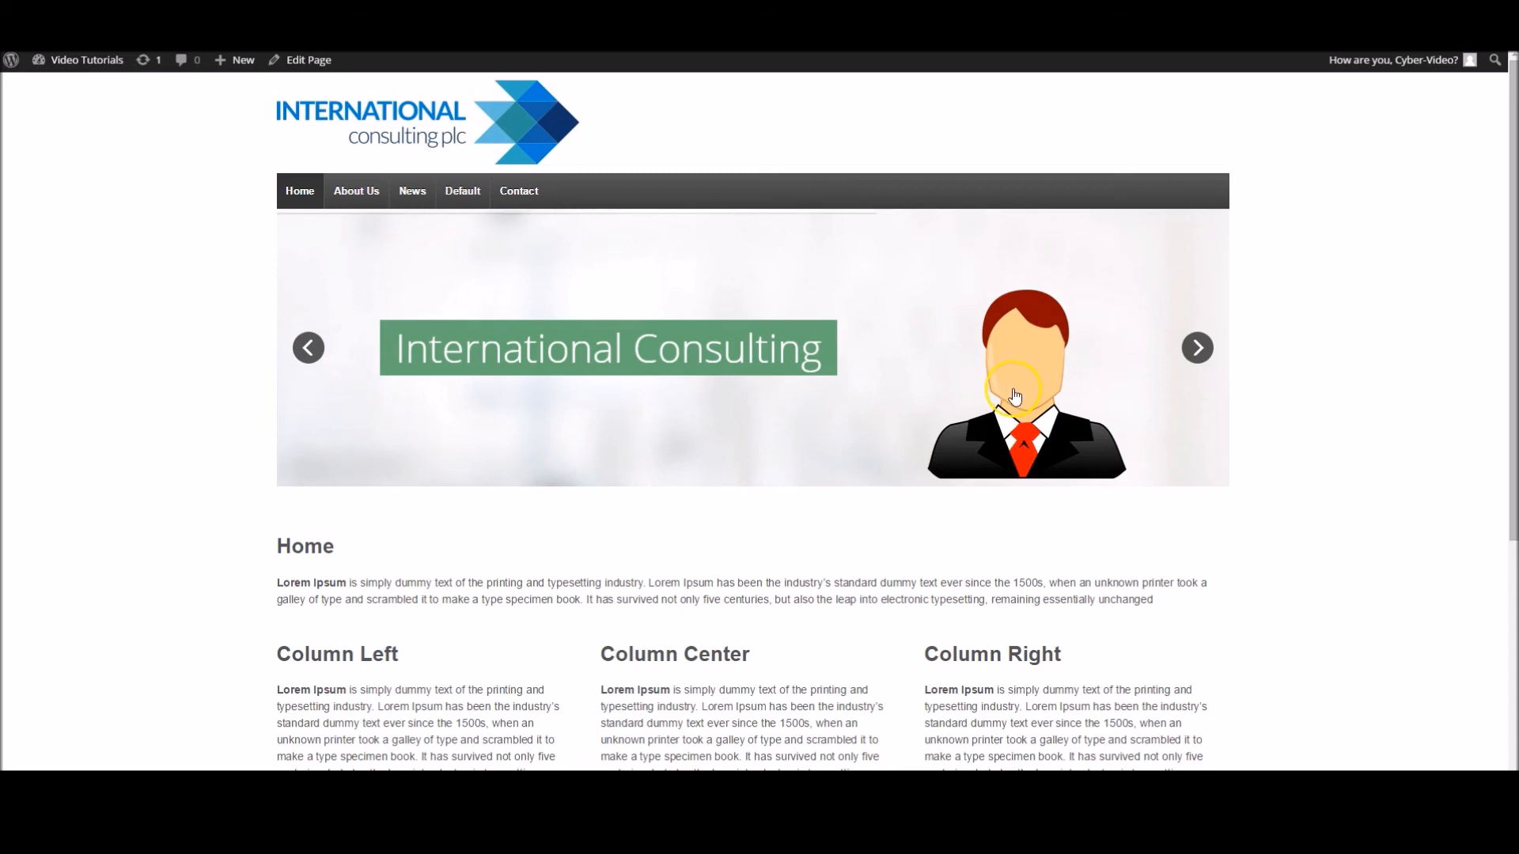